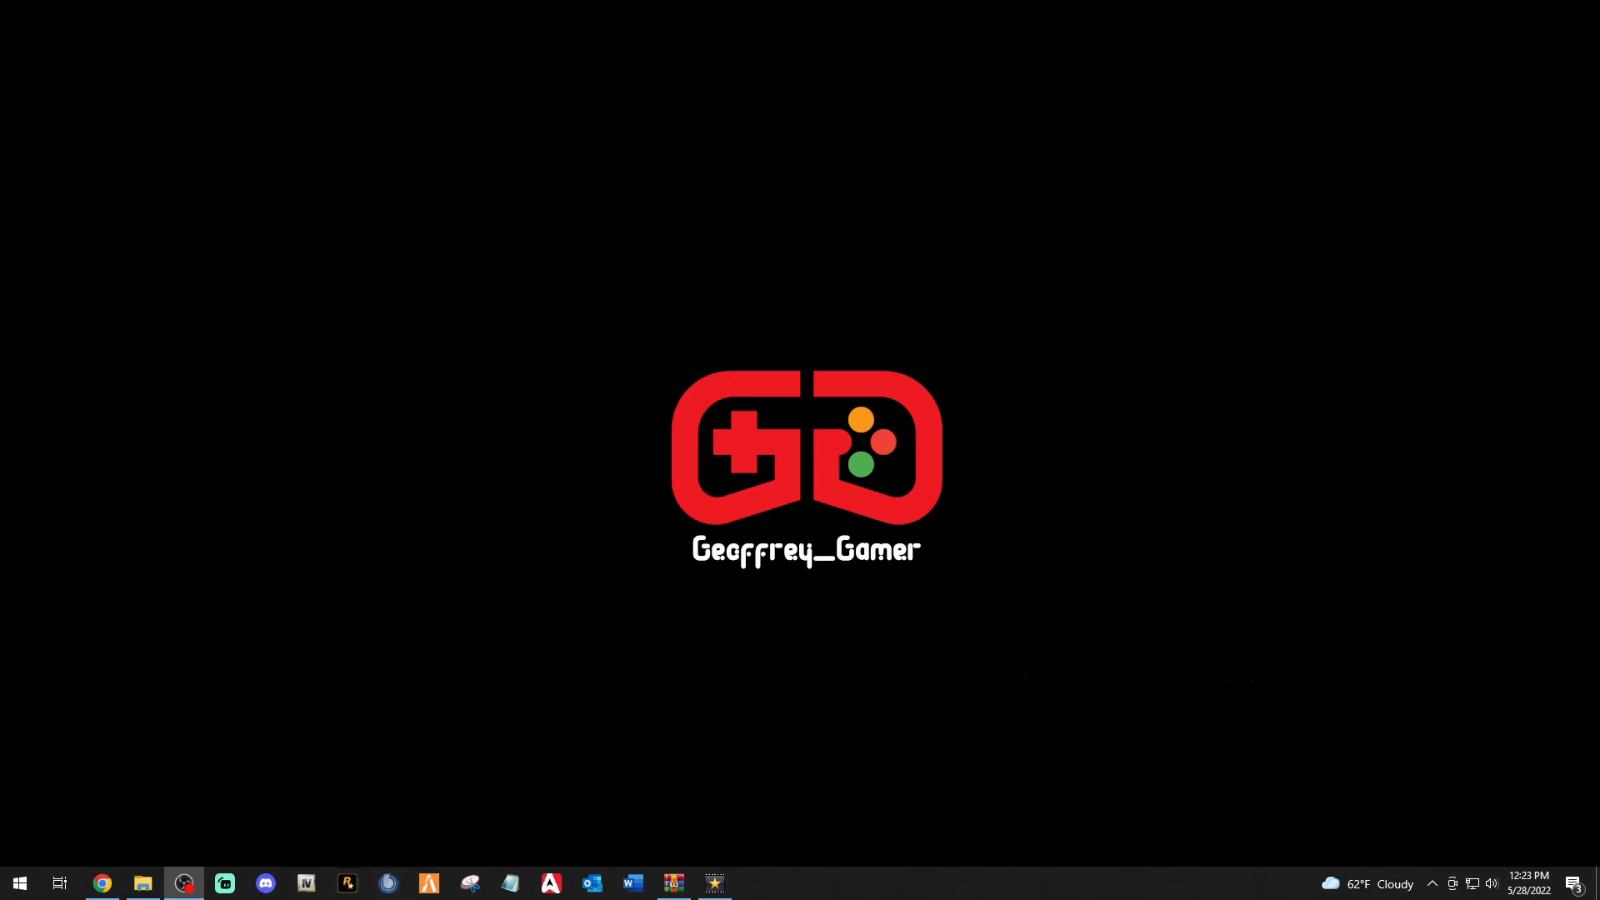
# Launch Steam from the taskbar so its store front page appears.
pyautogui.click(754, 883)
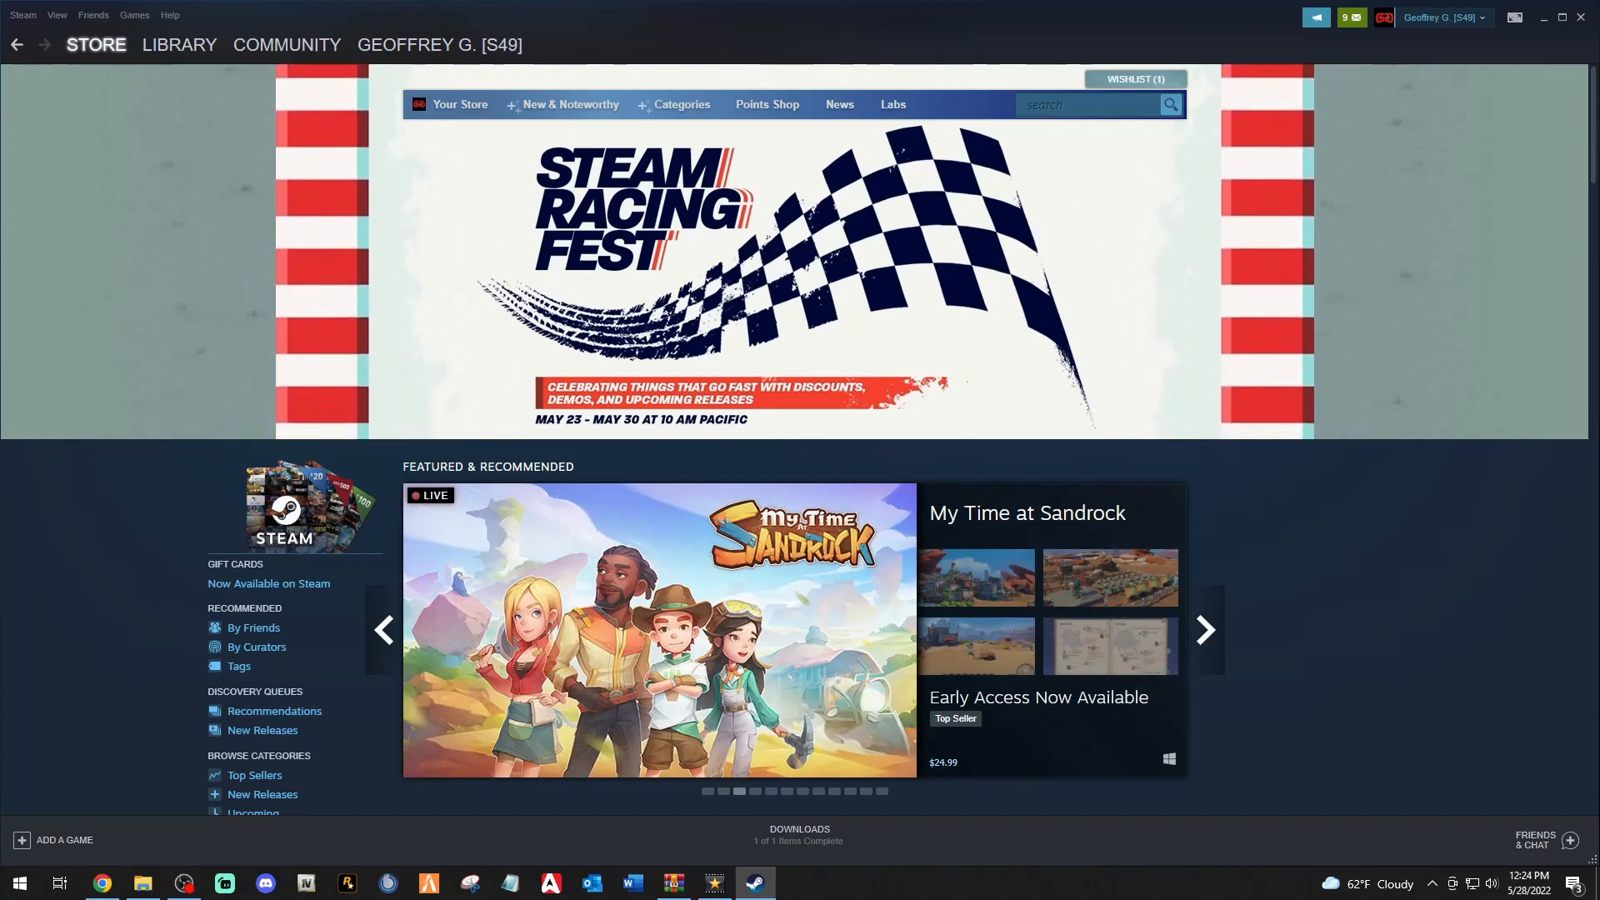
# View Grand Theft Auto V's Local Files properties in the Steam library, then close Steam.
pyautogui.click(180, 44)
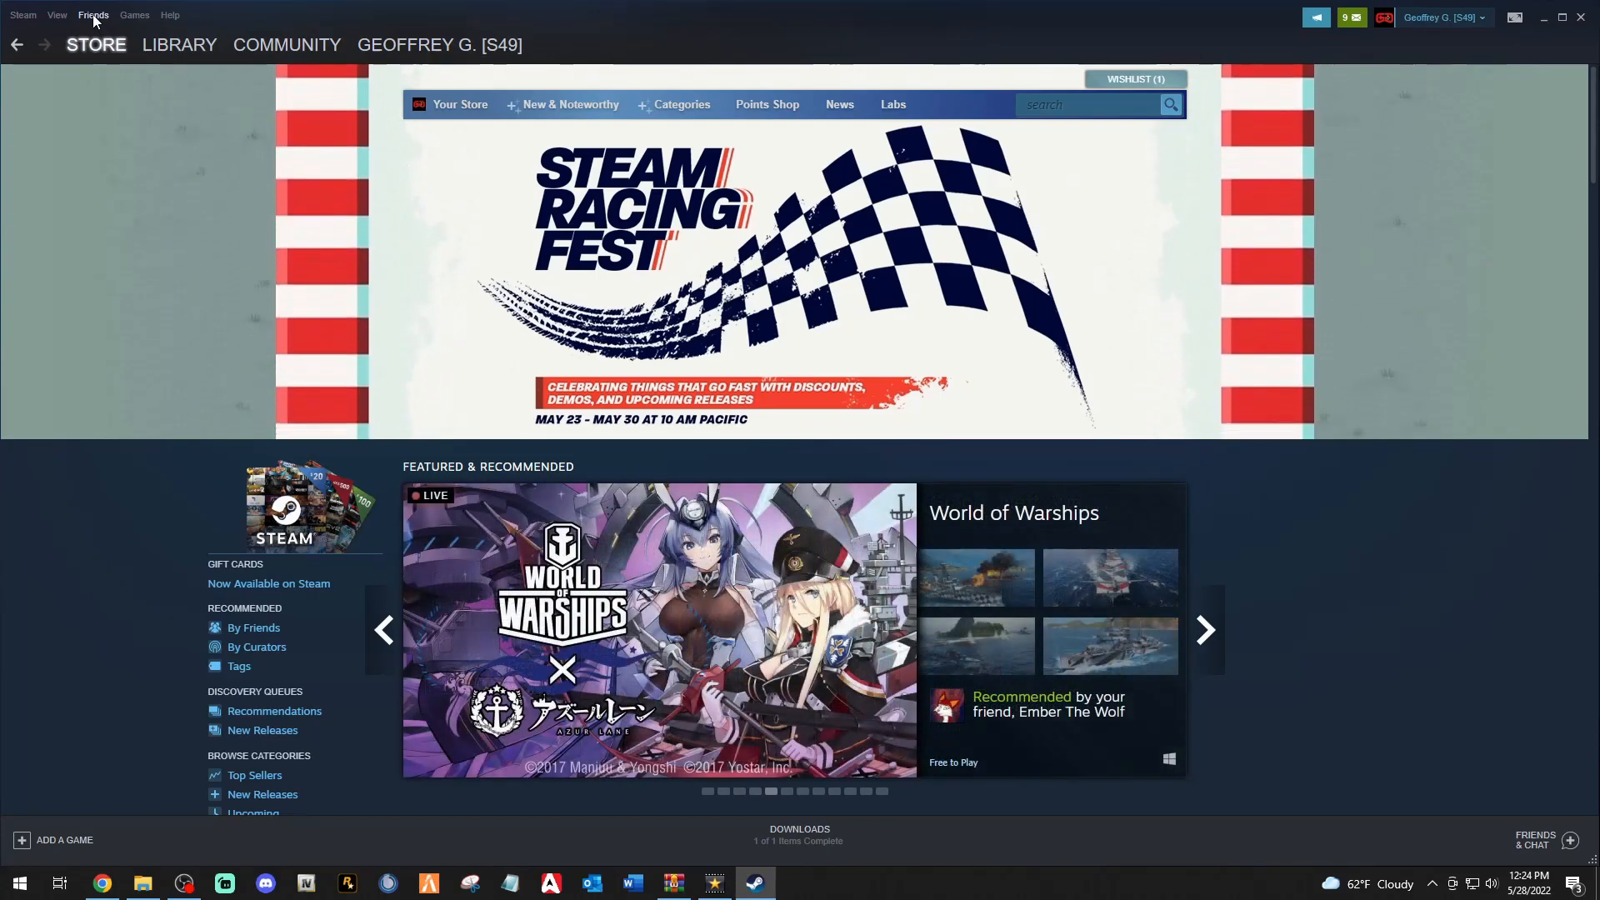
pyautogui.click(179, 45)
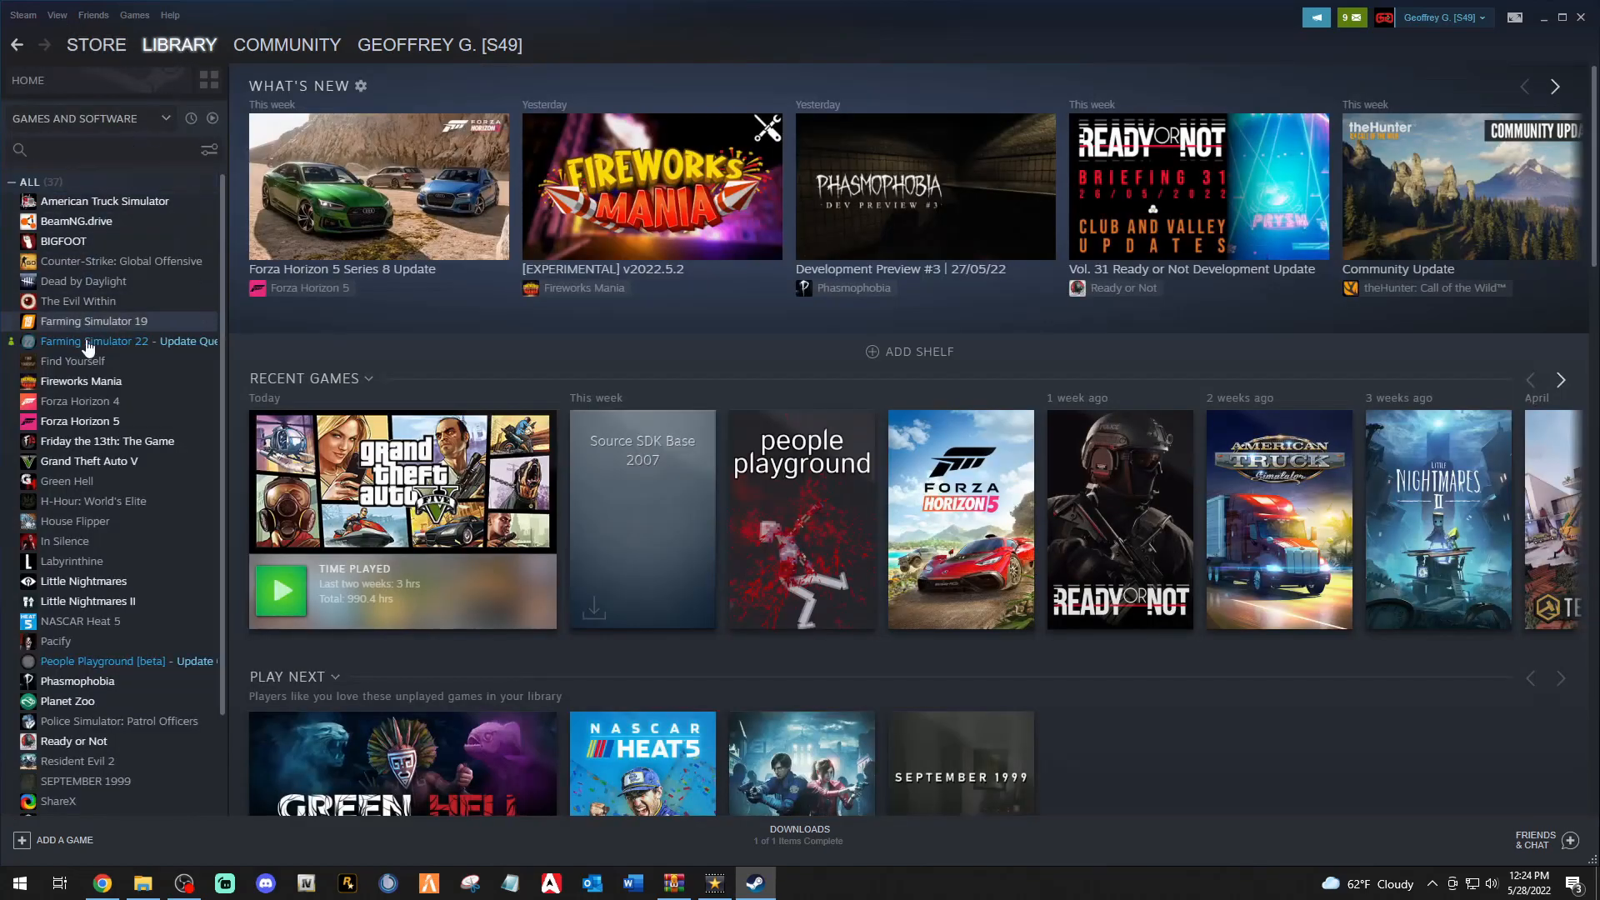
pyautogui.click(89, 461)
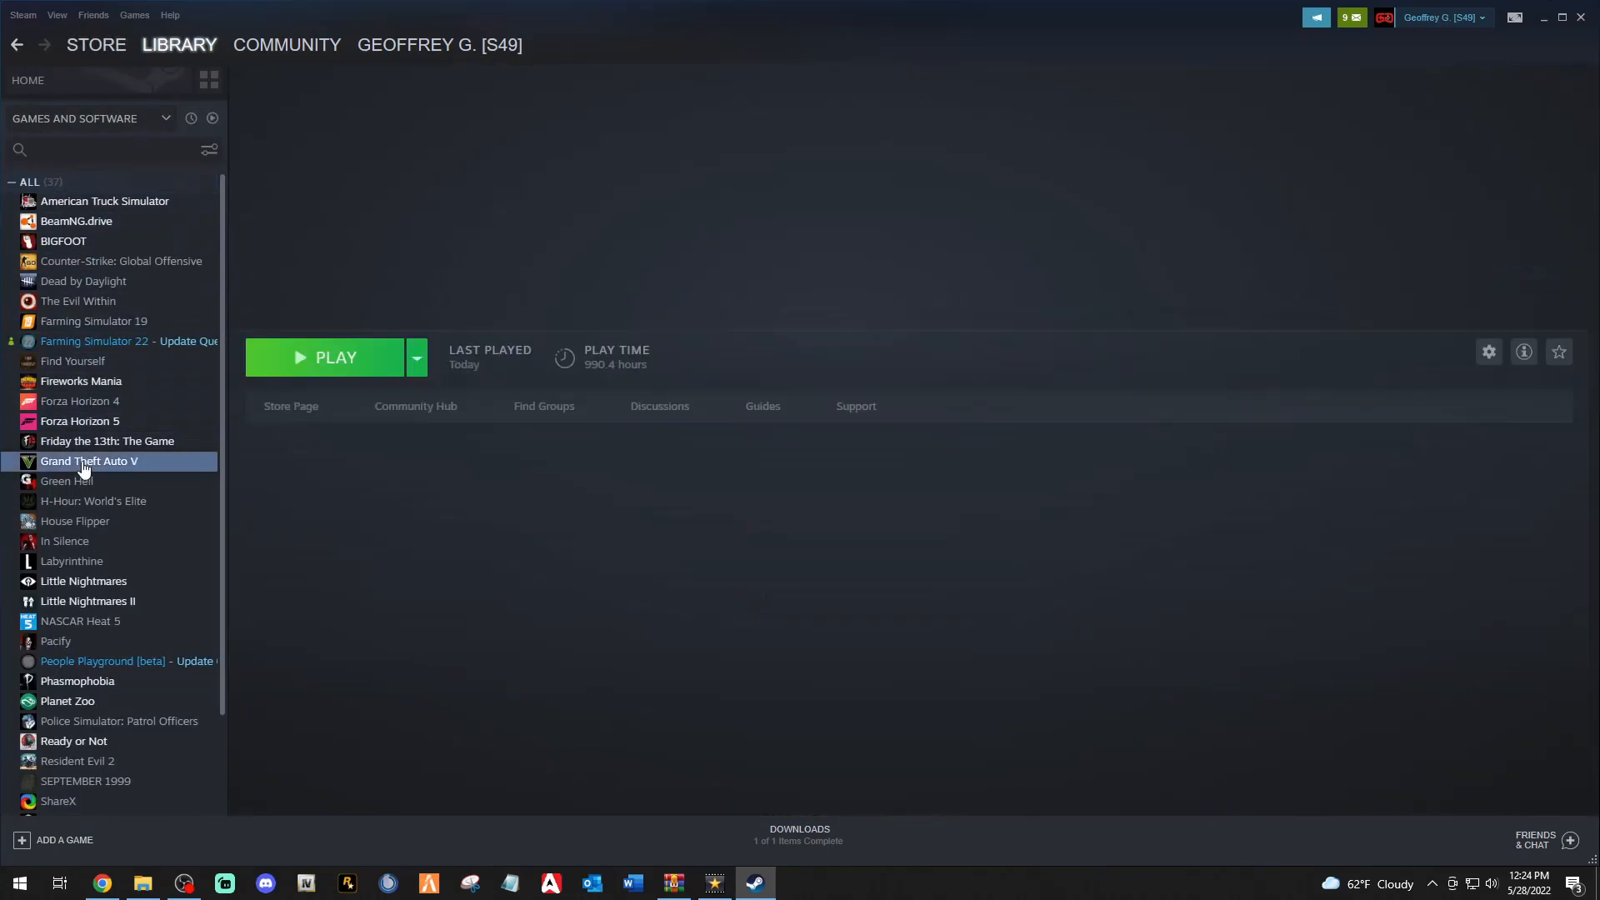
pyautogui.rightClick(89, 461)
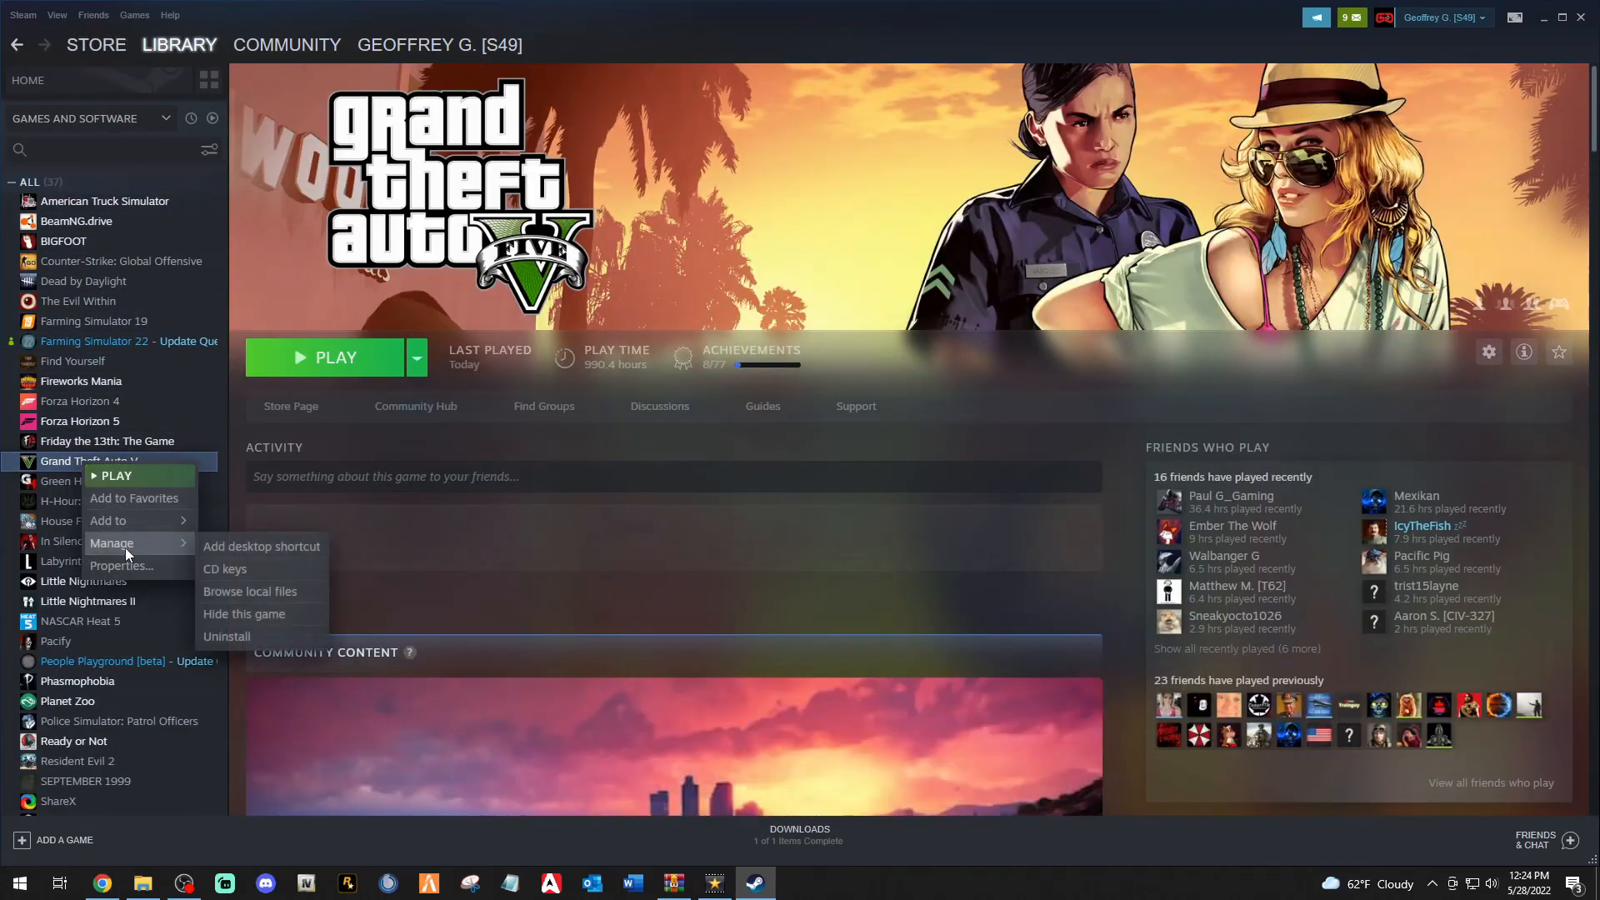
pyautogui.click(120, 565)
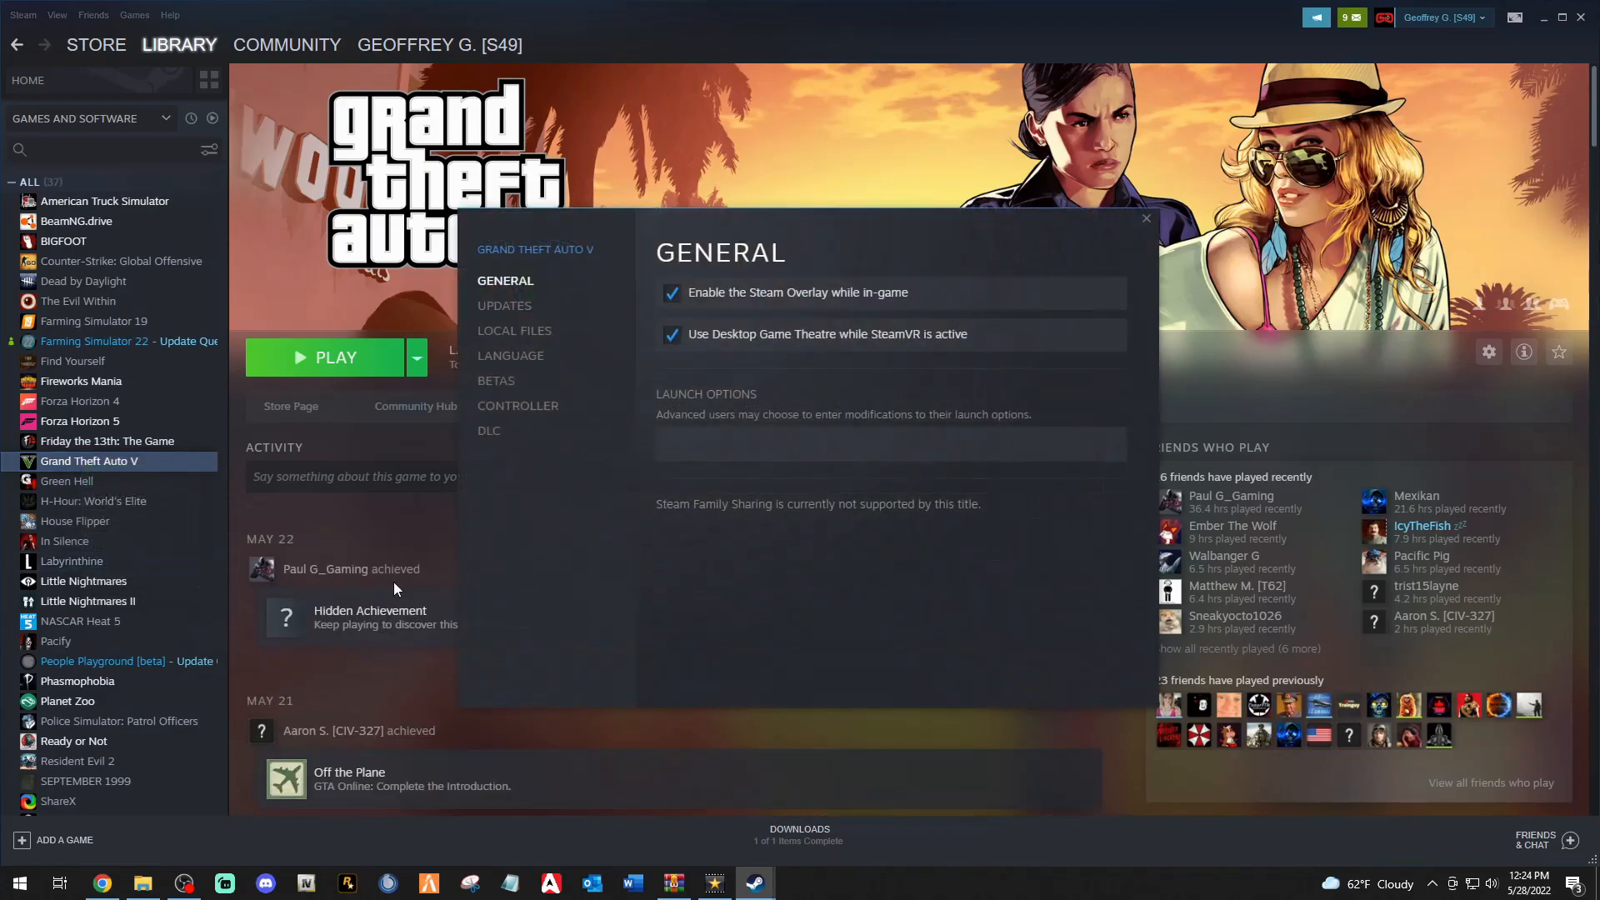
pyautogui.moveTo(514, 331)
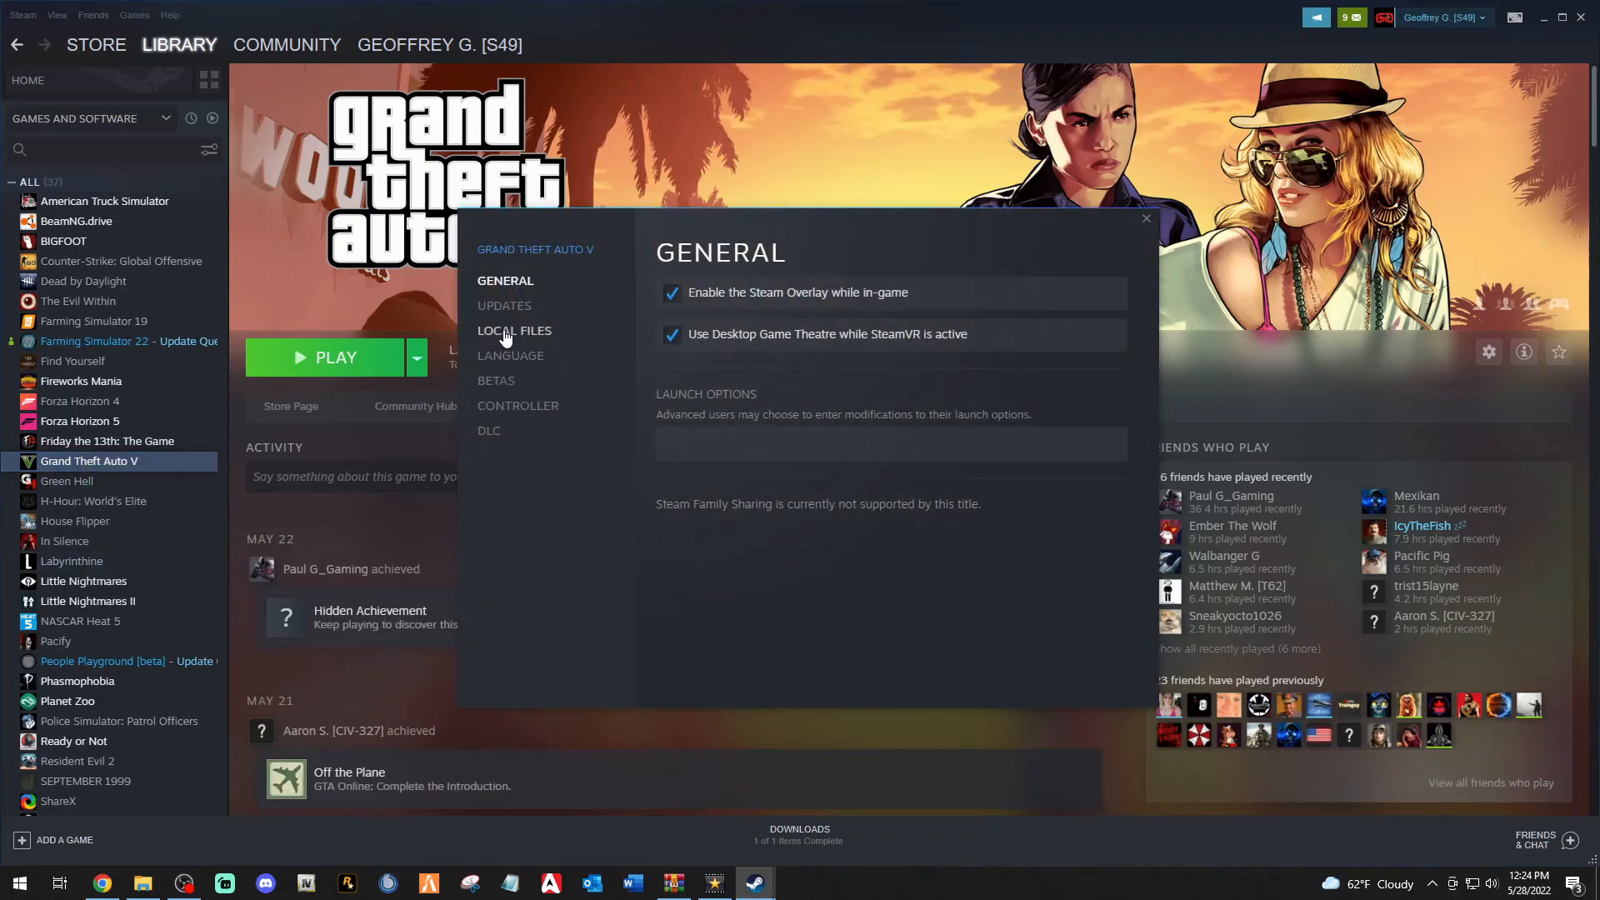
pyautogui.click(514, 330)
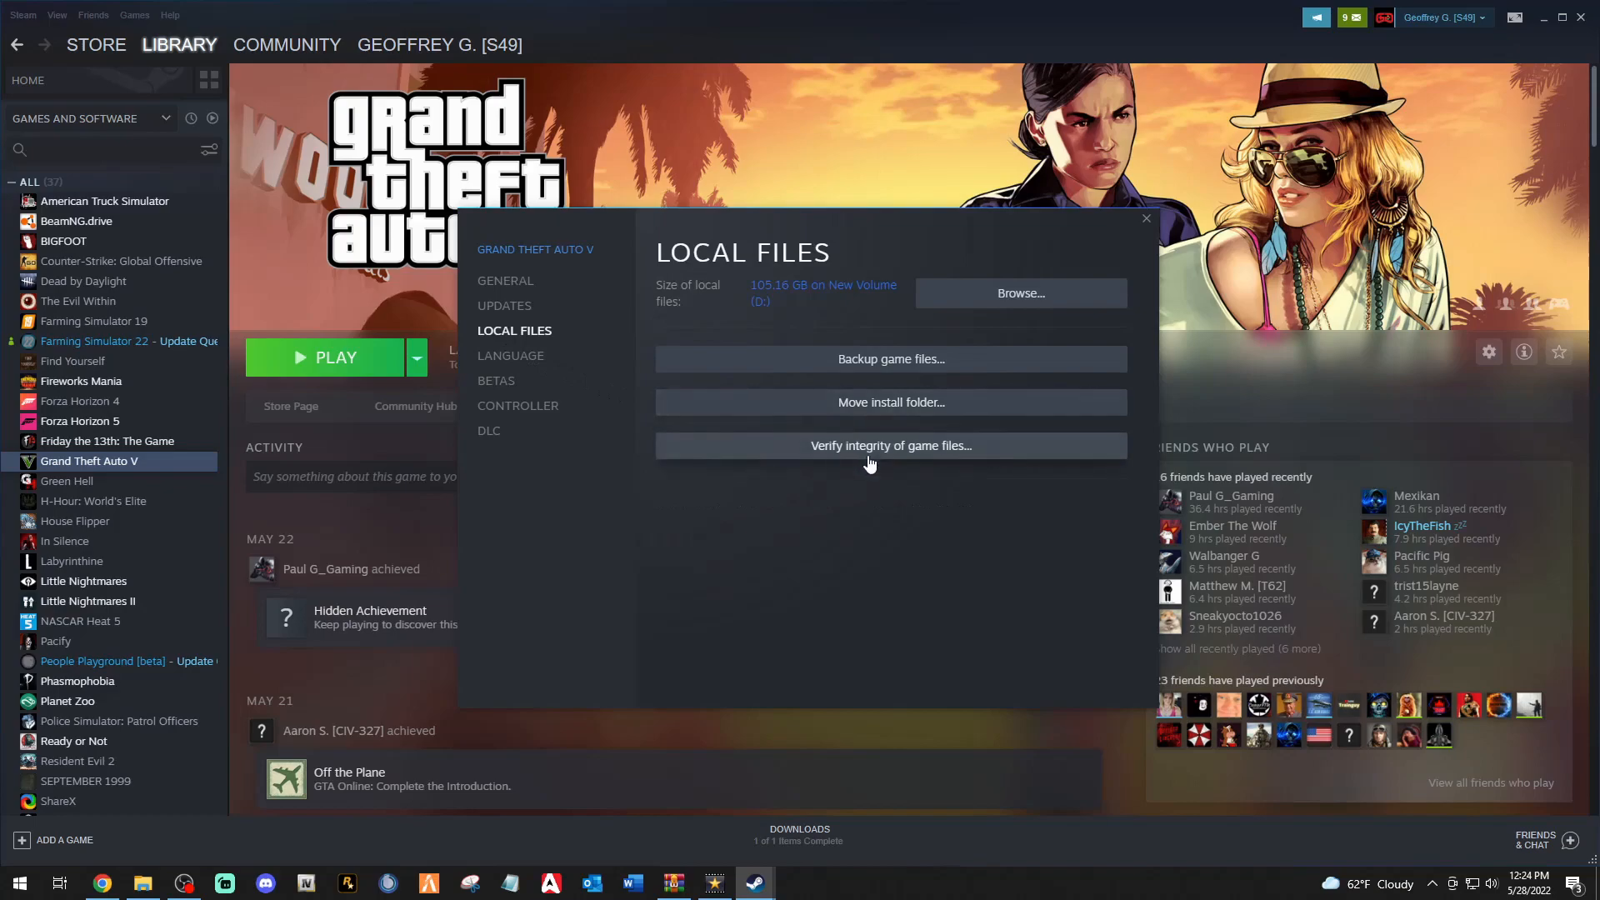
pyautogui.moveTo(801, 454)
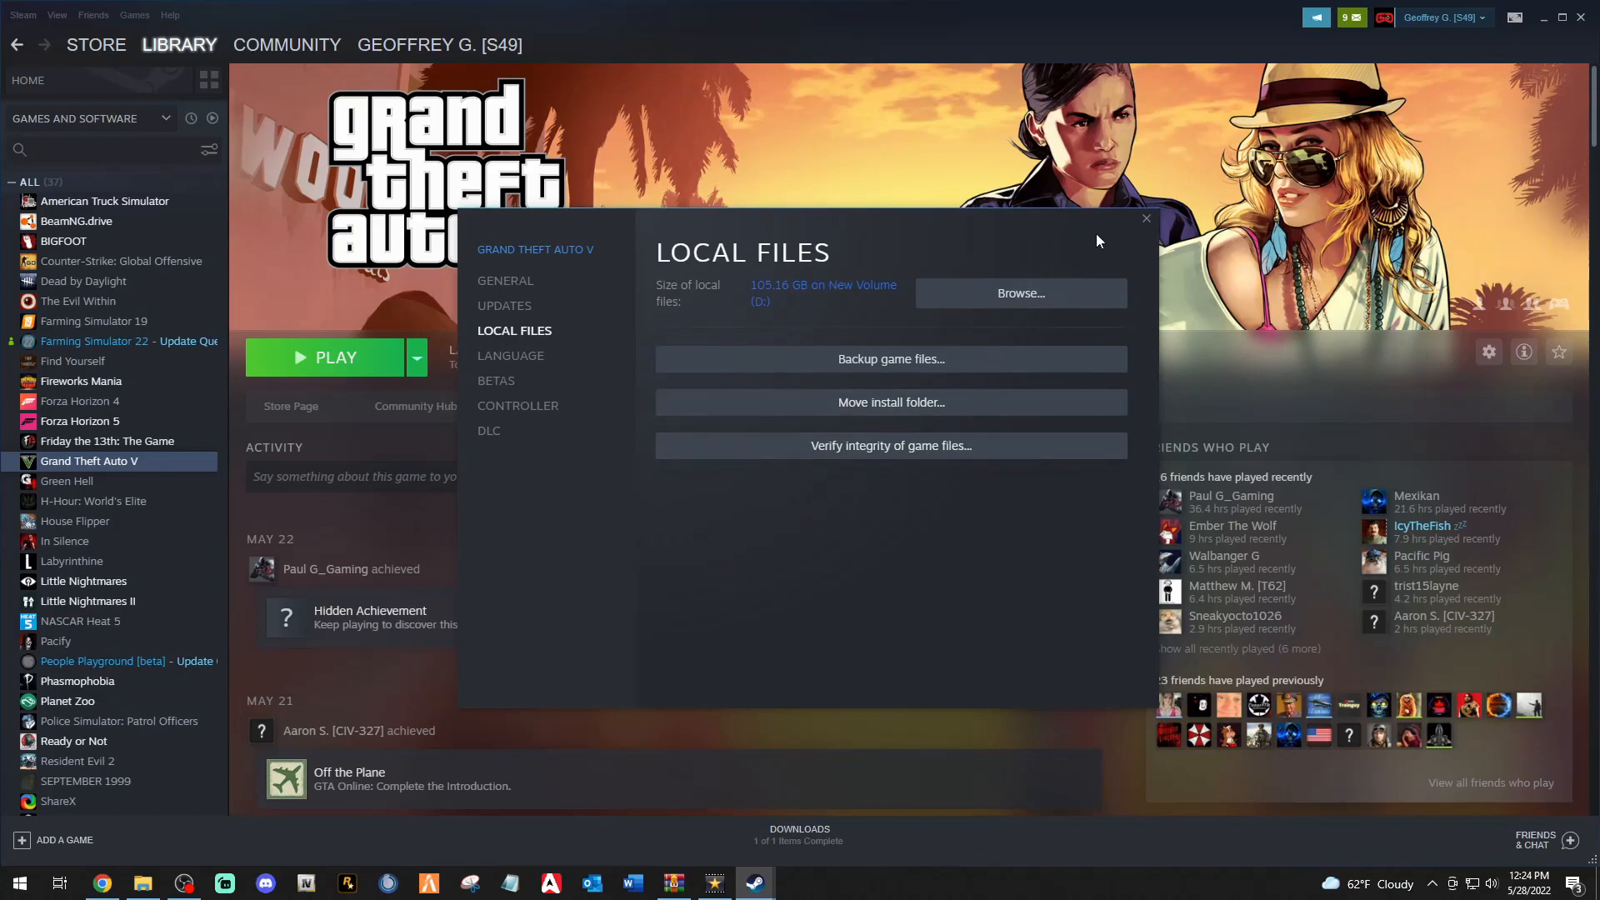
pyautogui.click(1144, 218)
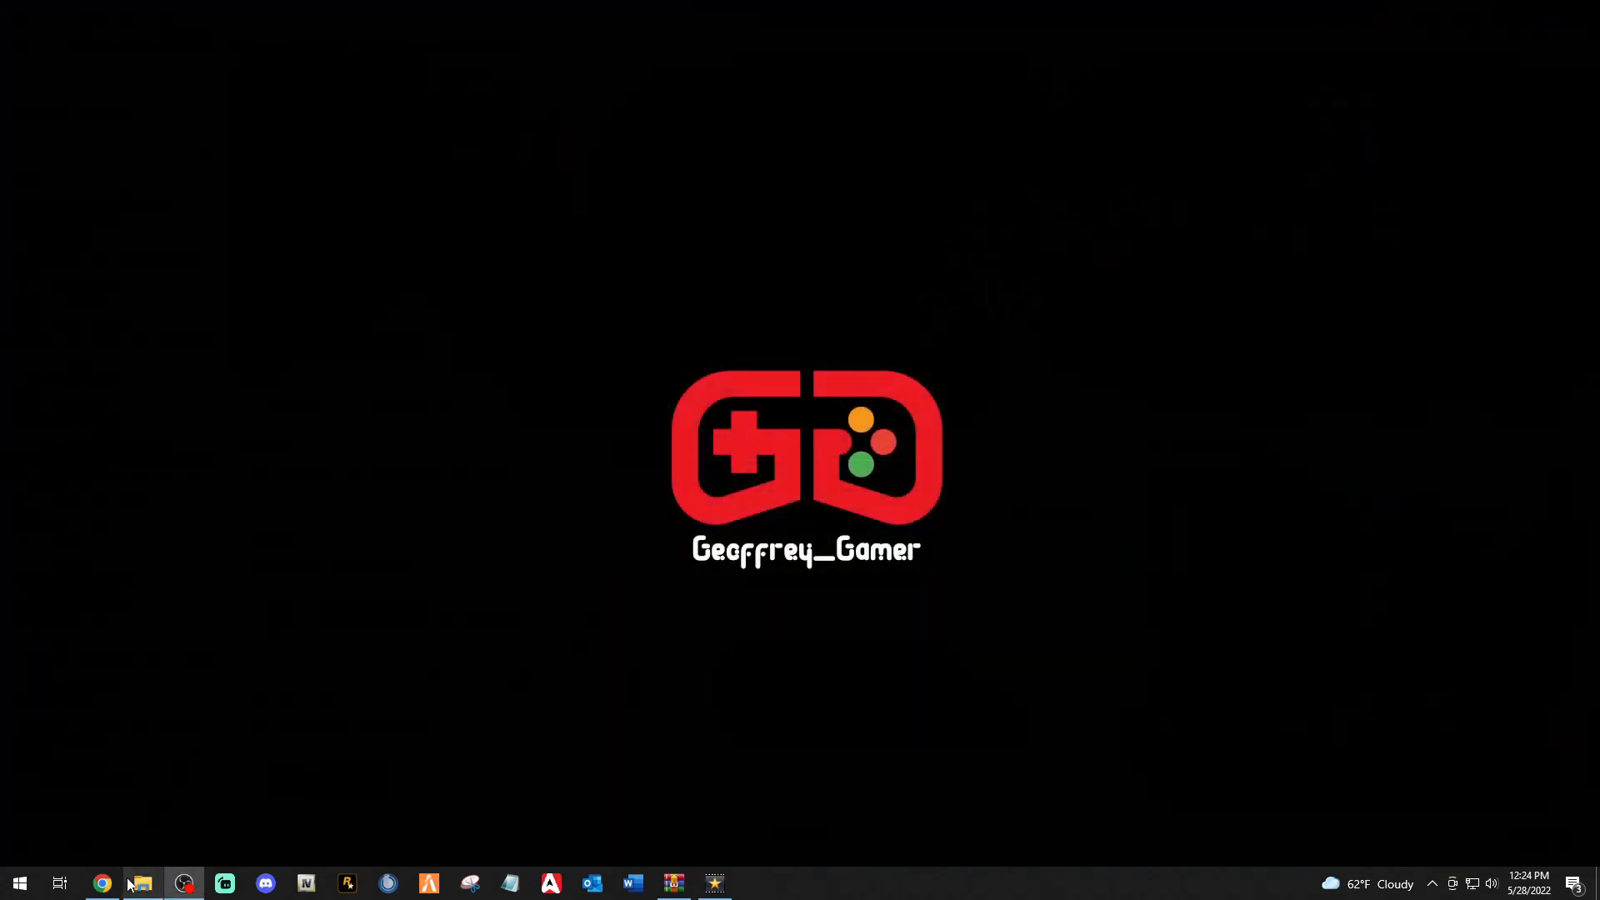
# Browse to C:\Program Files (x86)\Steam\steamapps\common in File Explorer.
pyautogui.click(141, 882)
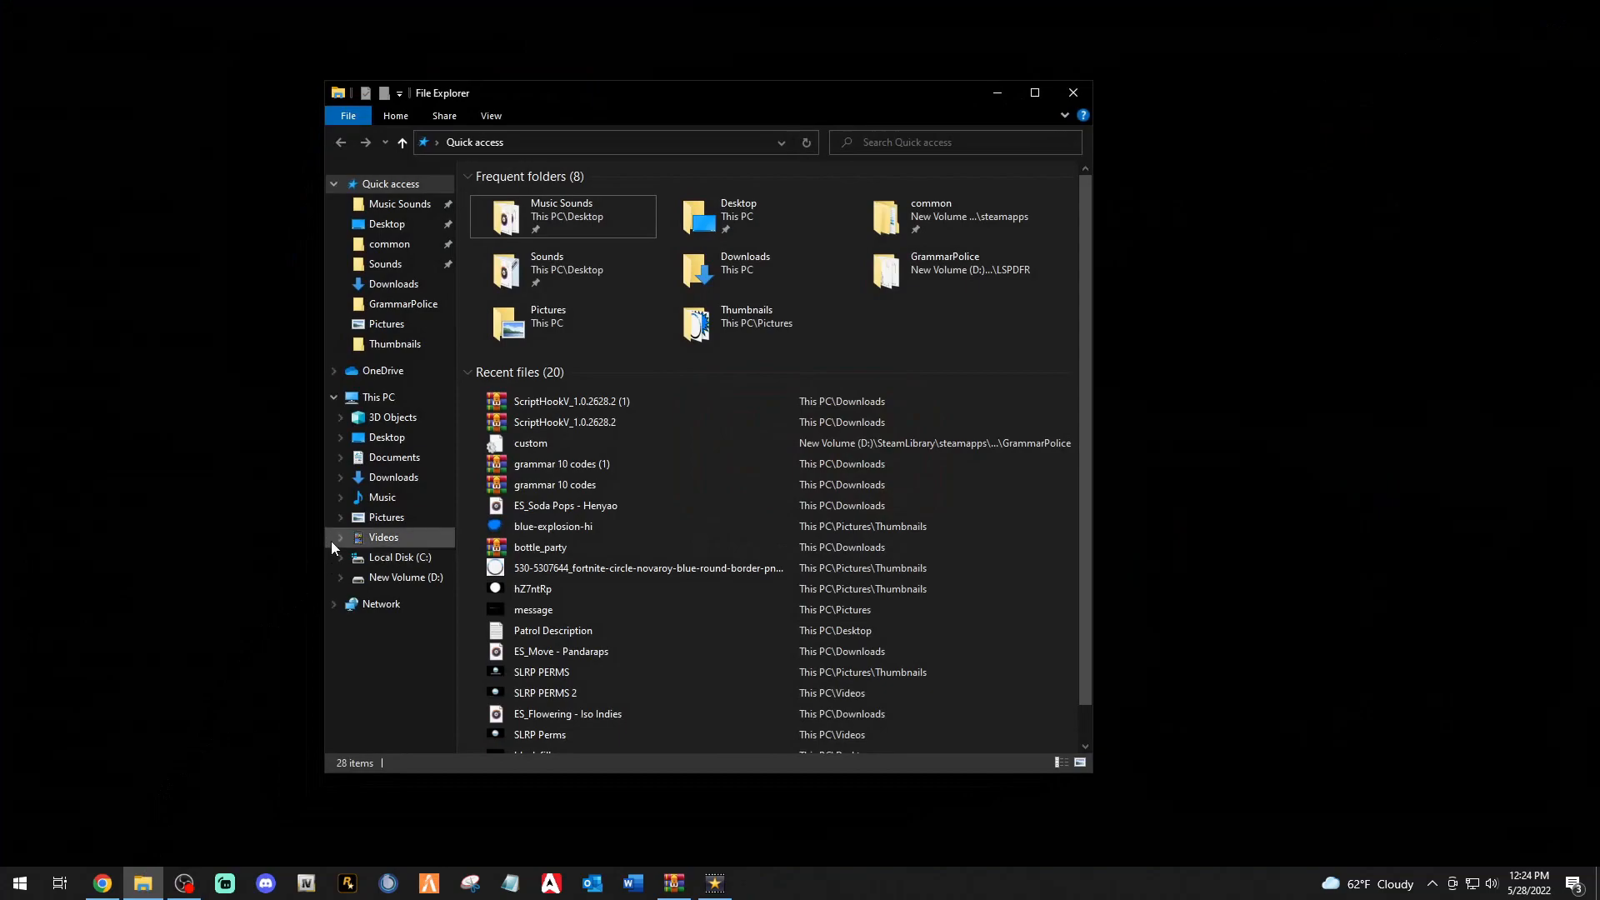
pyautogui.moveTo(398, 532)
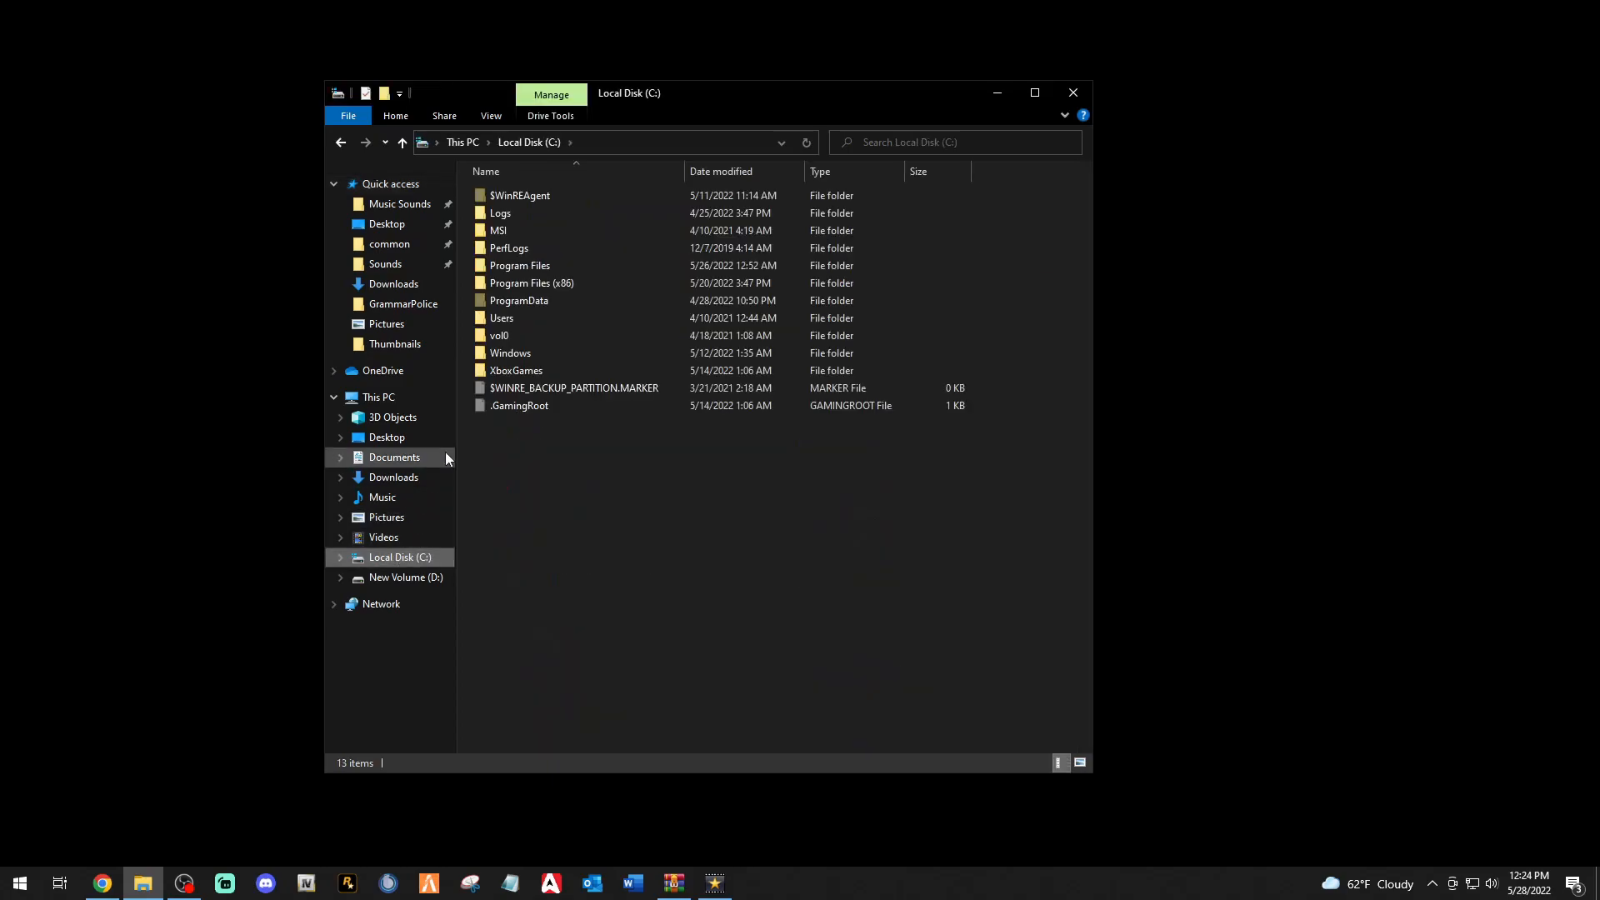
pyautogui.doubleClick(532, 283)
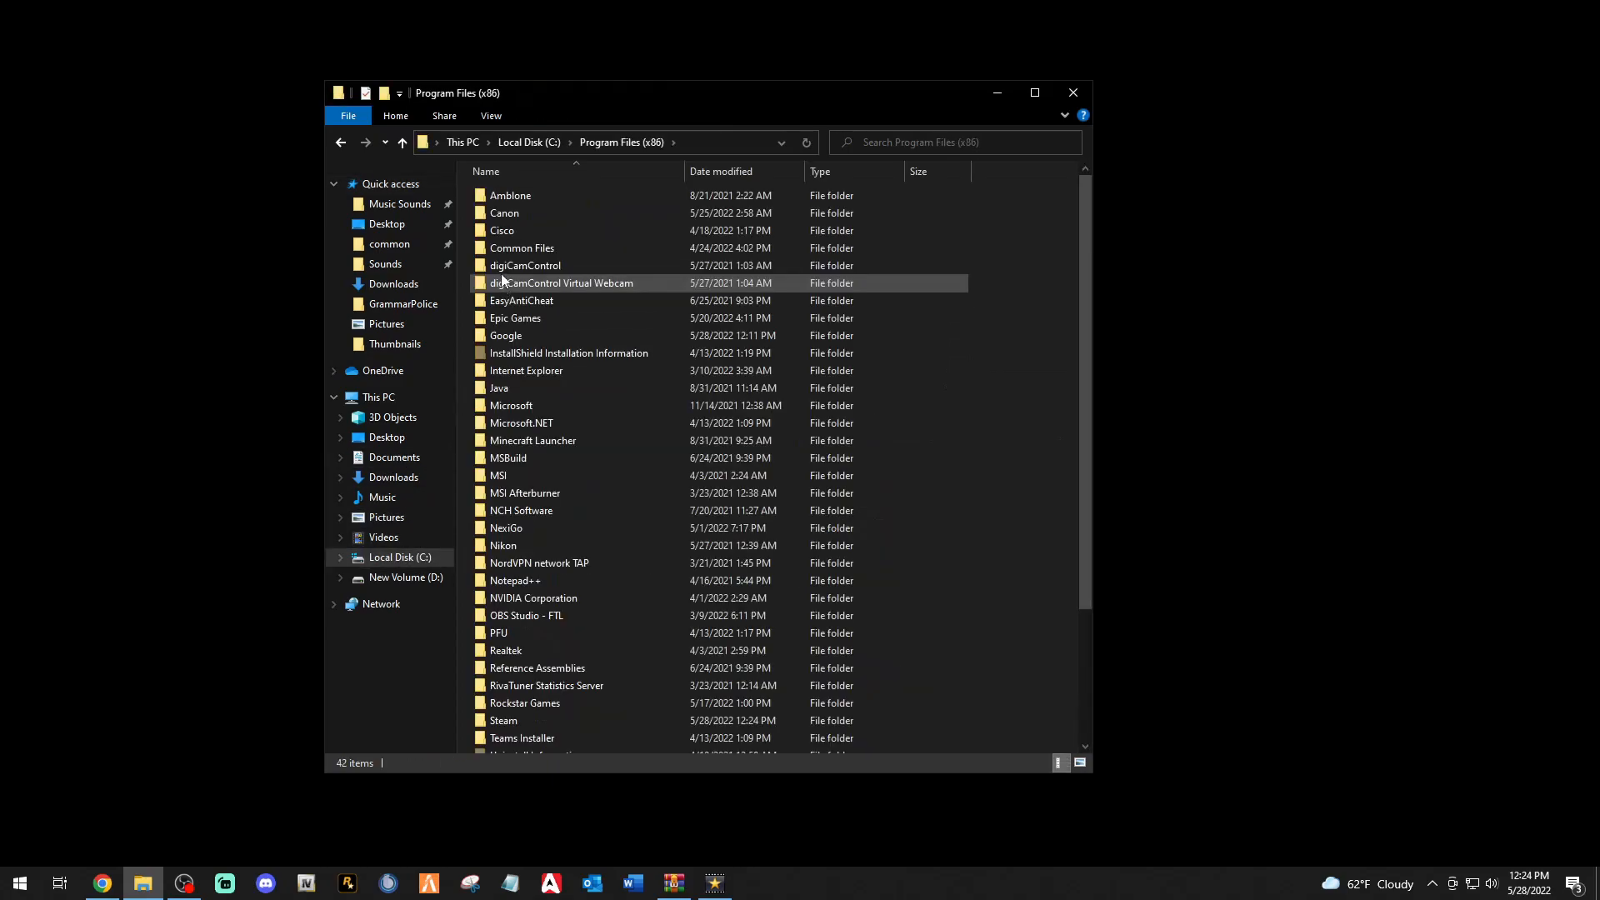
pyautogui.doubleClick(503, 720)
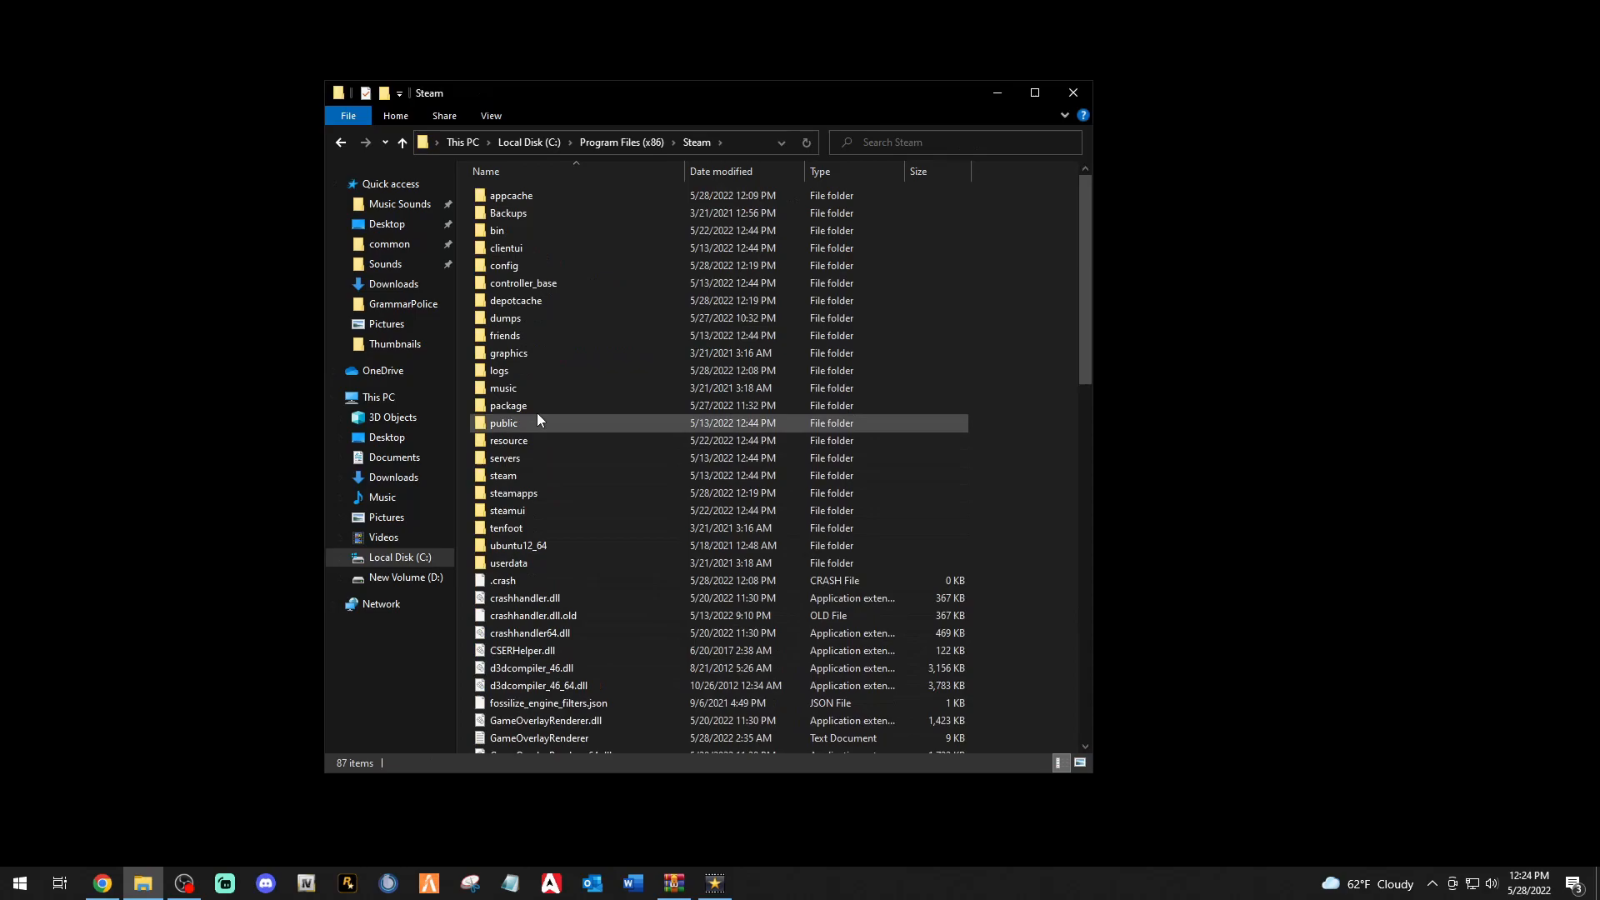
pyautogui.doubleClick(514, 493)
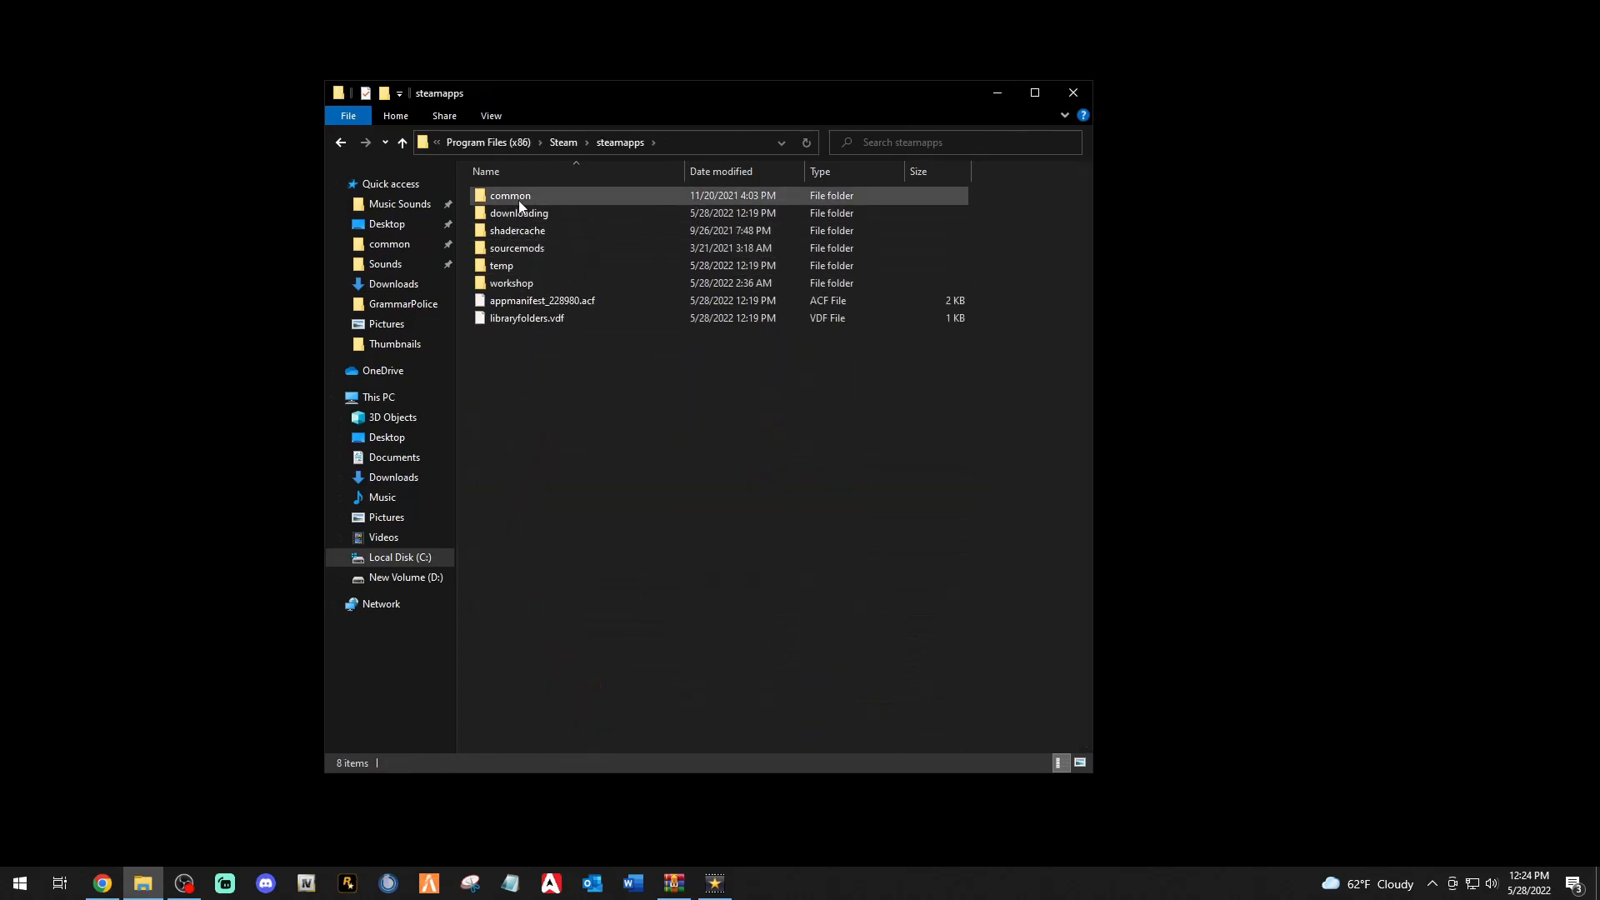
pyautogui.doubleClick(510, 195)
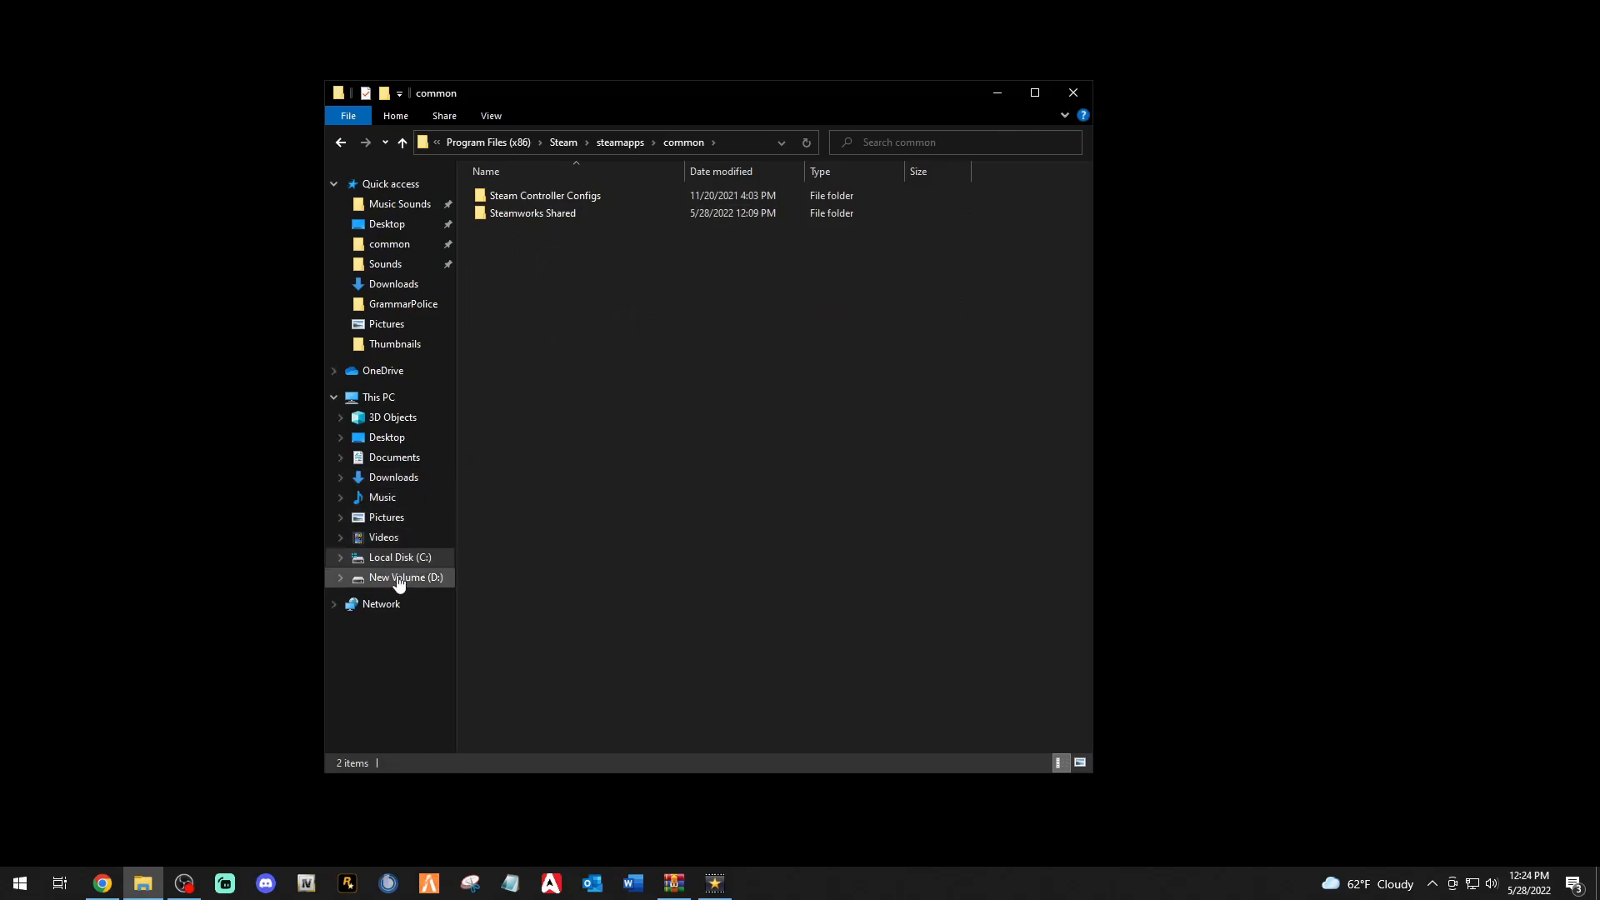
# Switch to D:\SteamLibrary\steamapps\common and inspect the Grand Theft Auto V folder copies.
pyautogui.click(404, 578)
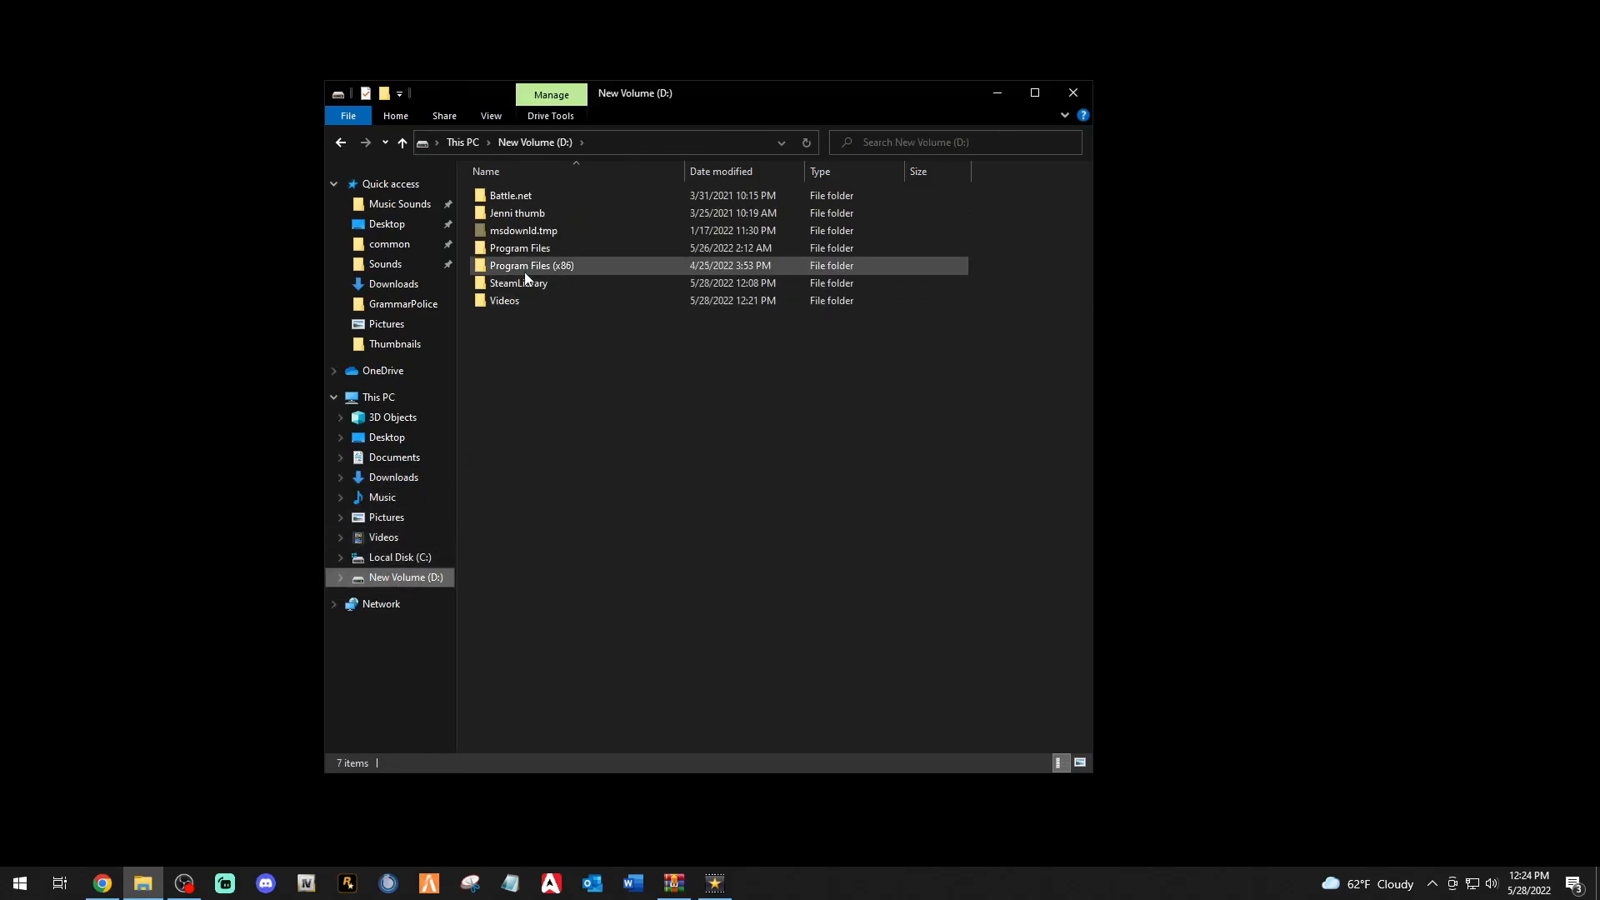
pyautogui.doubleClick(519, 283)
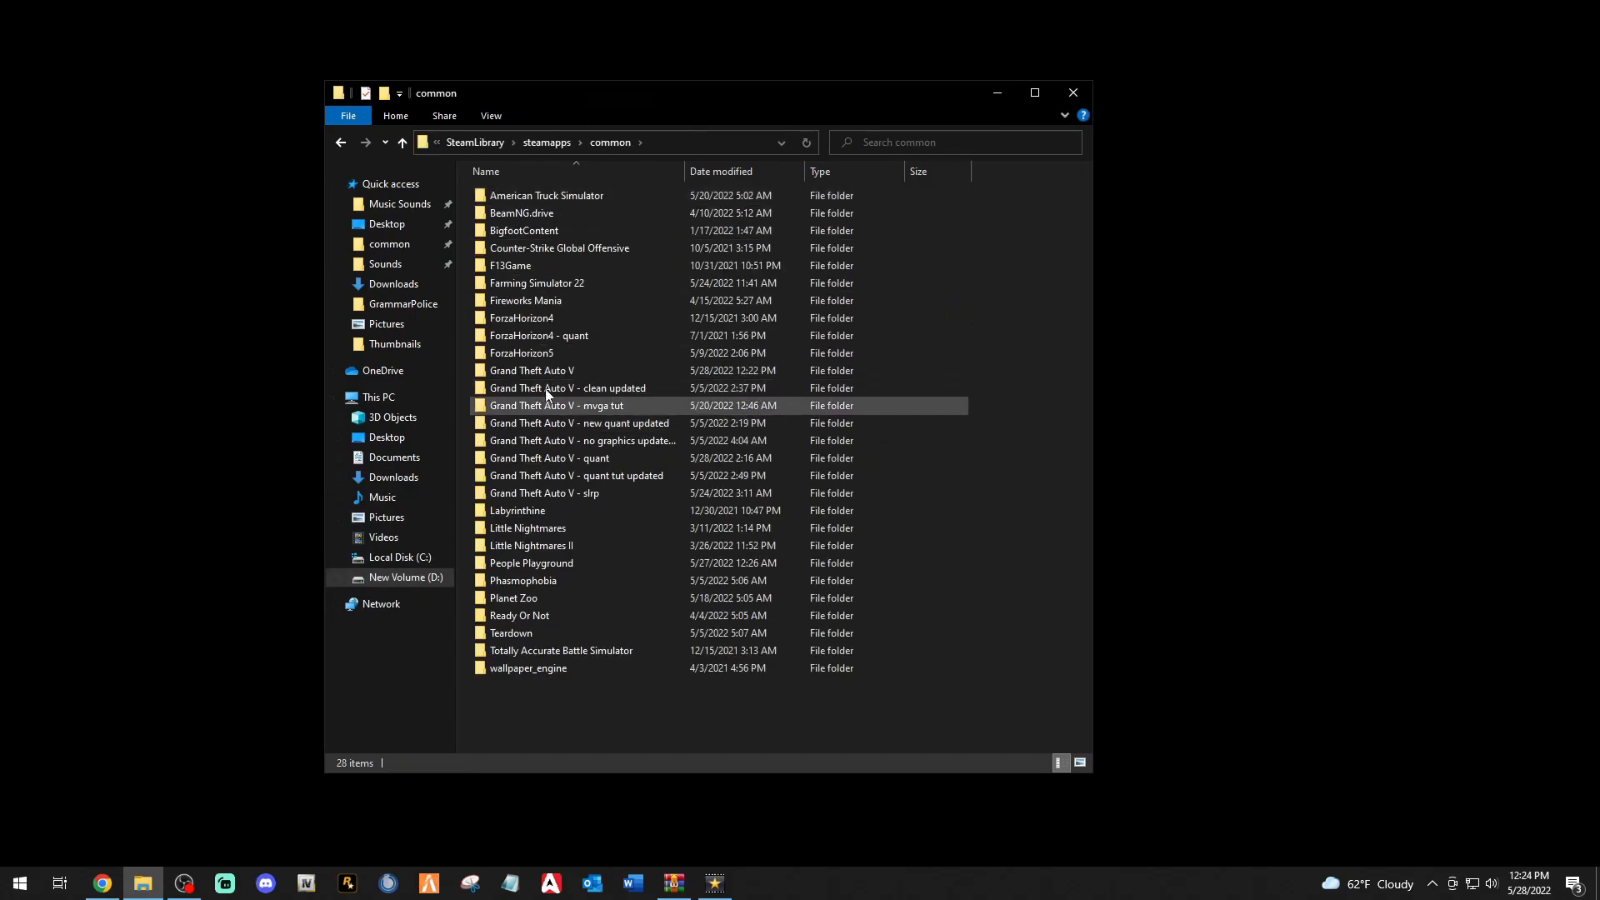
pyautogui.click(568, 387)
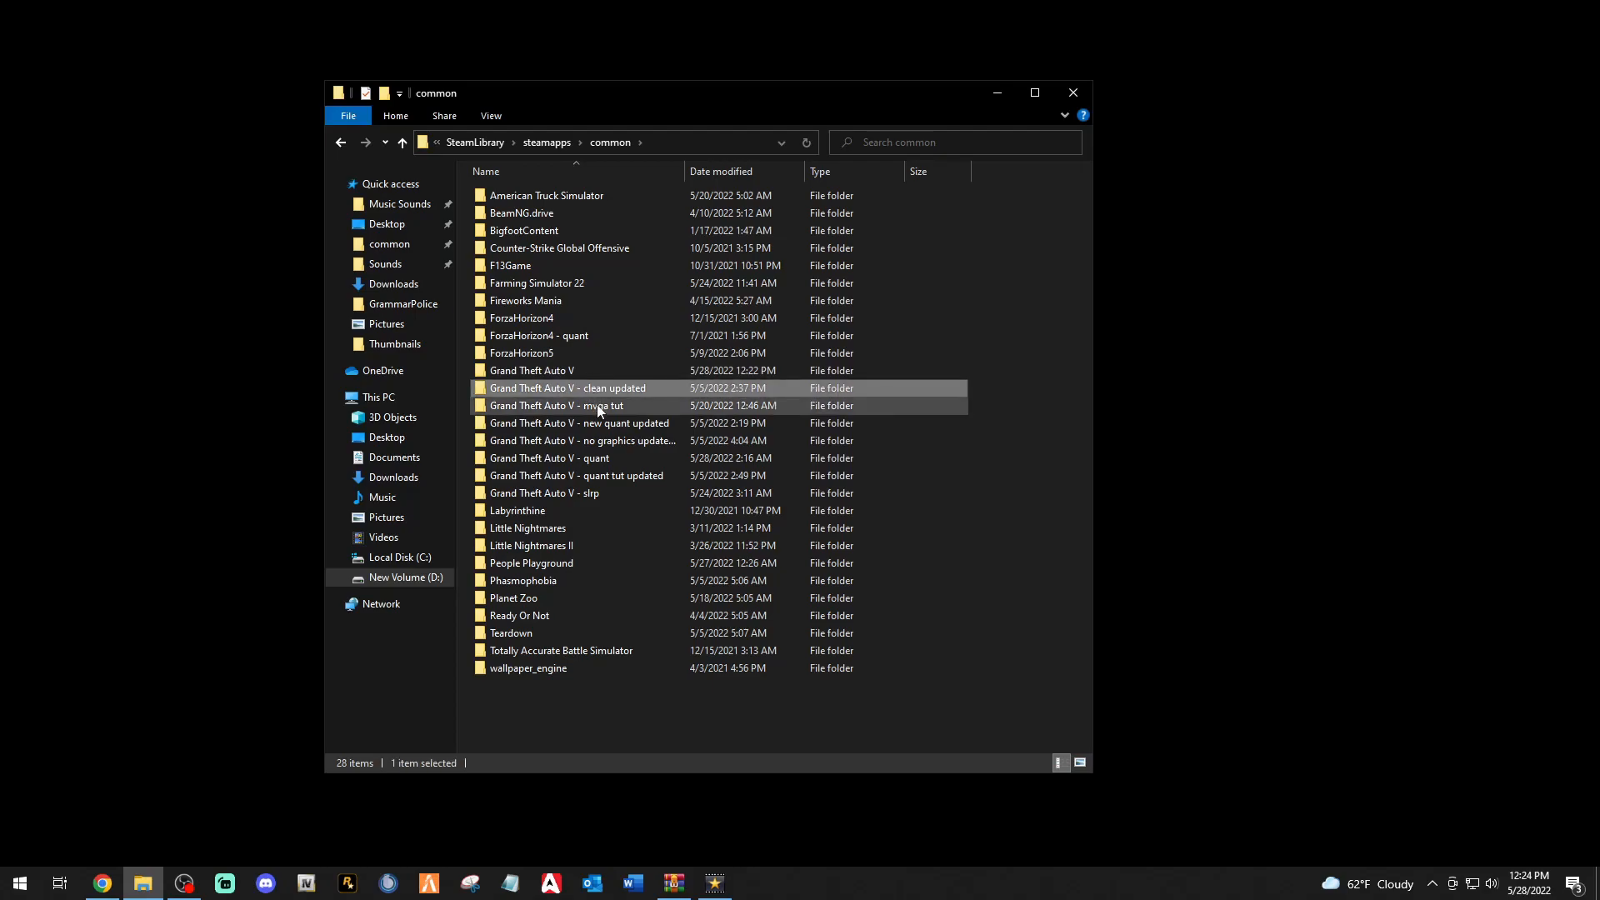
pyautogui.click(545, 493)
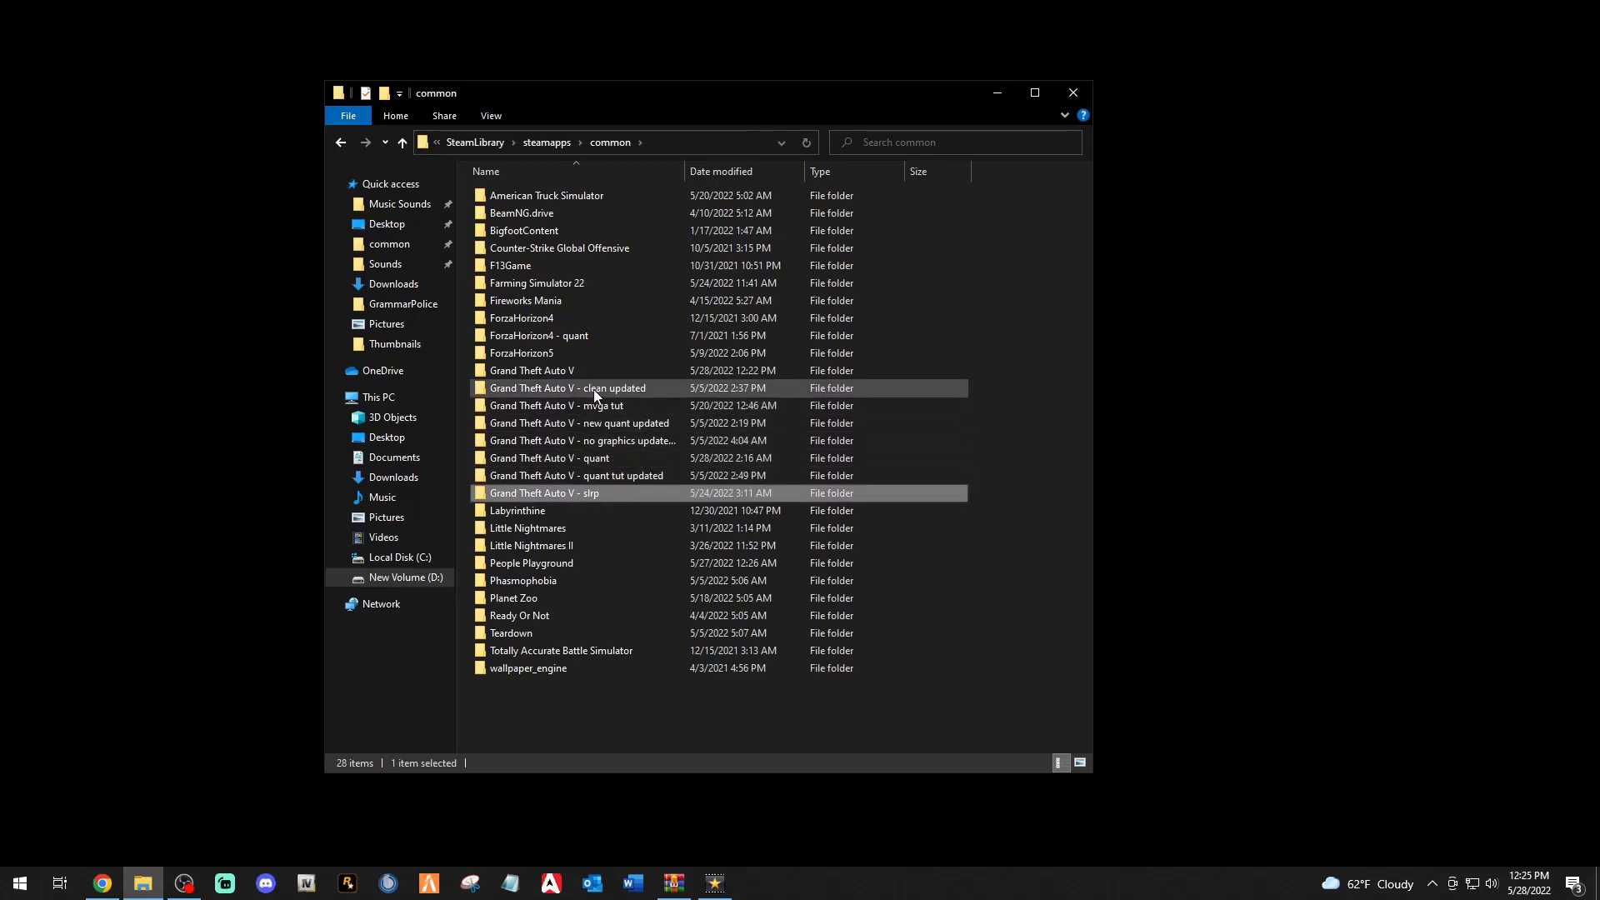
# Run RAGEPluginHook from the Grand Theft Auto V folder, dismiss the unsupported 2628 warning, close settings.
pyautogui.doubleClick(531, 369)
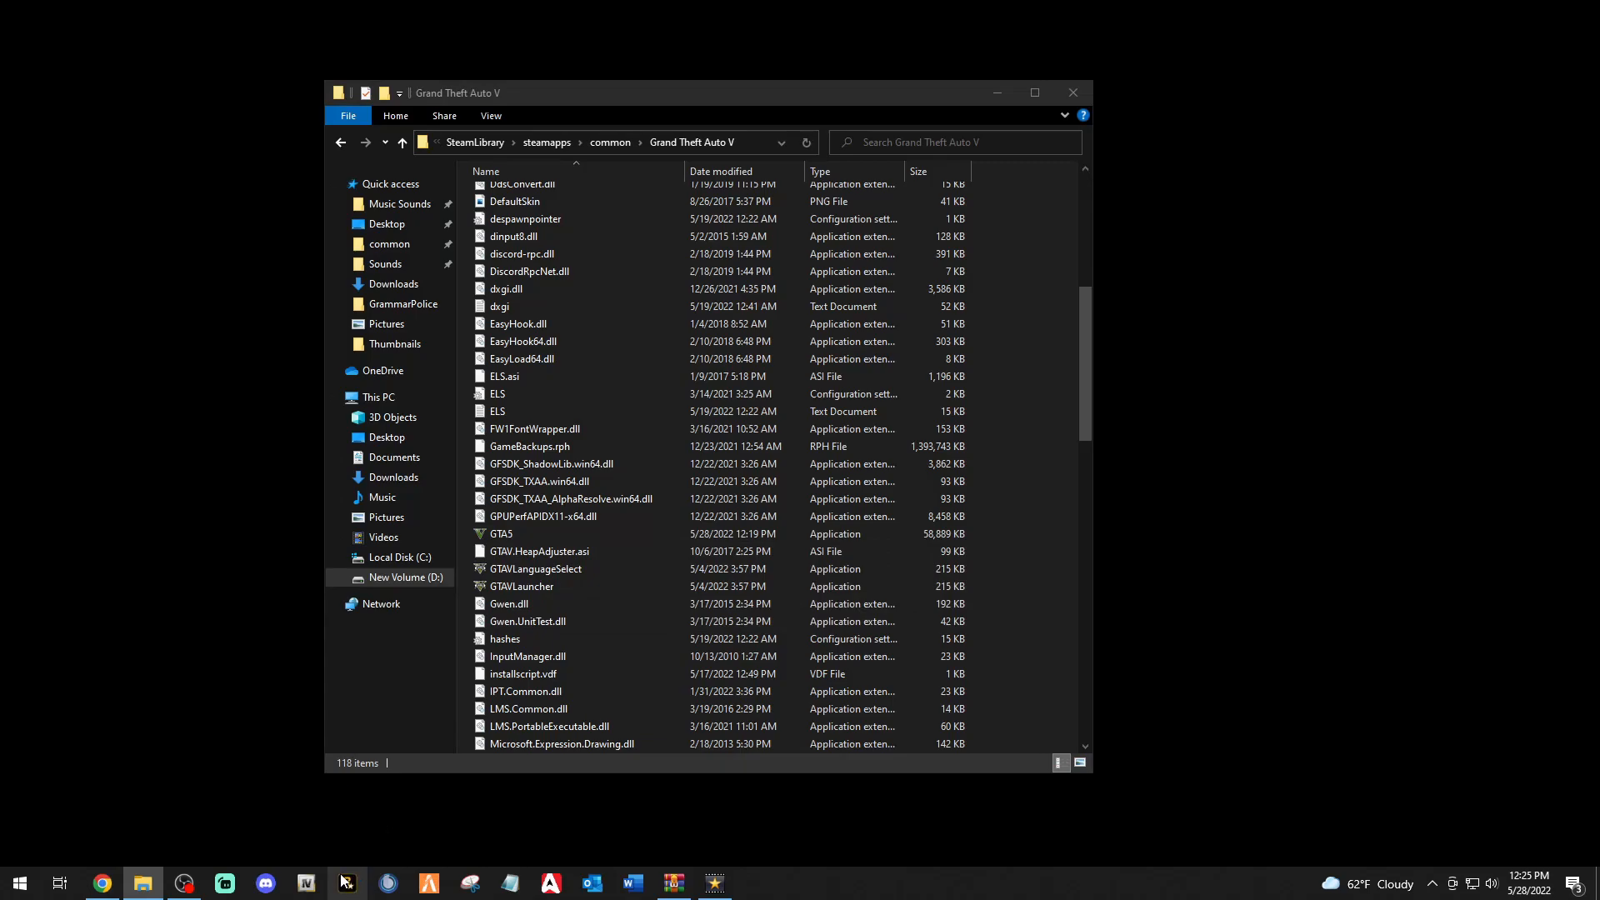
pyautogui.click(347, 884)
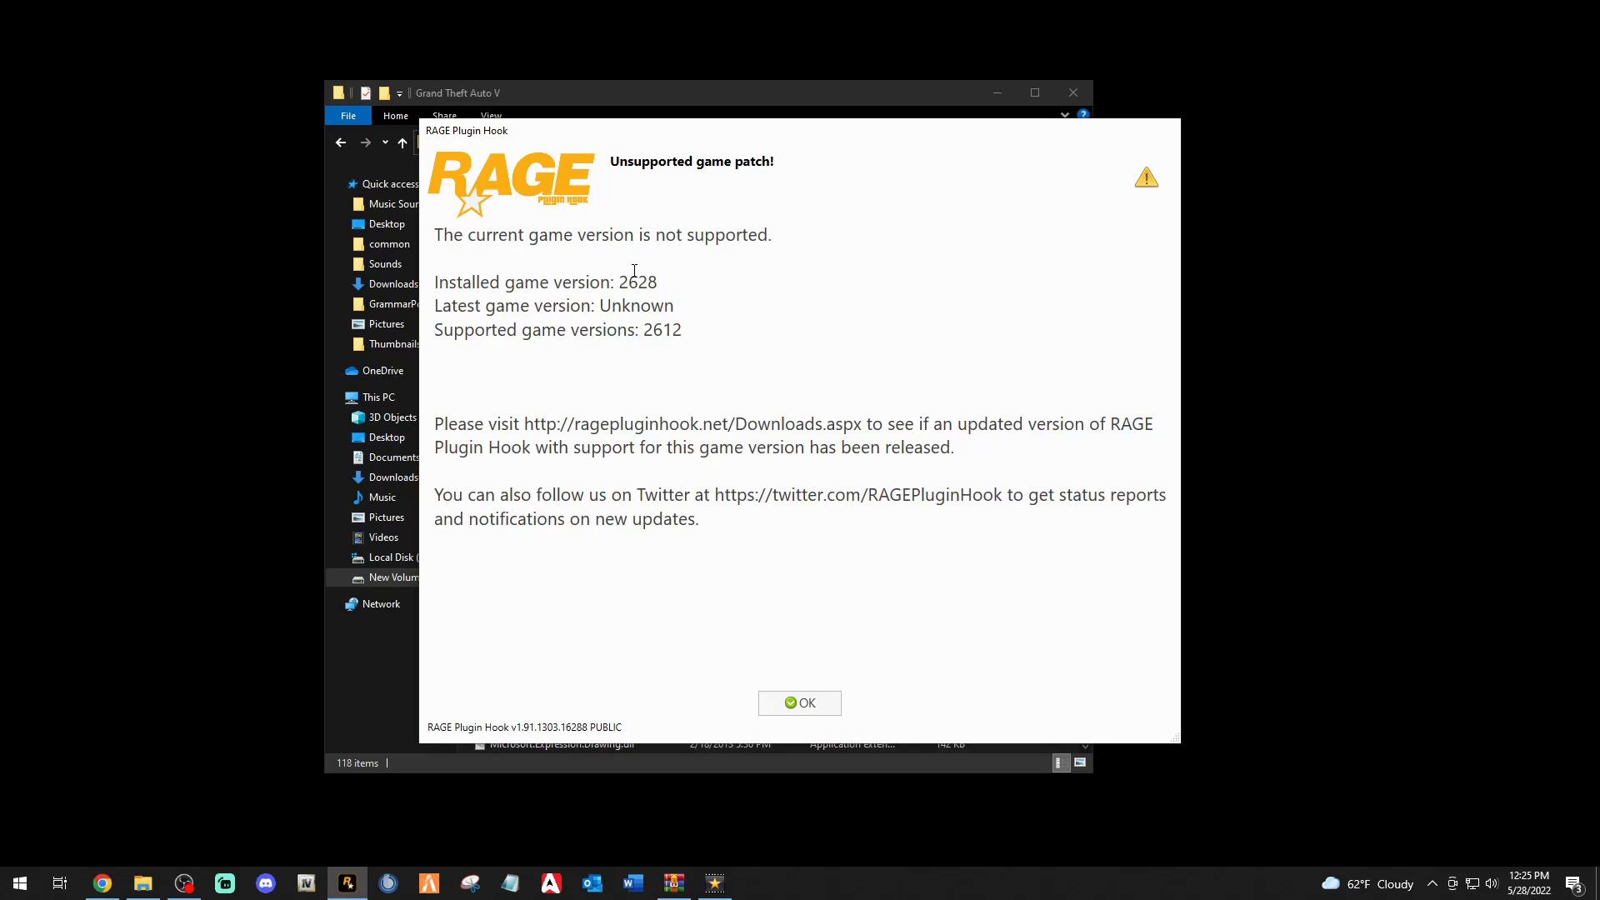
pyautogui.moveTo(799, 703)
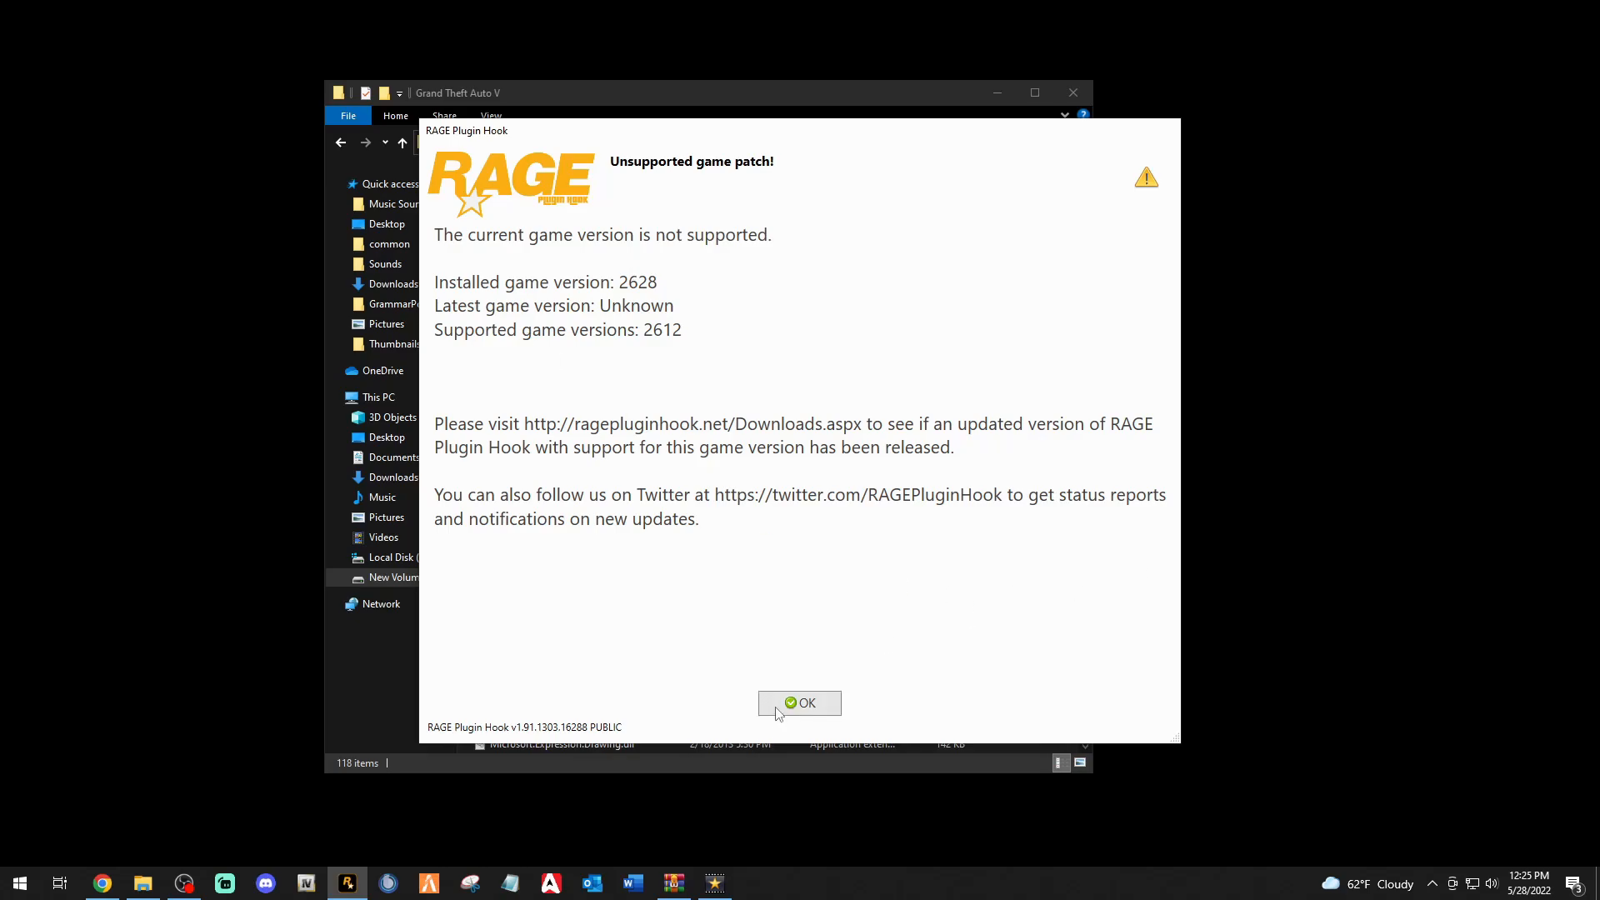
pyautogui.click(800, 704)
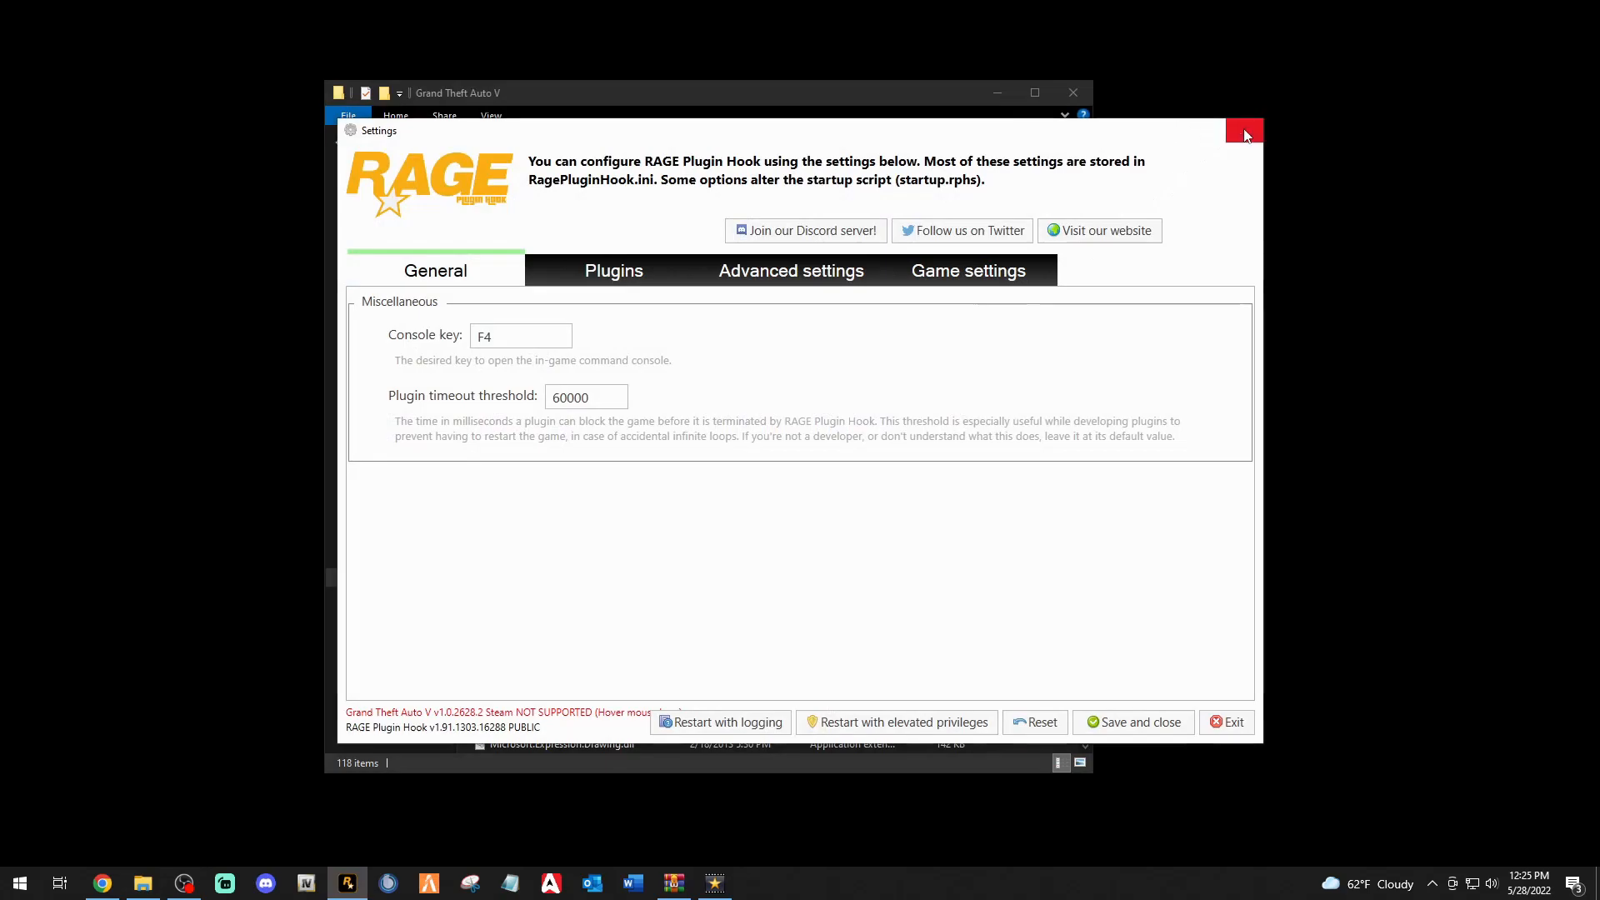
pyautogui.click(1244, 131)
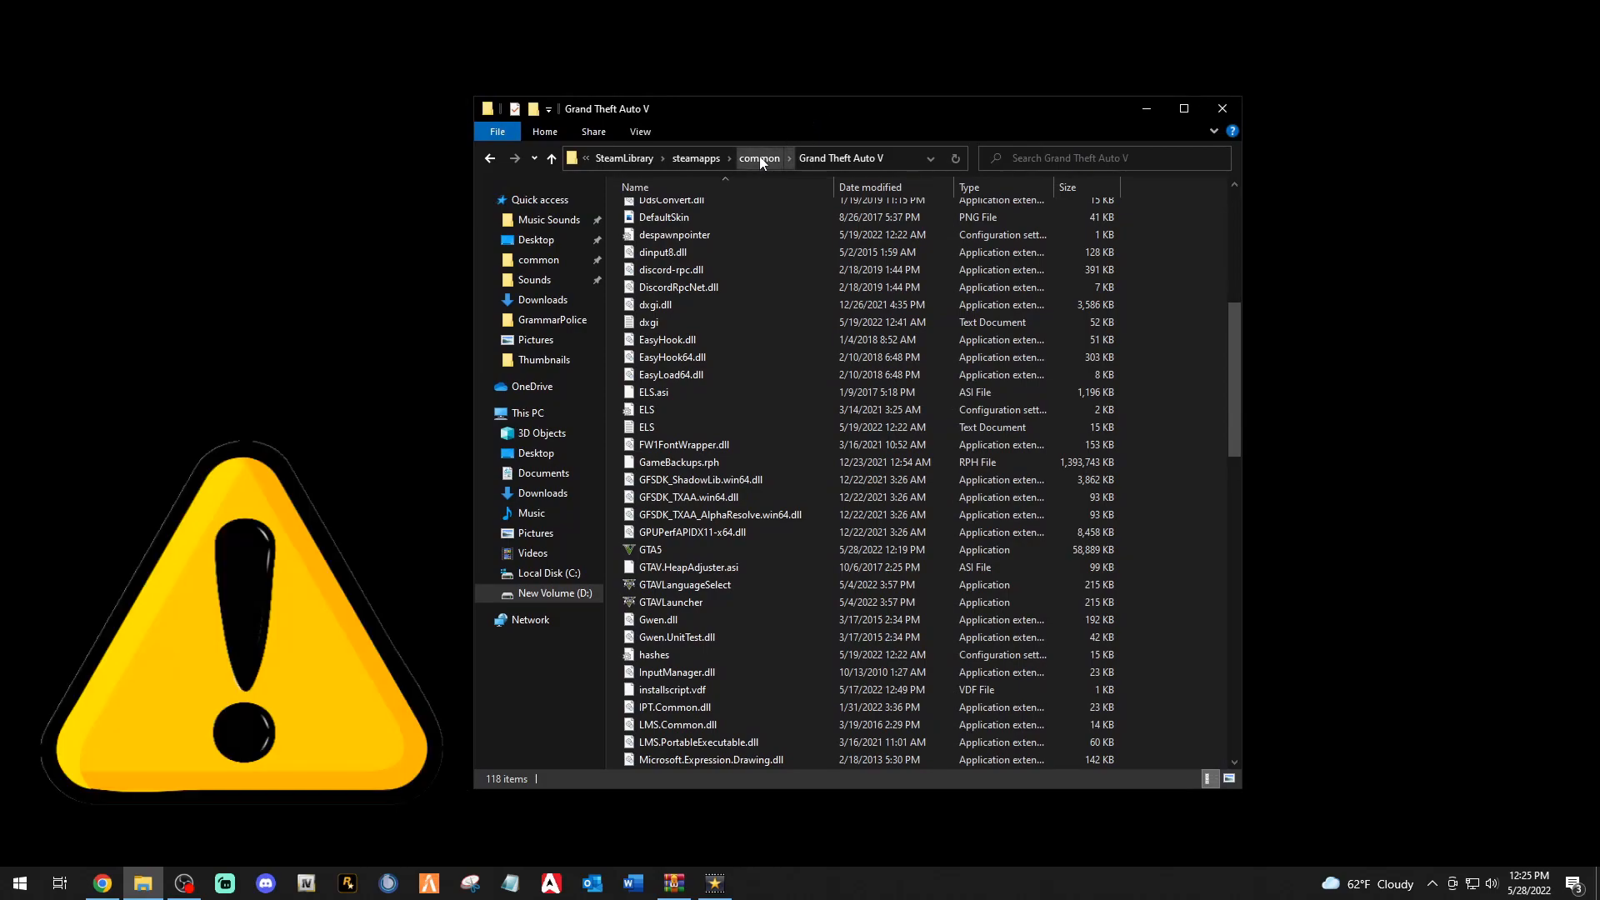
pyautogui.moveTo(286, 194)
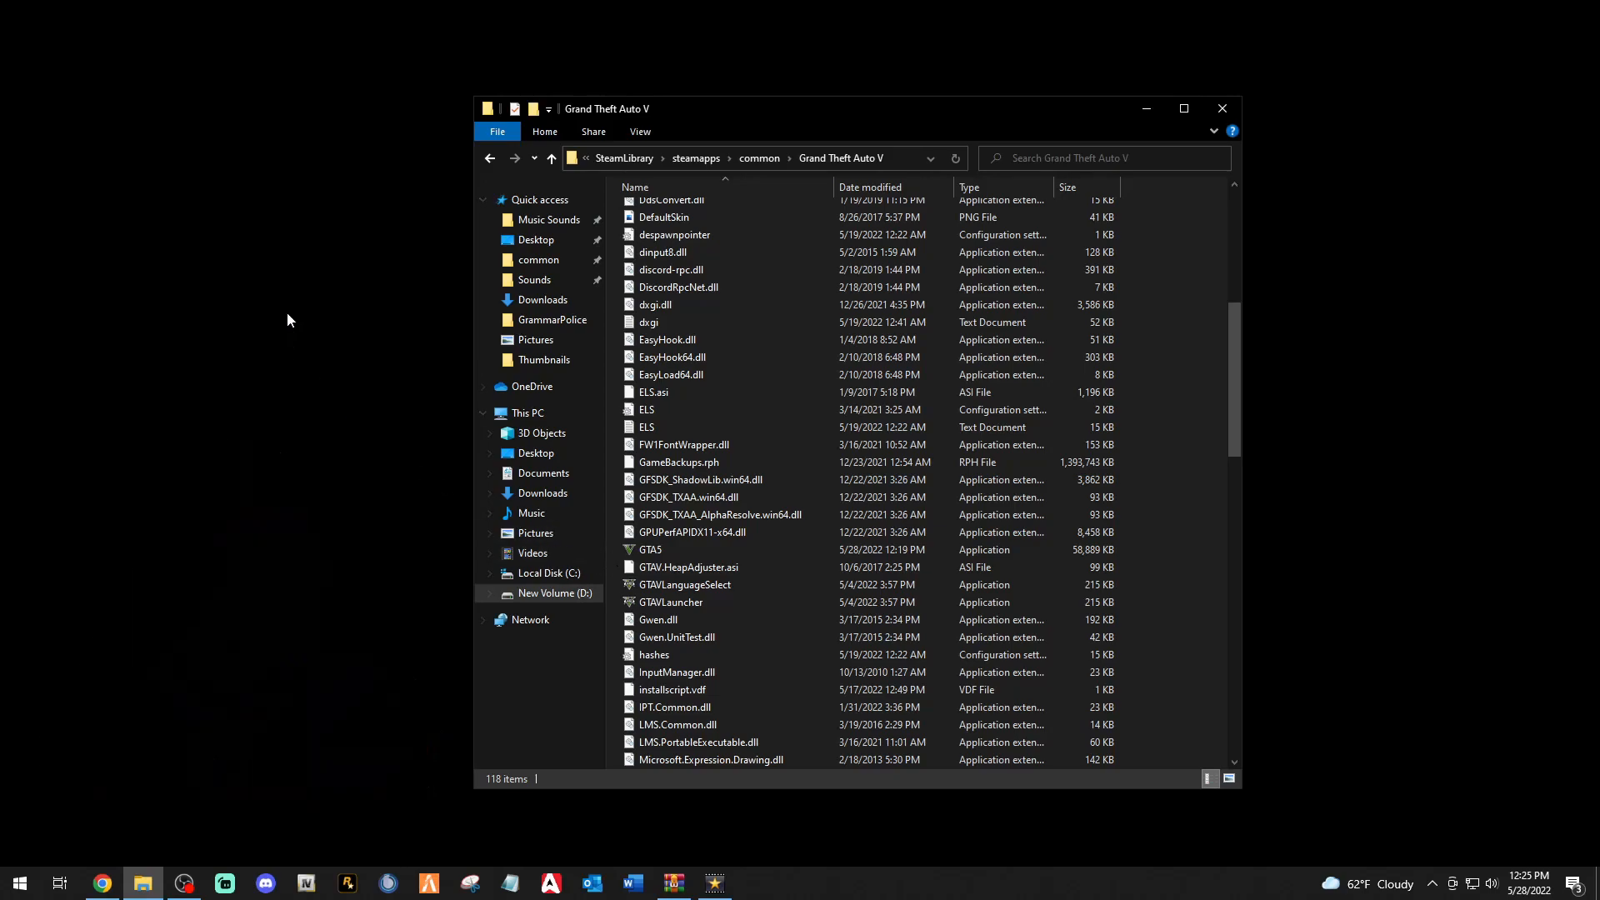
# Create a new desktop folder named GTAV 2628.
pyautogui.rightClick(290, 318)
pyautogui.write('GTAV 2628')
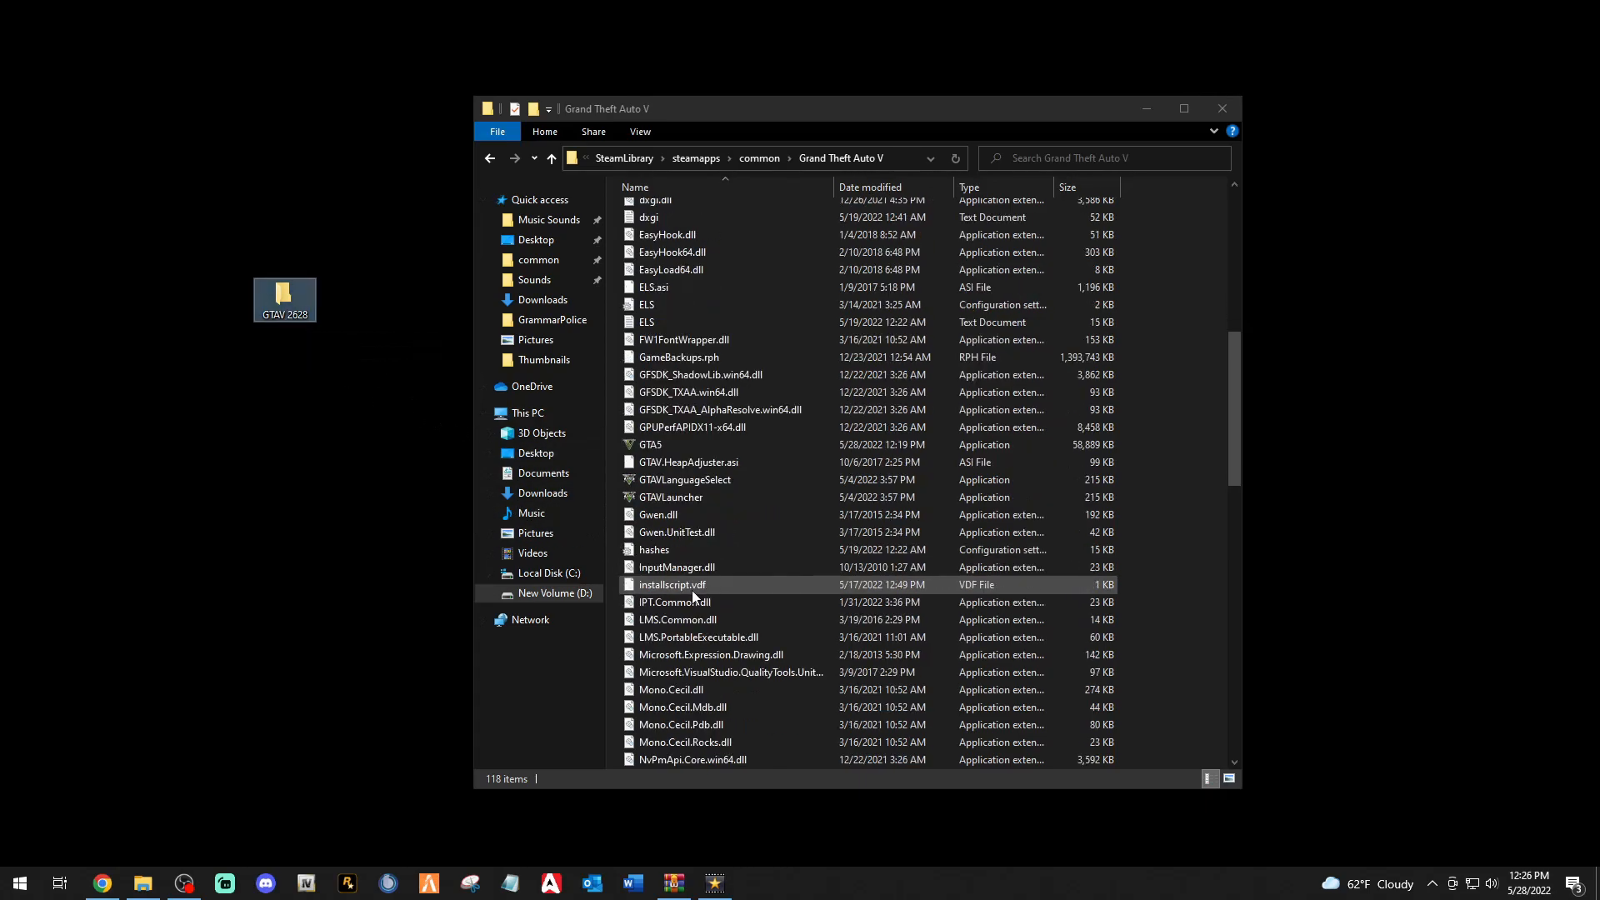
# Copy GTA5, GTAVLanguageSelect, GTAVLauncher and PlayGTAV into the desktop GTAV 2628 folder.
pyautogui.scroll(-3)
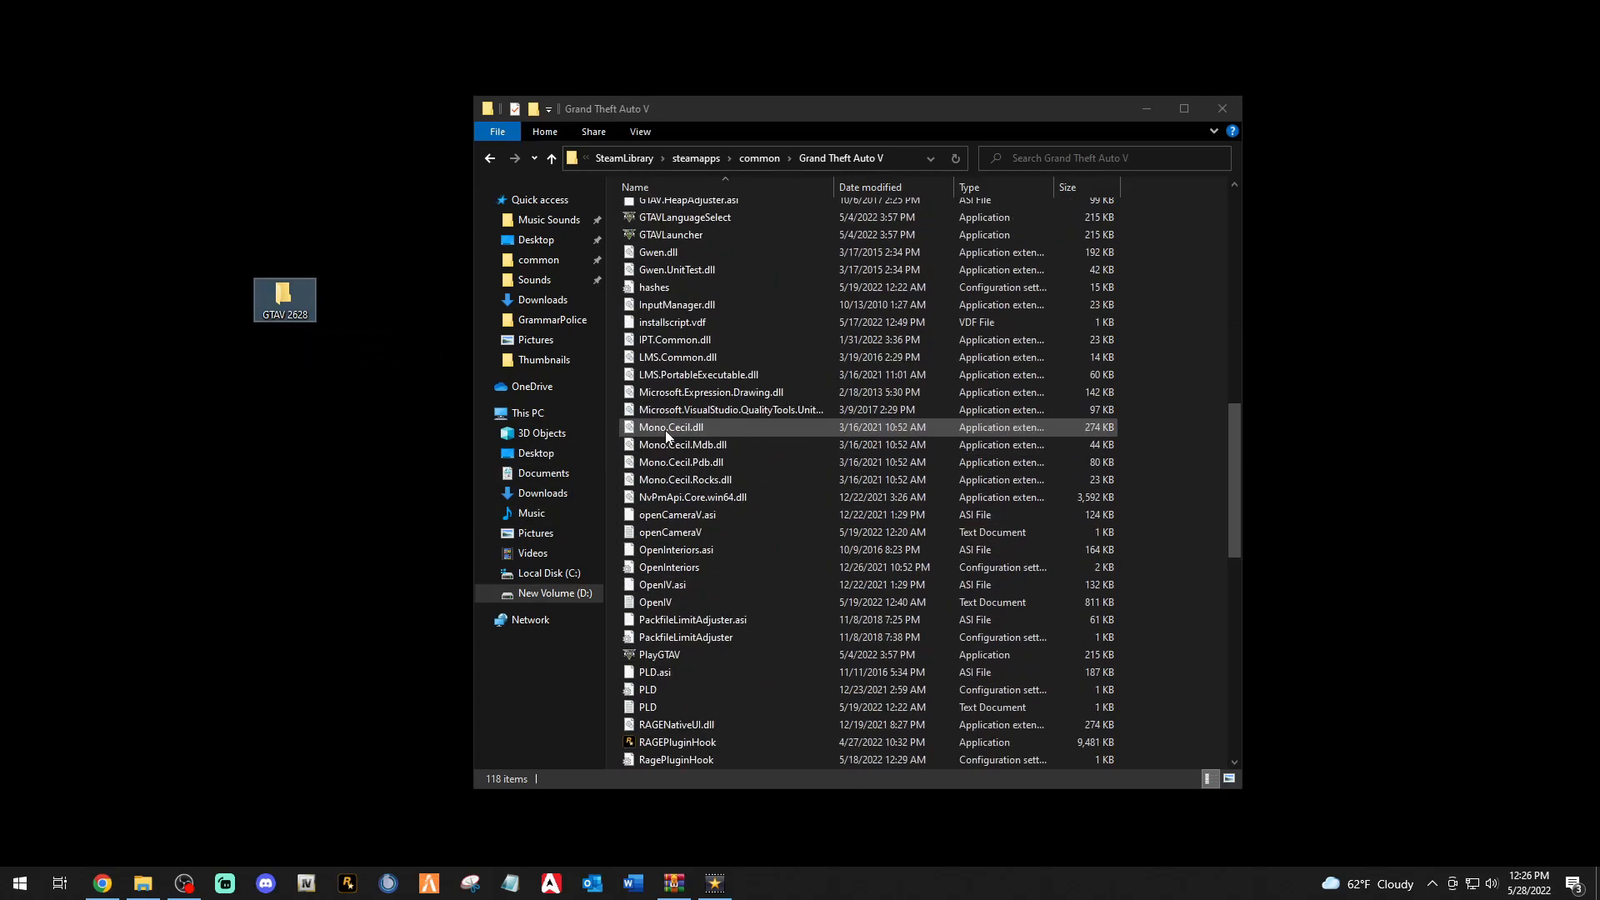
pyautogui.click(684, 259)
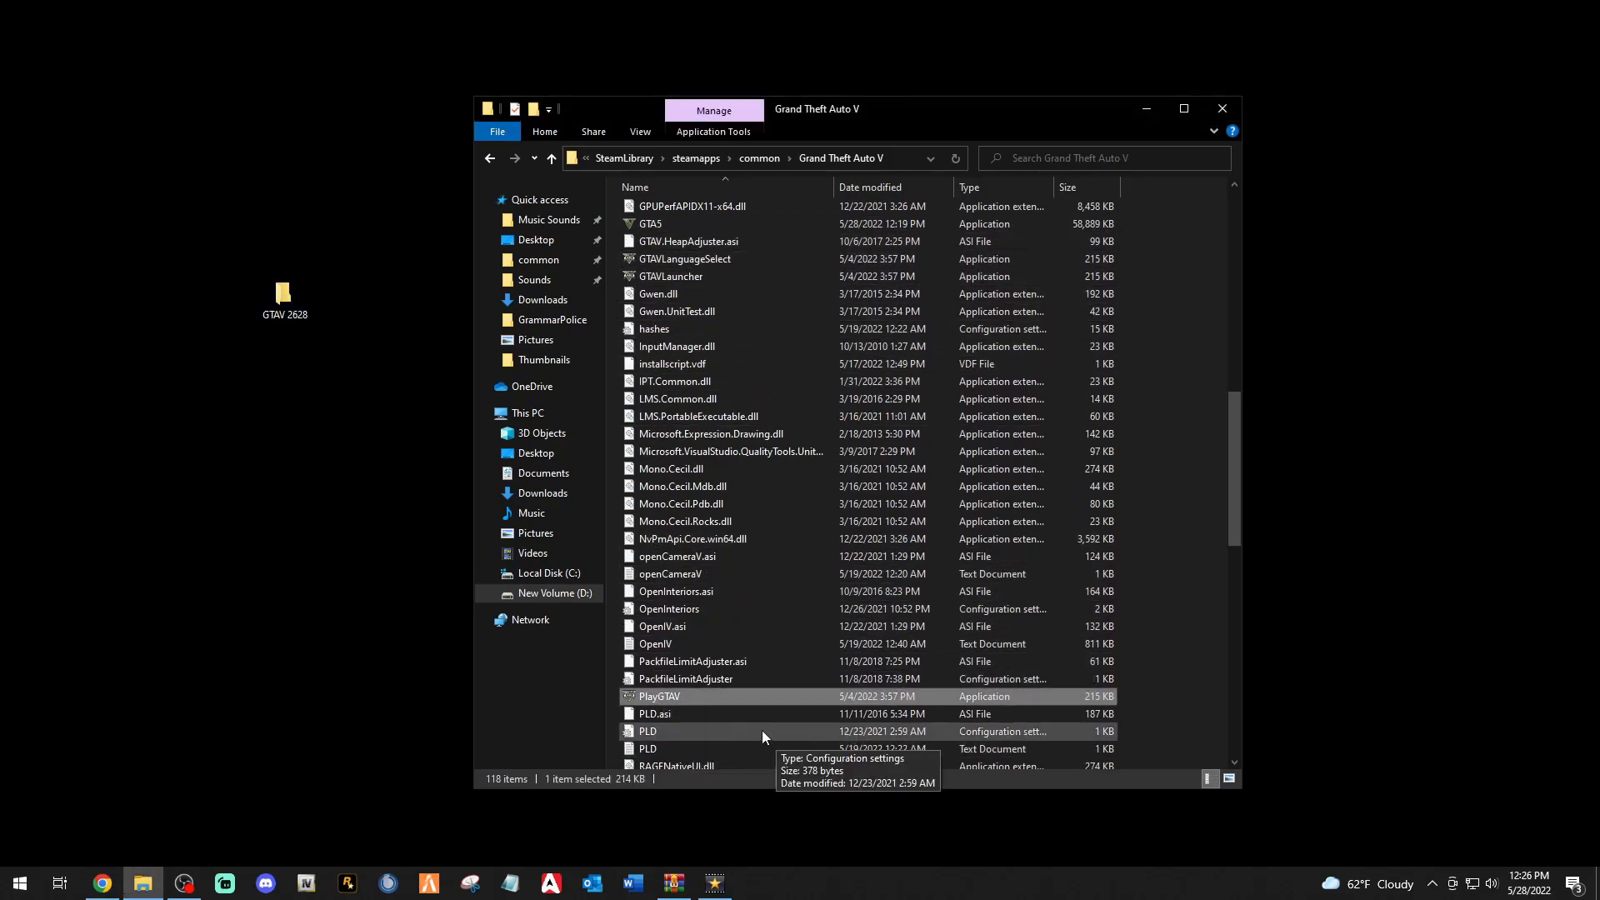
pyautogui.click(649, 223)
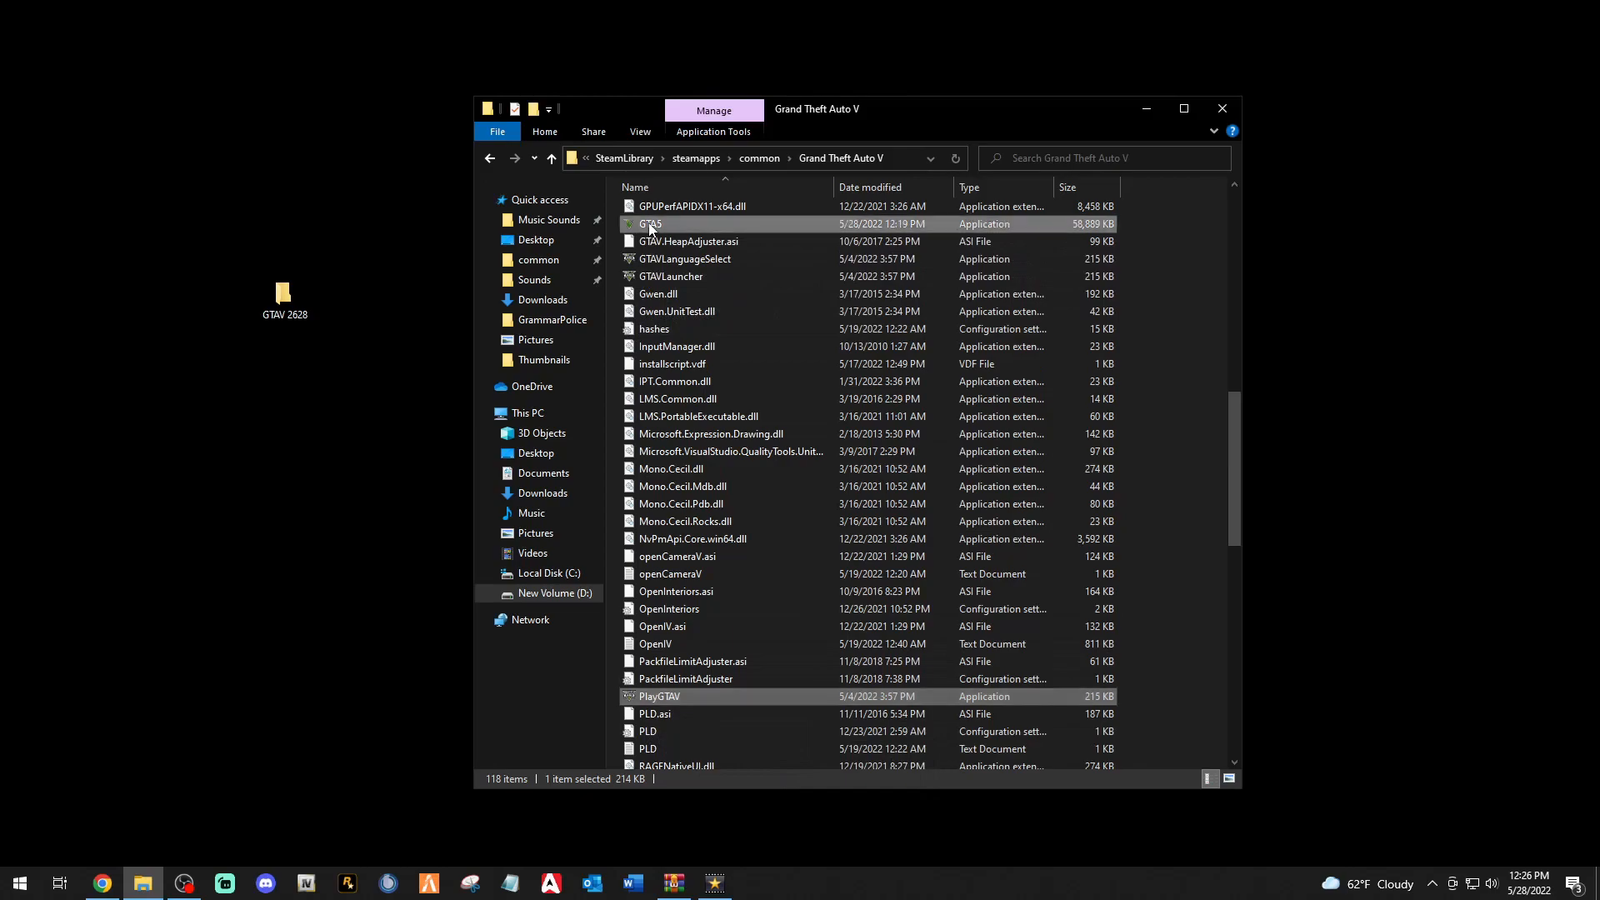
pyautogui.click(685, 259)
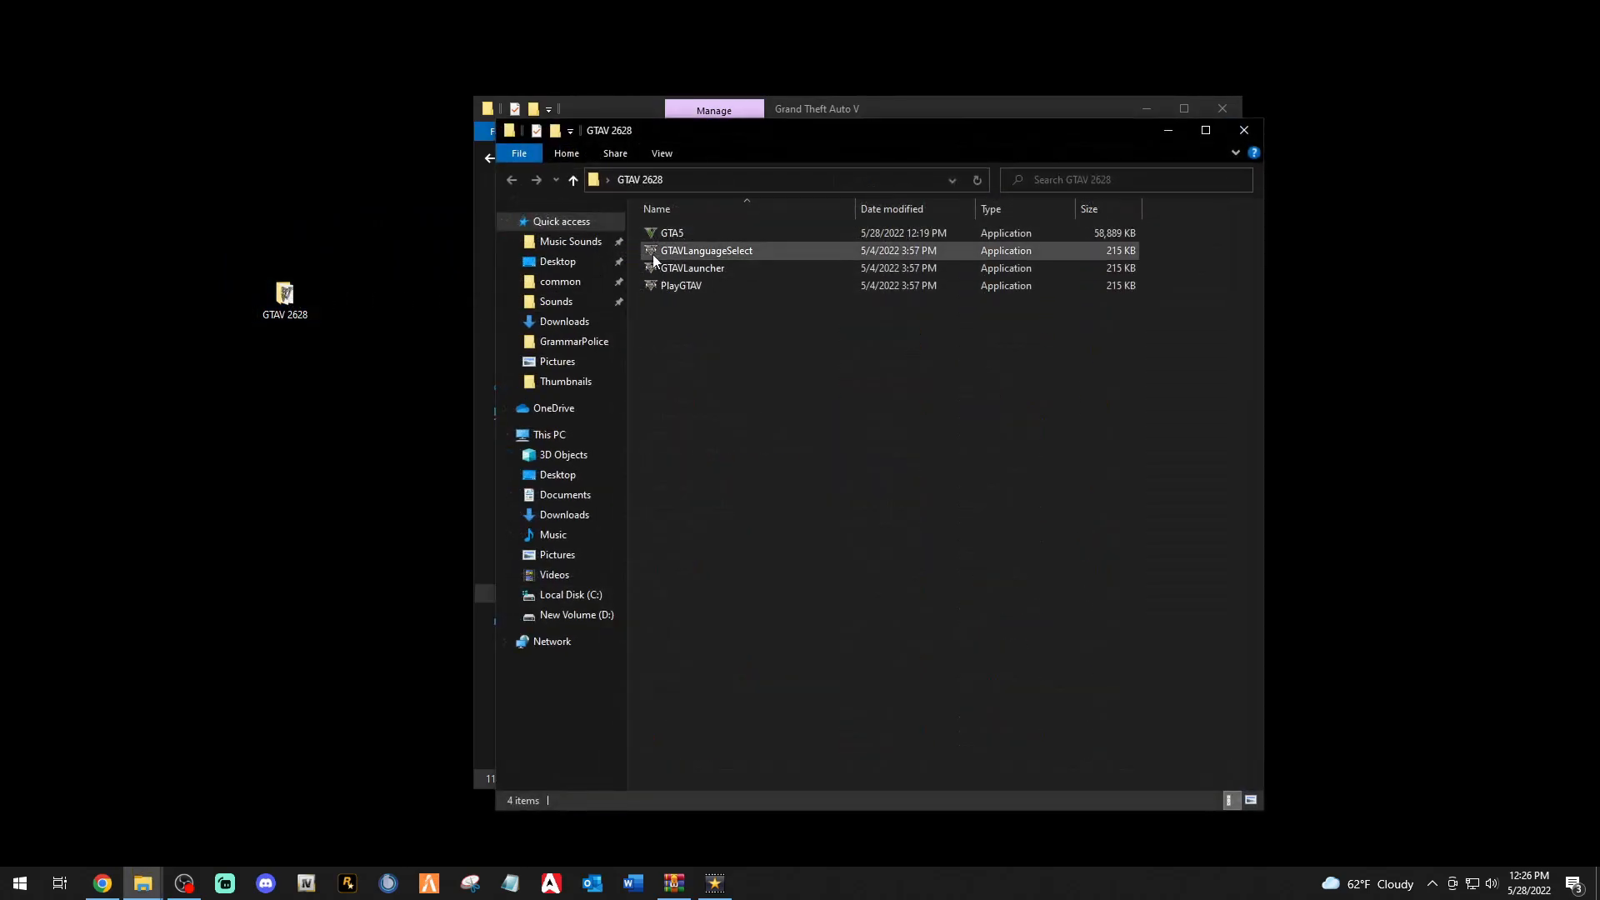
pyautogui.click(681, 285)
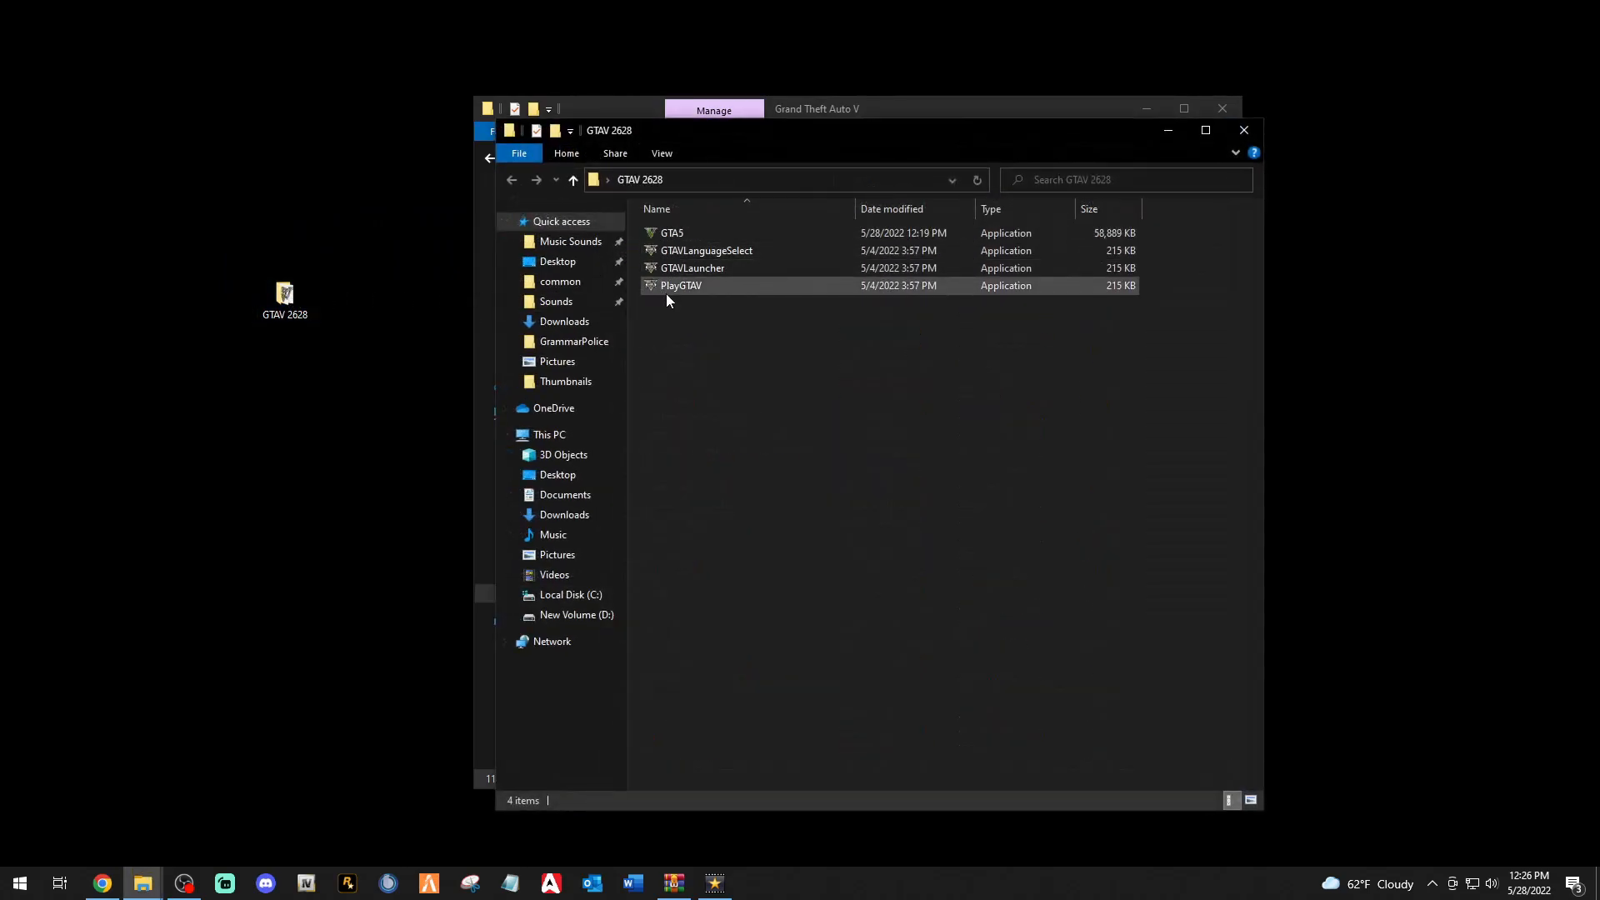
pyautogui.moveTo(681, 285)
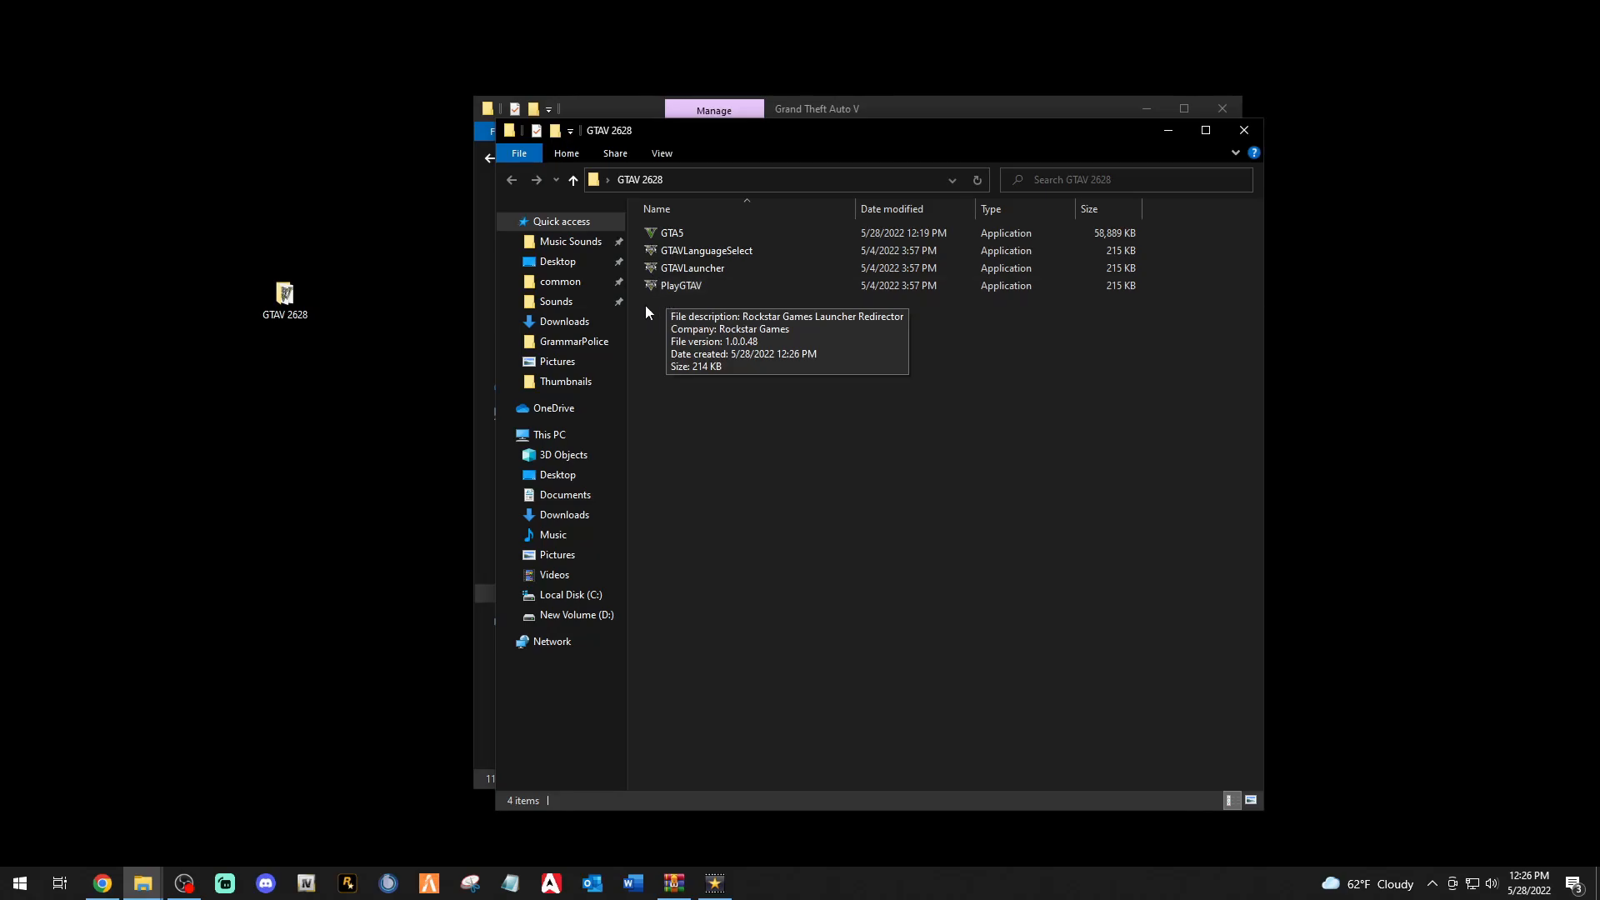
pyautogui.click(681, 286)
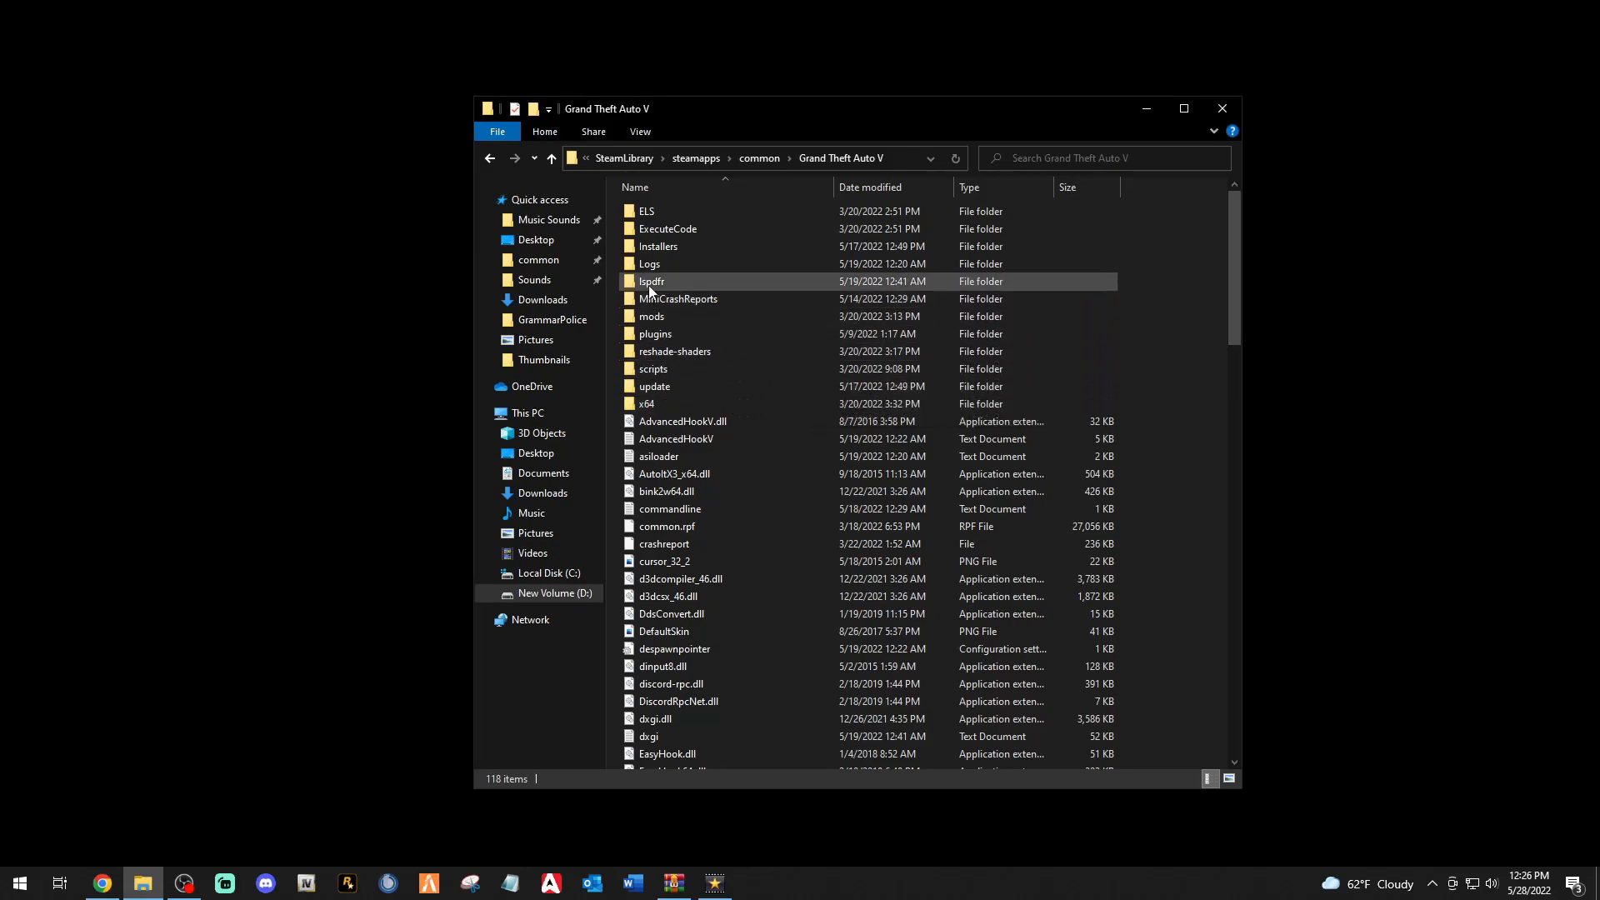
# Copy keys.ini and lspdfr.ini from the lspdfr folder to the desktop.
pyautogui.doubleClick(651, 280)
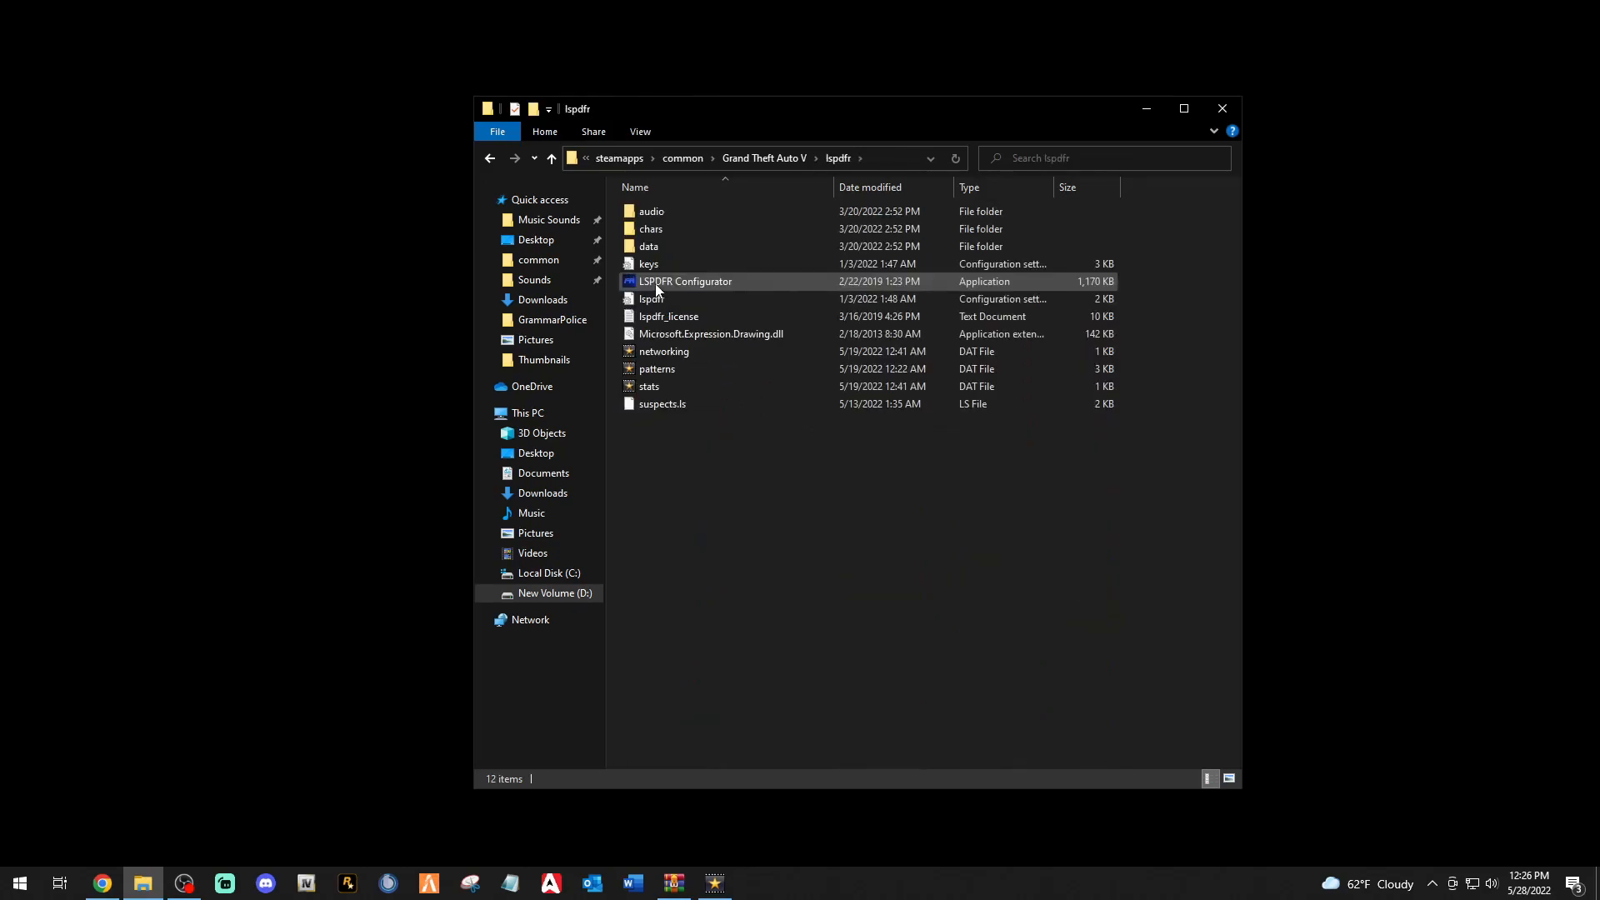
pyautogui.moveTo(649, 263)
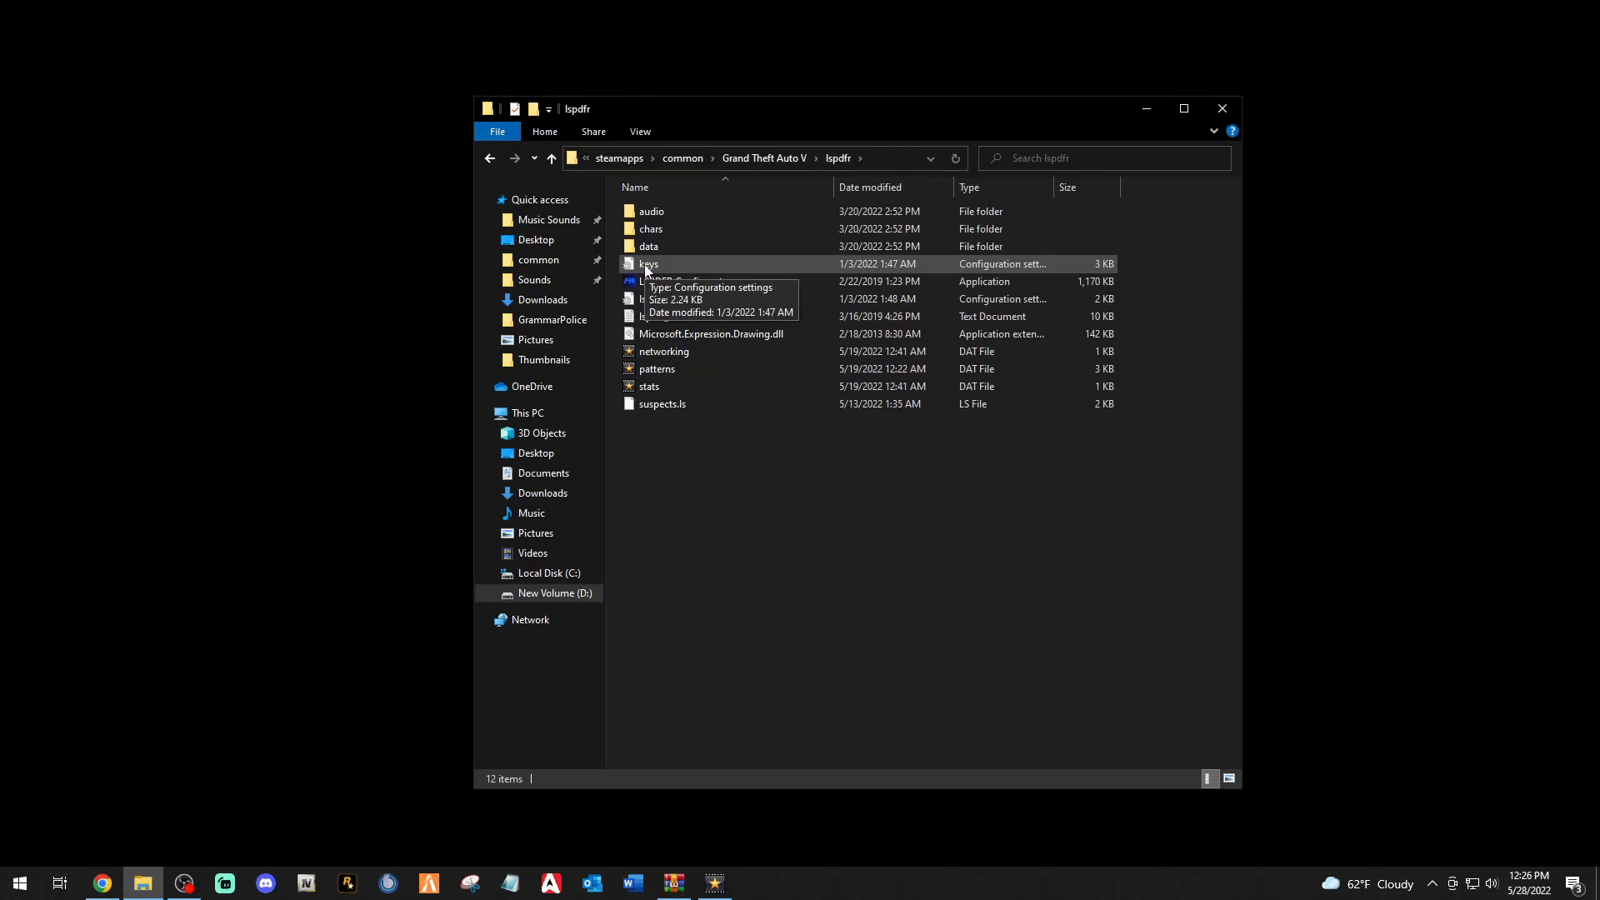
pyautogui.click(649, 264)
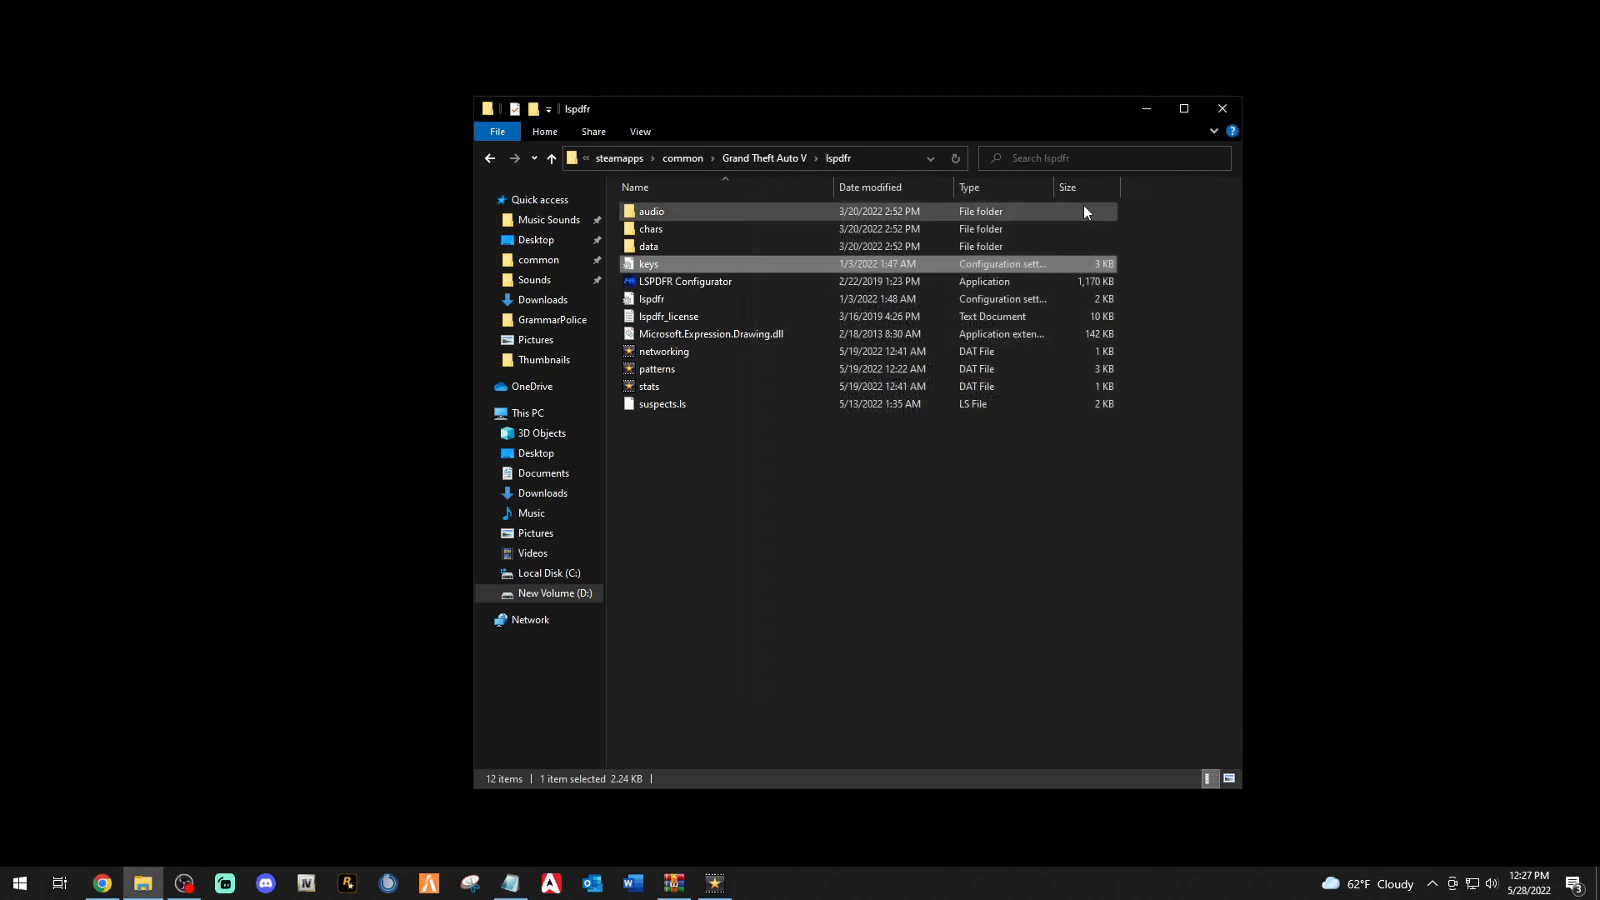
pyautogui.moveTo(649, 264)
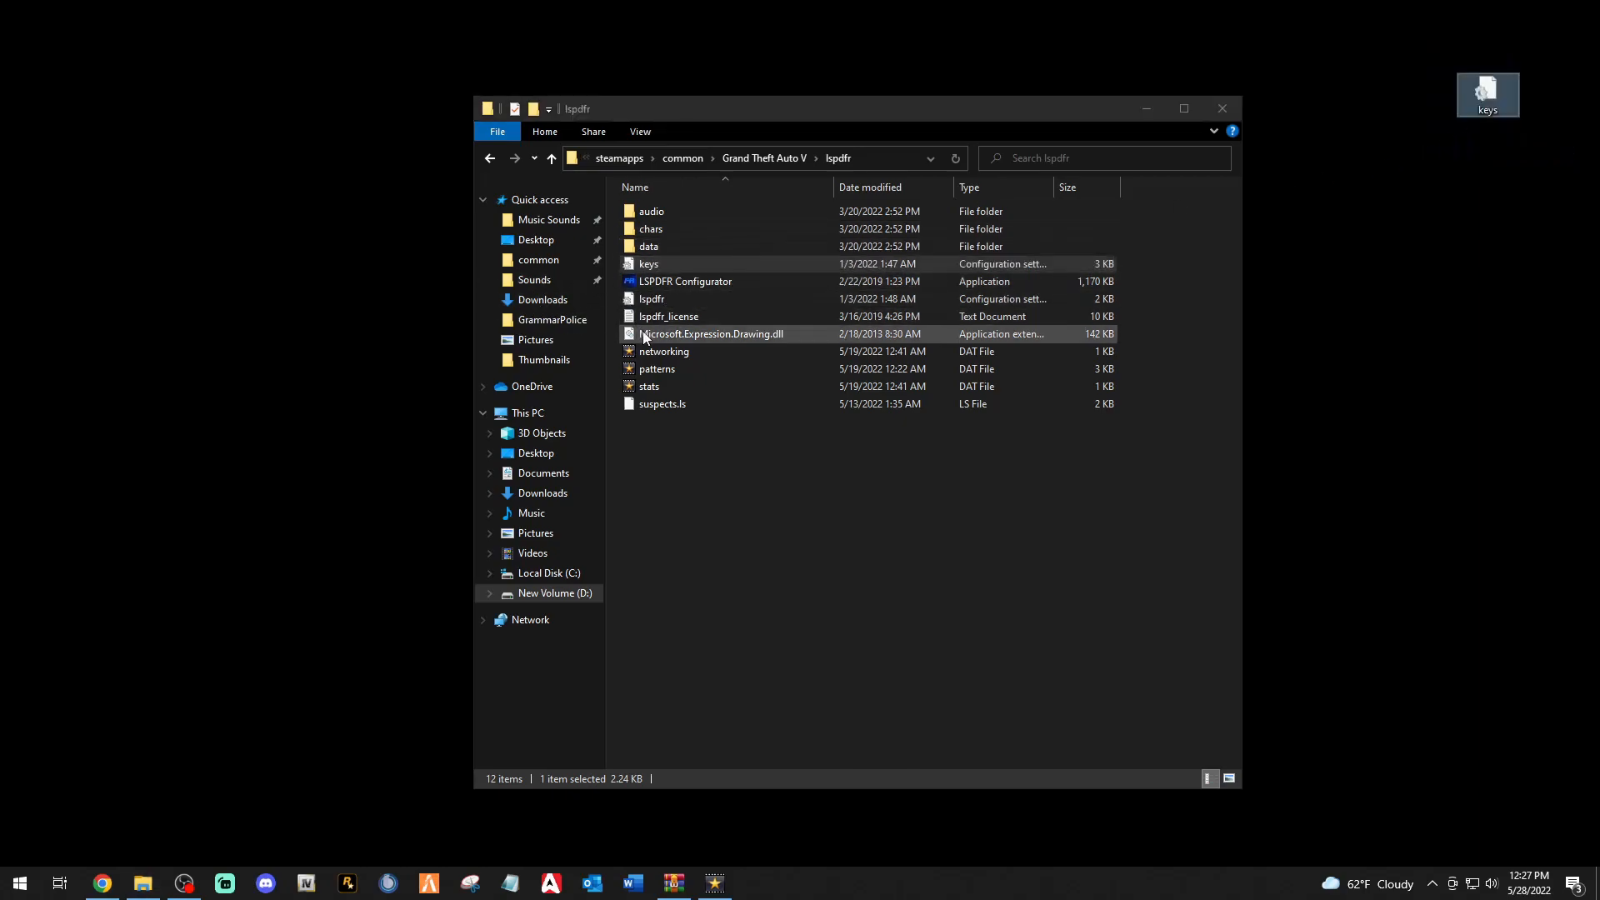
pyautogui.click(651, 299)
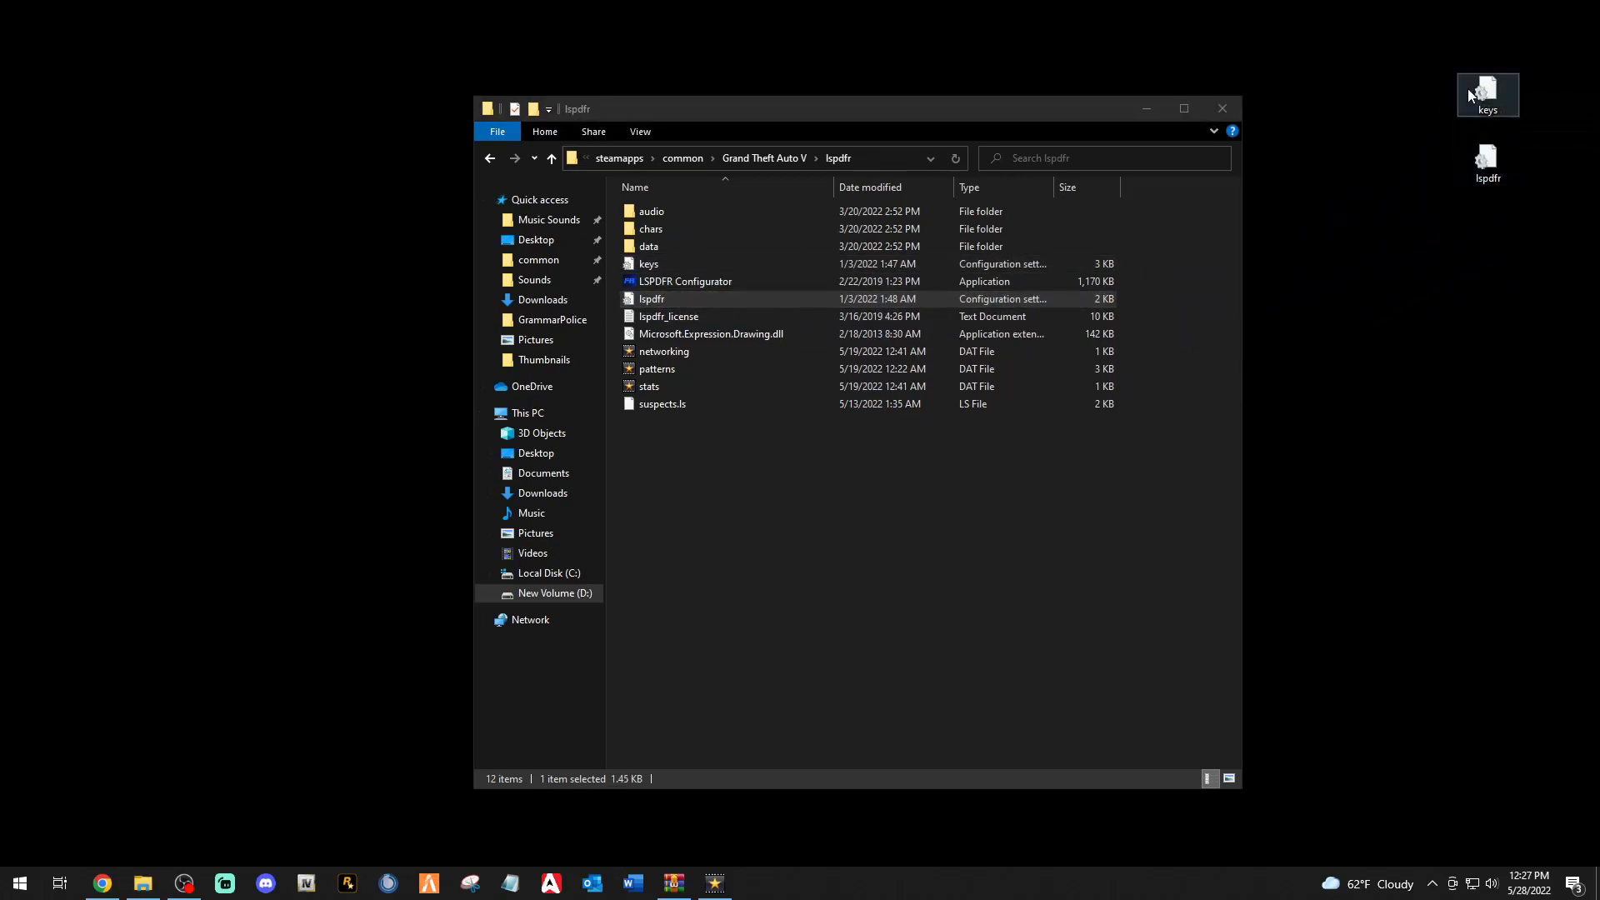
# Open keys.ini in Notepad to review its key bindings, then close it.
pyautogui.doubleClick(649, 264)
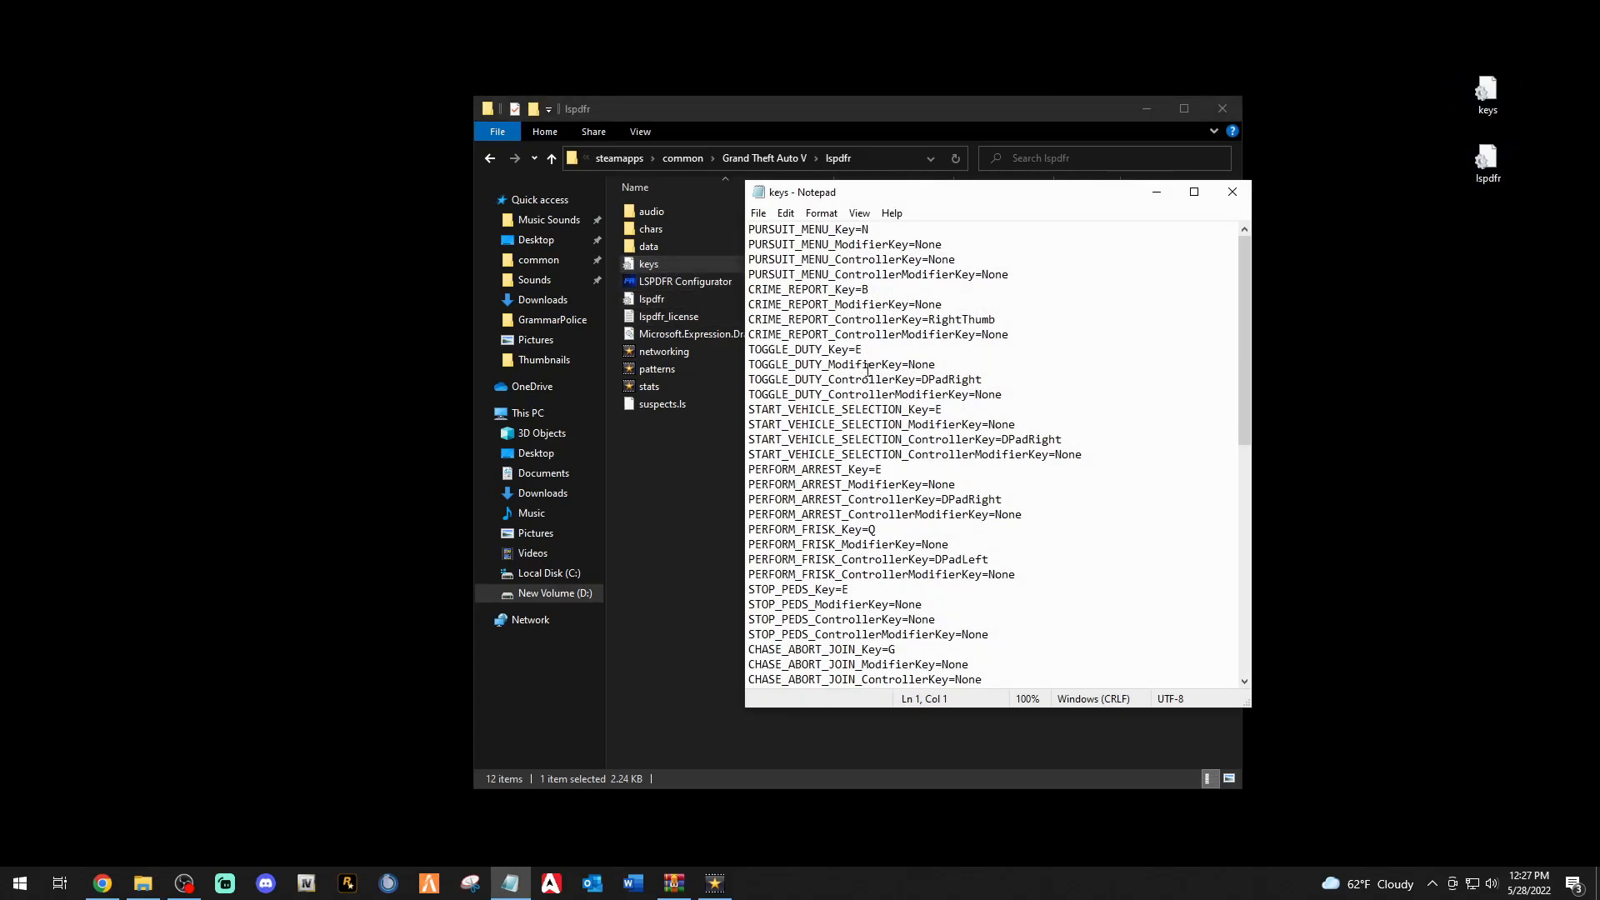
pyautogui.scroll(-3)
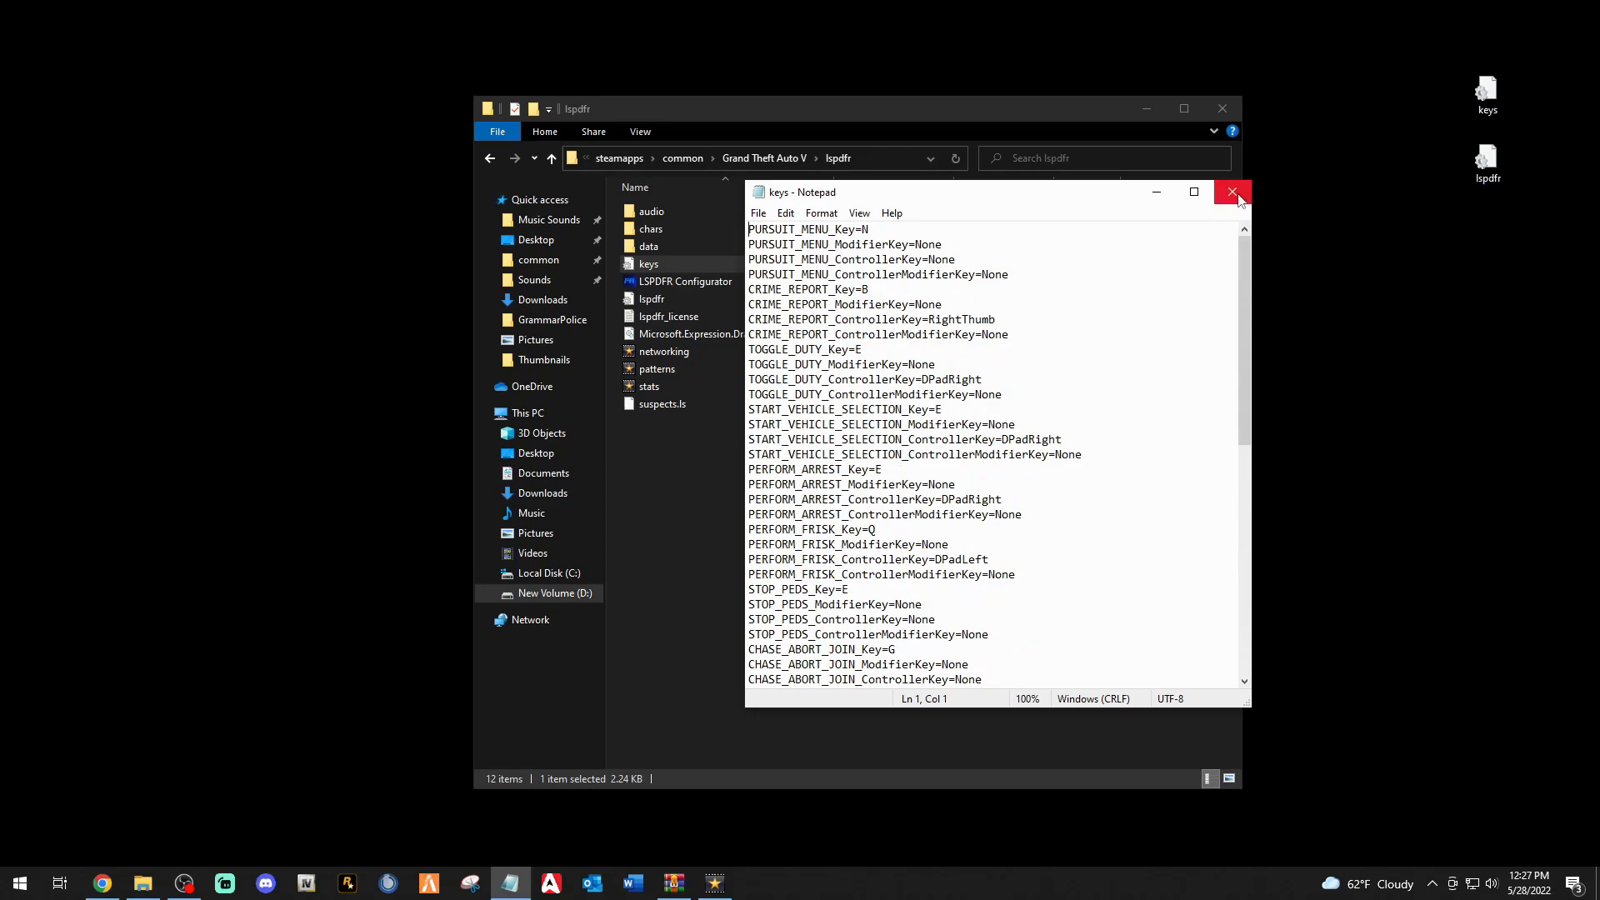
pyautogui.click(1232, 192)
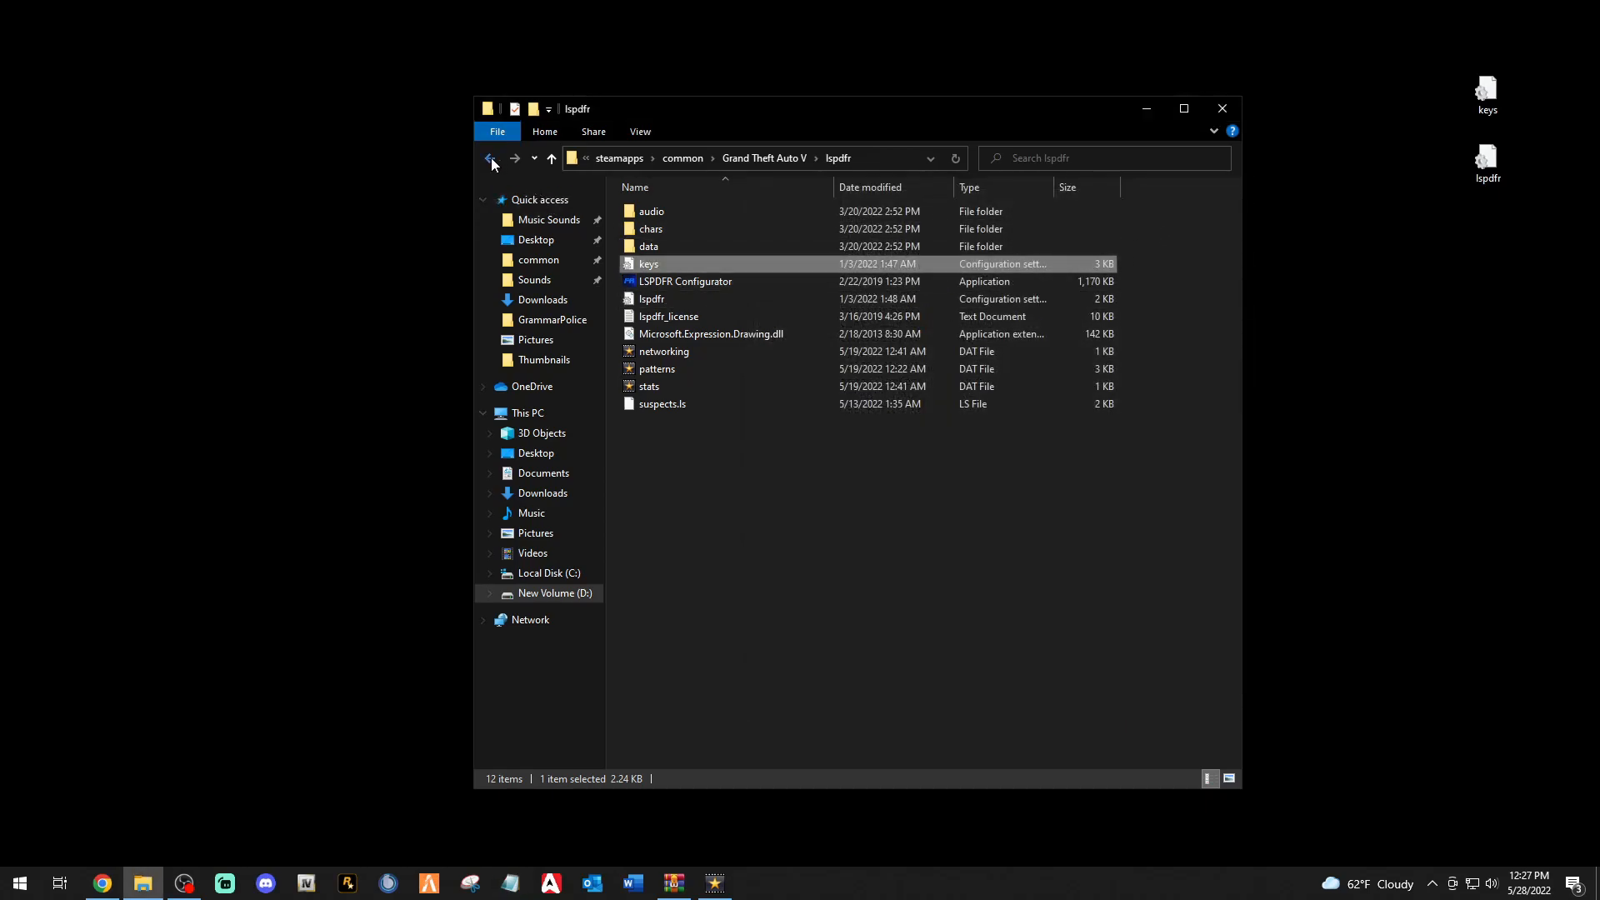
# Go back to the Grand Theft Auto V folder and bring up the LSPDFR downloads page in Chrome.
pyautogui.click(491, 158)
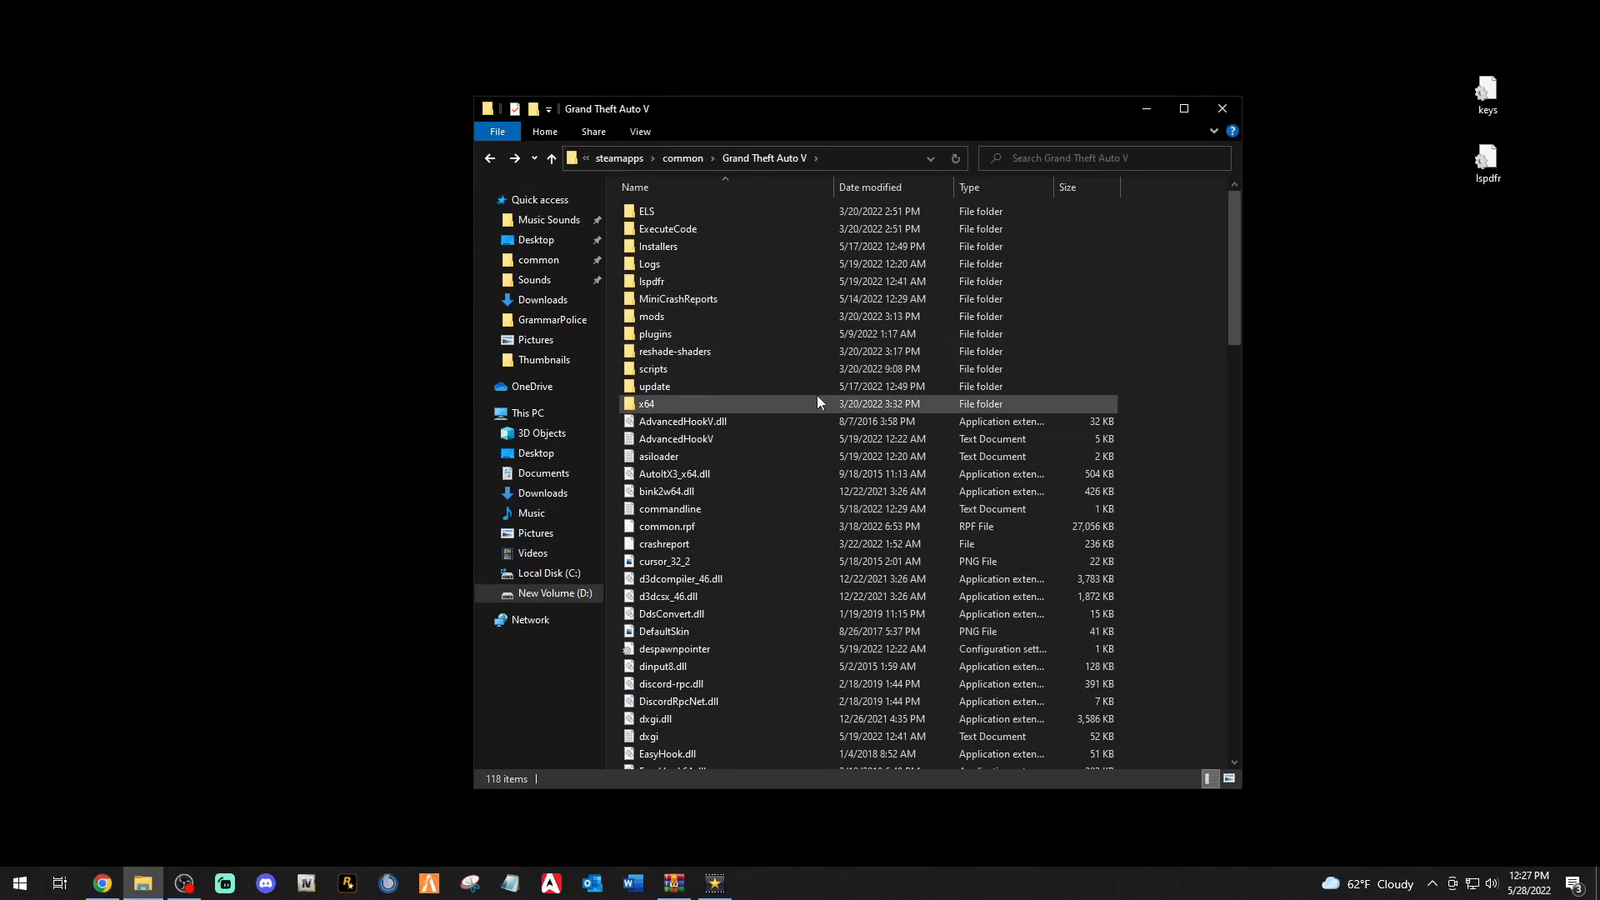
pyautogui.click(655, 333)
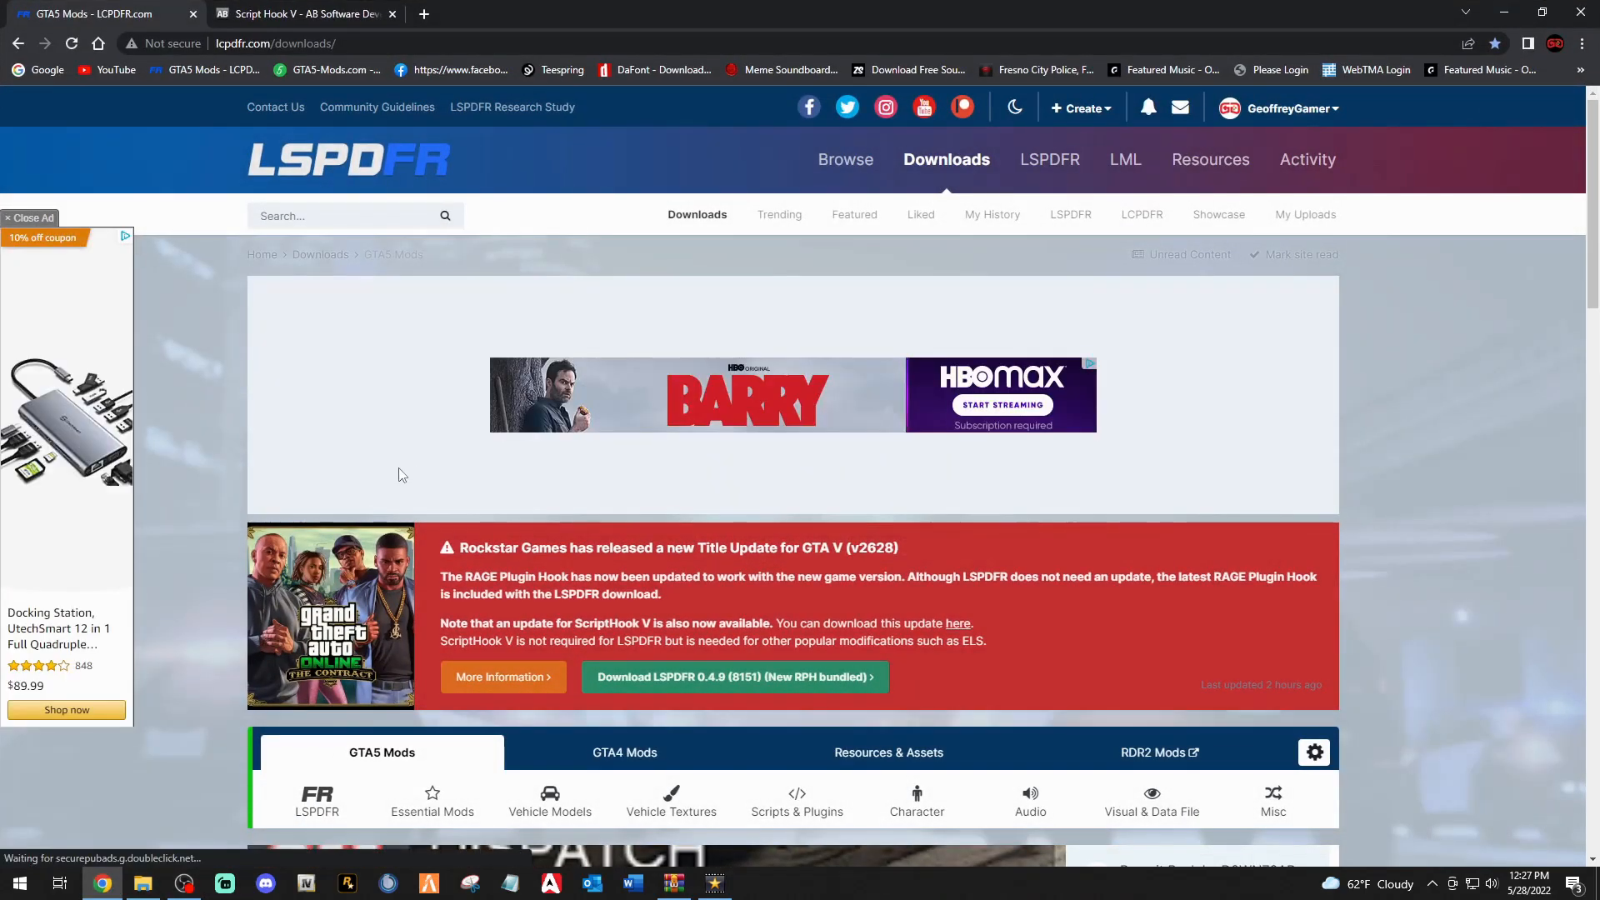
# Agree to the LSPDFR 0.4.9 terms and download LSPDFR_049_8151_Manual_Install_2628.zip.
pyautogui.scroll(-3)
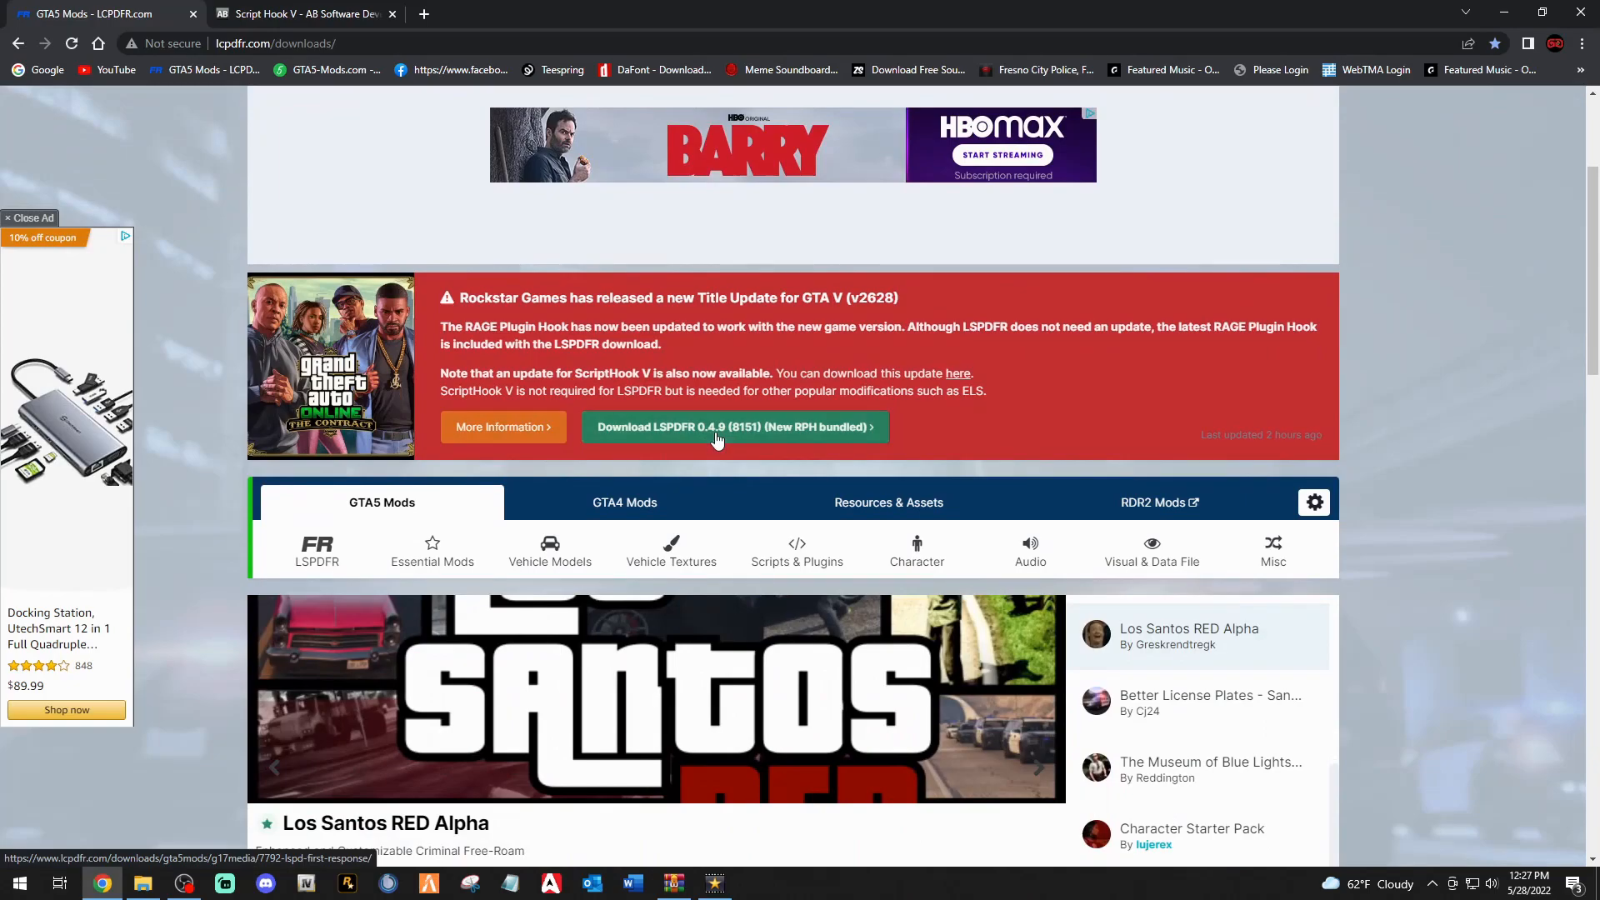
pyautogui.click(734, 426)
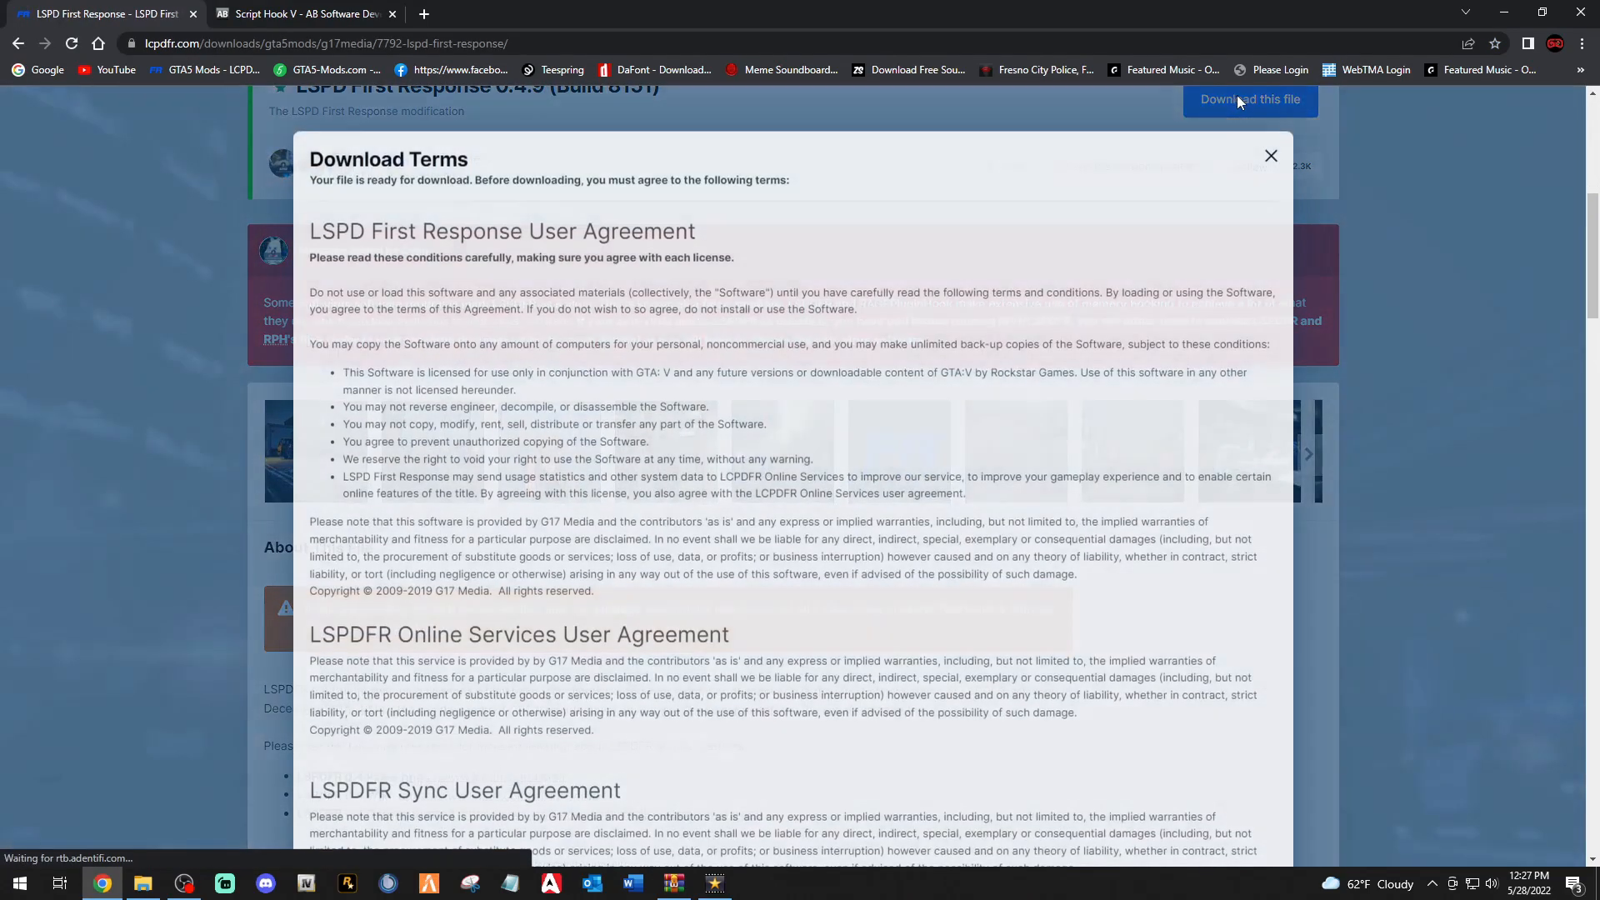
pyautogui.scroll(-3)
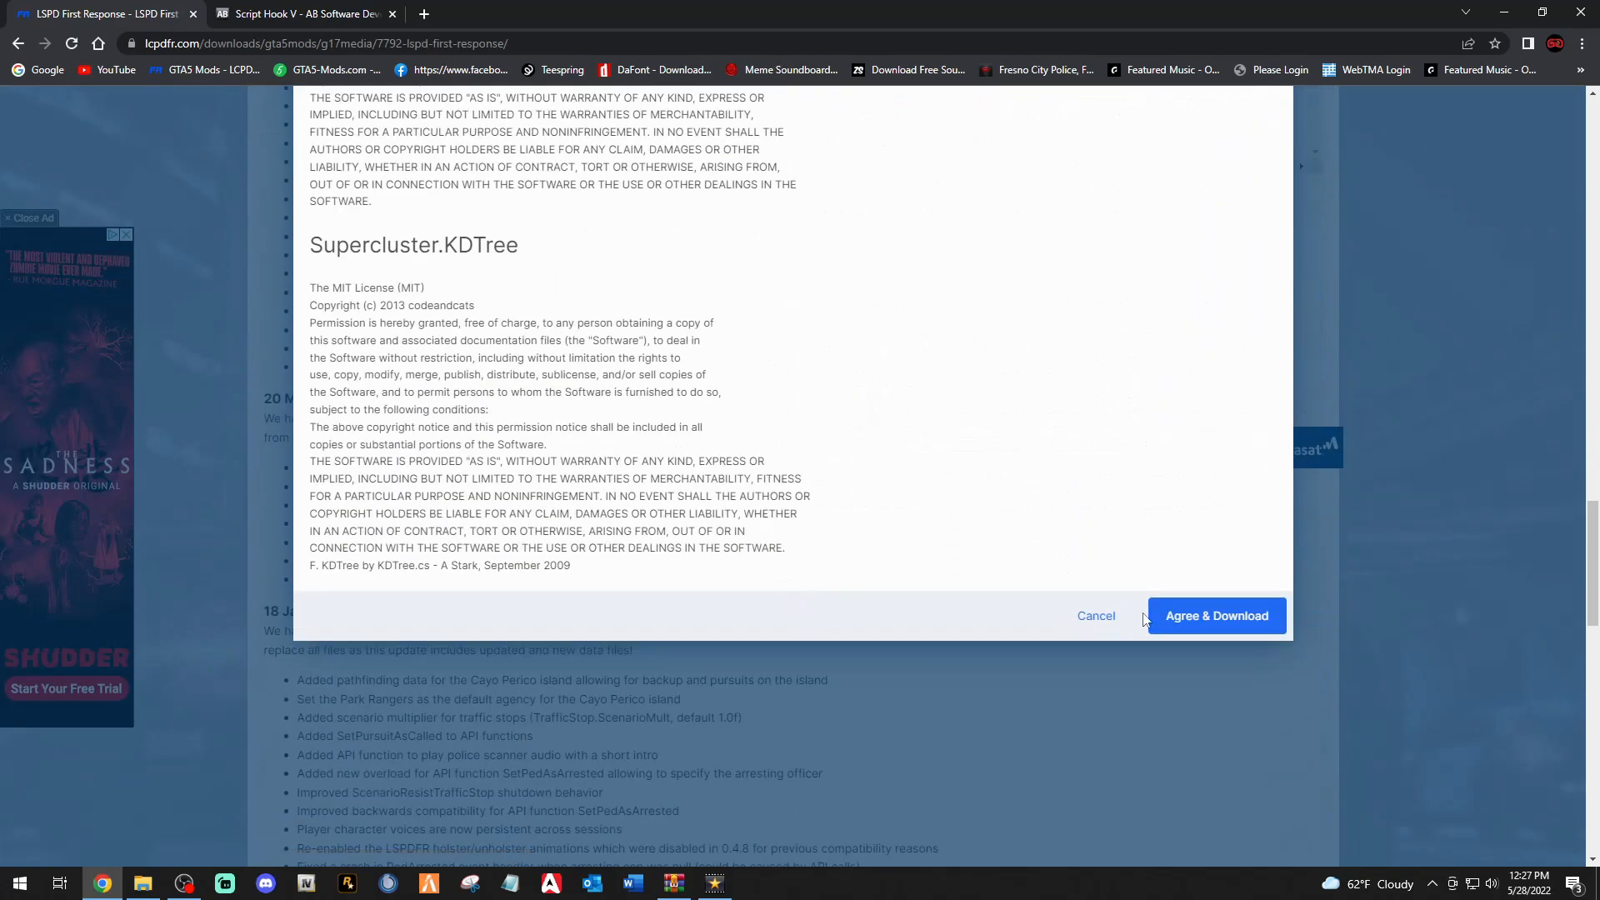
pyautogui.click(1215, 615)
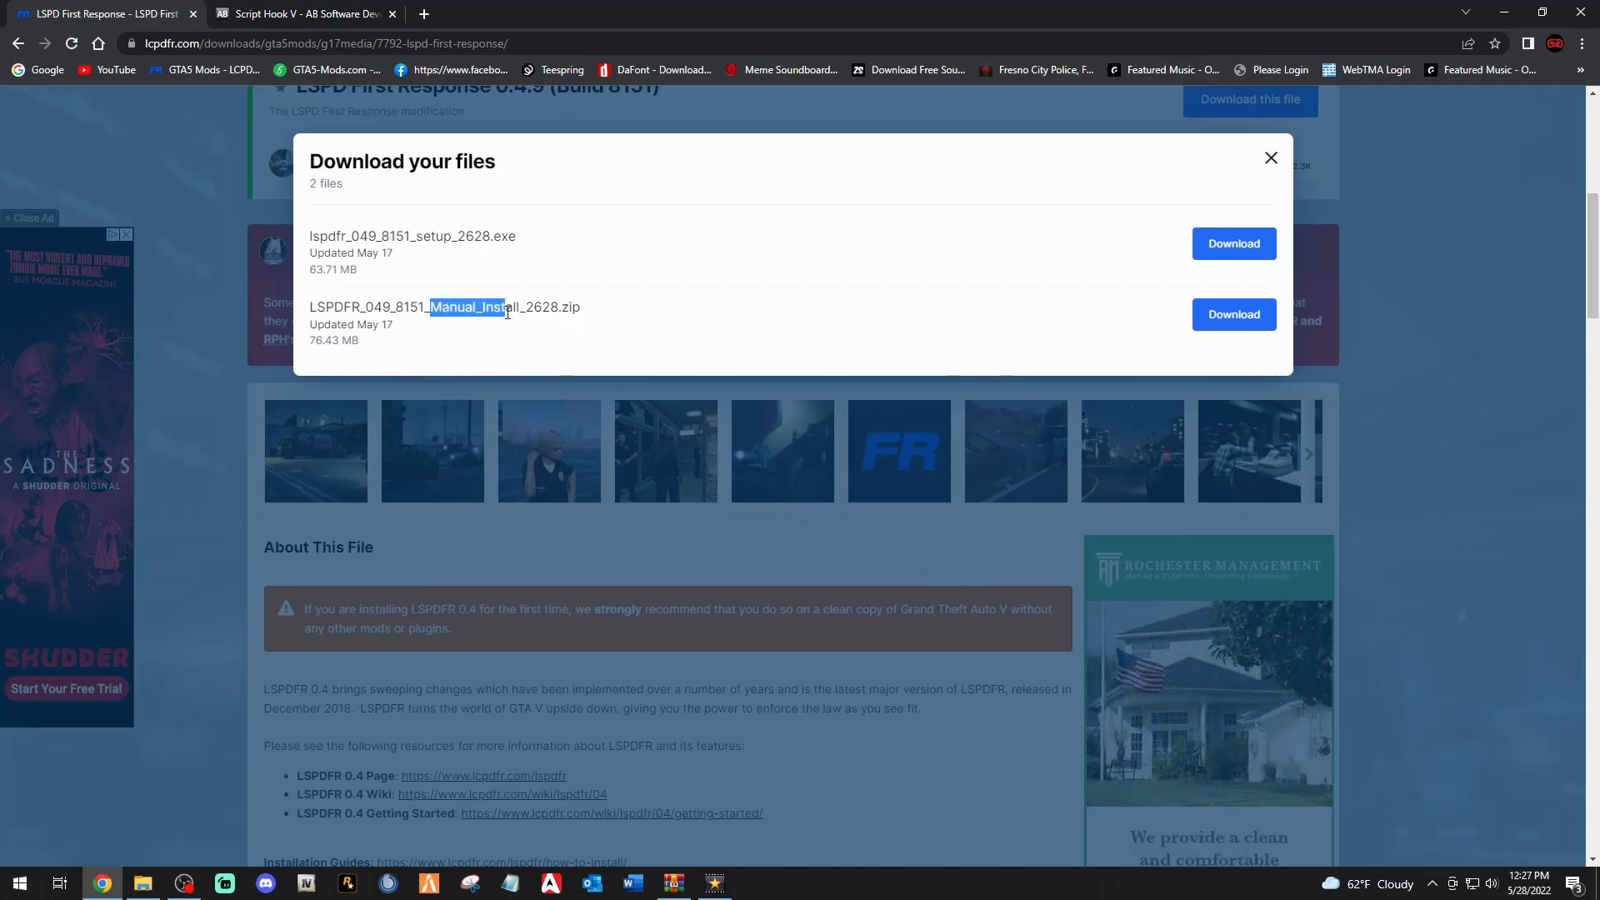
pyautogui.click(1233, 315)
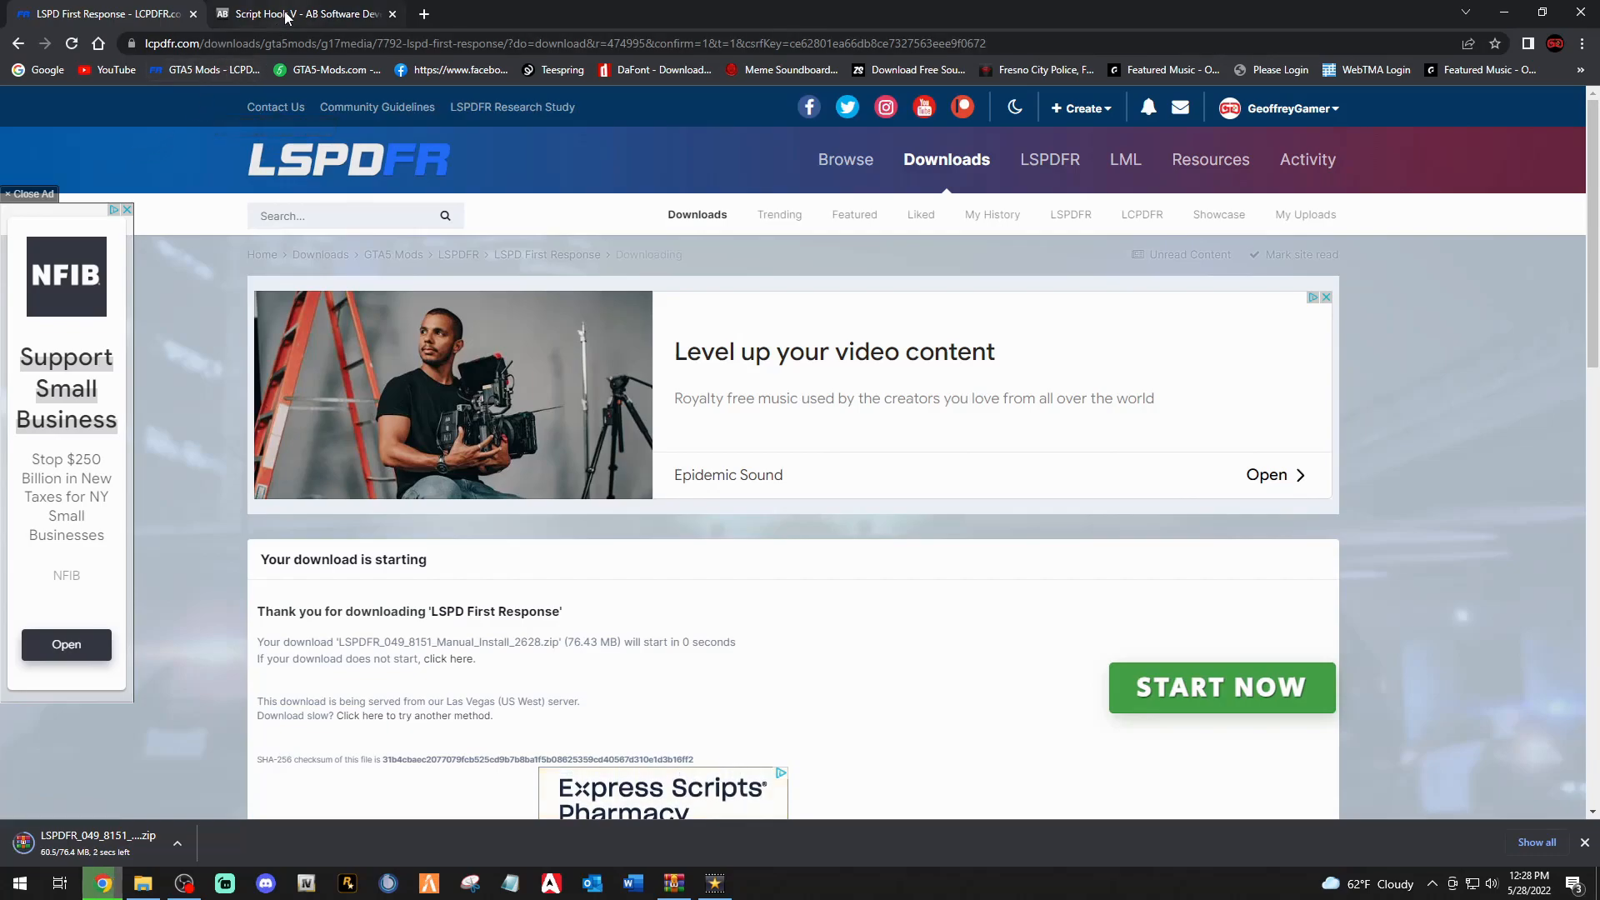
# Switch to the Script Hook V page and check the version number 1.0.2628.2.
pyautogui.click(300, 13)
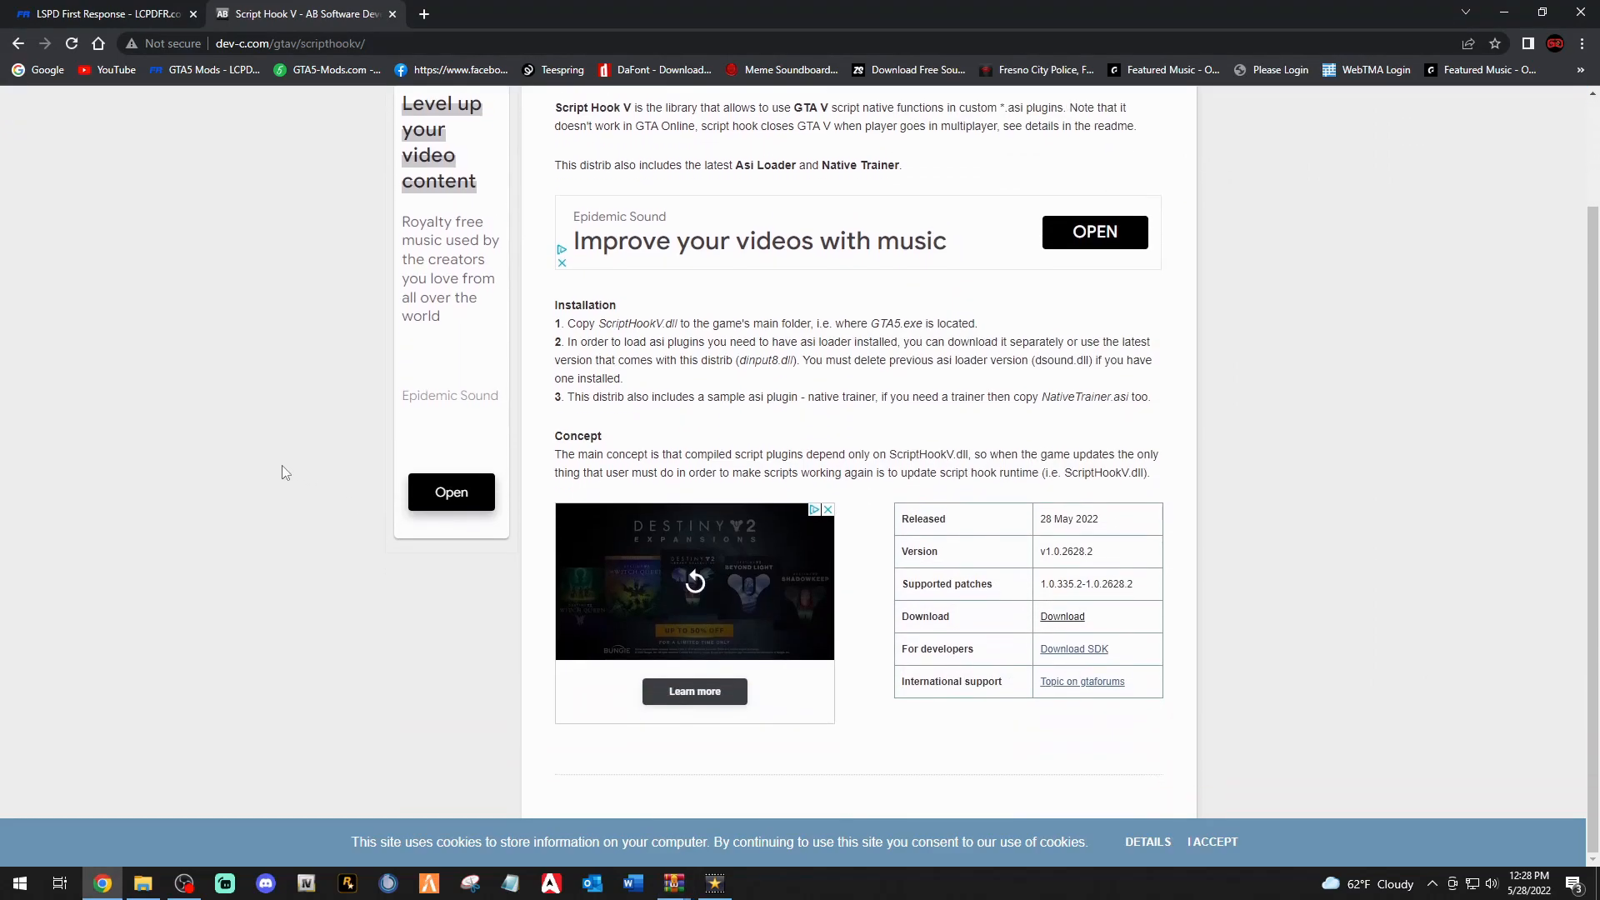
pyautogui.moveTo(1037, 640)
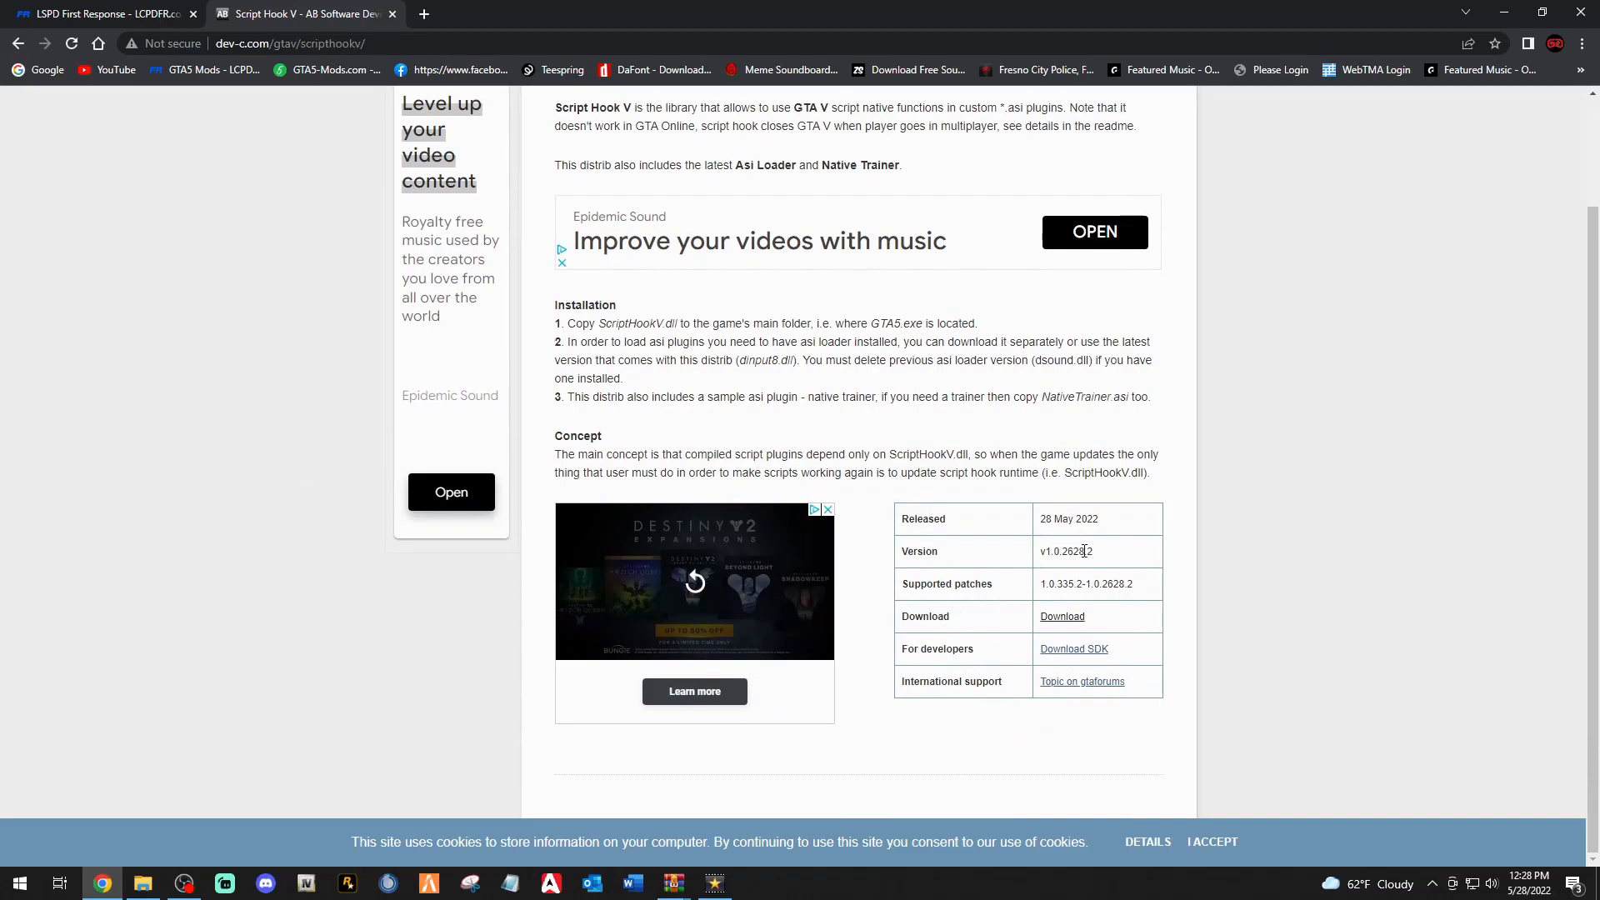
pyautogui.doubleClick(1069, 519)
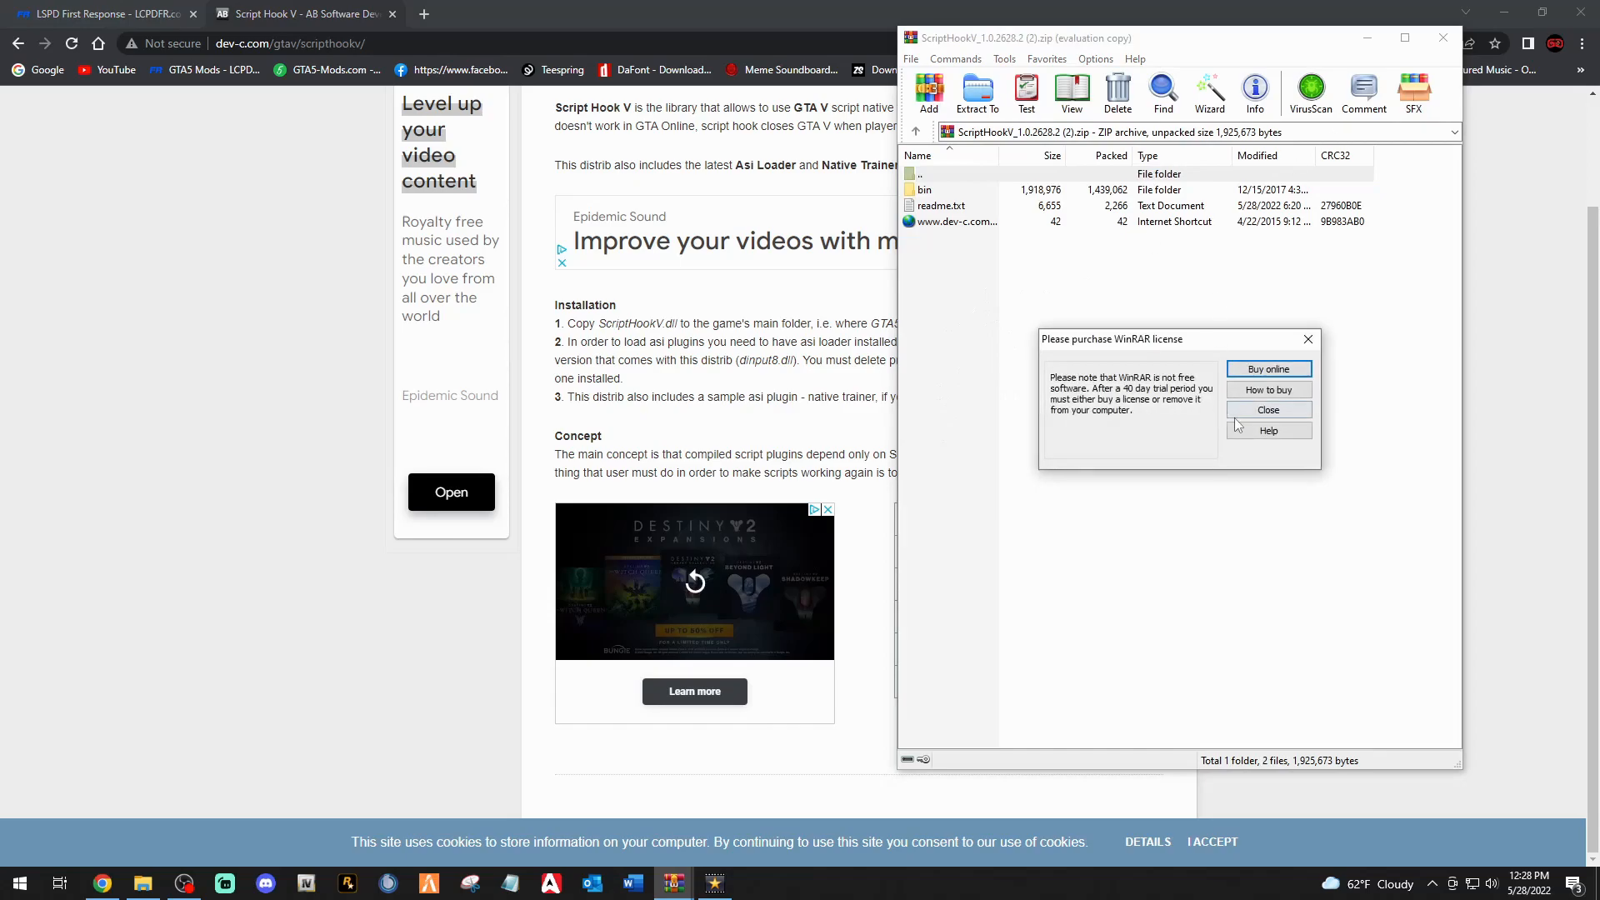
# Dismiss WinRAR's license purchase notice and close the Script Hook V archive window.
pyautogui.click(1268, 409)
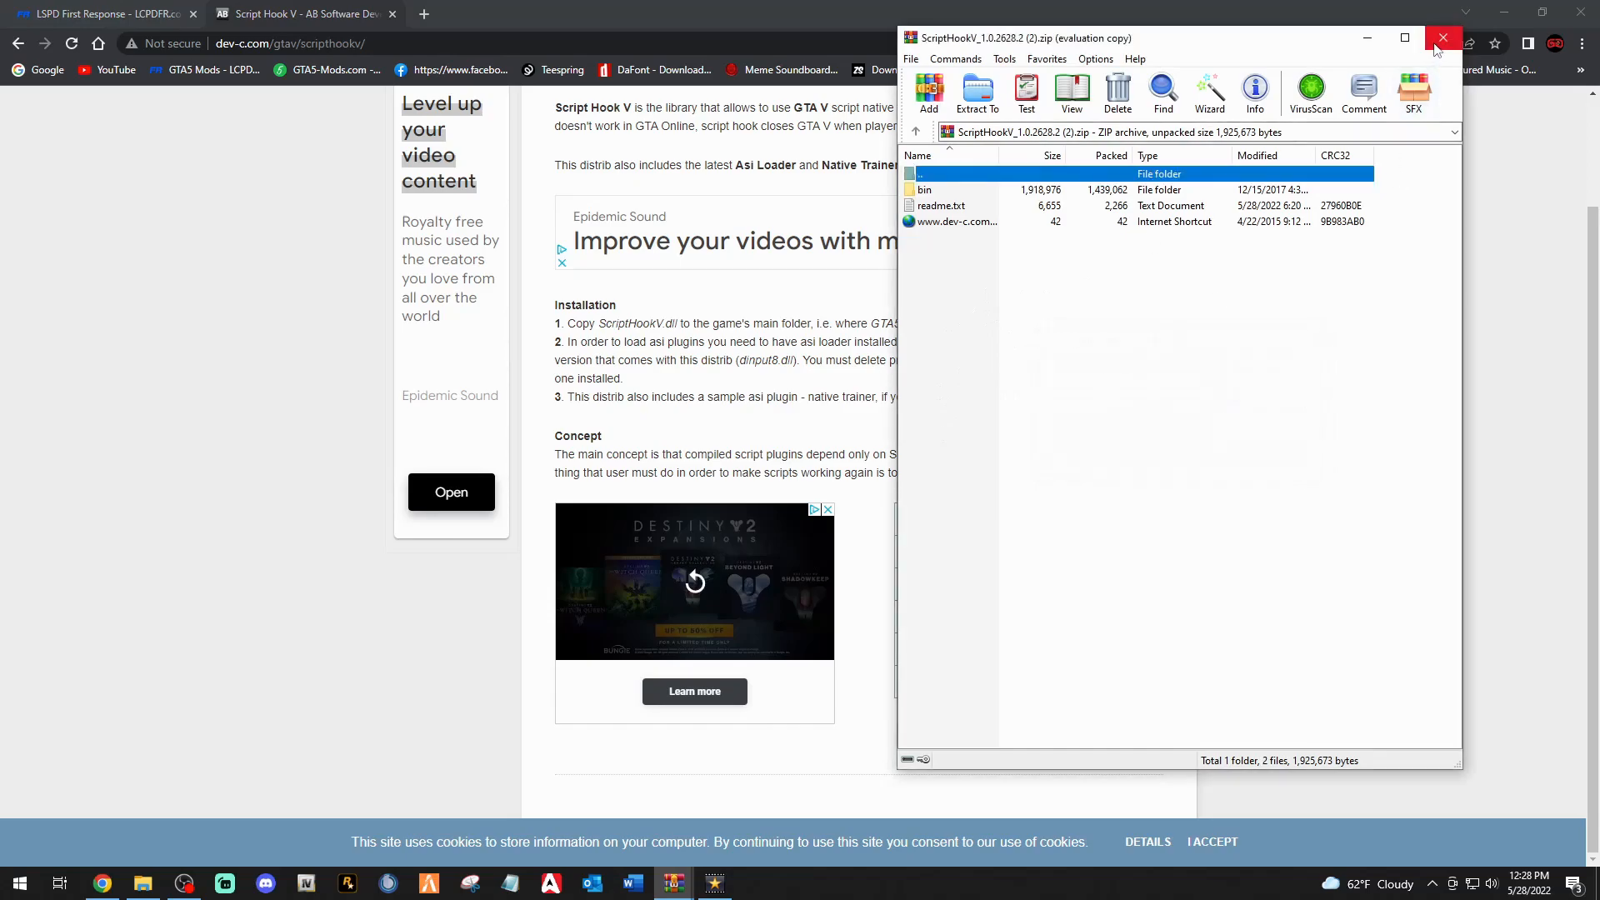
pyautogui.click(1442, 37)
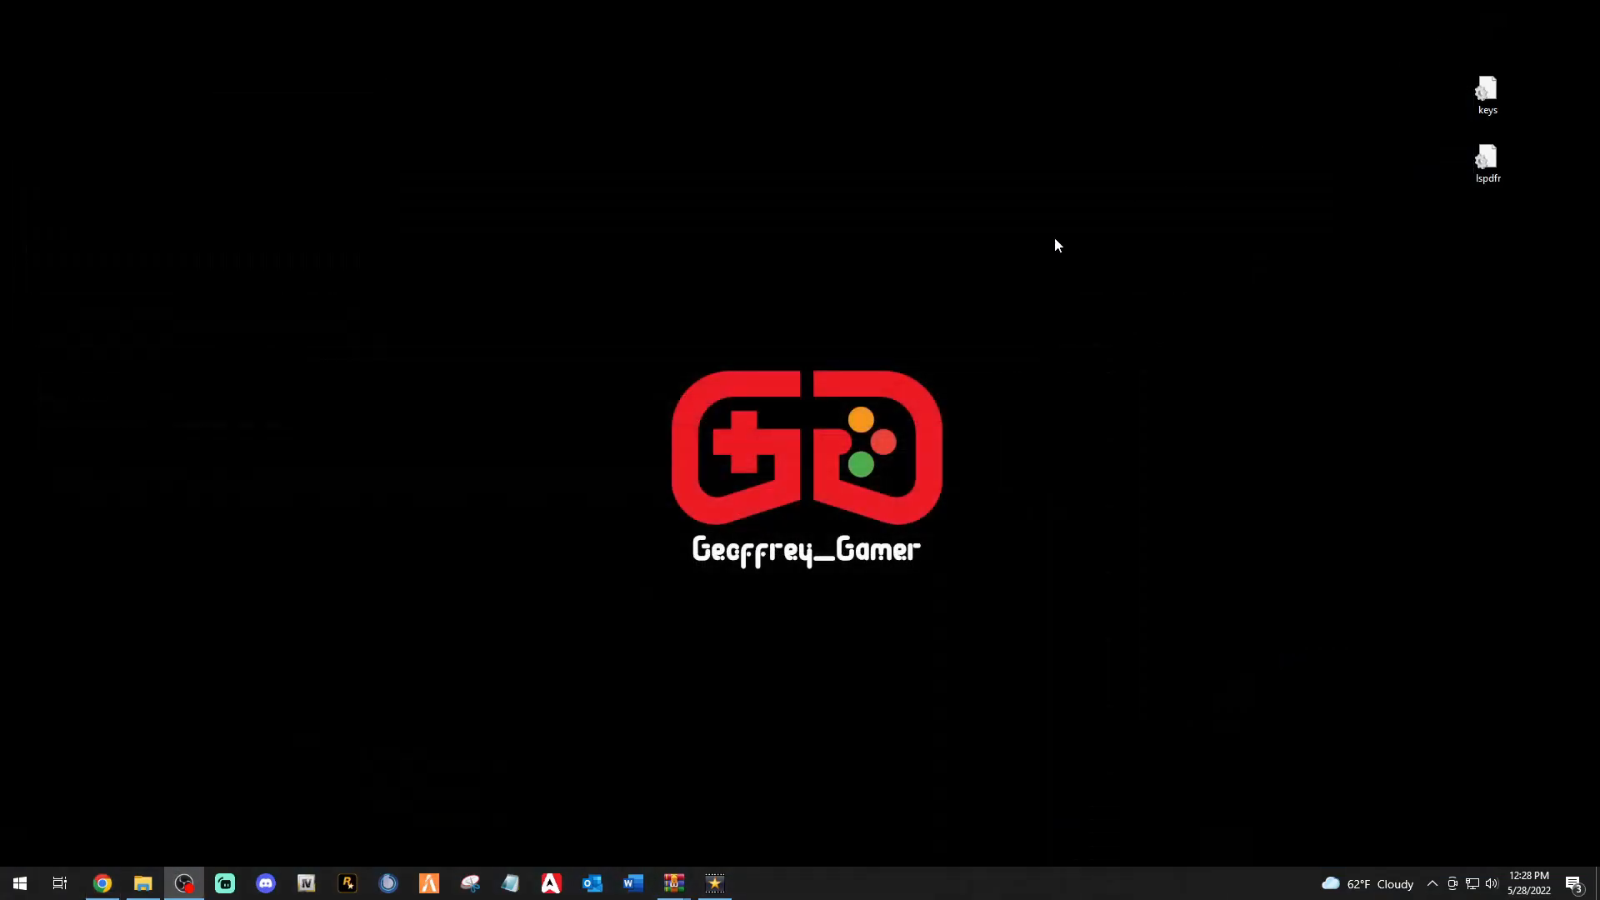
pyautogui.moveTo(756, 400)
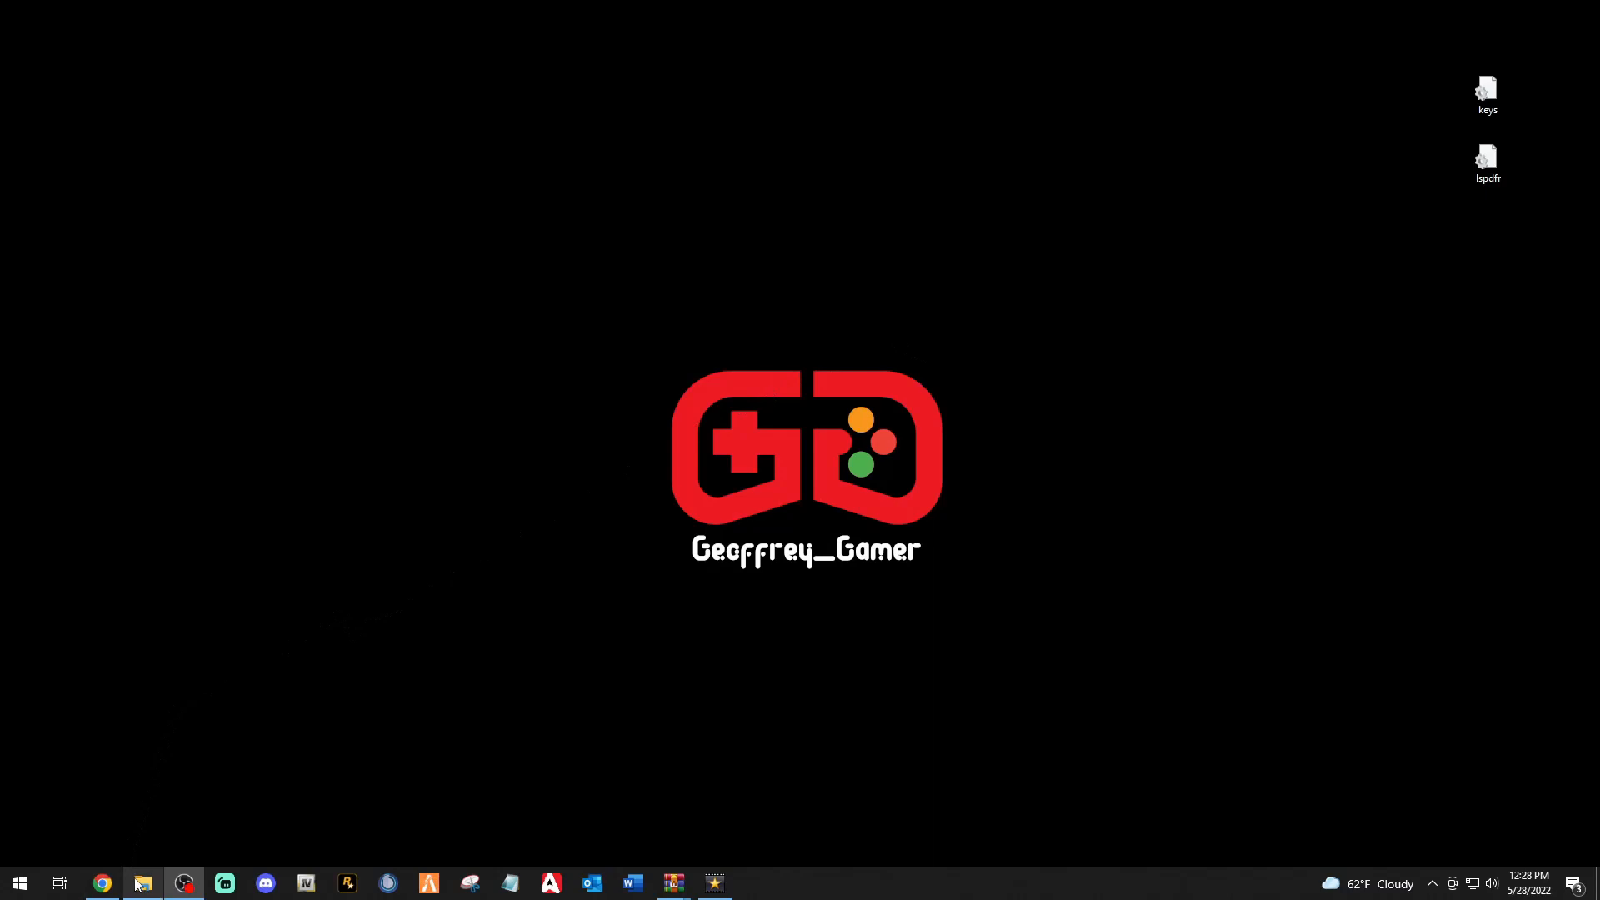
# Bring the Grand Theft Auto V folder window on New Volume (D:) back up.
pyautogui.click(142, 882)
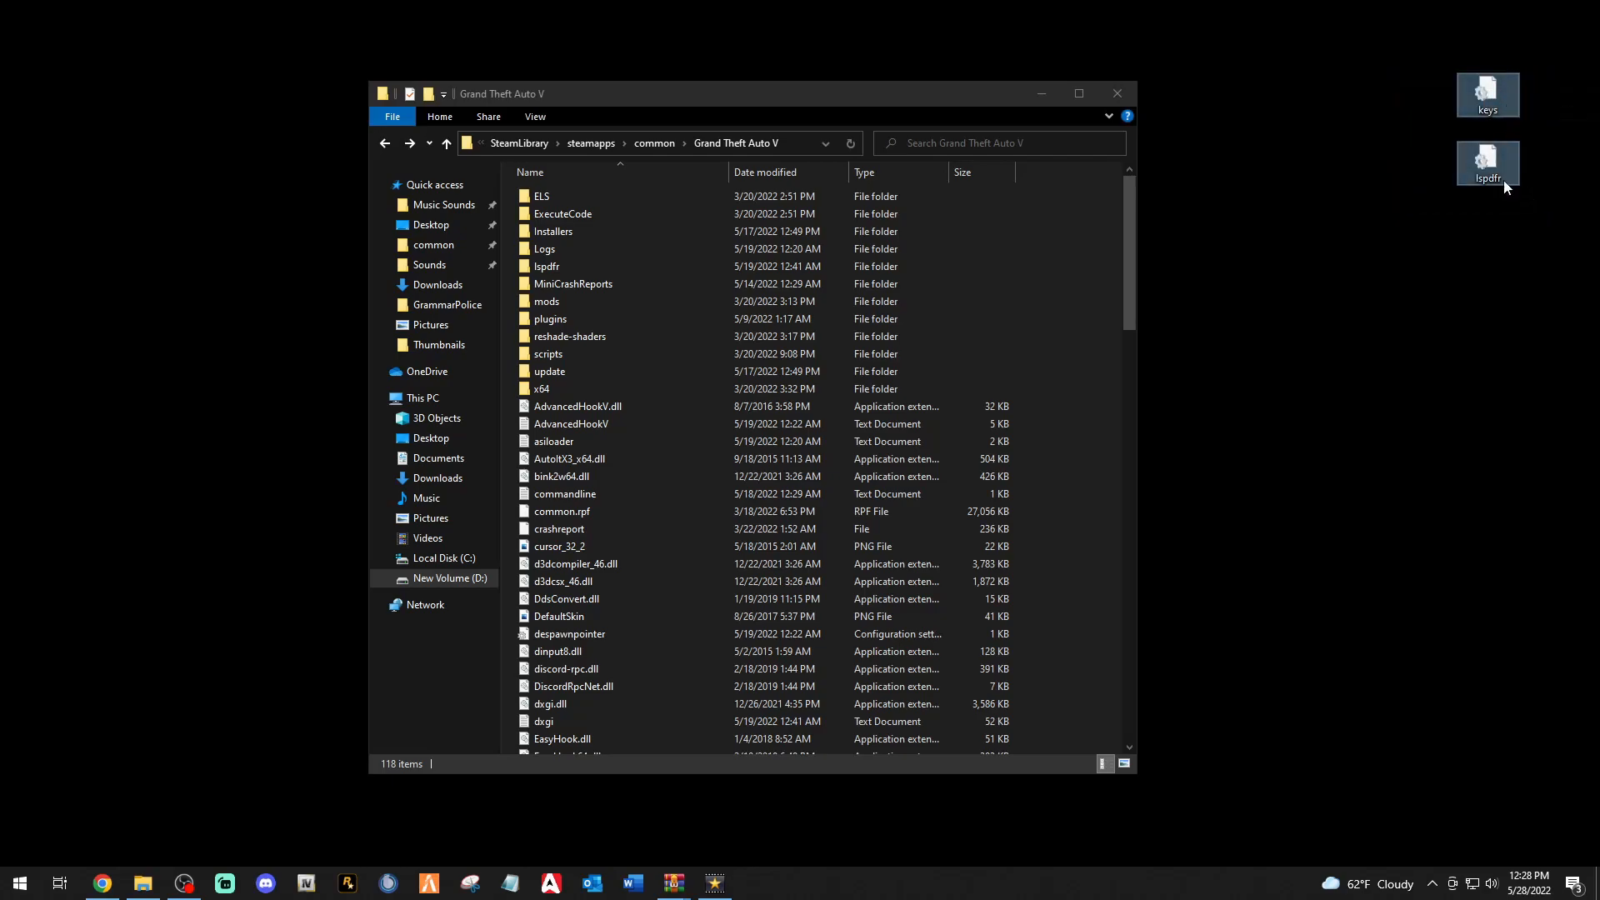
pyautogui.moveTo(1474, 205)
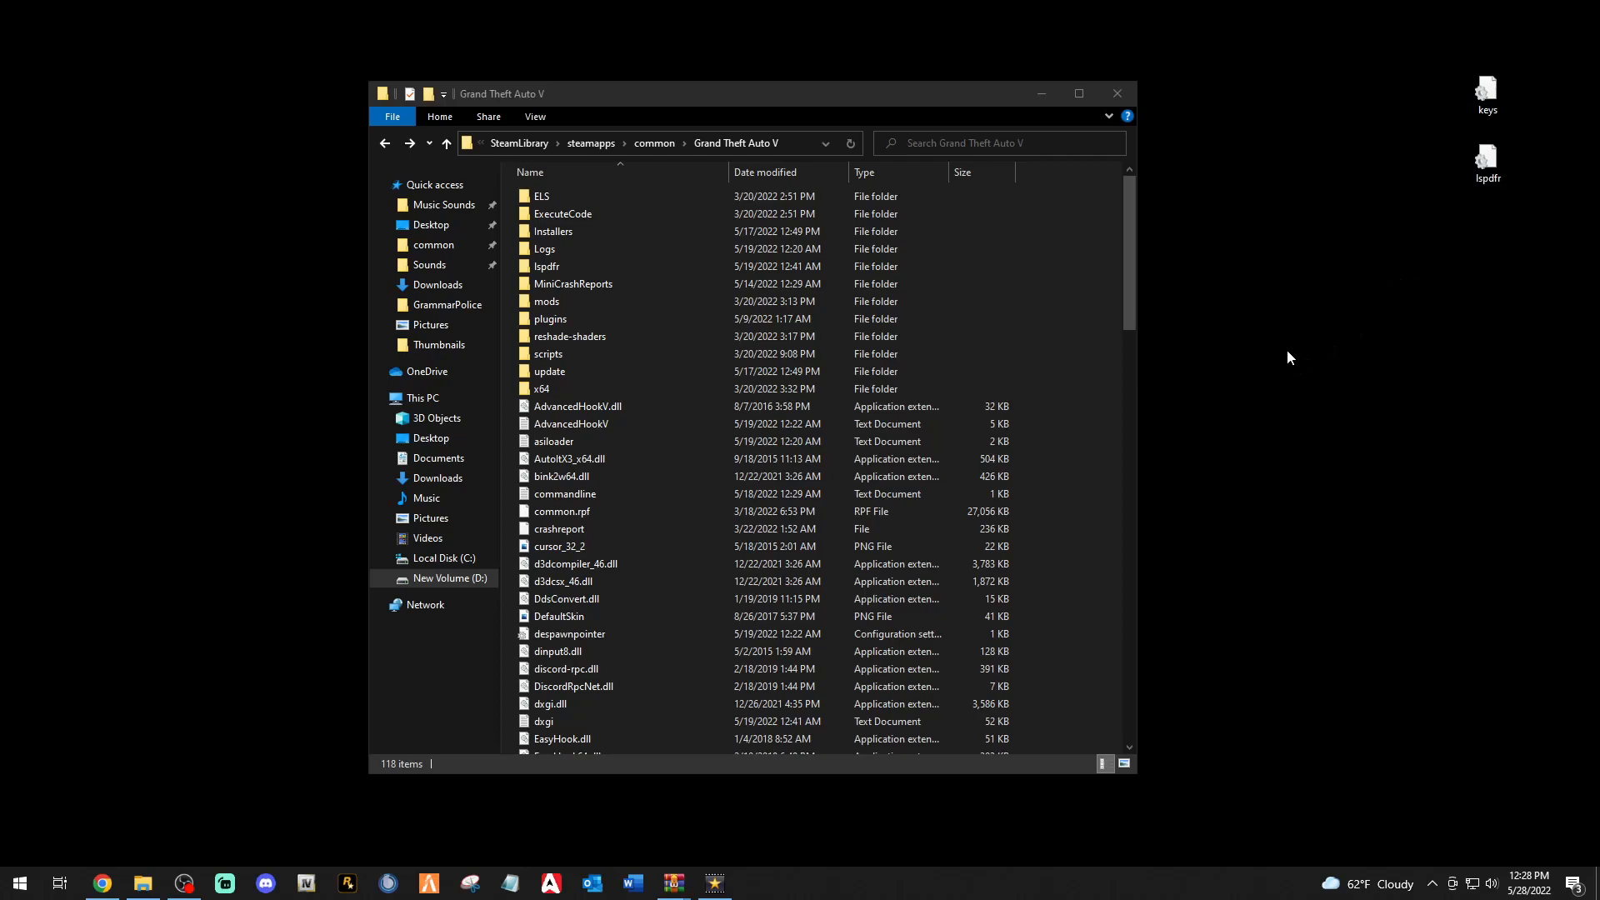
pyautogui.moveTo(1041, 349)
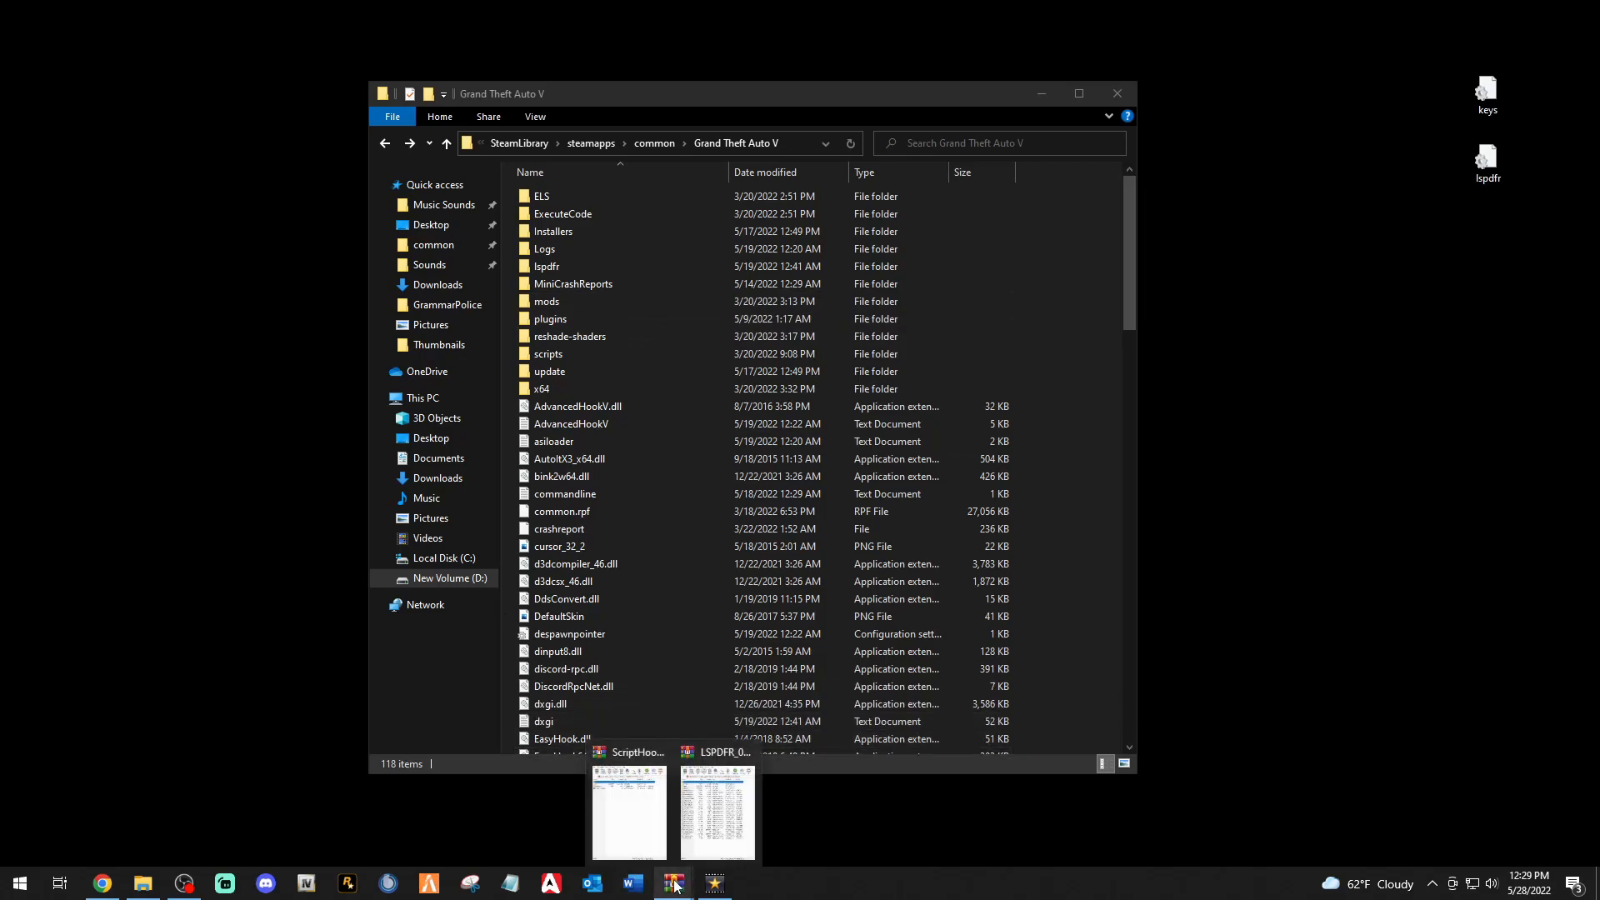
# Bring up the LSPDFR 0.4.9 manual-install zip and look inside its plugins folder.
pyautogui.click(718, 811)
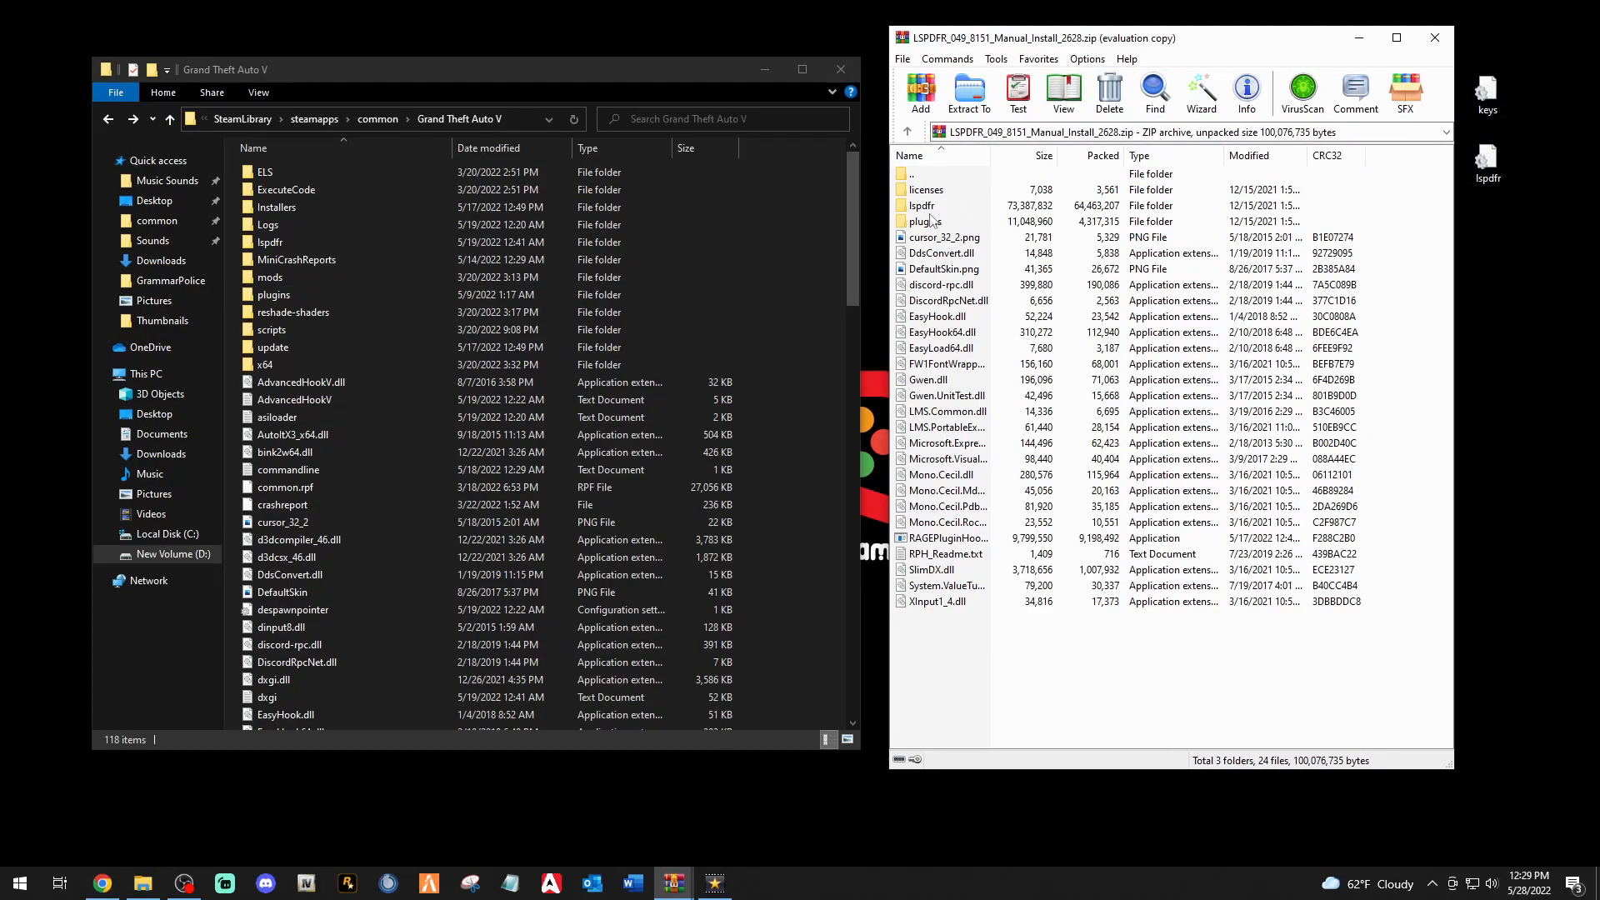
pyautogui.doubleClick(923, 221)
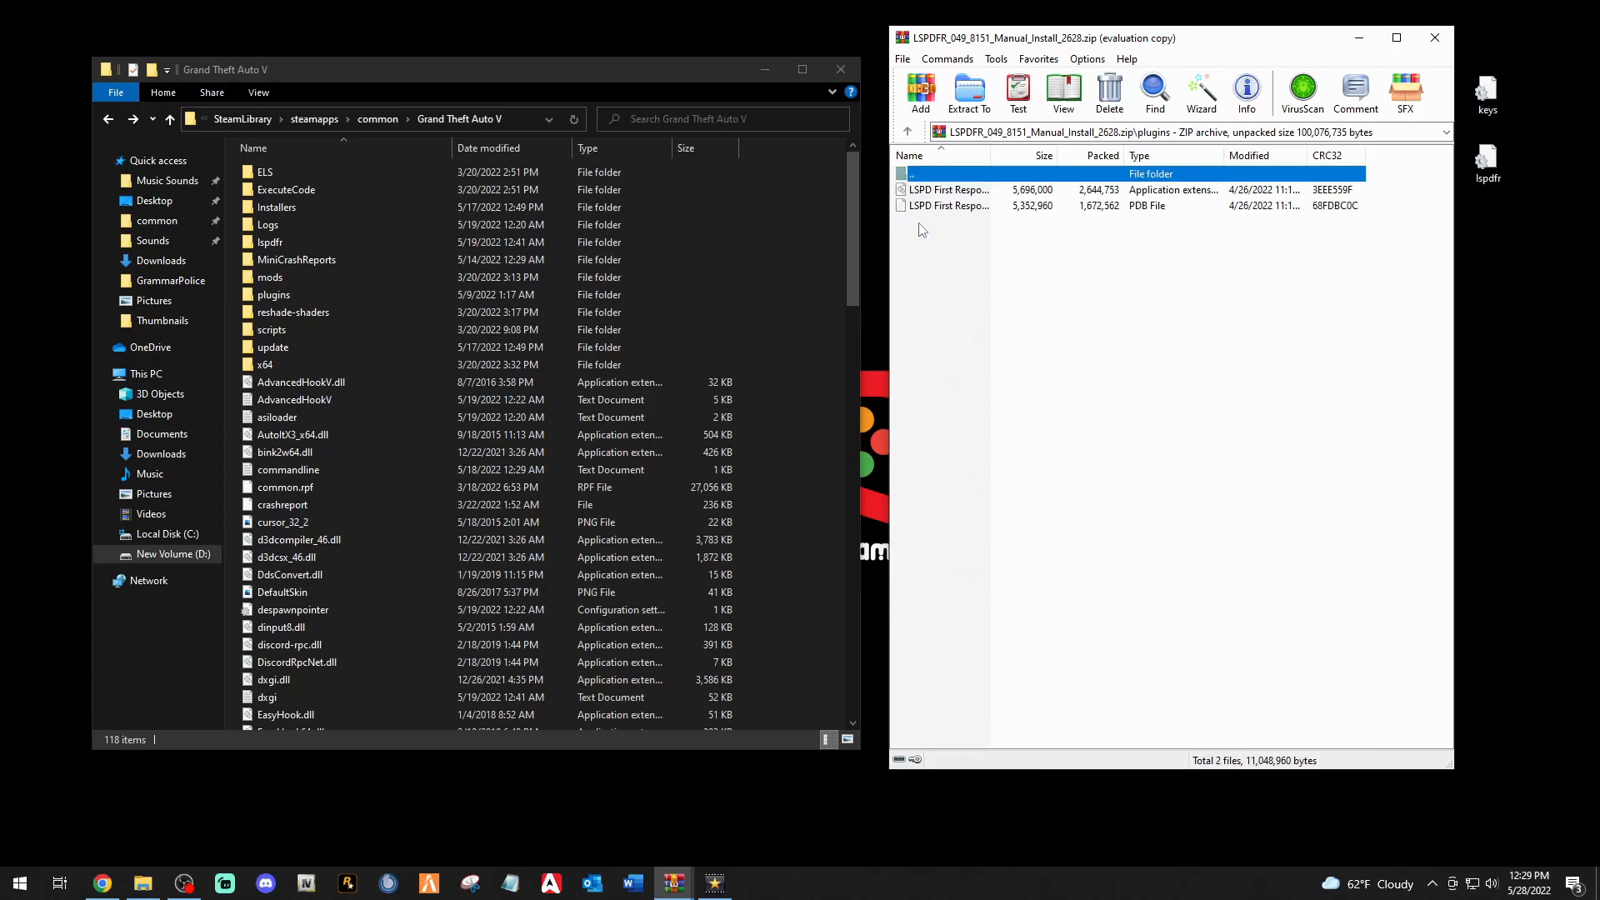
pyautogui.click(906, 132)
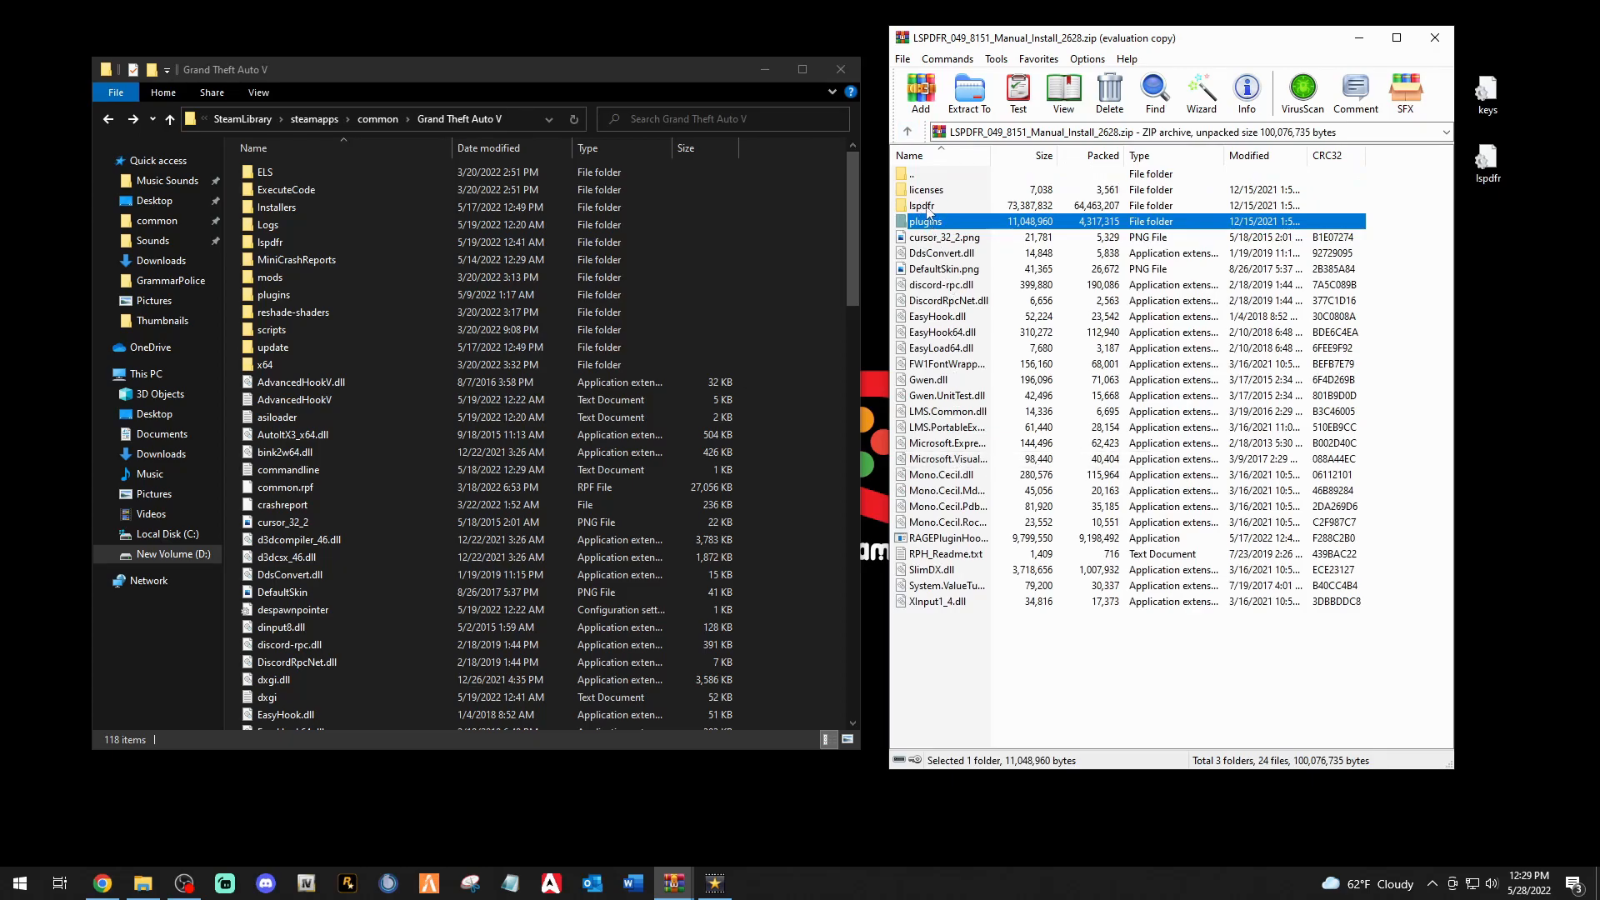
# Open the archive's lspdfr folder and select lspdfr.ini and keys.ini to act on them.
pyautogui.doubleClick(922, 205)
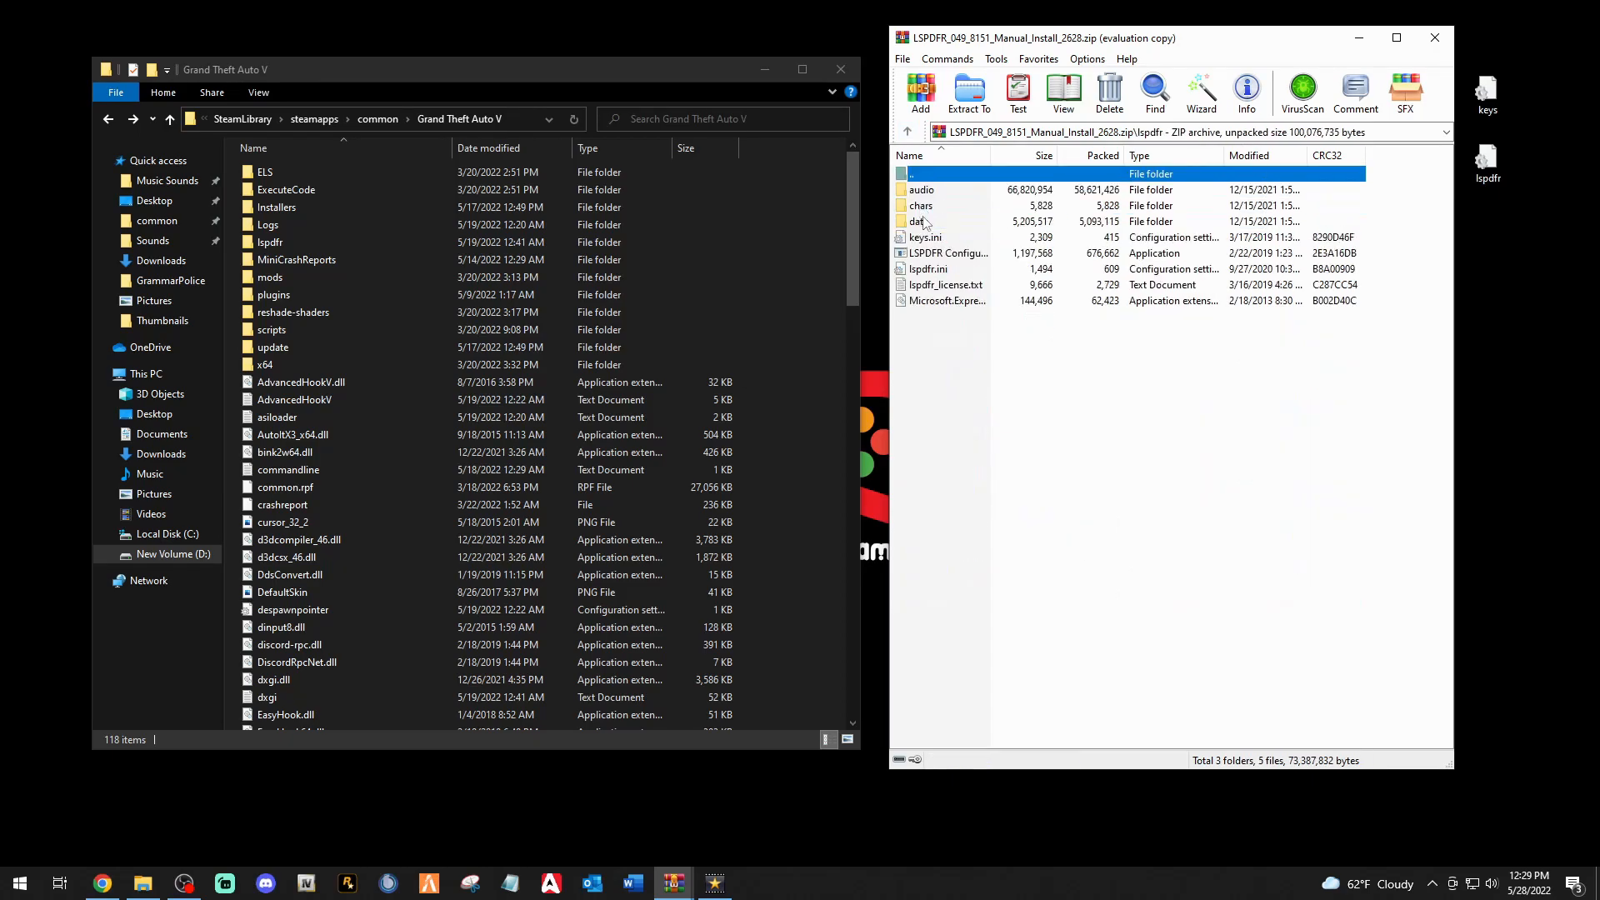
pyautogui.click(923, 237)
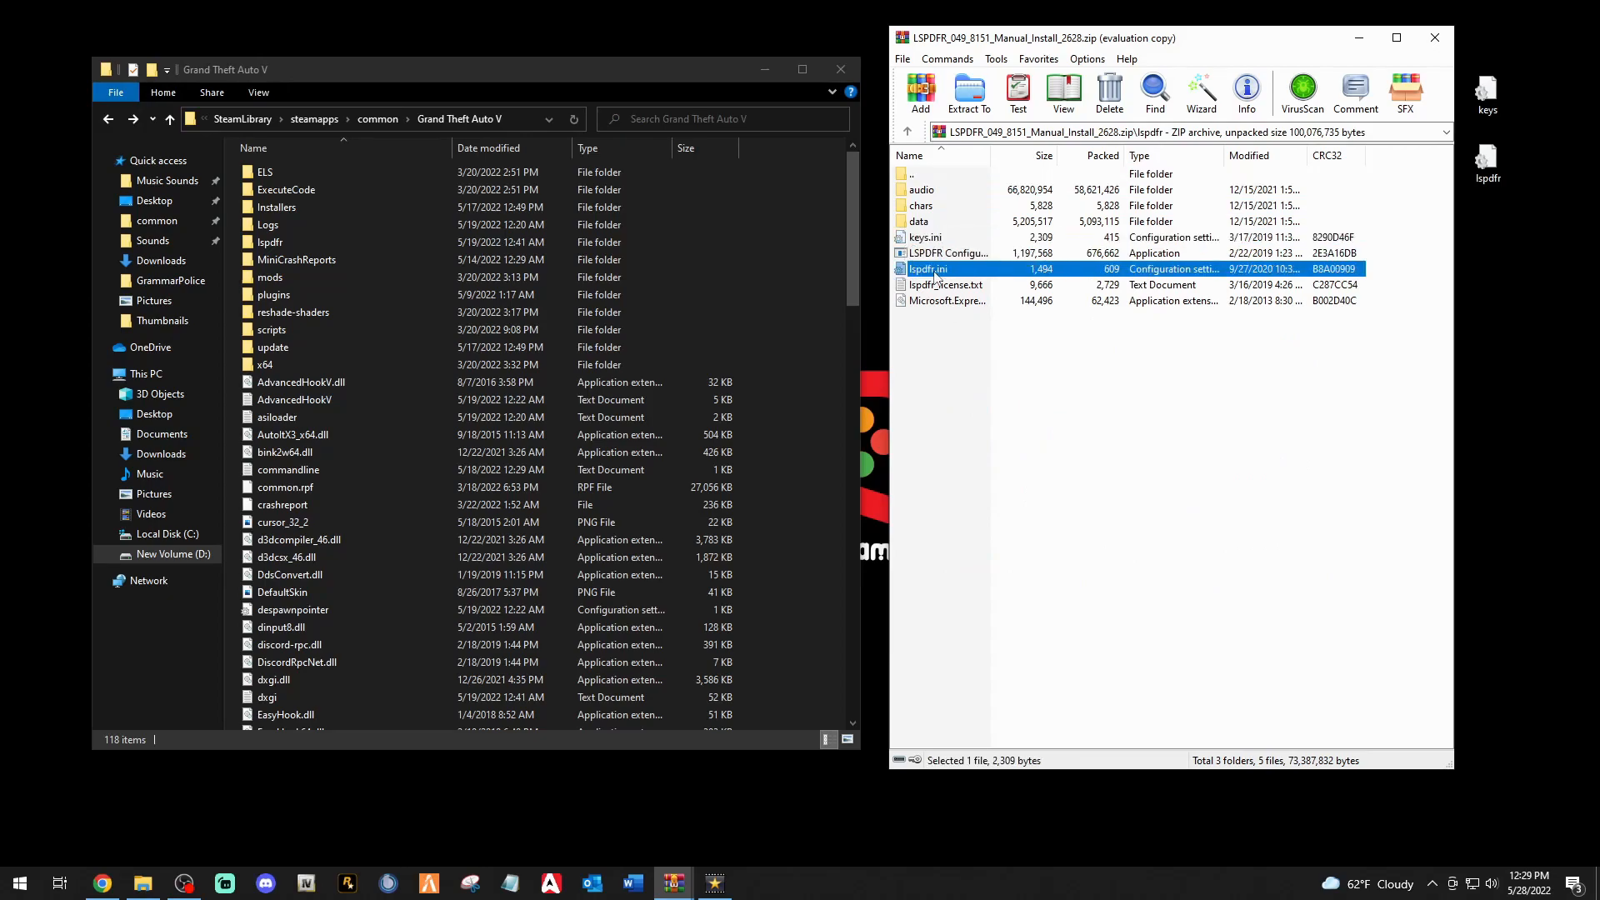
pyautogui.click(926, 237)
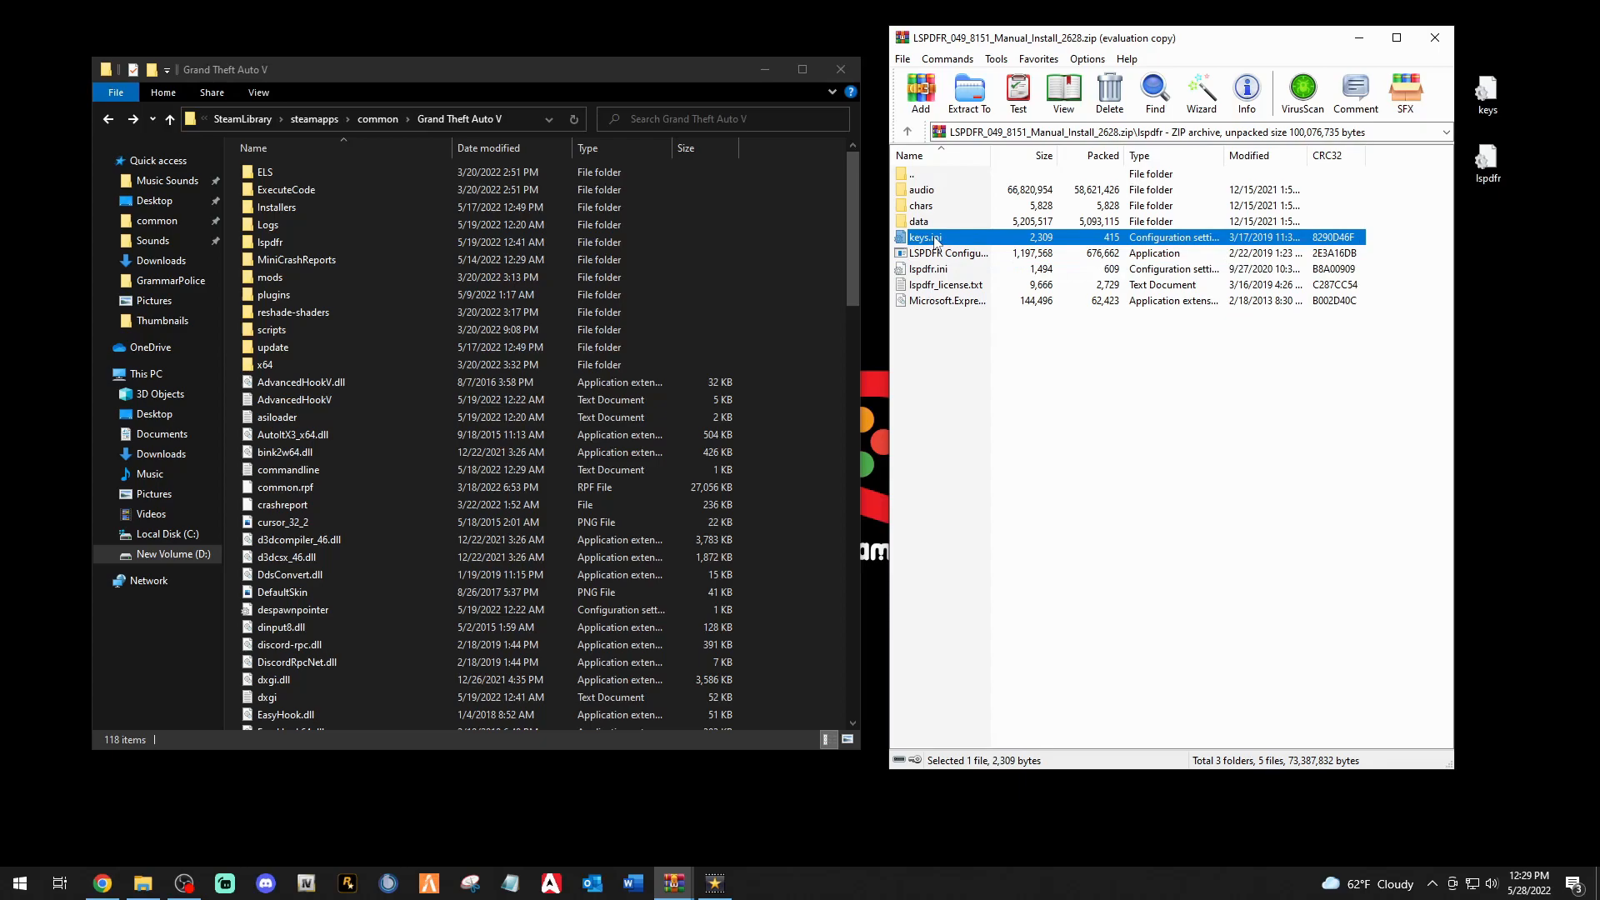
pyautogui.click(928, 268)
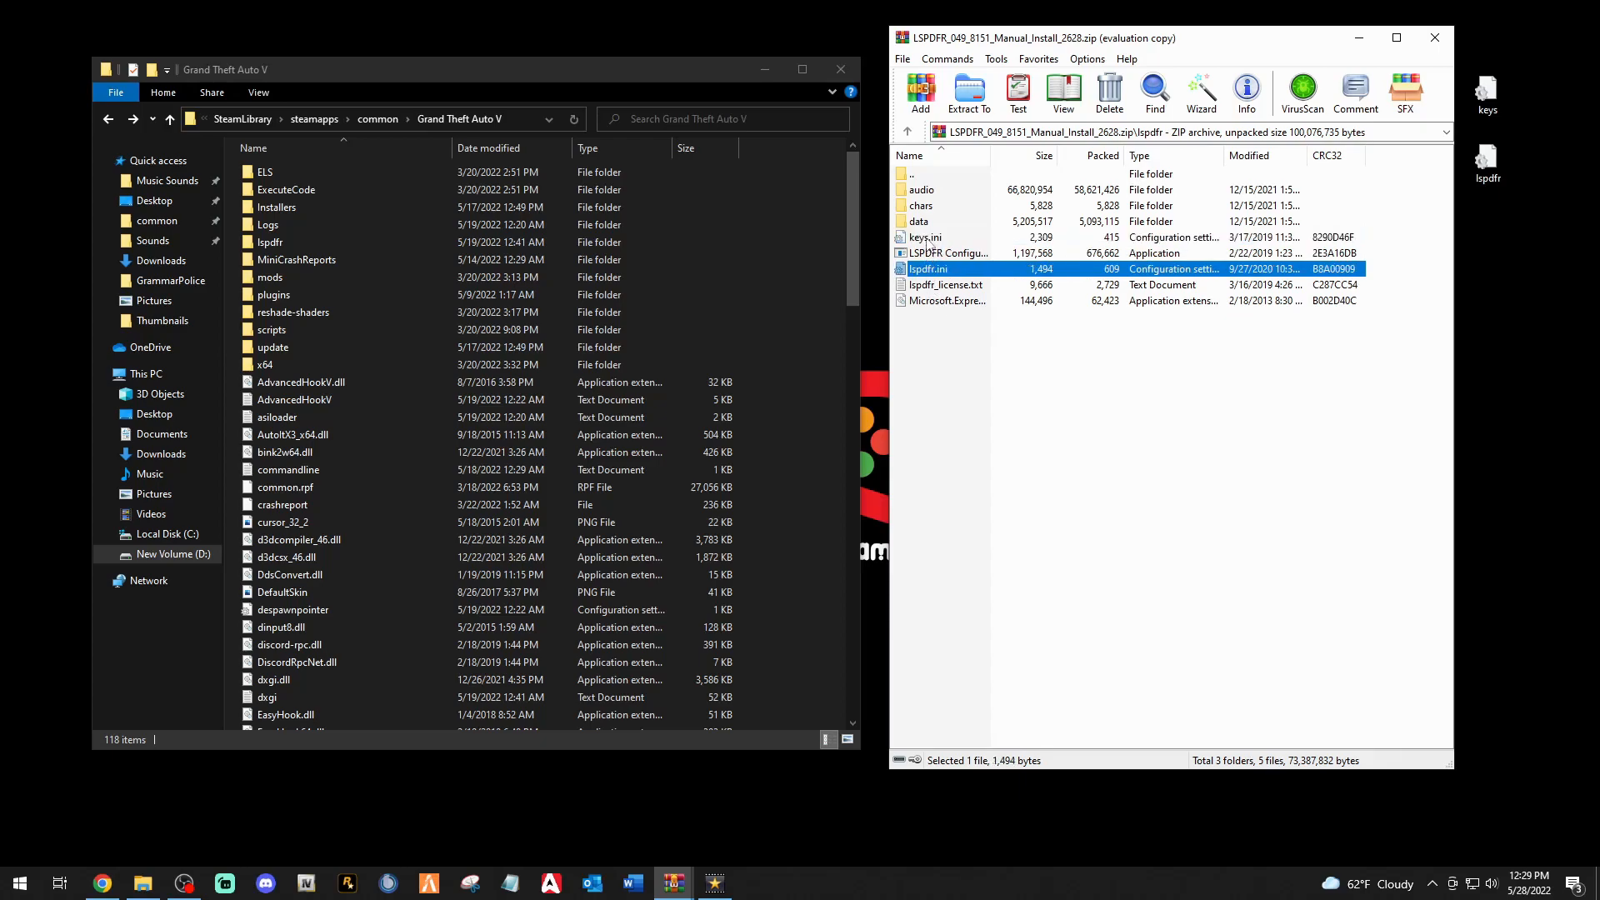
pyautogui.rightClick(924, 237)
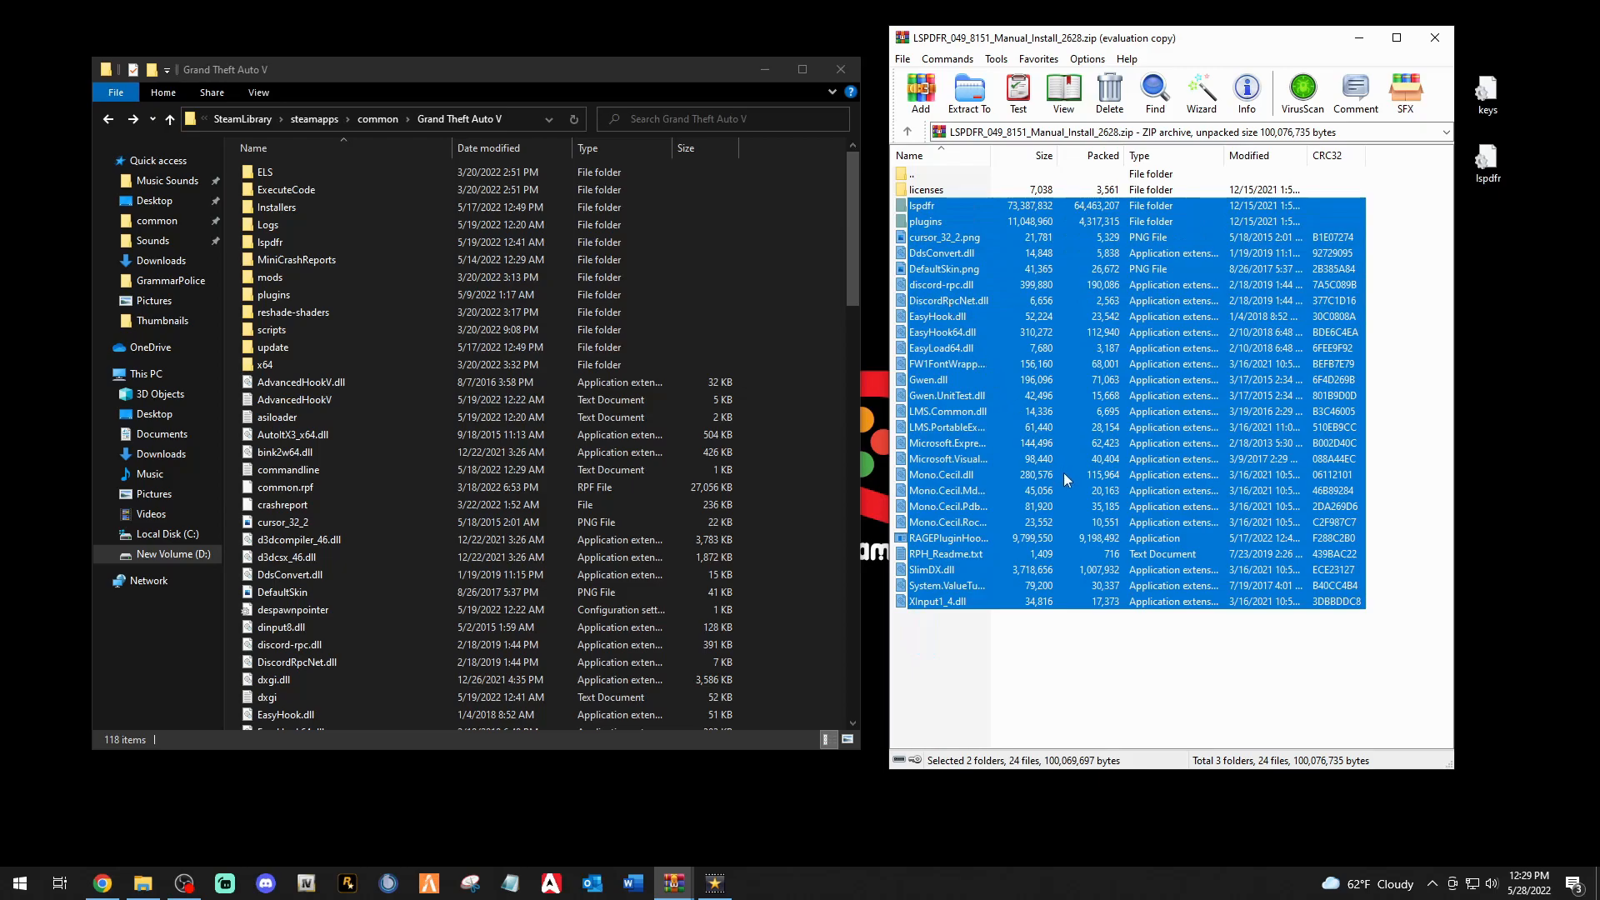
pyautogui.moveTo(1014, 636)
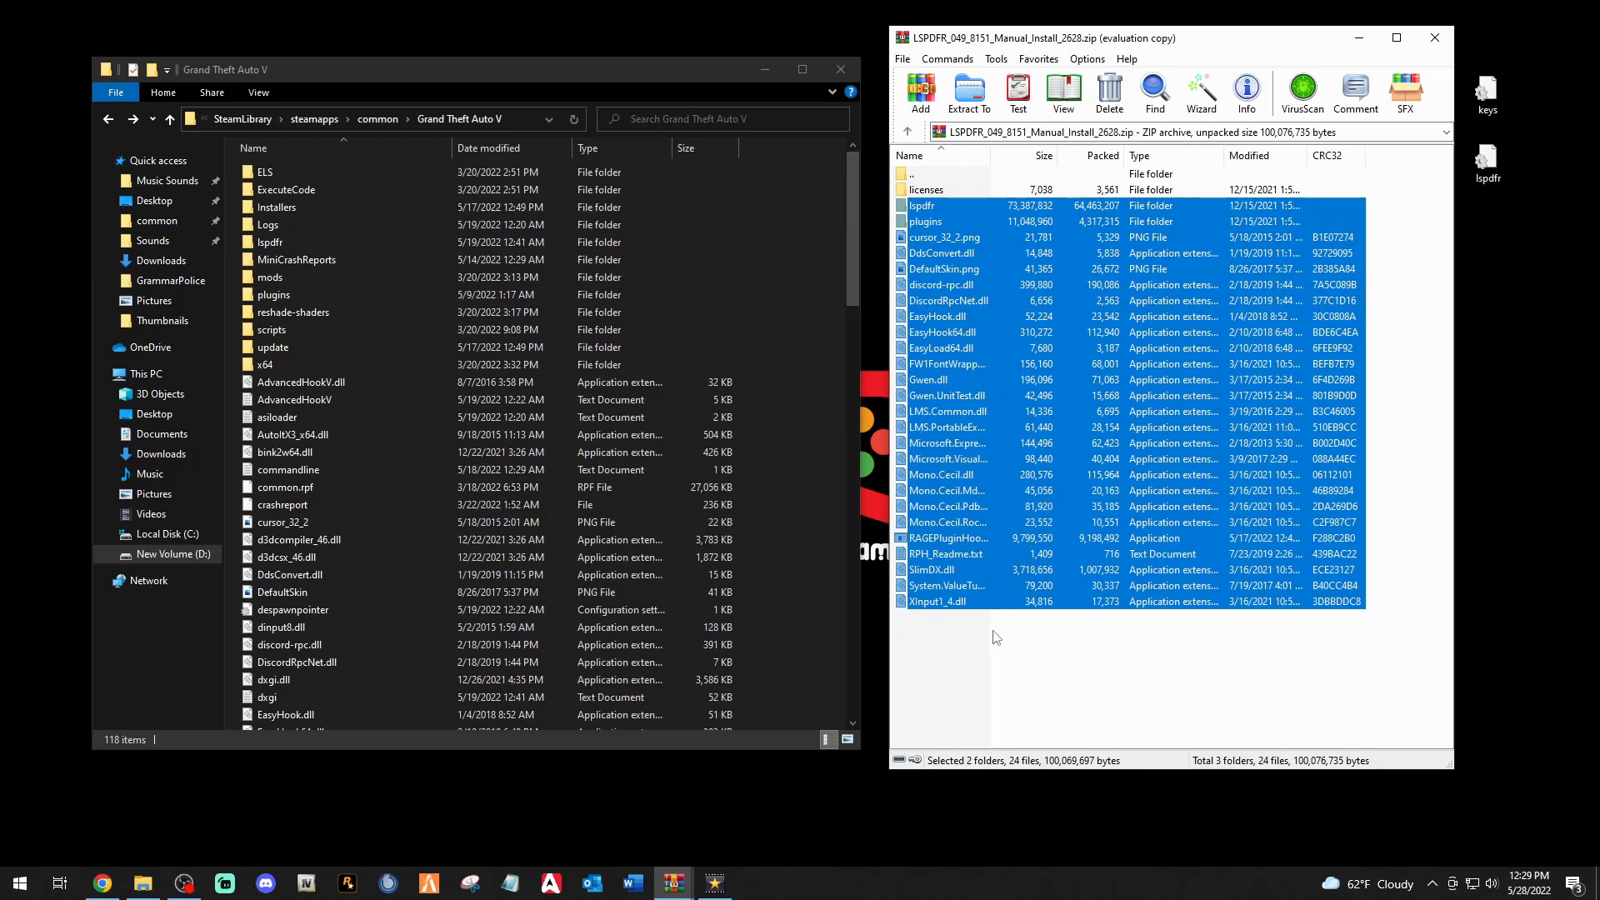
pyautogui.moveTo(942, 442)
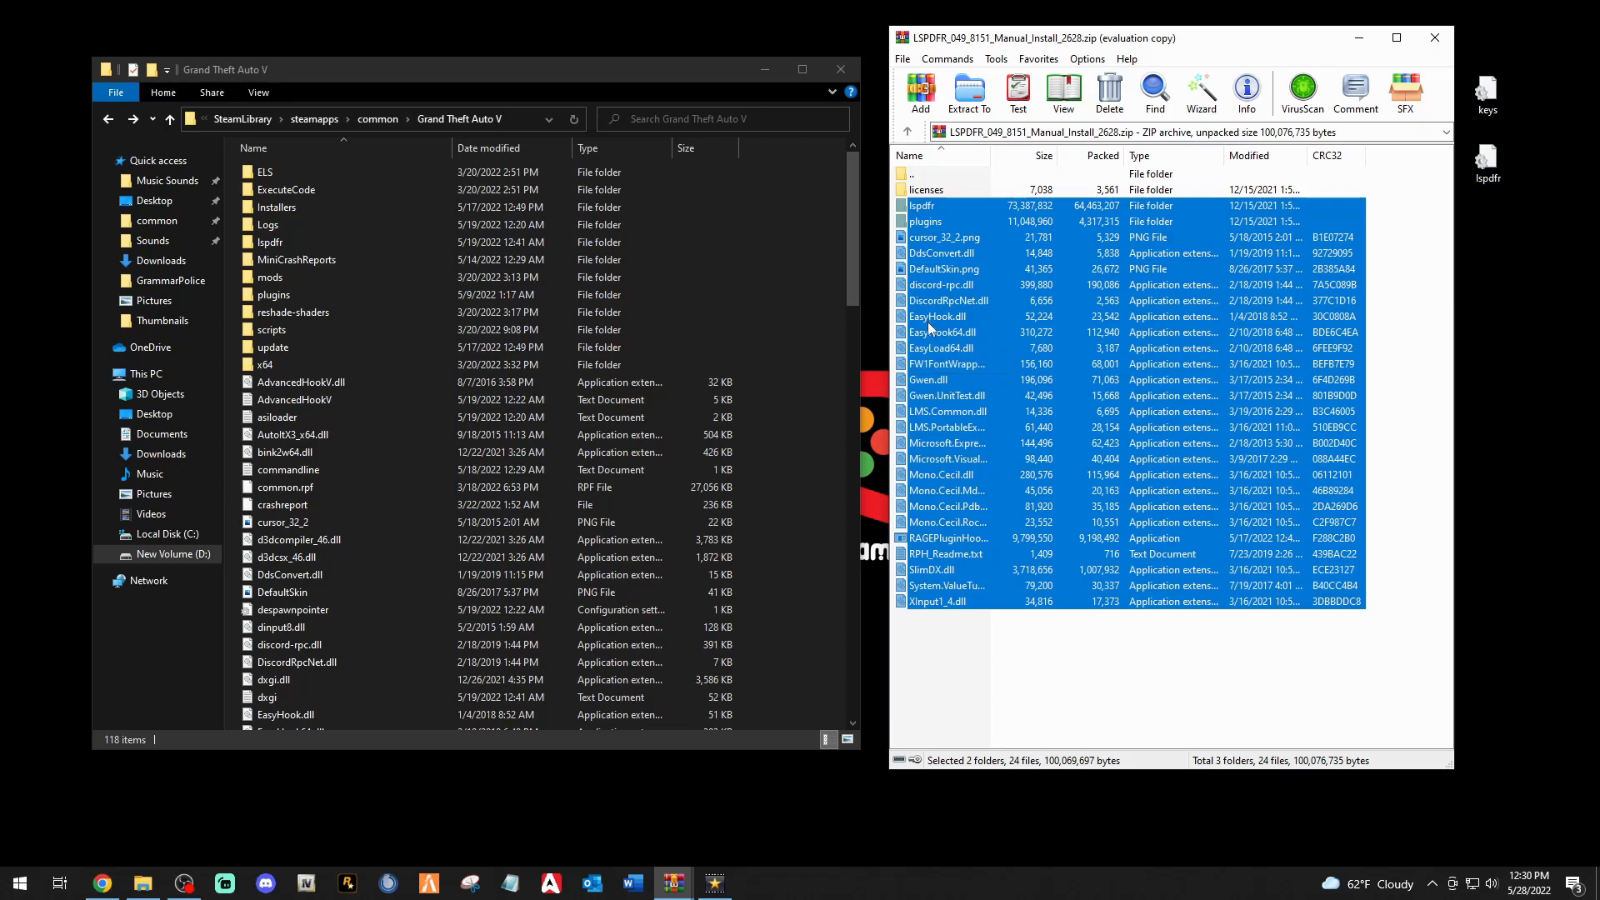
pyautogui.moveTo(949, 360)
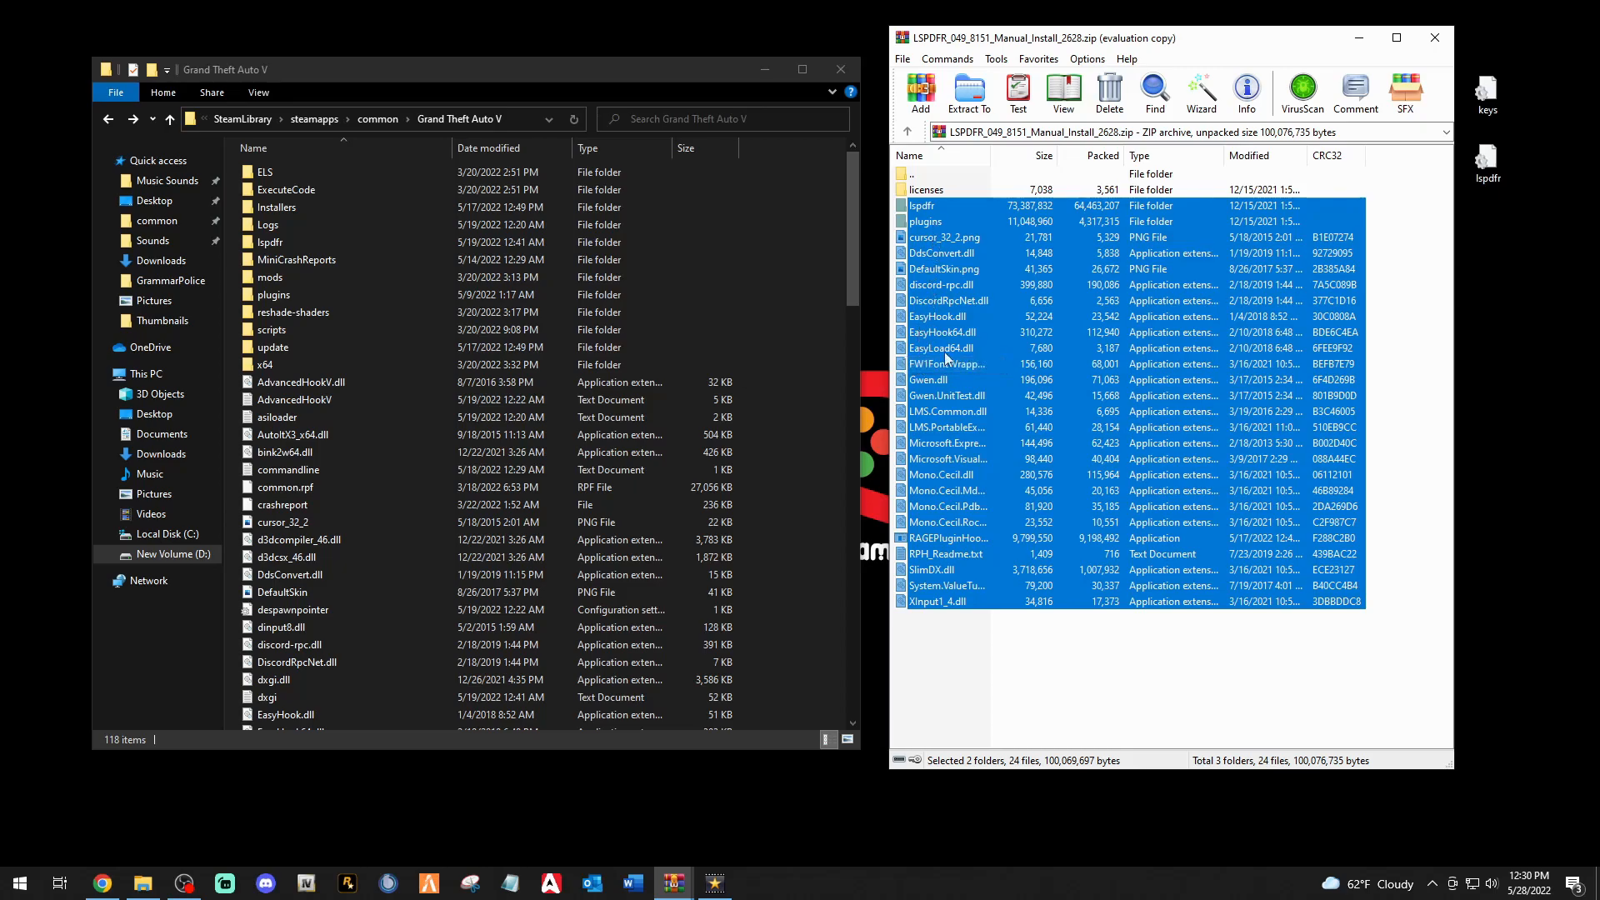
pyautogui.moveTo(955, 235)
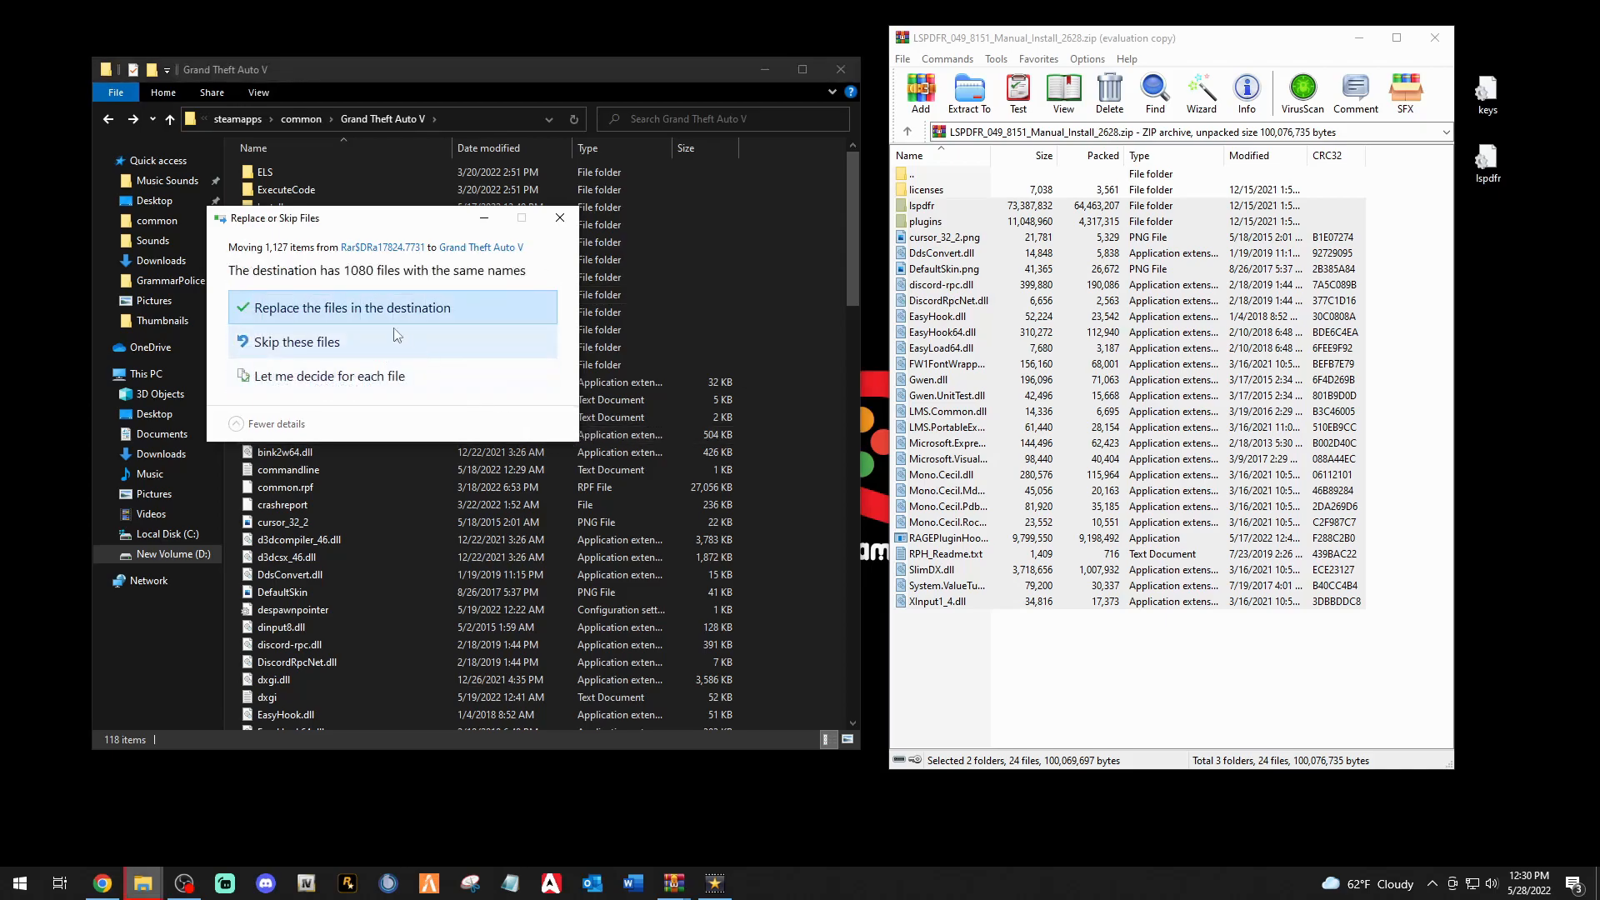
# Replace same-named files so the 1,127-item LSPDFR copy into Grand Theft Auto V completes.
pyautogui.click(351, 308)
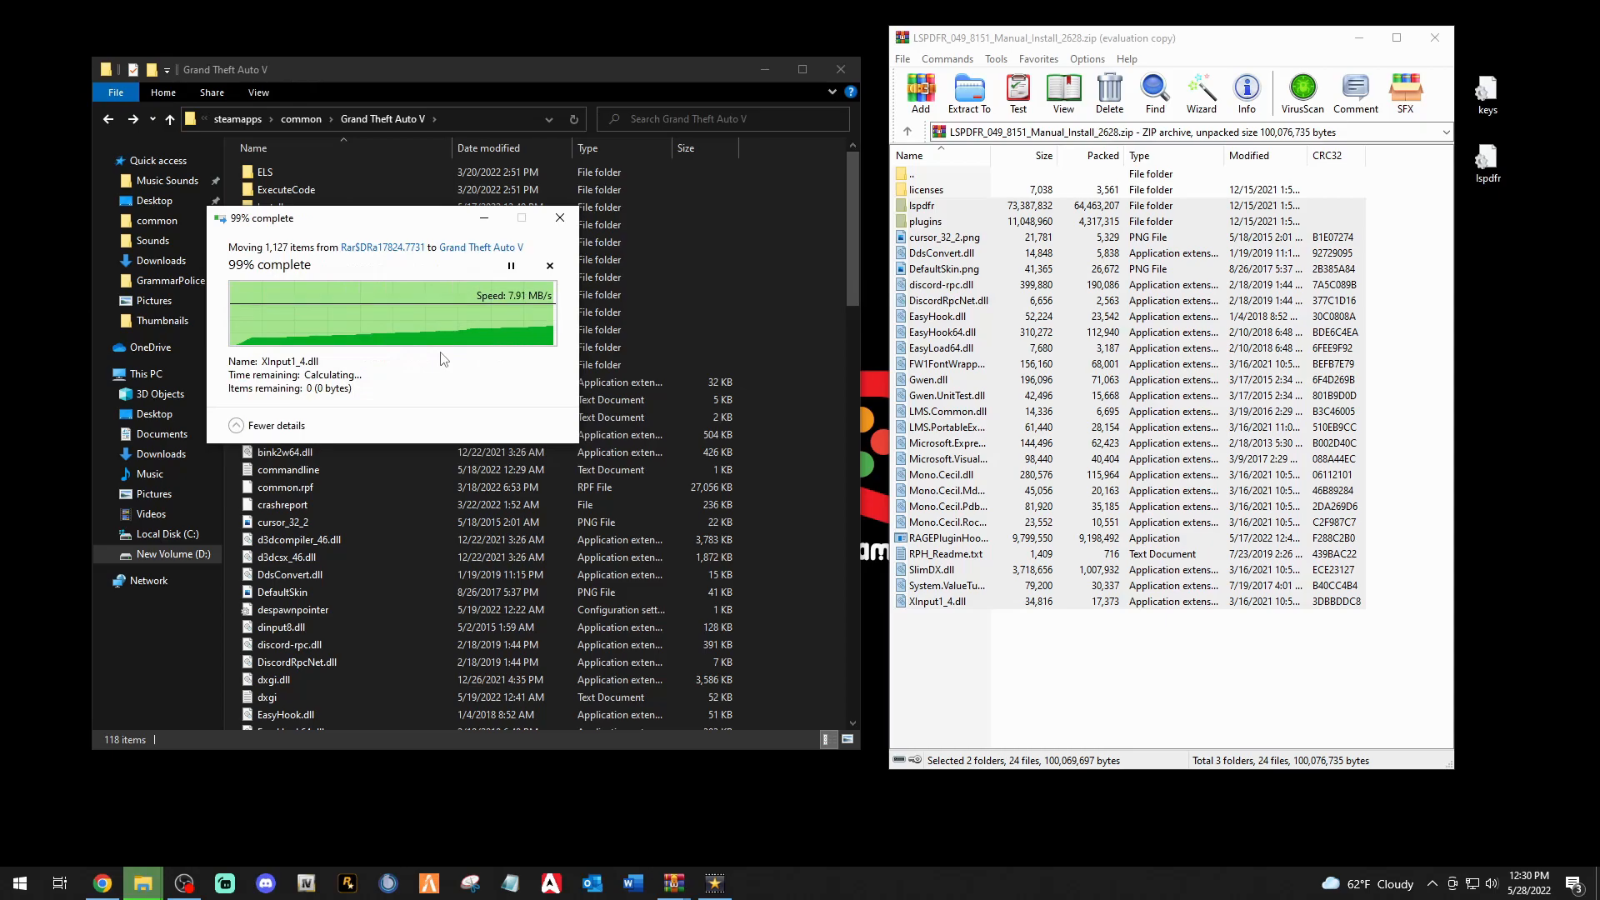
pyautogui.moveTo(458, 363)
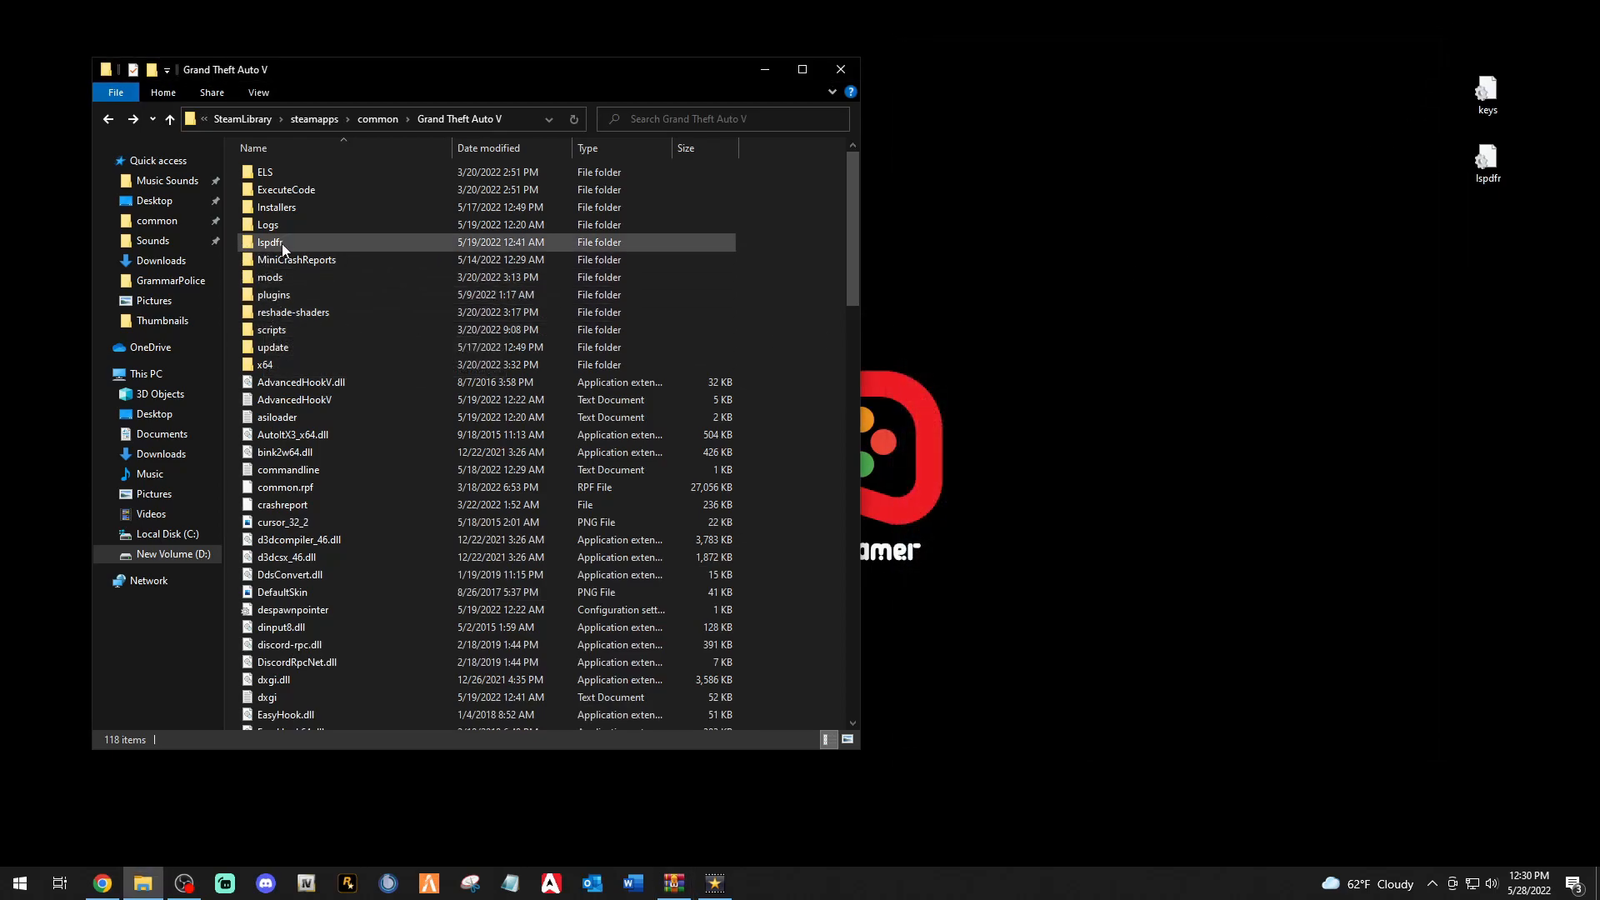
# Overwrite the game's lspdfr keys and lspdfr files with the desktop backups, then go back.
pyautogui.doubleClick(269, 242)
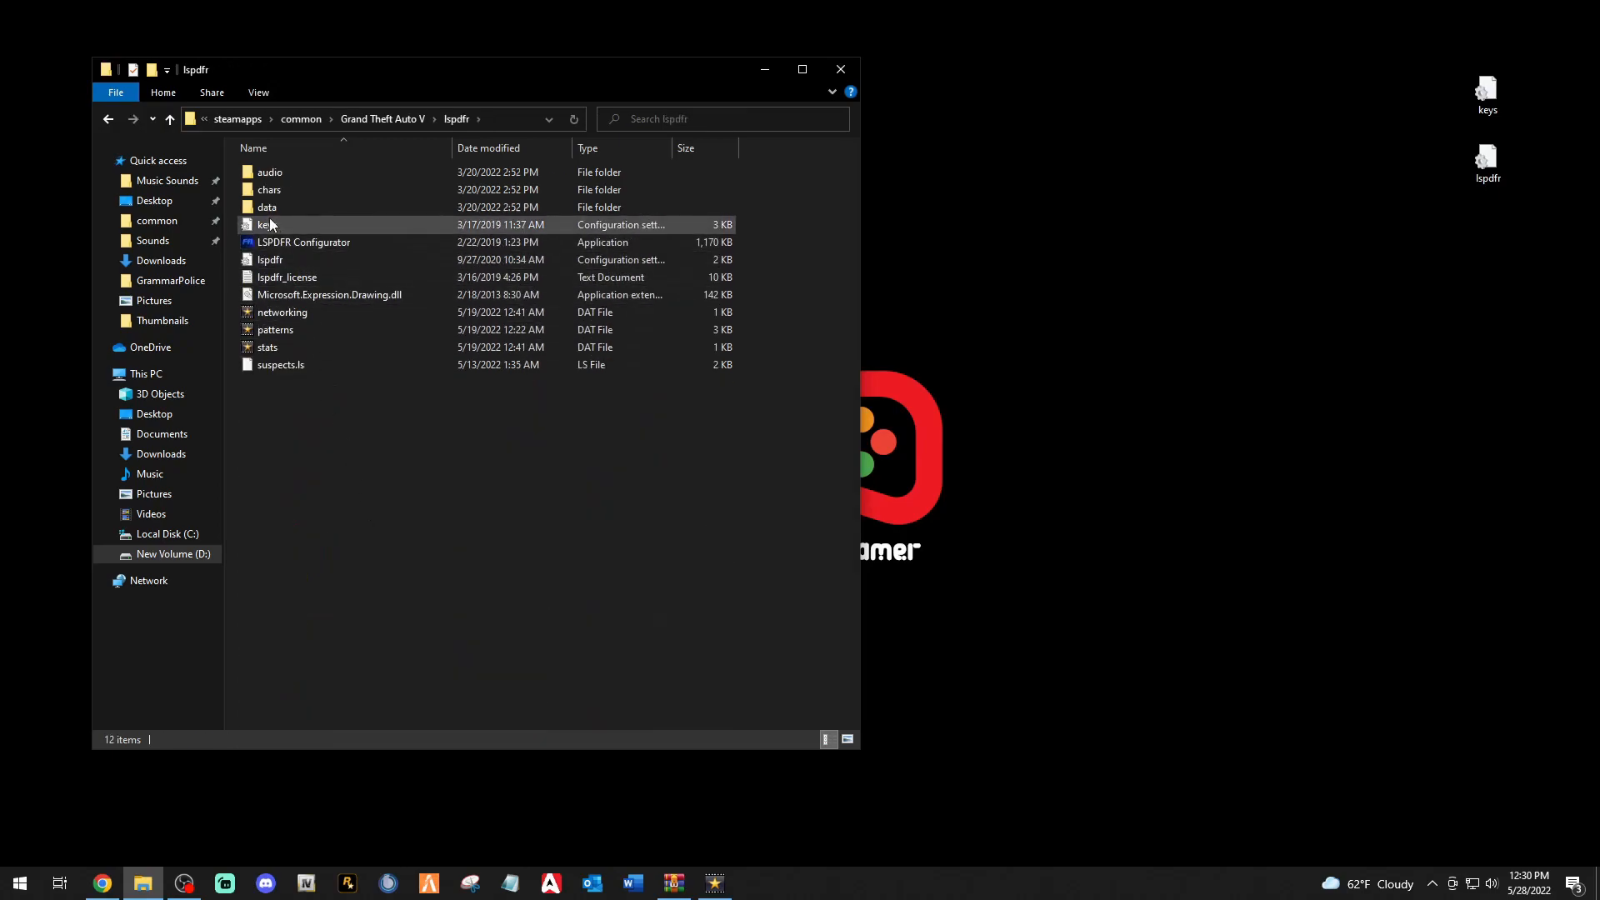
pyautogui.click(1486, 91)
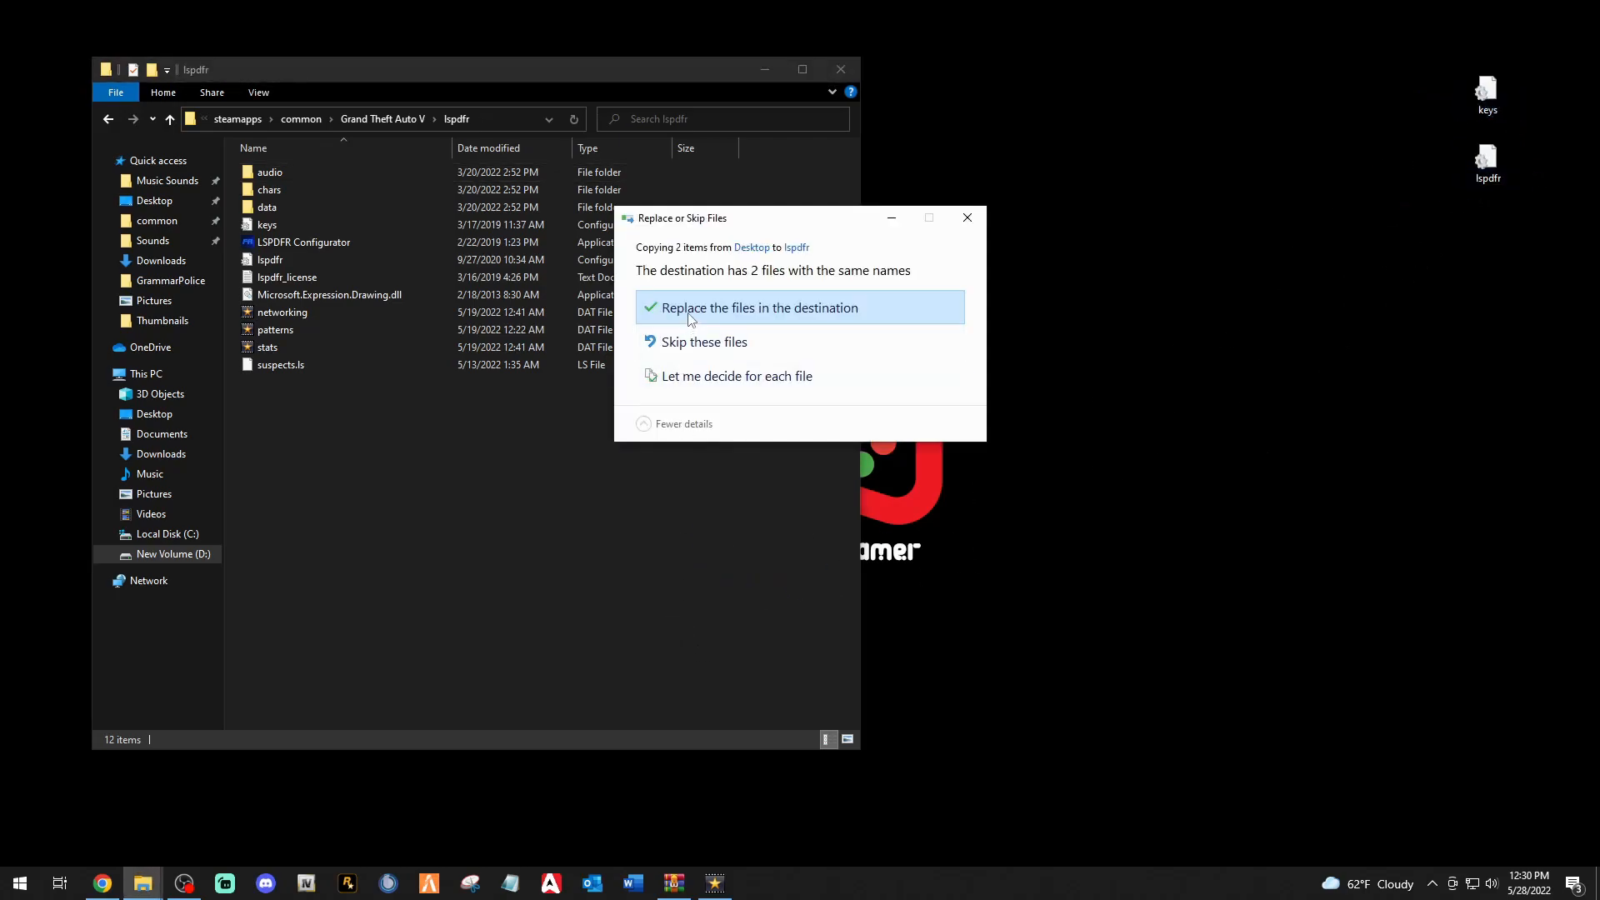
pyautogui.click(759, 308)
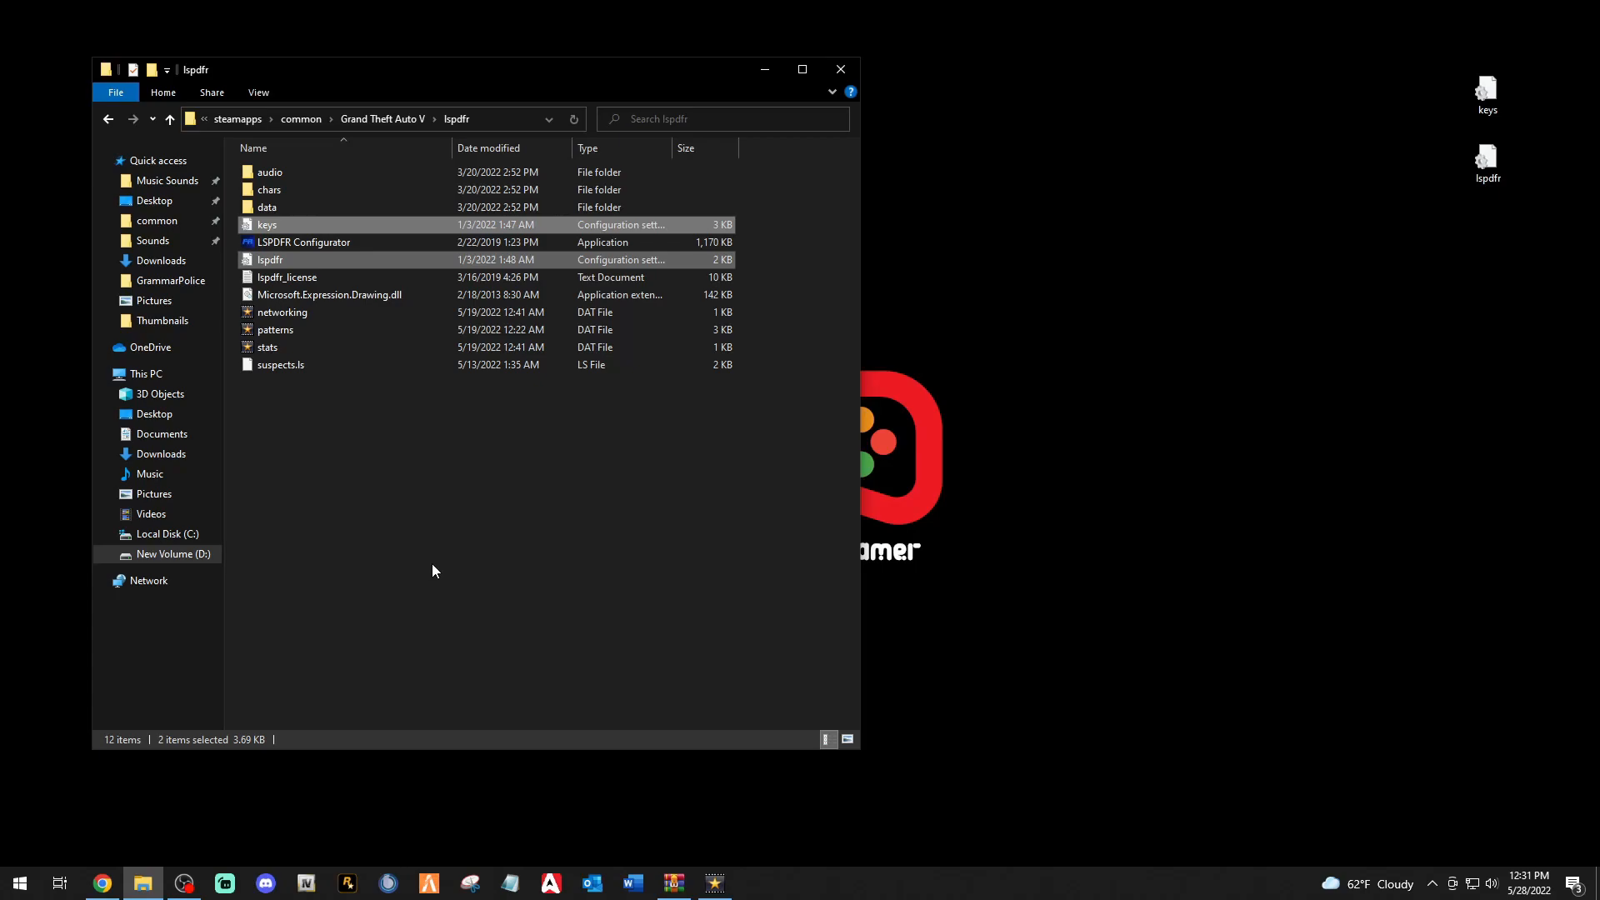
pyautogui.moveTo(783, 341)
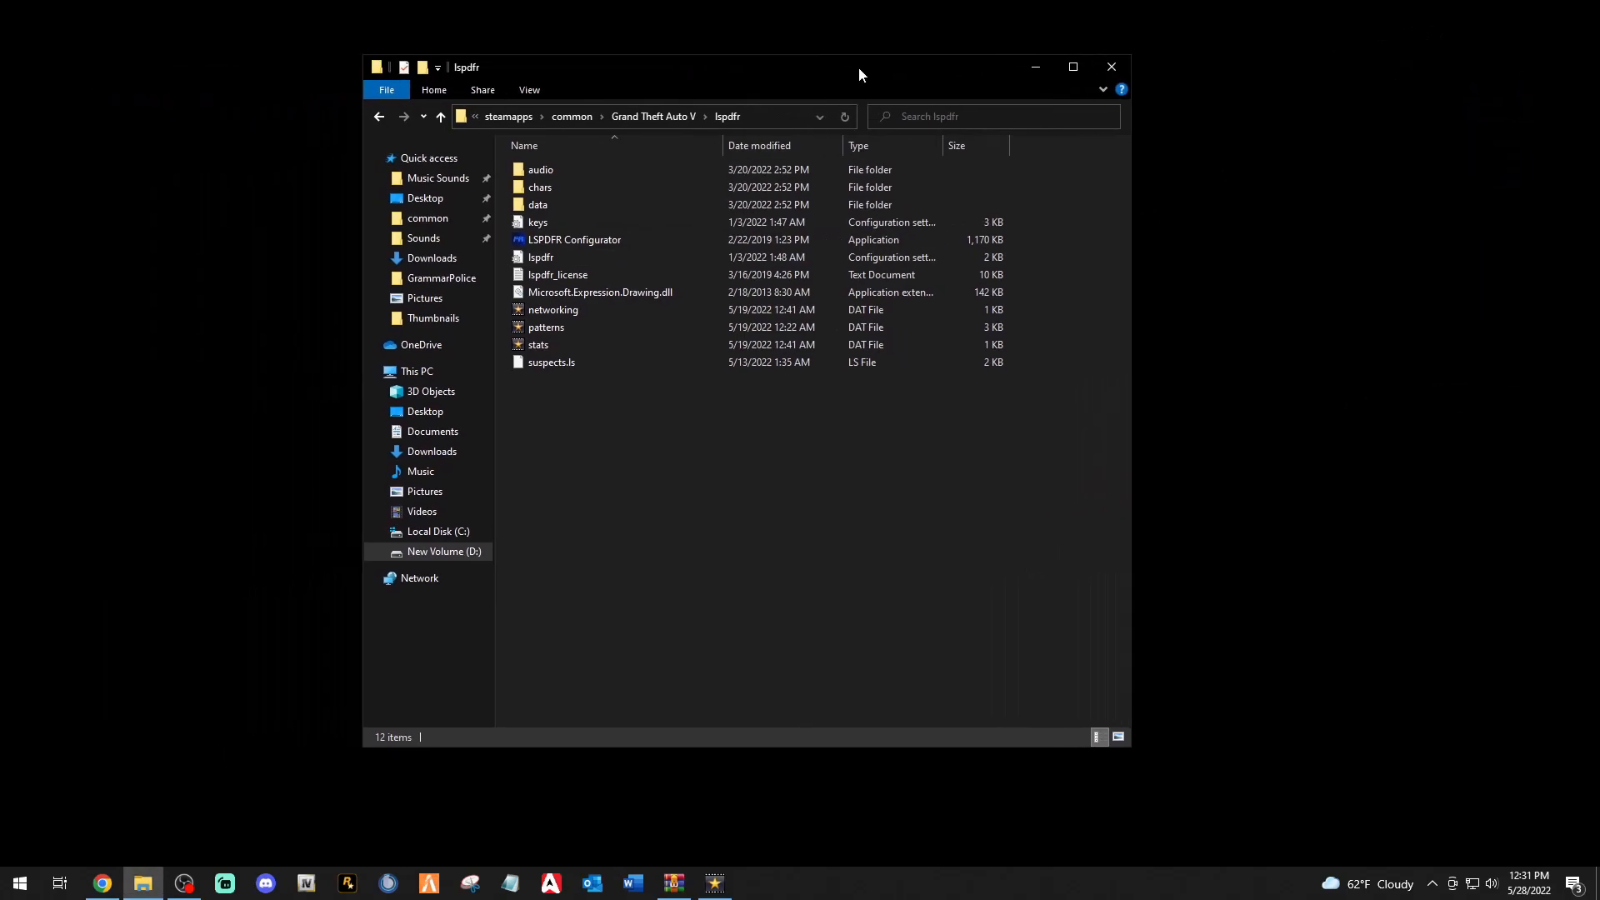
pyautogui.click(379, 116)
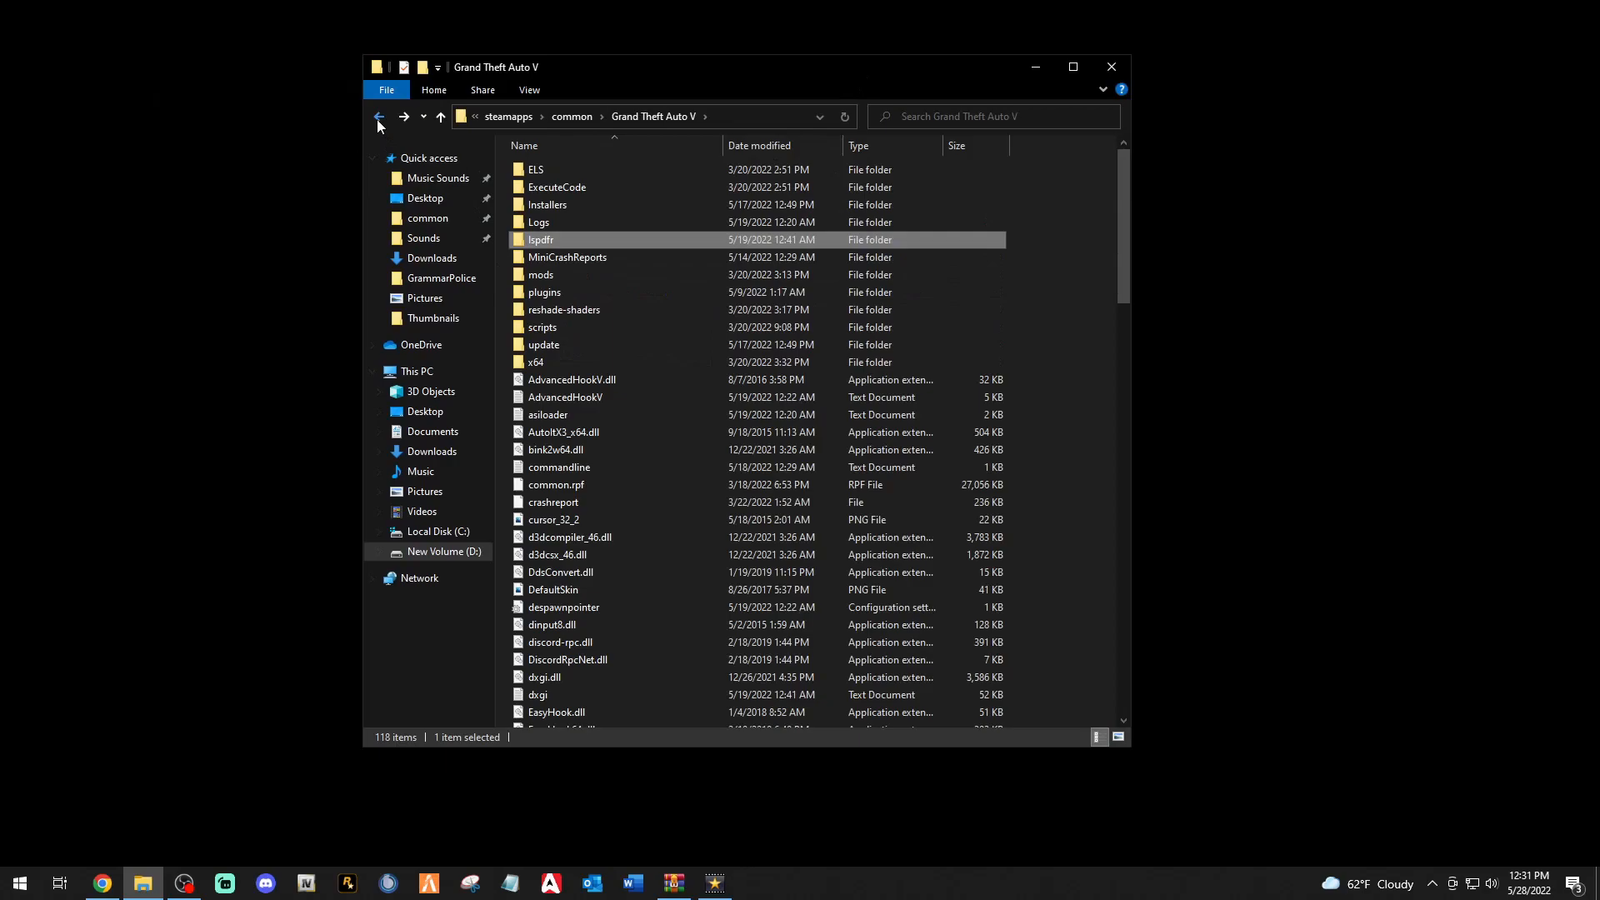
pyautogui.click(934, 388)
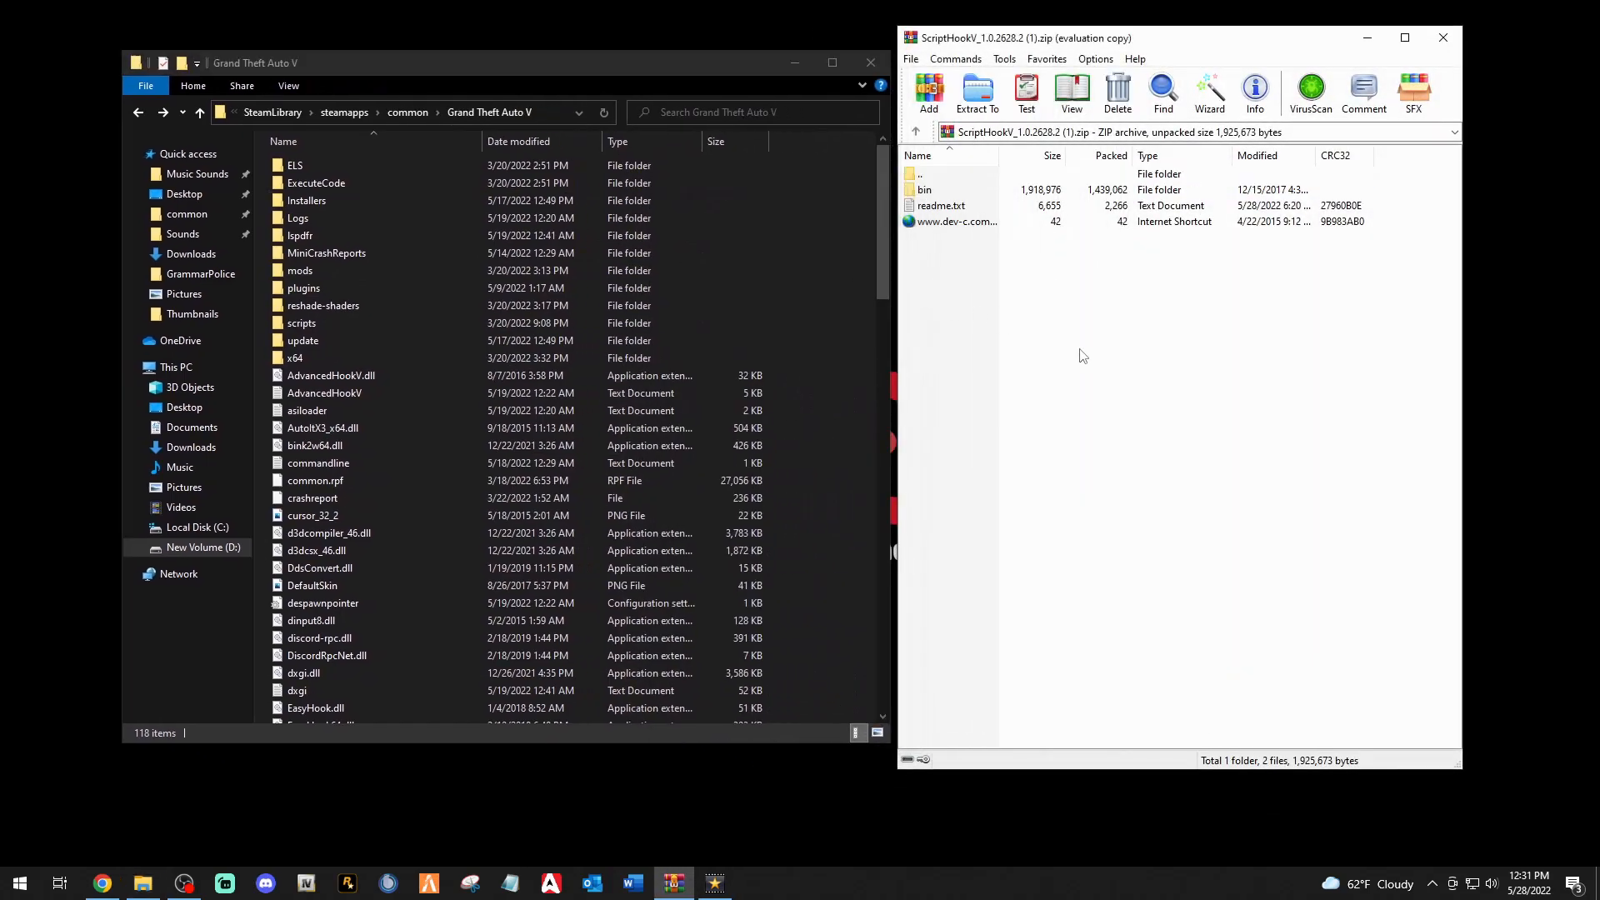
# Select dinput8.dll and ScriptHookV.dll in the Script Hook V bin folder, then close WinRAR.
pyautogui.doubleClick(924, 190)
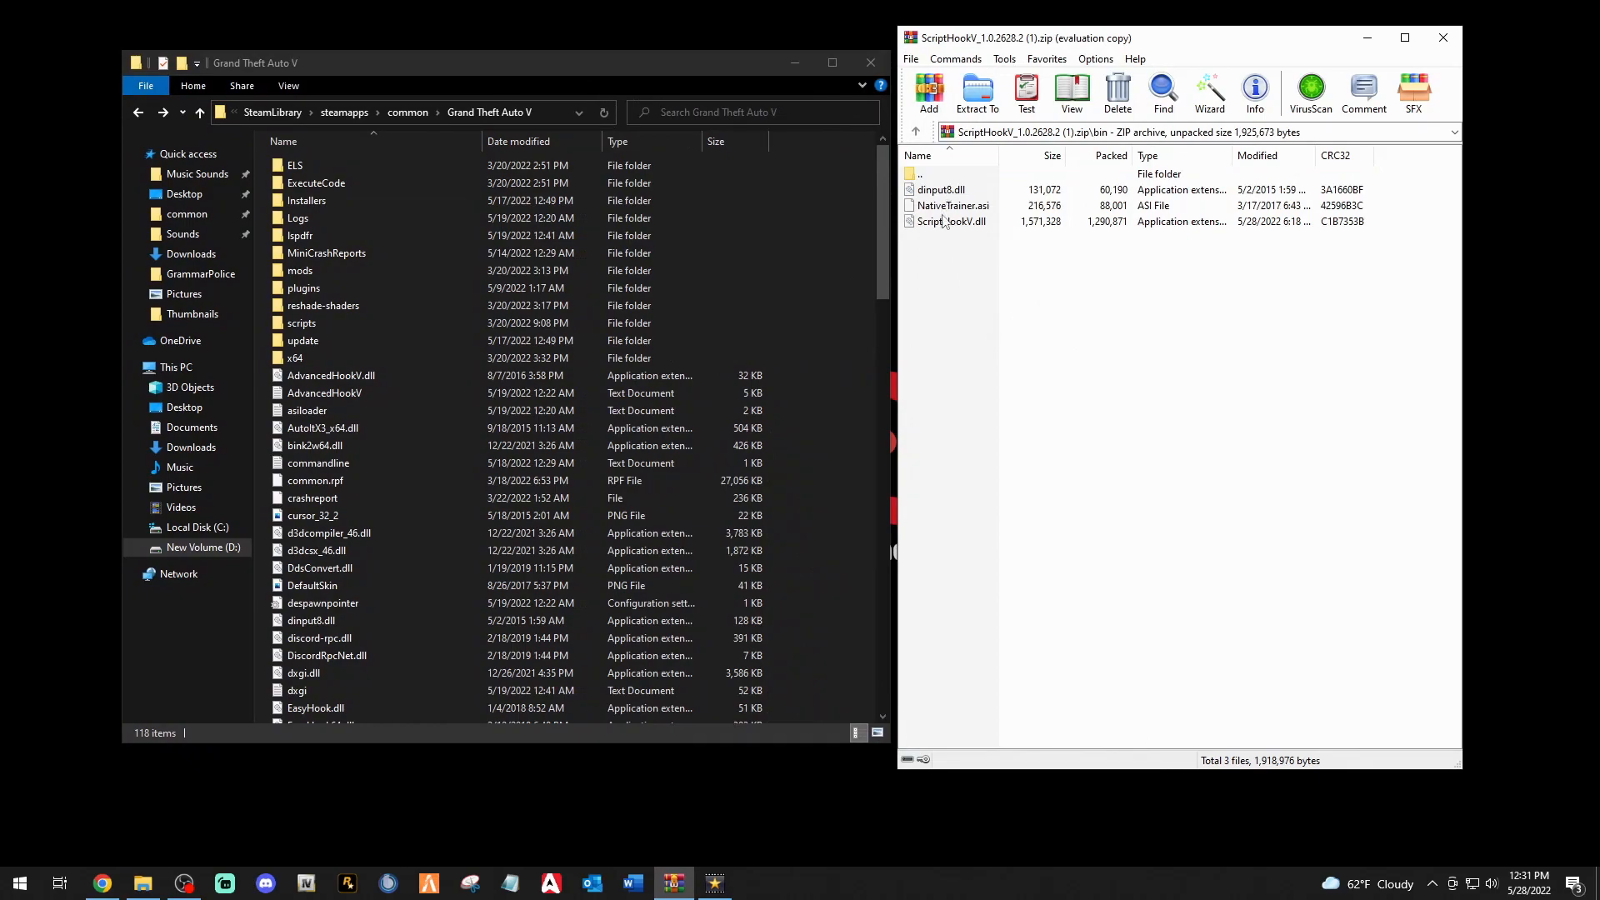
pyautogui.moveTo(941, 220)
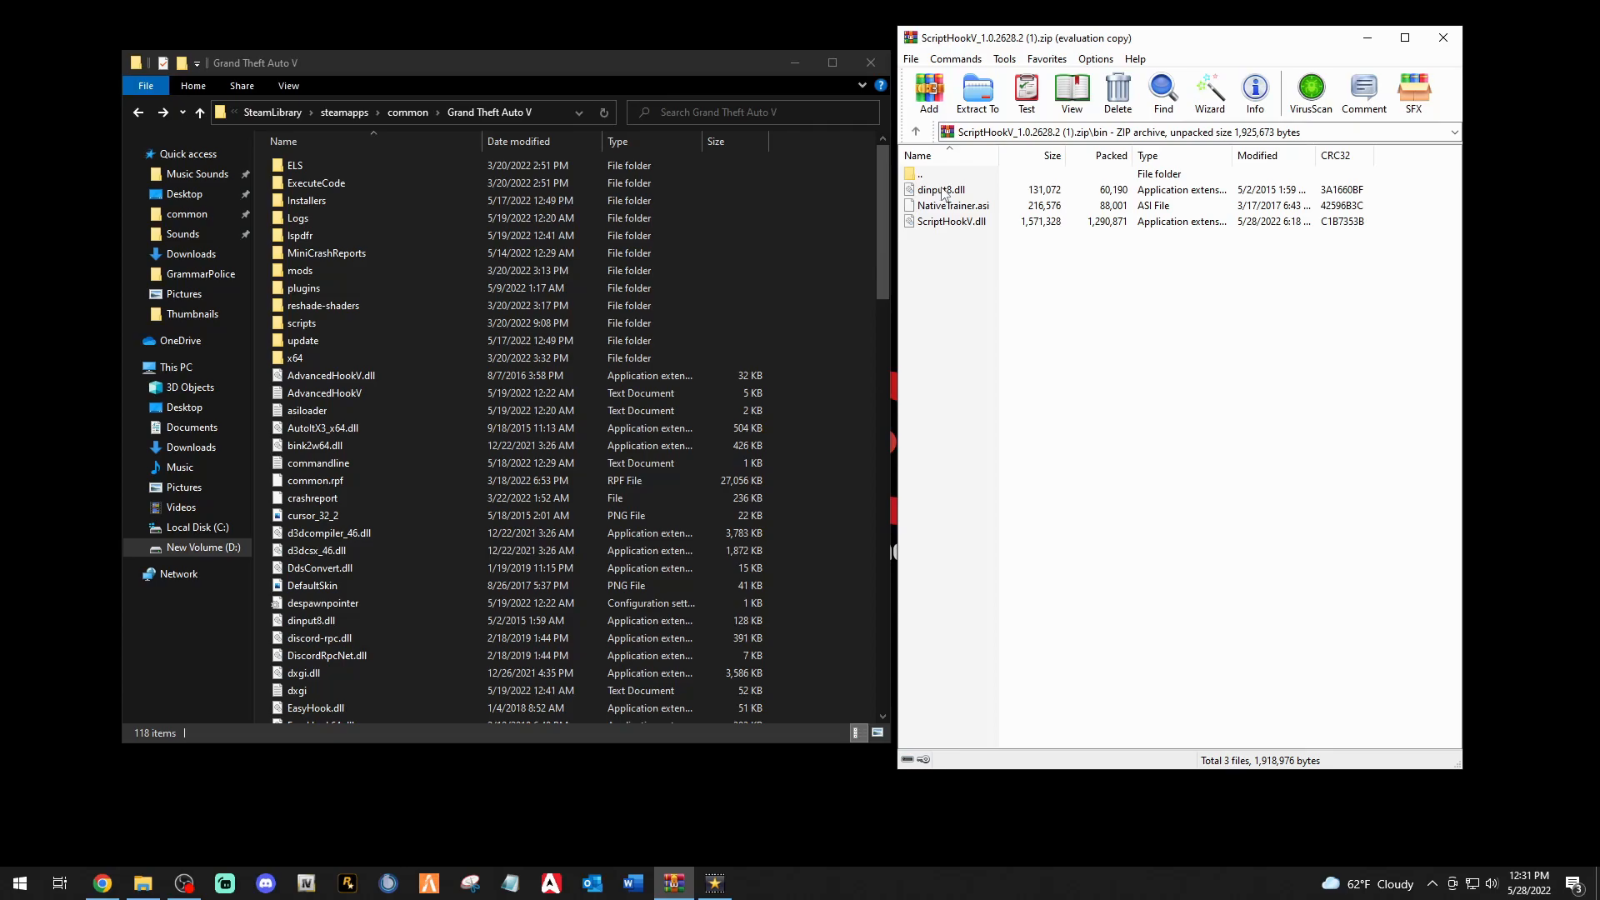
pyautogui.click(941, 190)
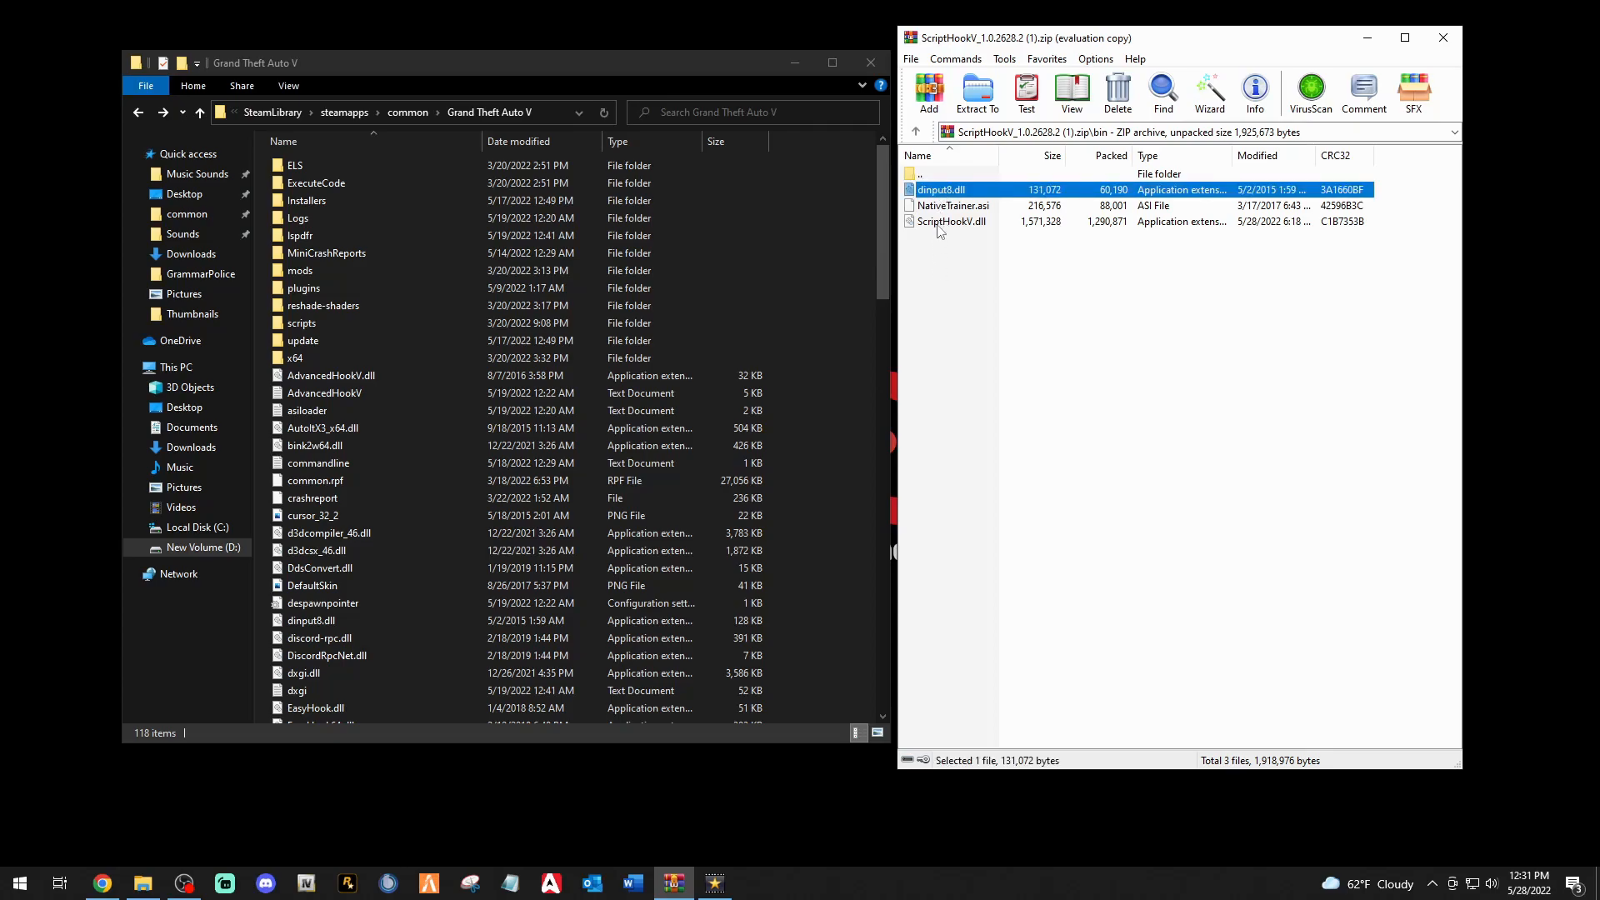
pyautogui.click(951, 221)
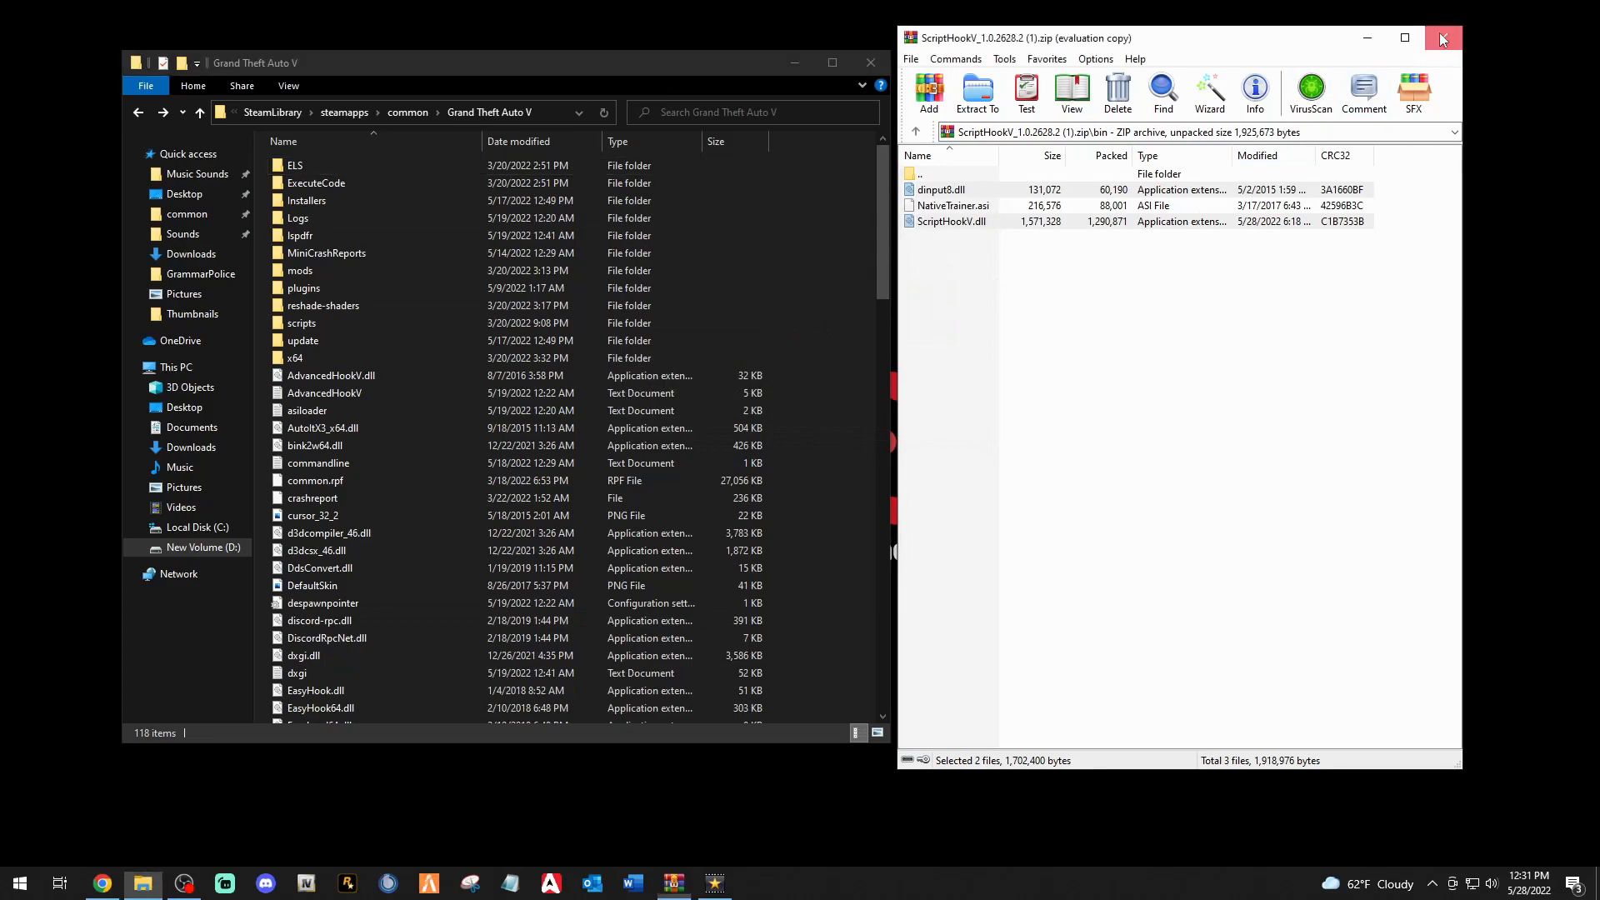
pyautogui.click(1442, 37)
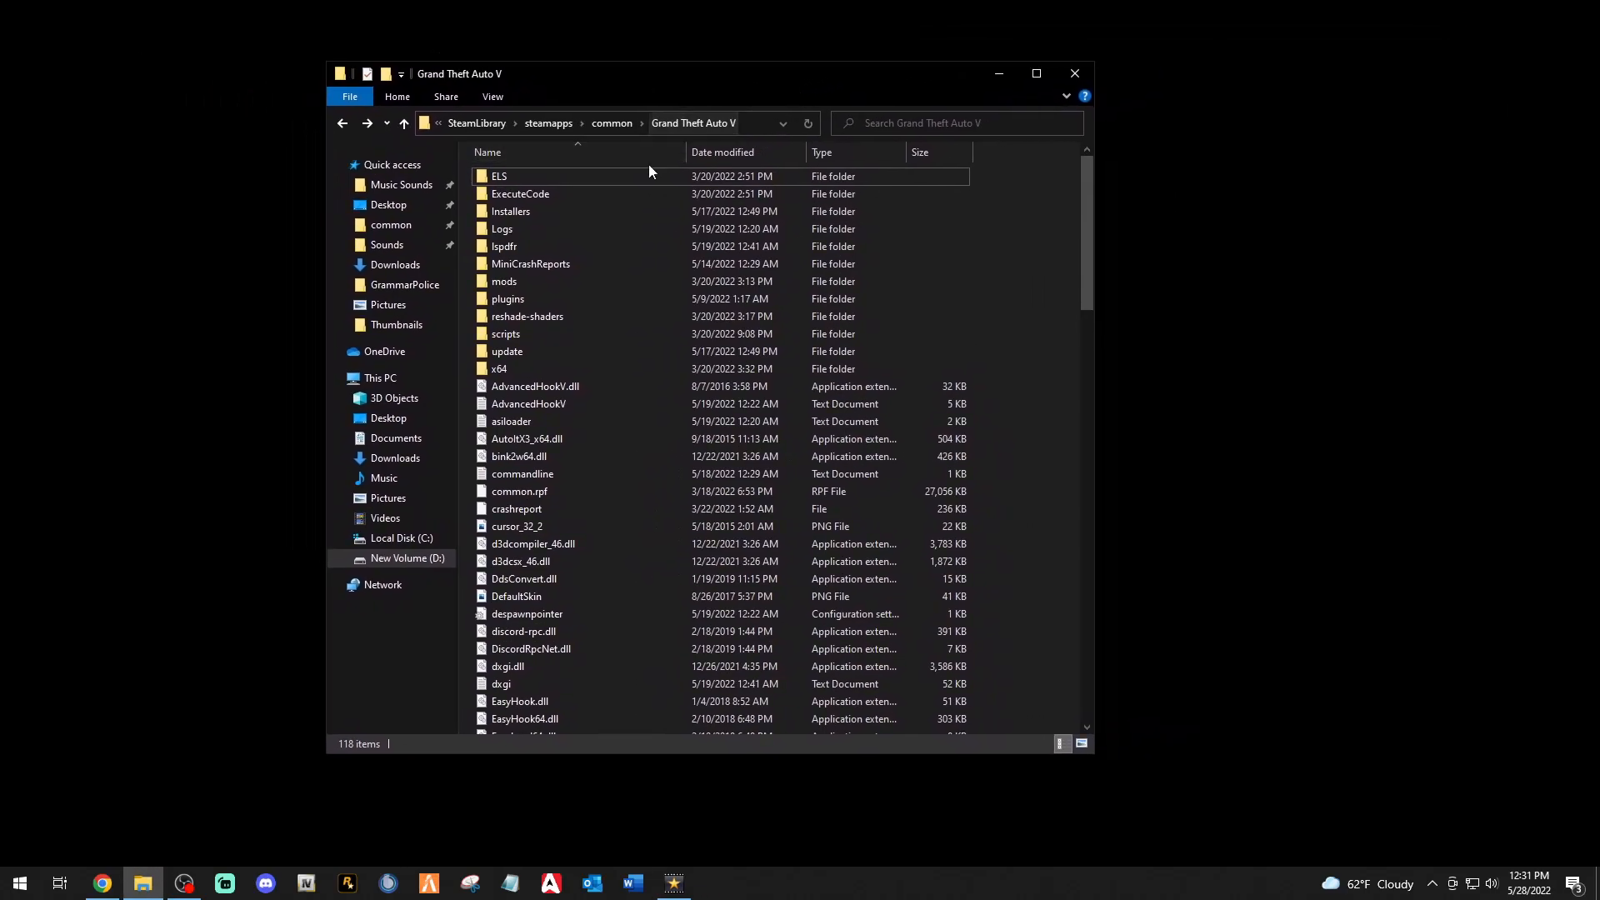
pyautogui.moveTo(530, 264)
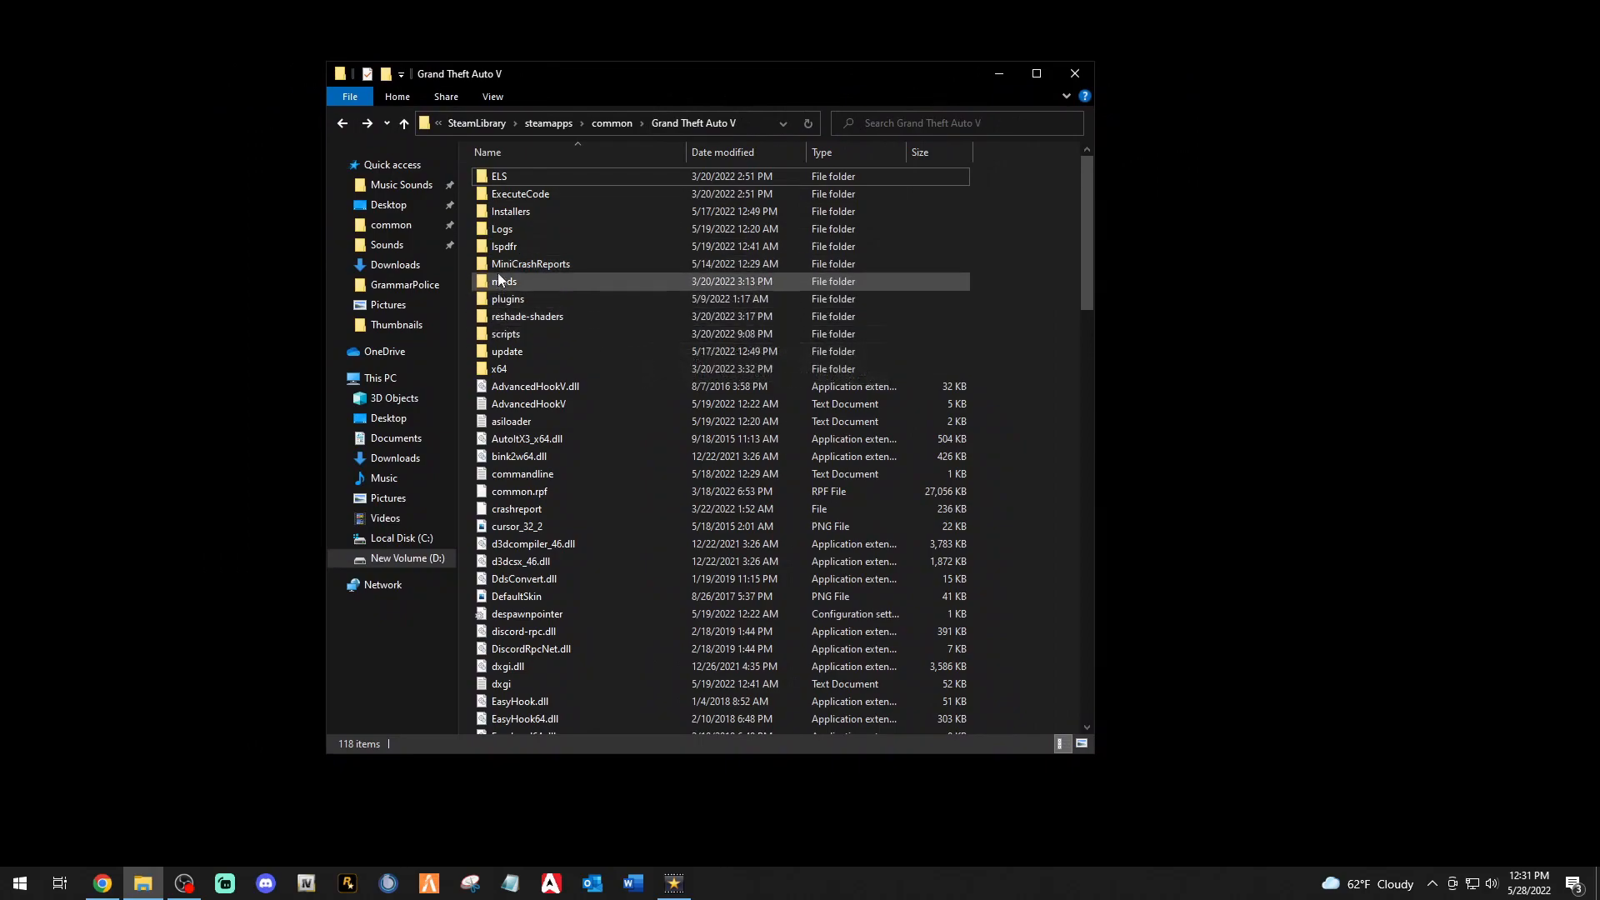
pyautogui.moveTo(504, 246)
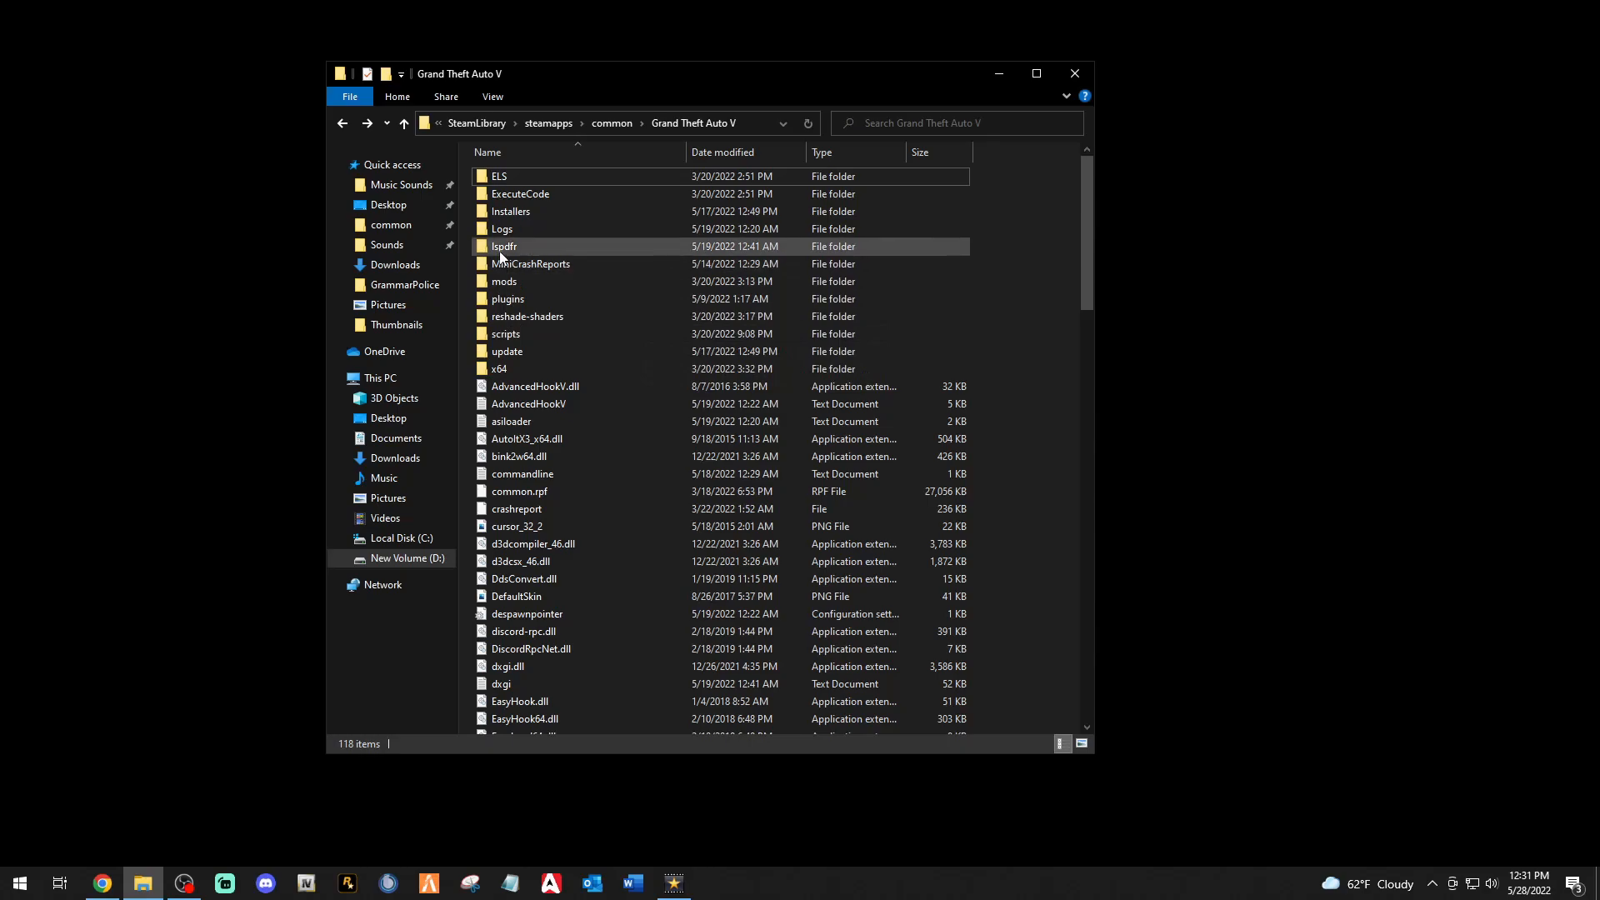
# Open the game's lspdfr folder and launch LSPDFR Configurator.
pyautogui.doubleClick(504, 246)
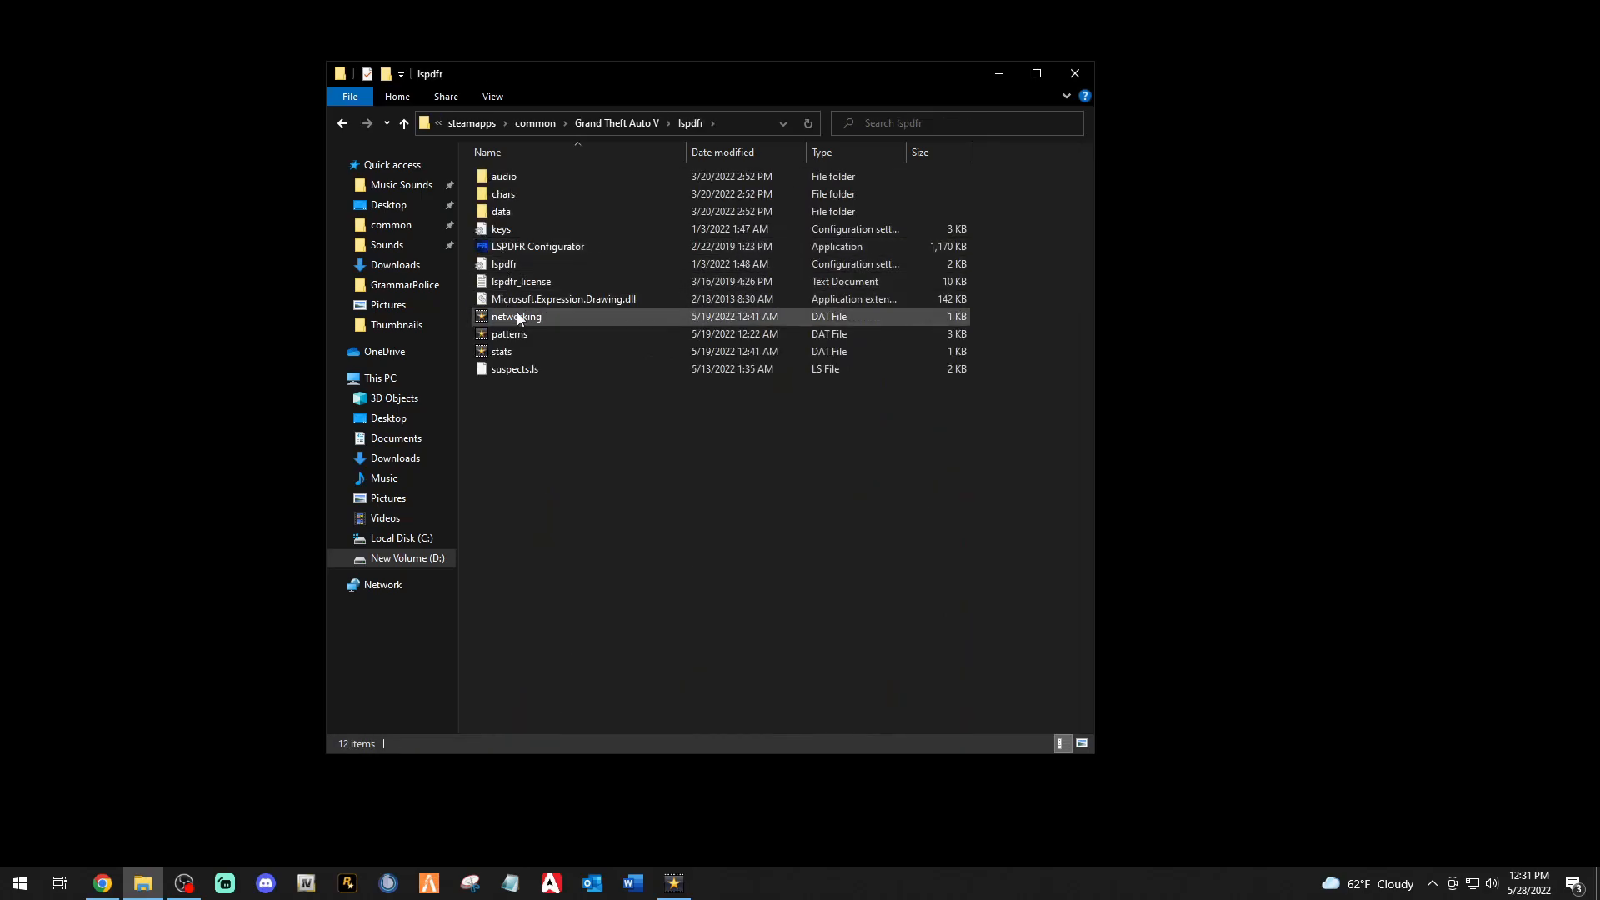
pyautogui.moveTo(538, 246)
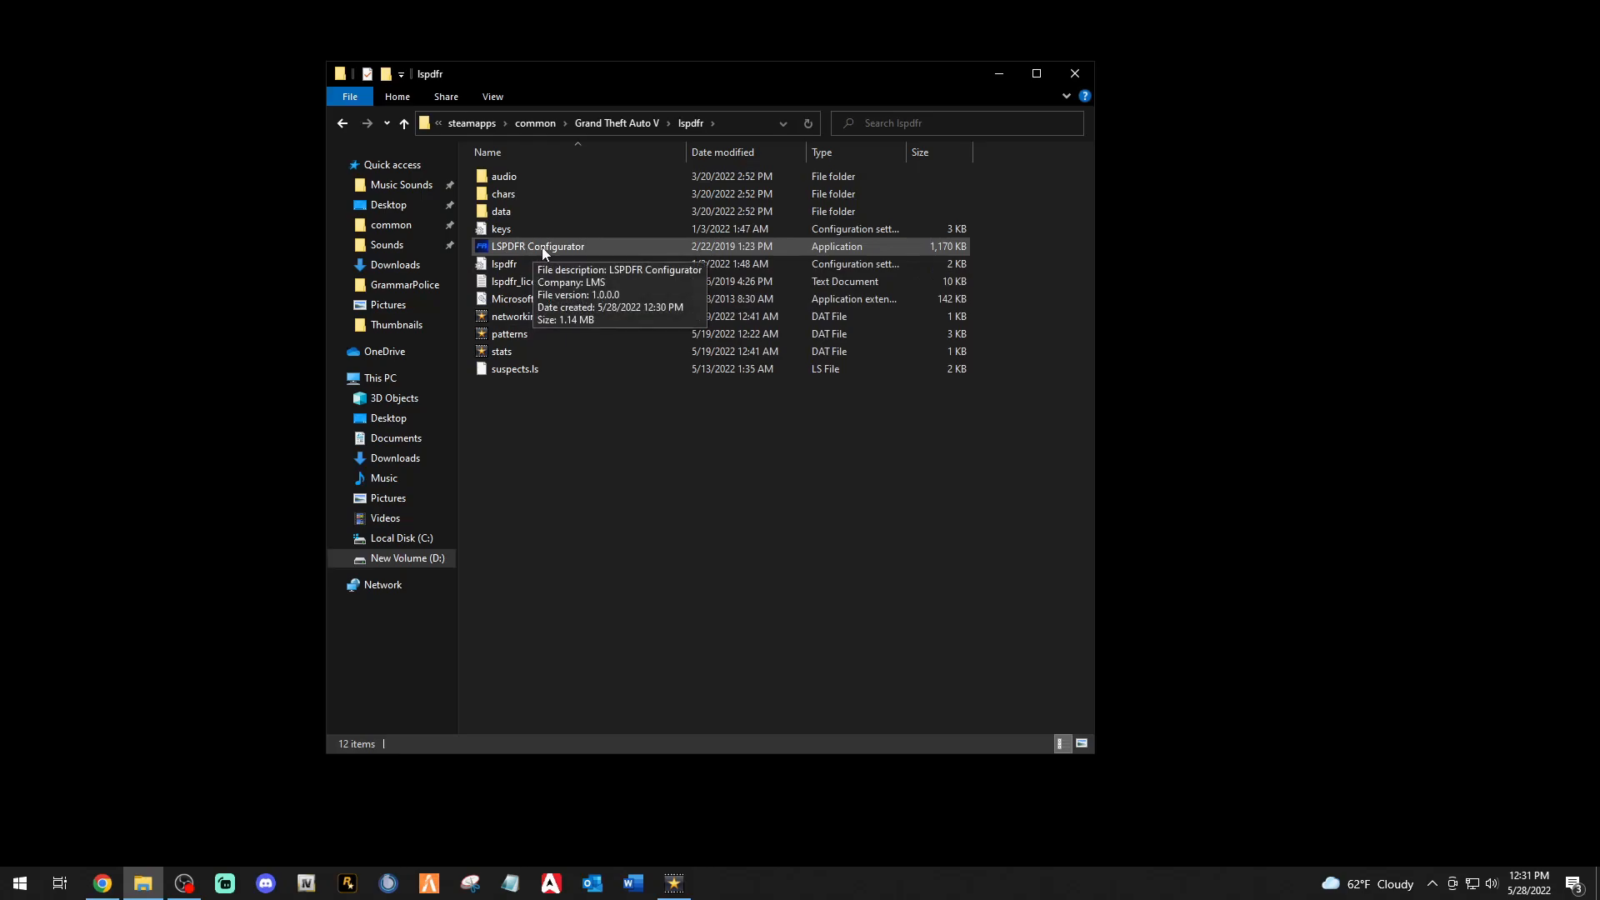
pyautogui.doubleClick(536, 246)
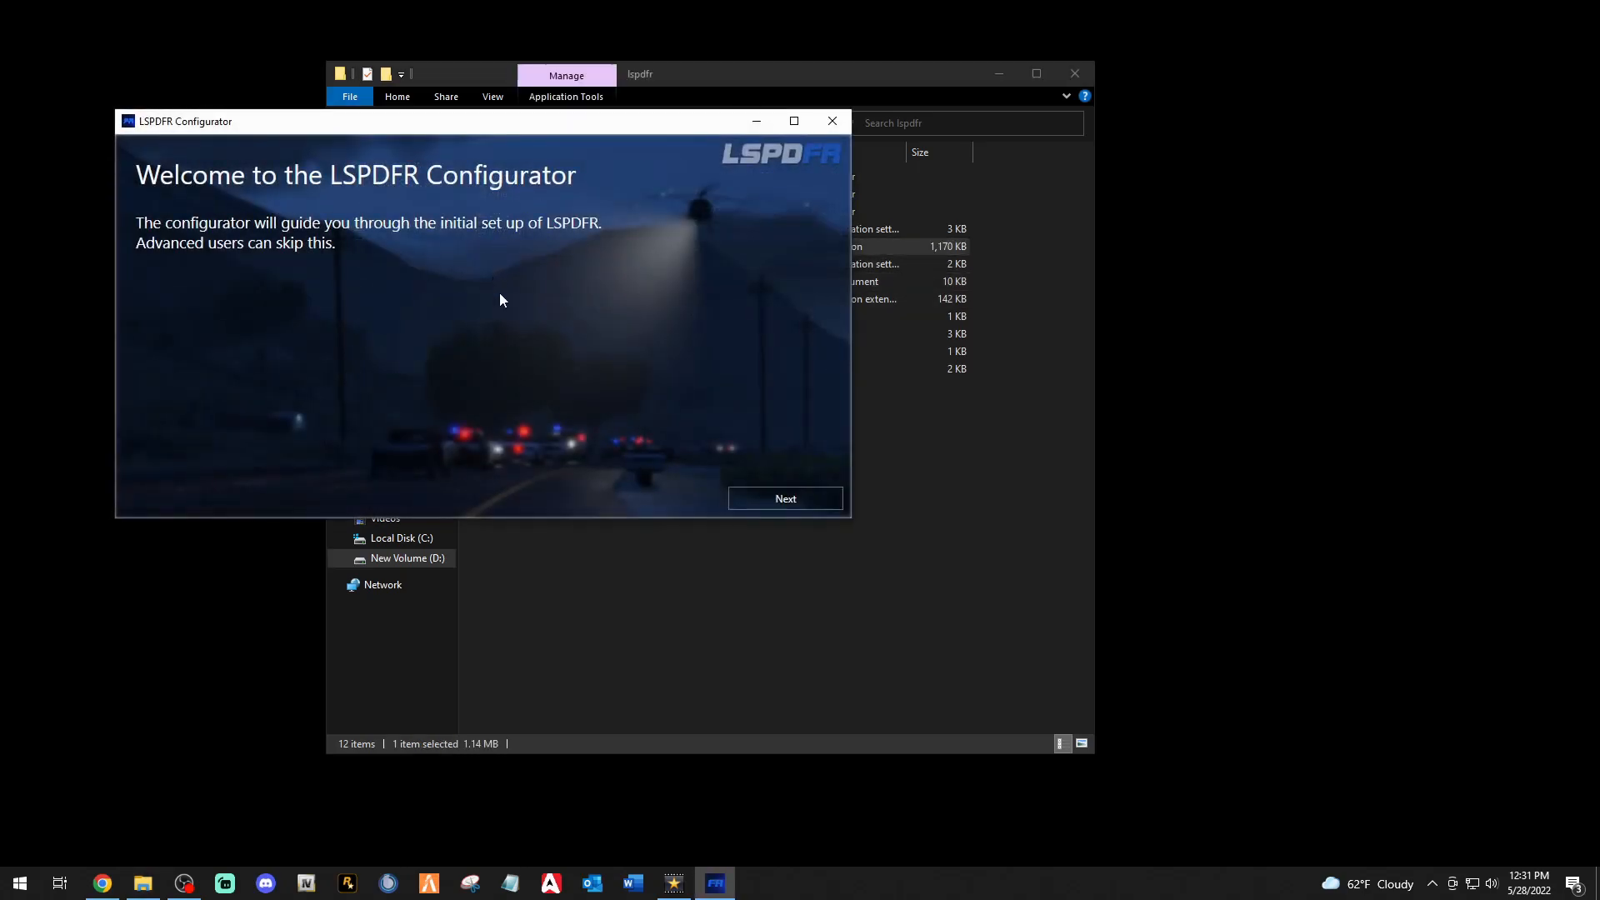
# Accept RAGE Plugin Hook's disclaimer, apply recommended plugin and version-text settings, and confirm success.
pyautogui.click(785, 498)
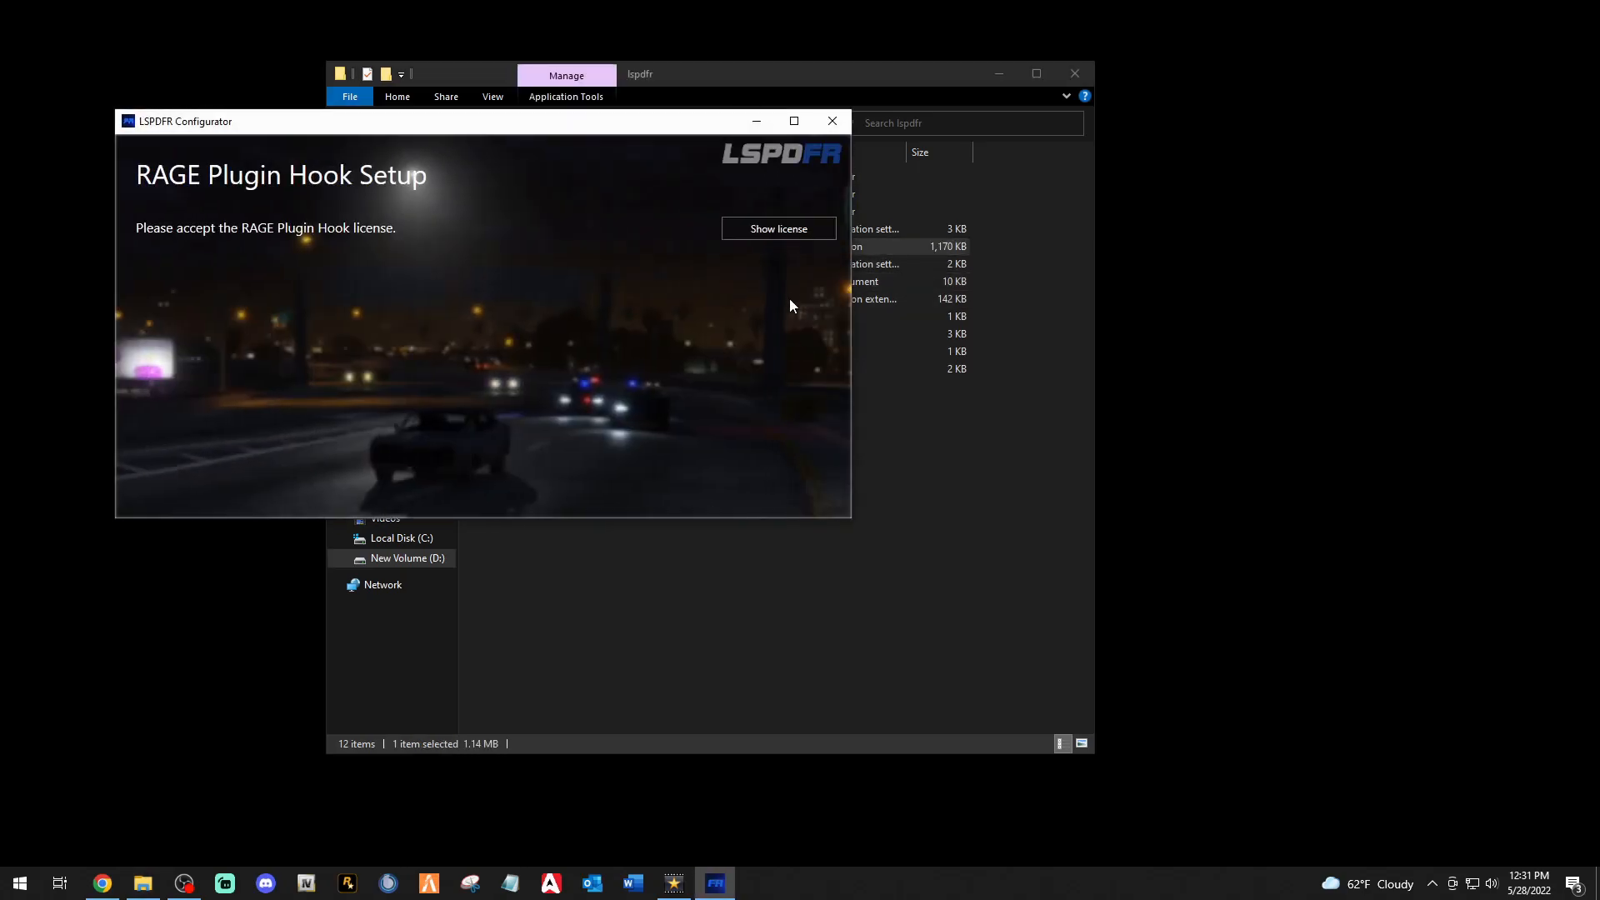
pyautogui.click(777, 228)
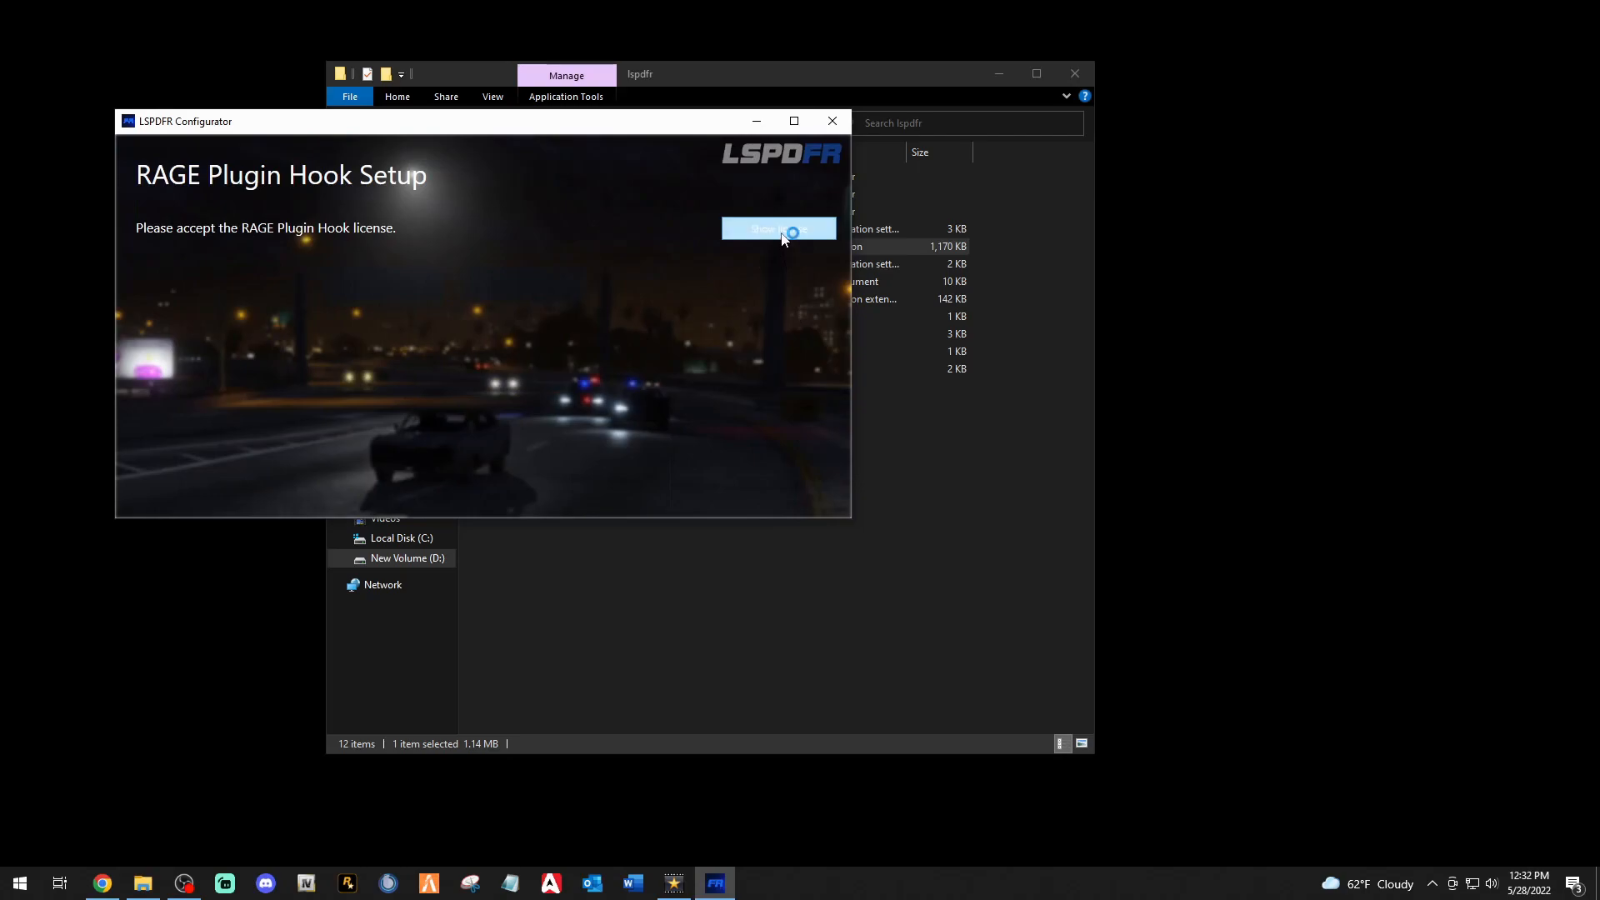
pyautogui.click(778, 229)
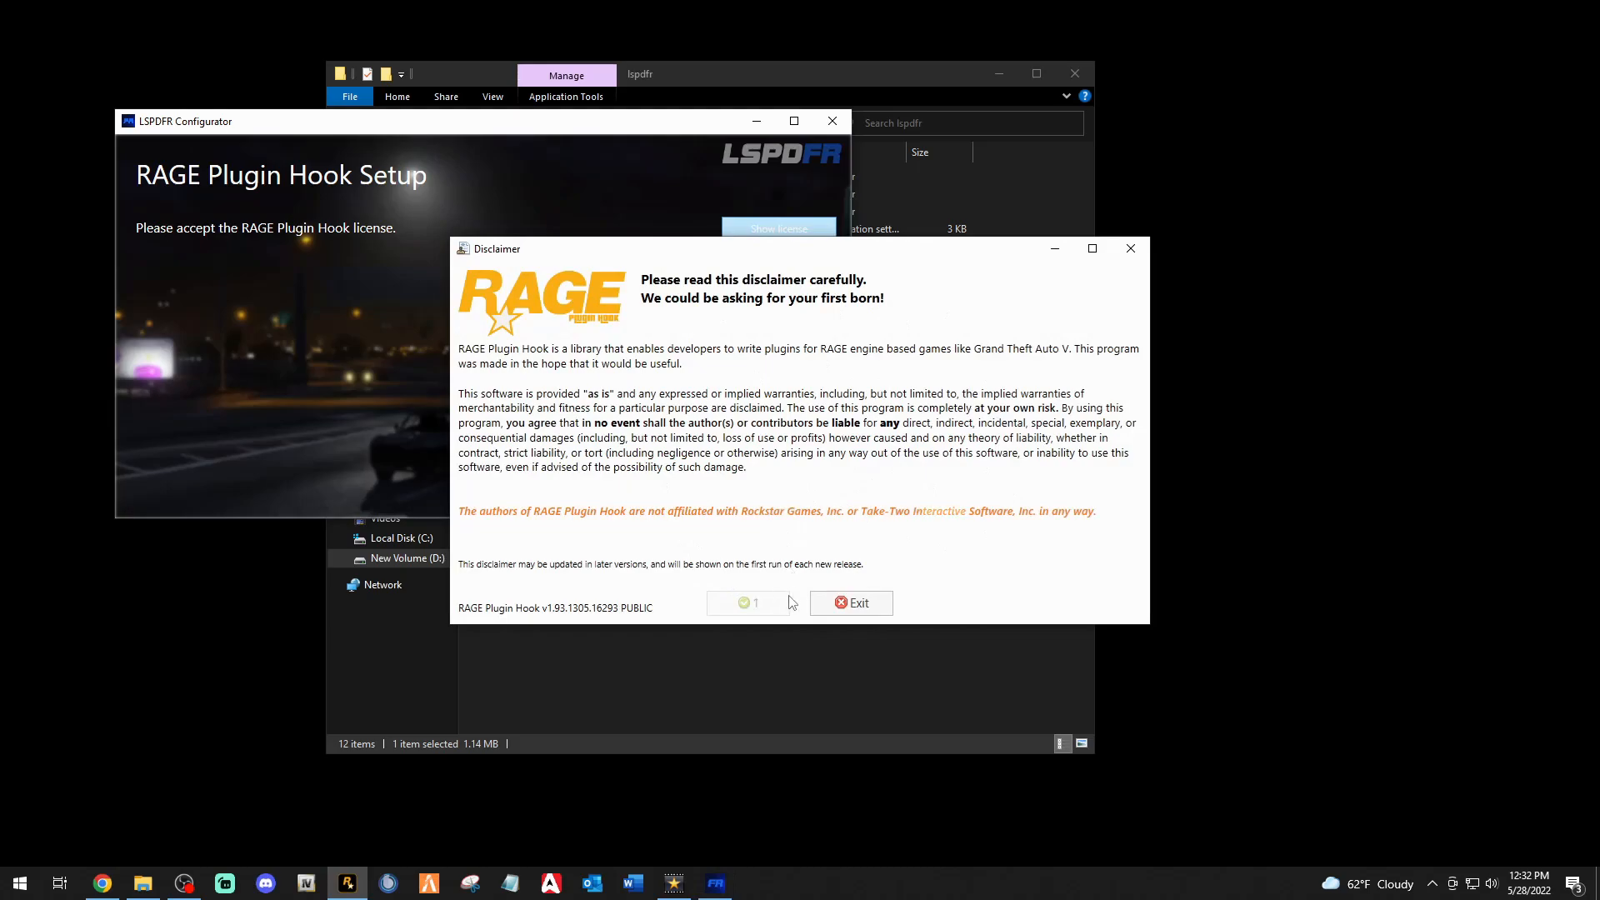
pyautogui.click(753, 602)
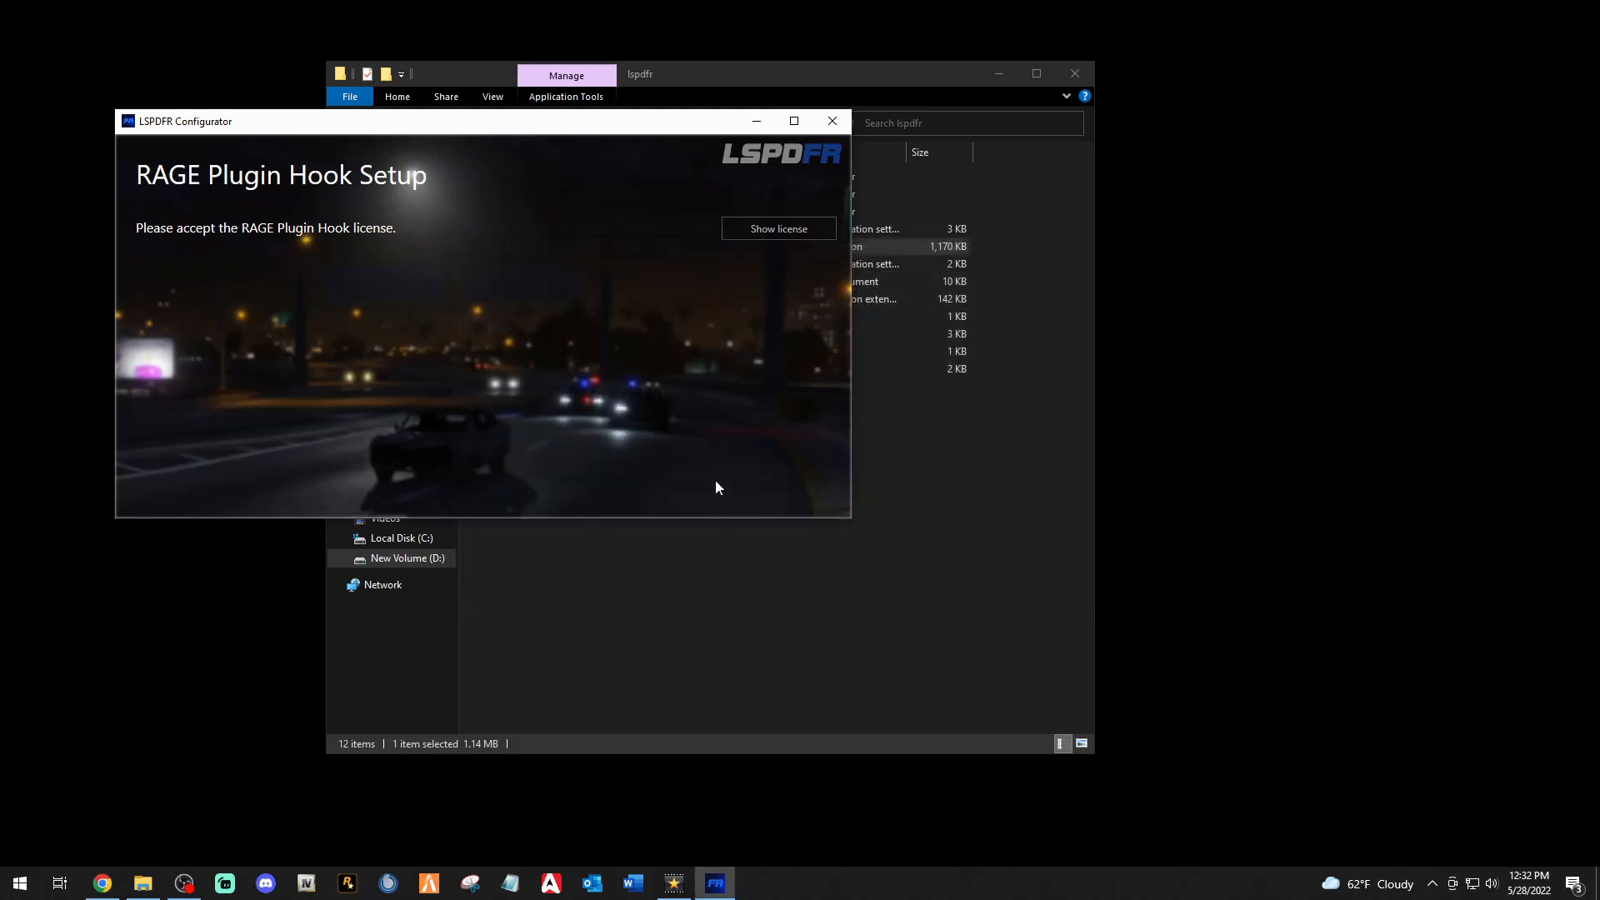
pyautogui.click(778, 228)
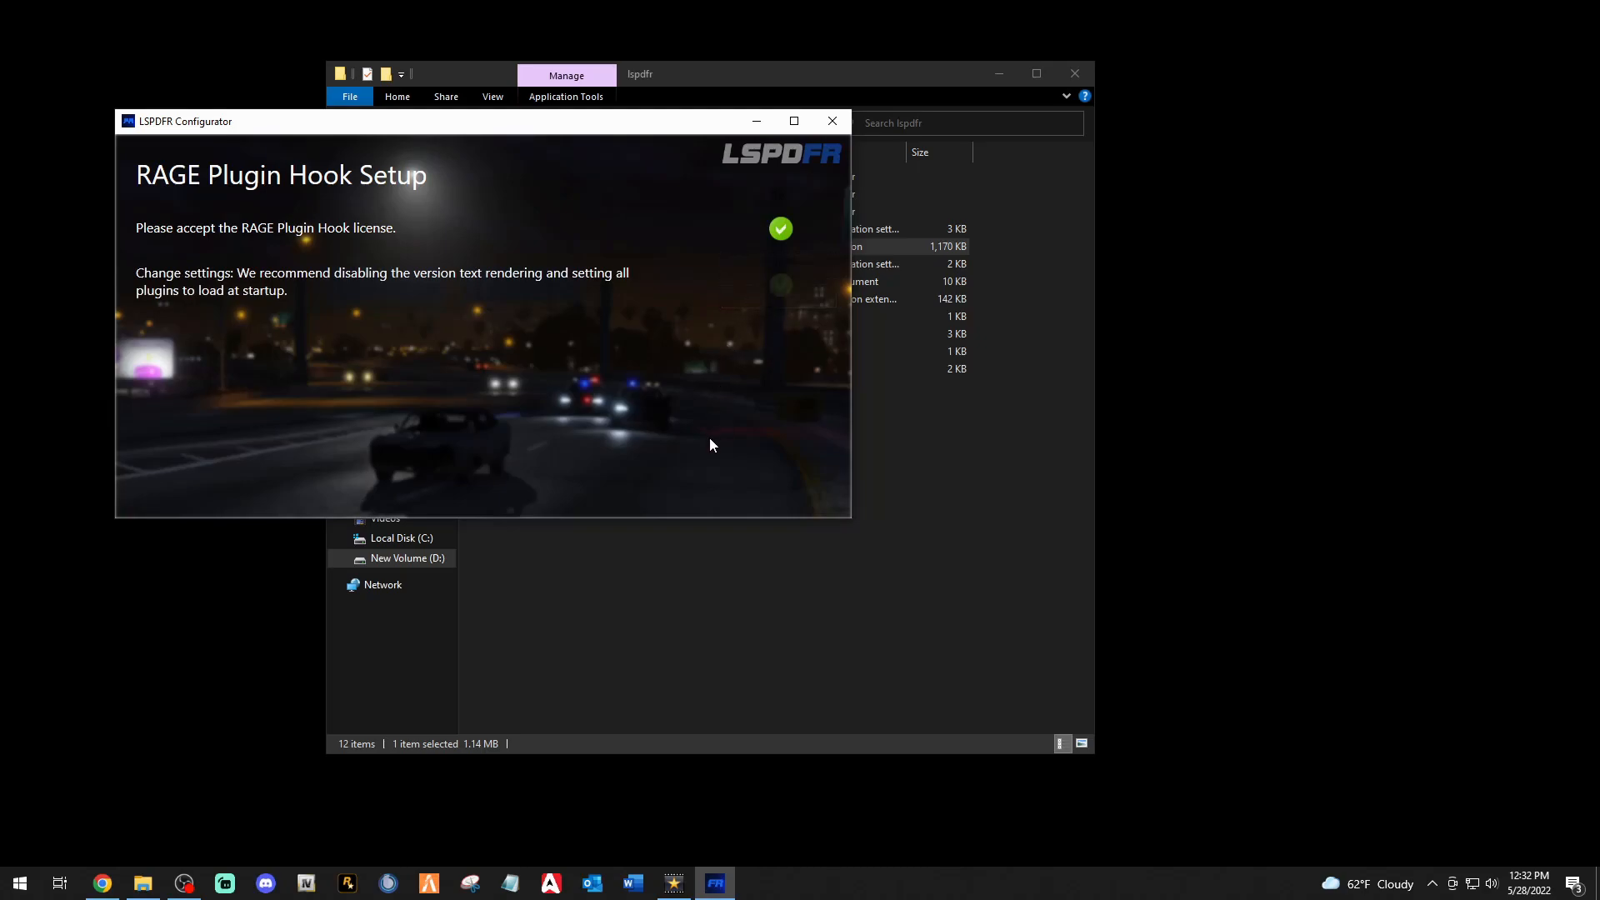
pyautogui.click(780, 285)
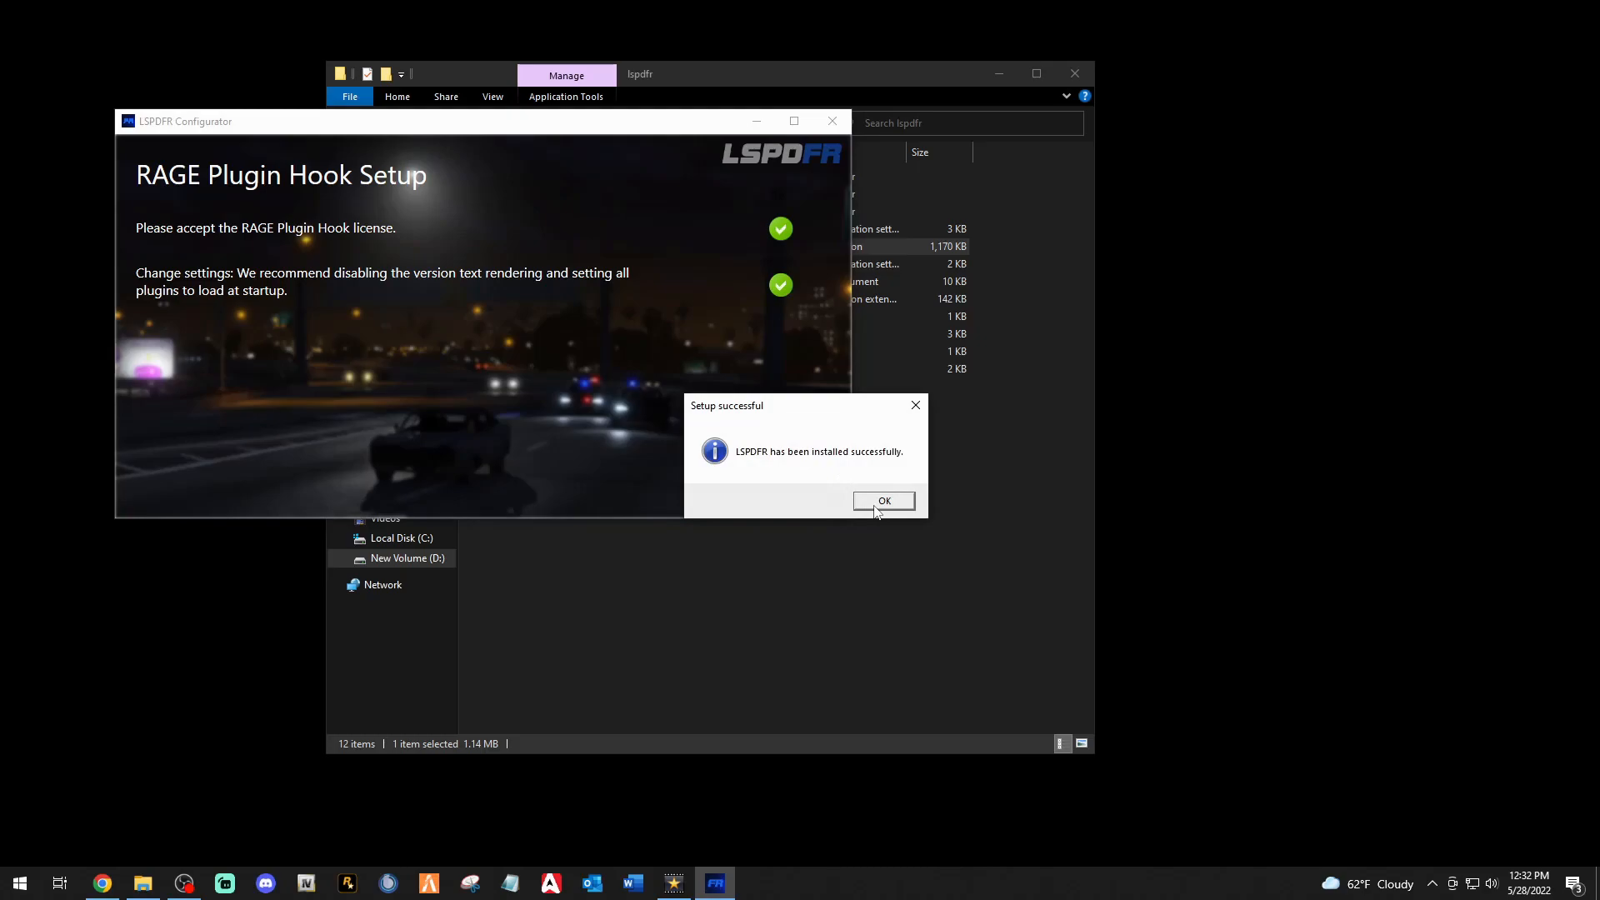
pyautogui.click(883, 501)
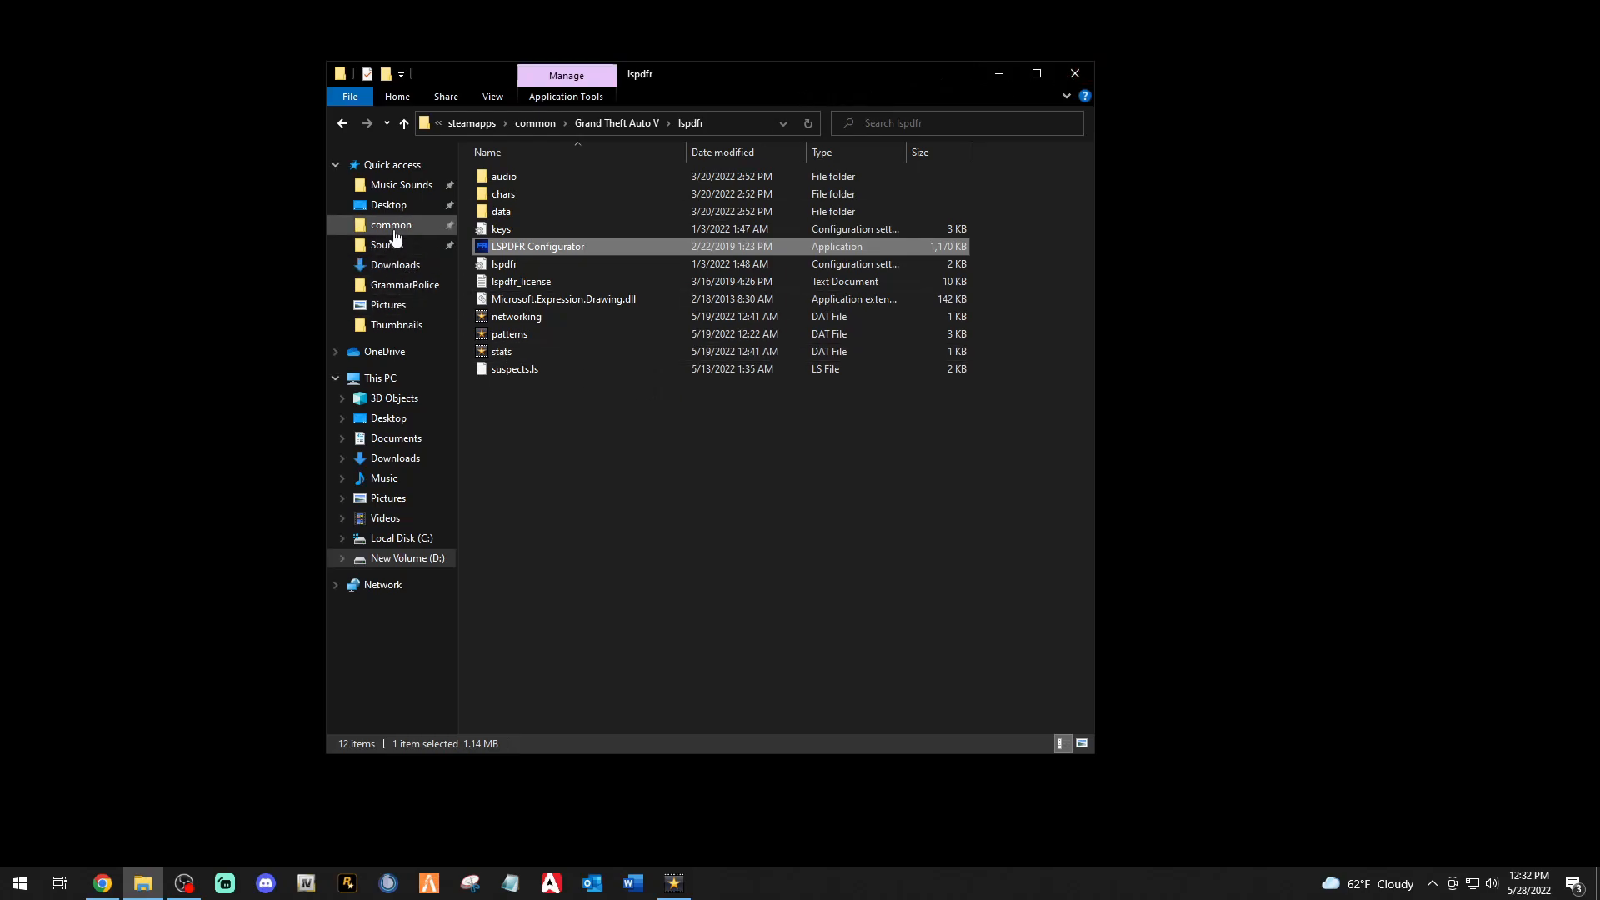
# Open common > Grand Theft Auto V and bring up RAGEPluginHook's actions to run it.
pyautogui.click(391, 224)
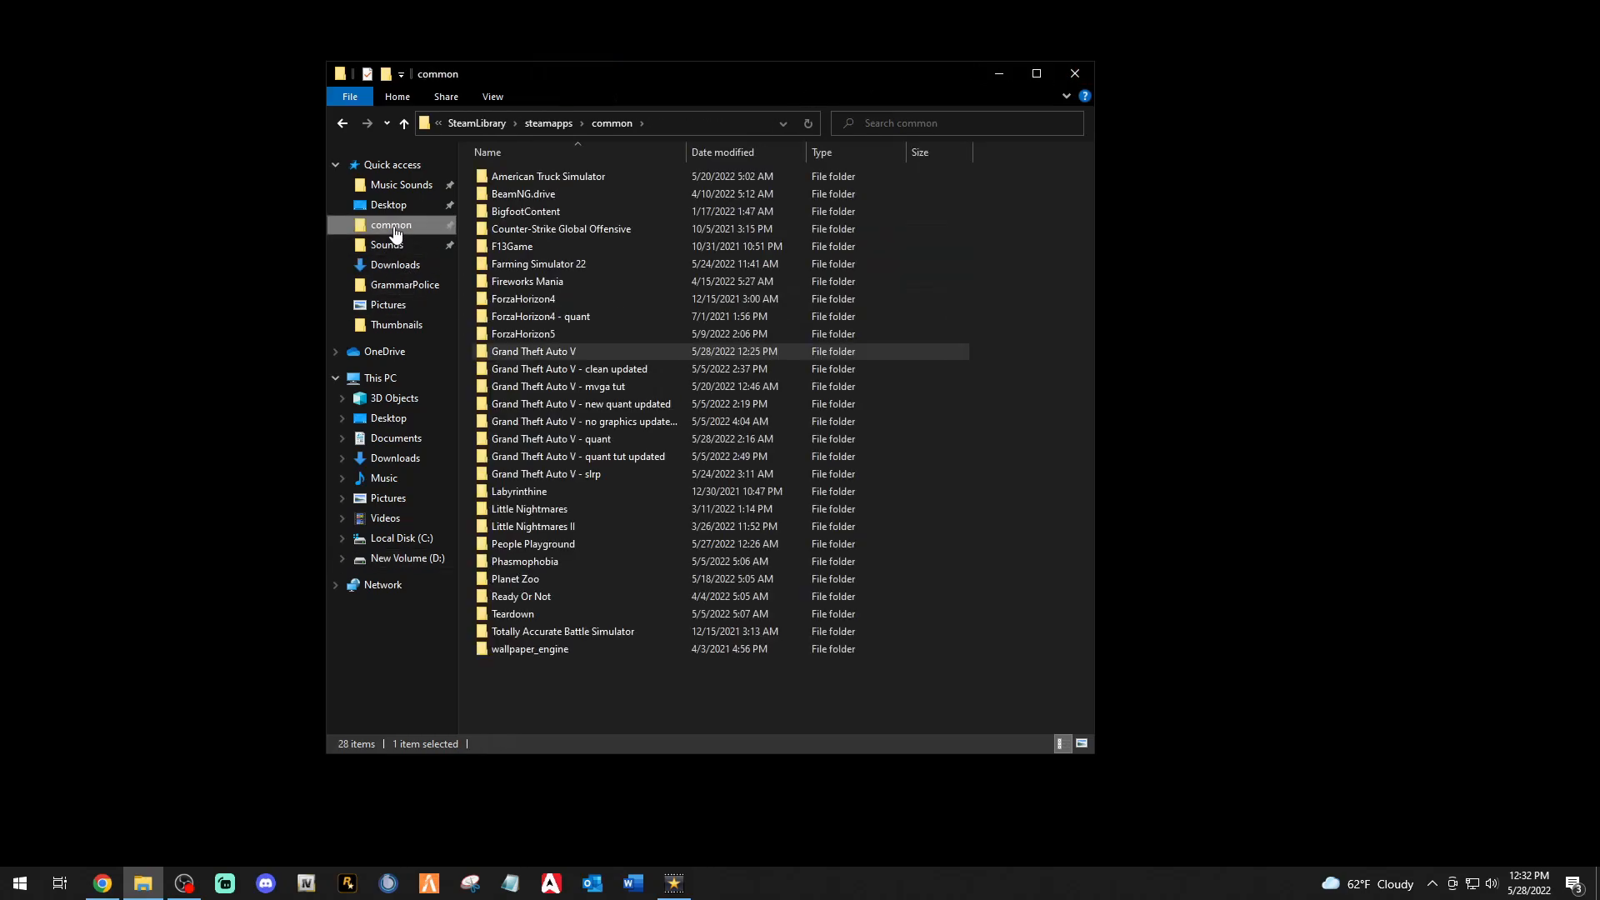
pyautogui.doubleClick(532, 350)
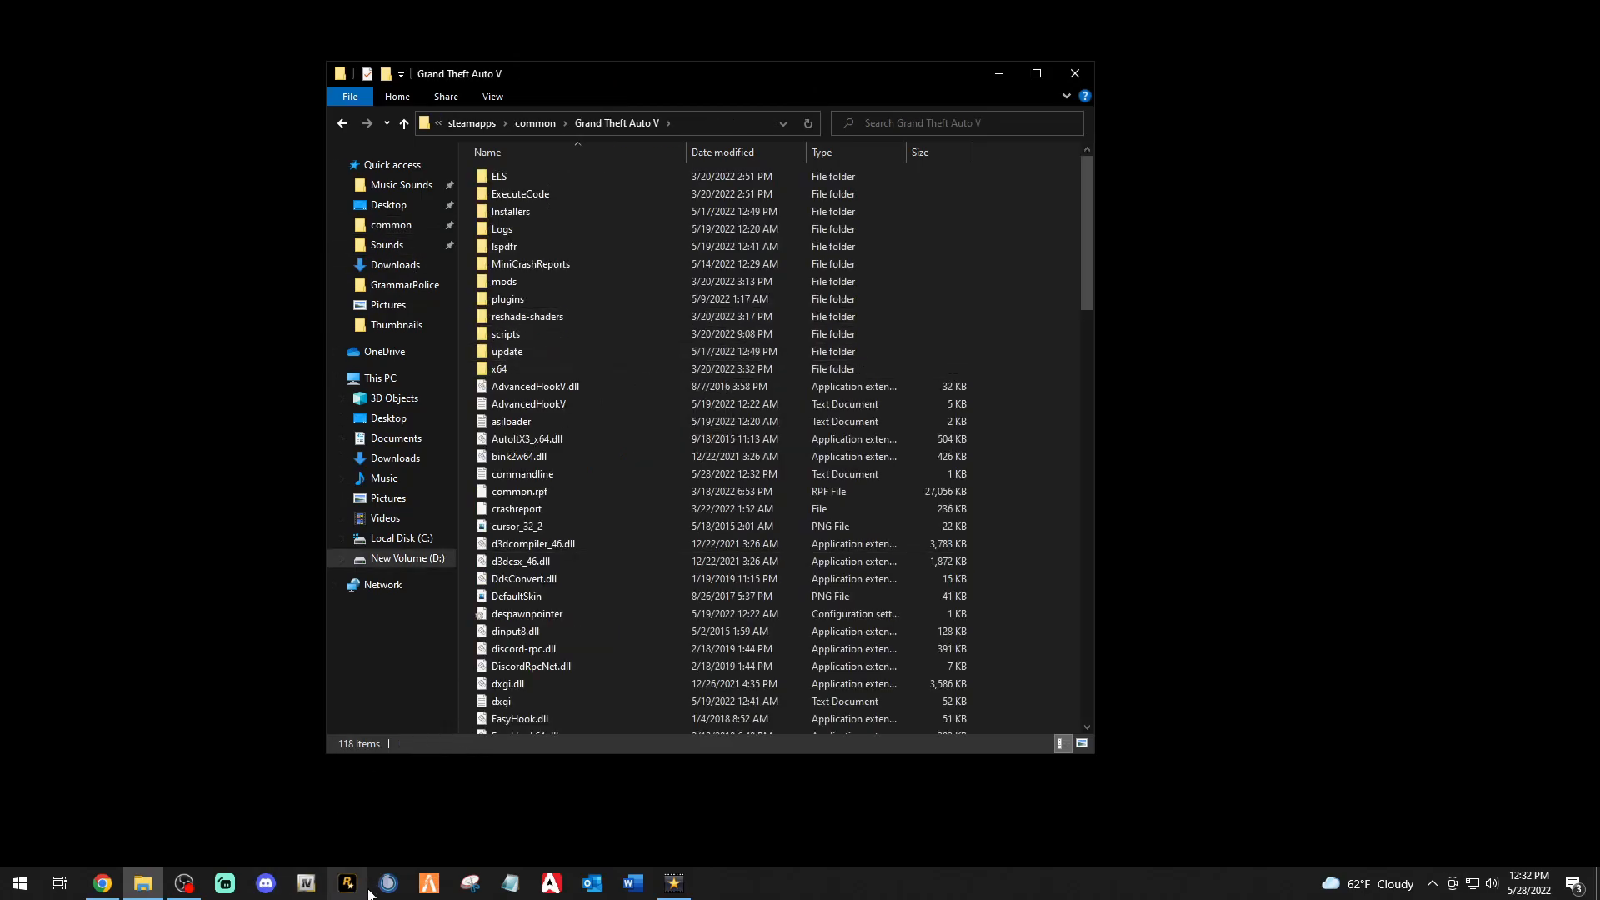
pyautogui.rightClick(347, 883)
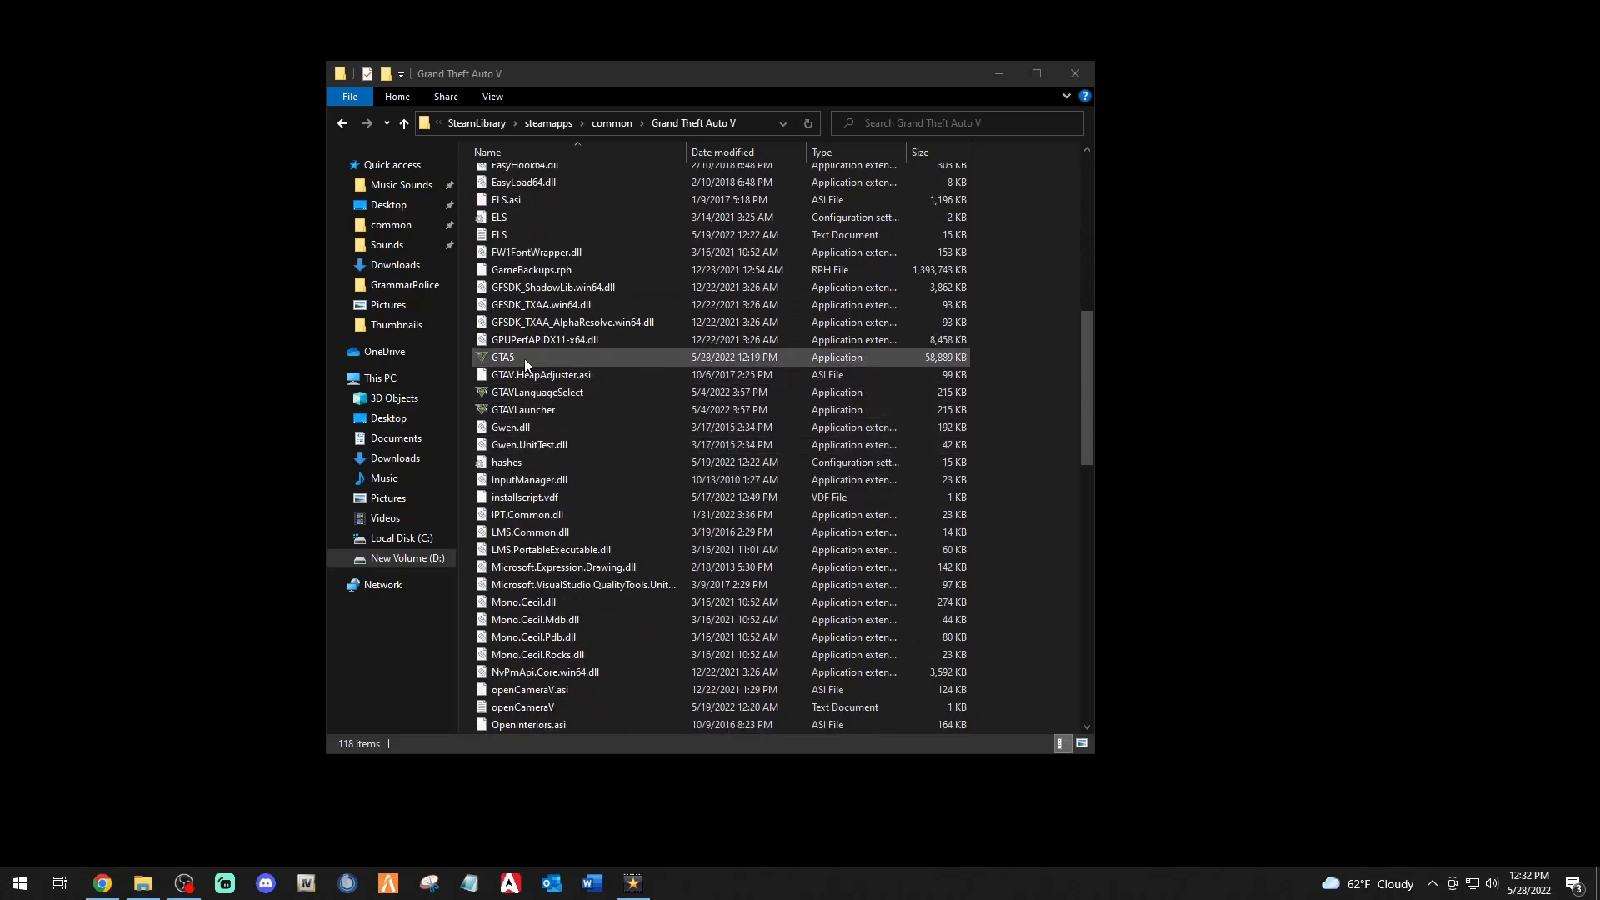
pyautogui.click(503, 357)
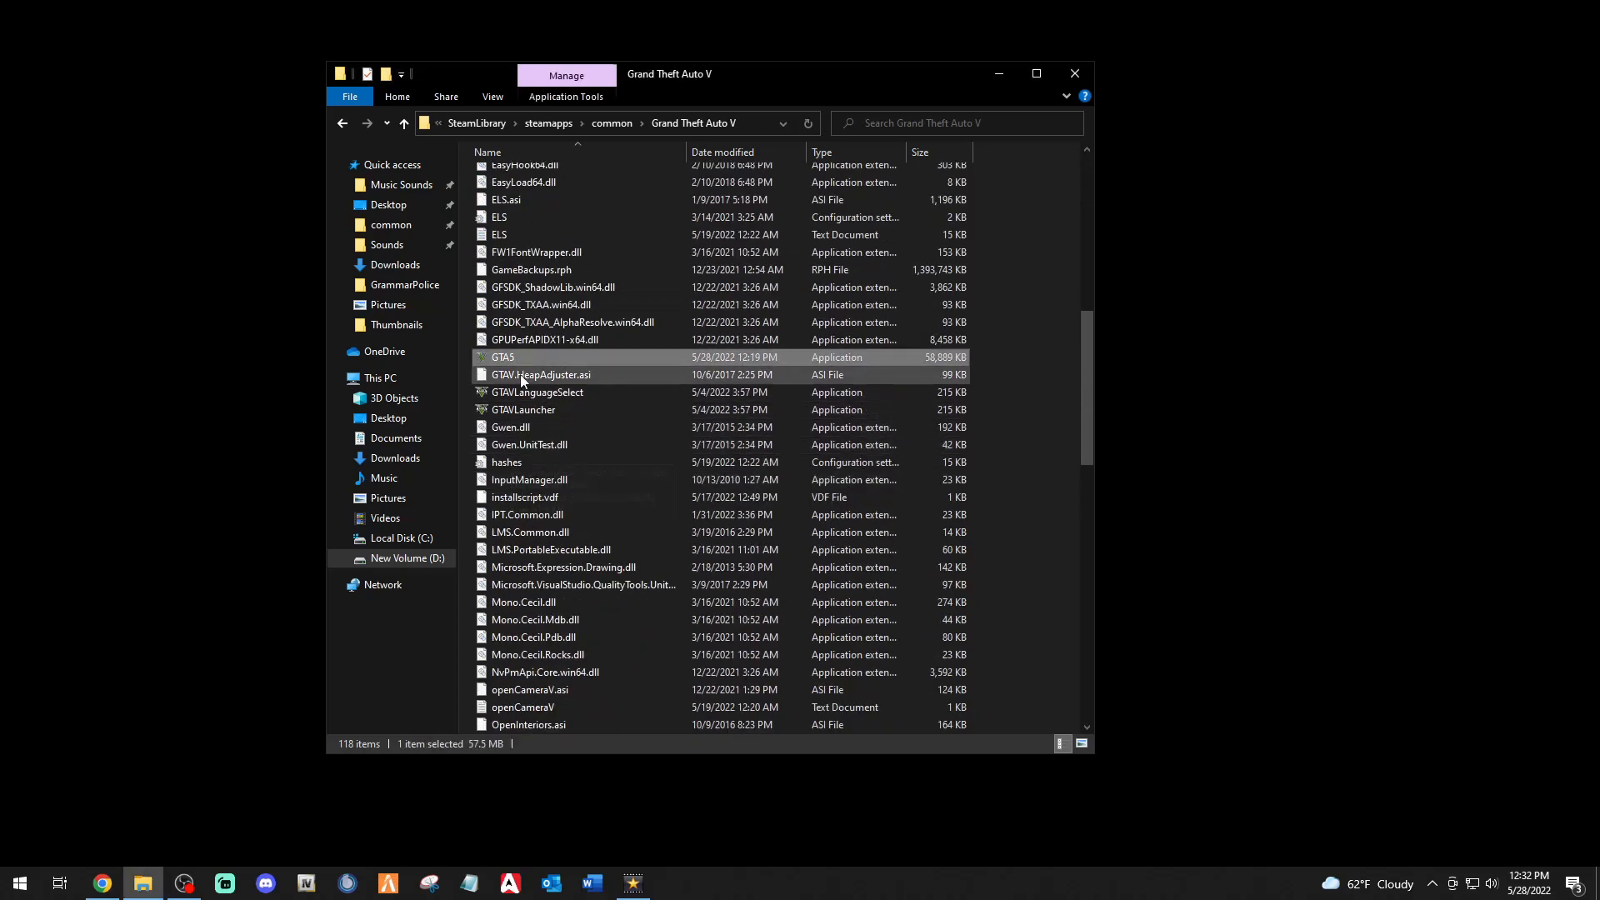
pyautogui.moveTo(523, 357)
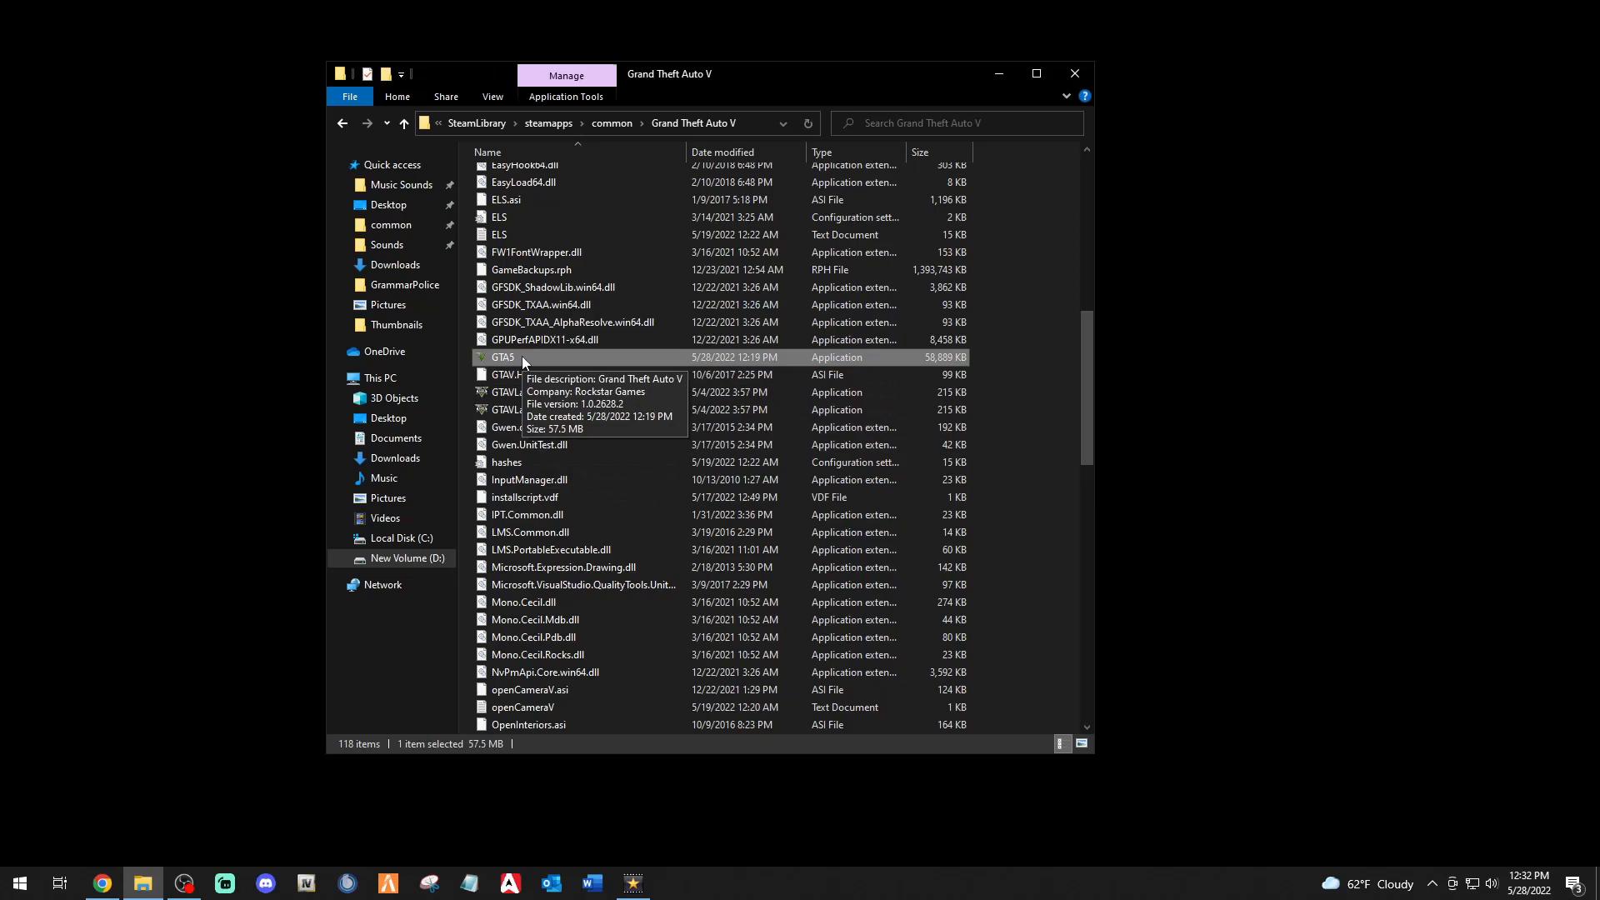
pyautogui.scroll(-3)
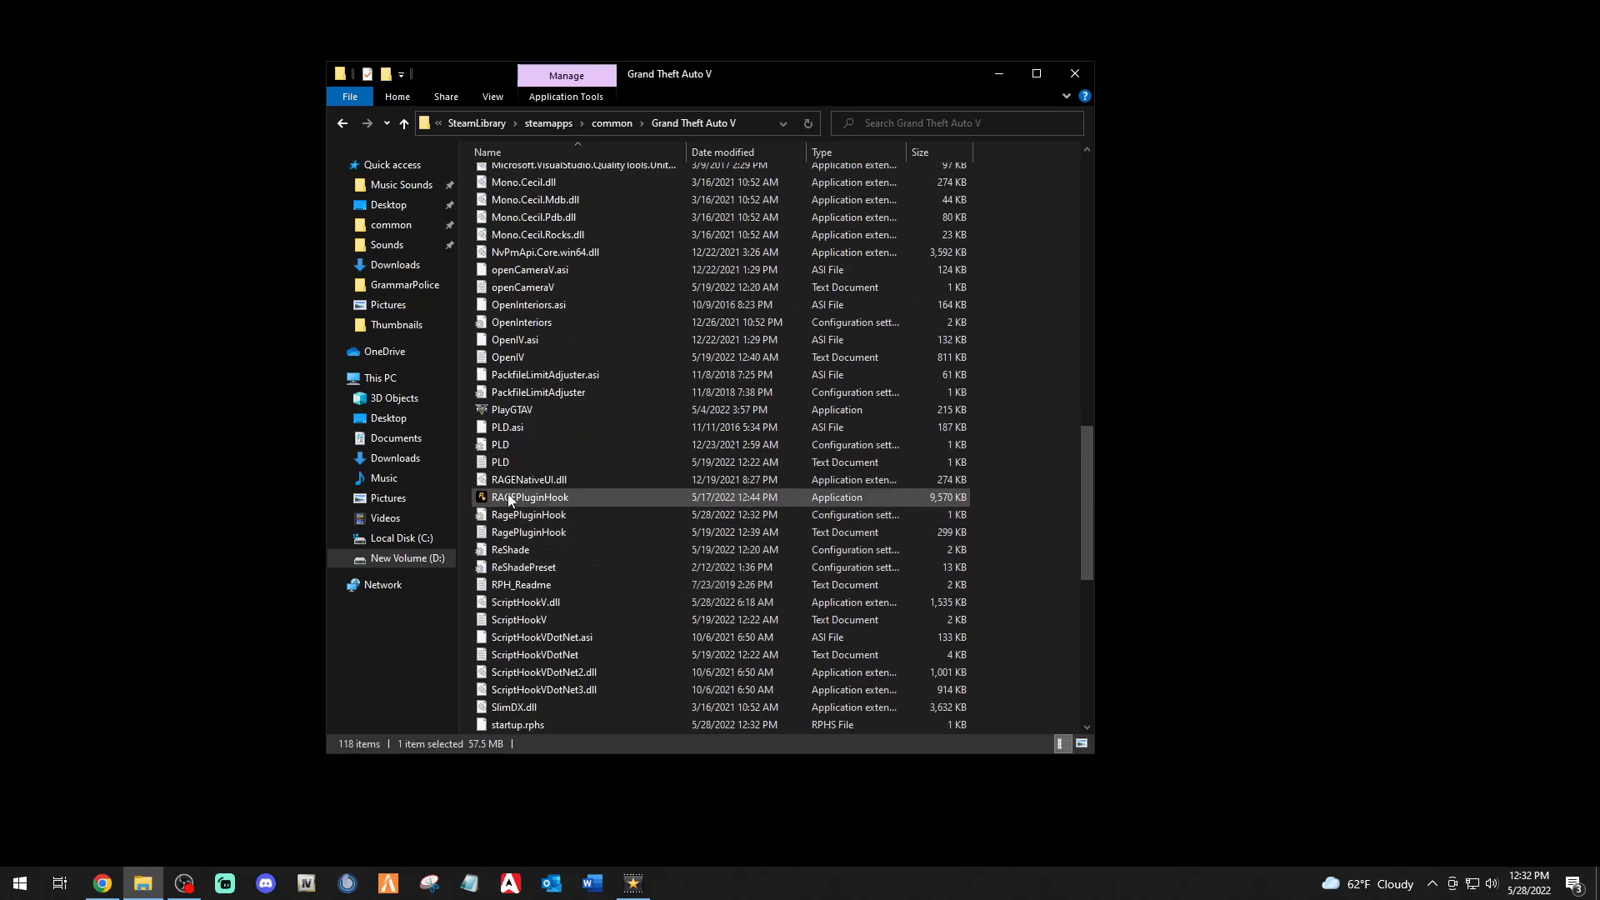
pyautogui.rightClick(528, 497)
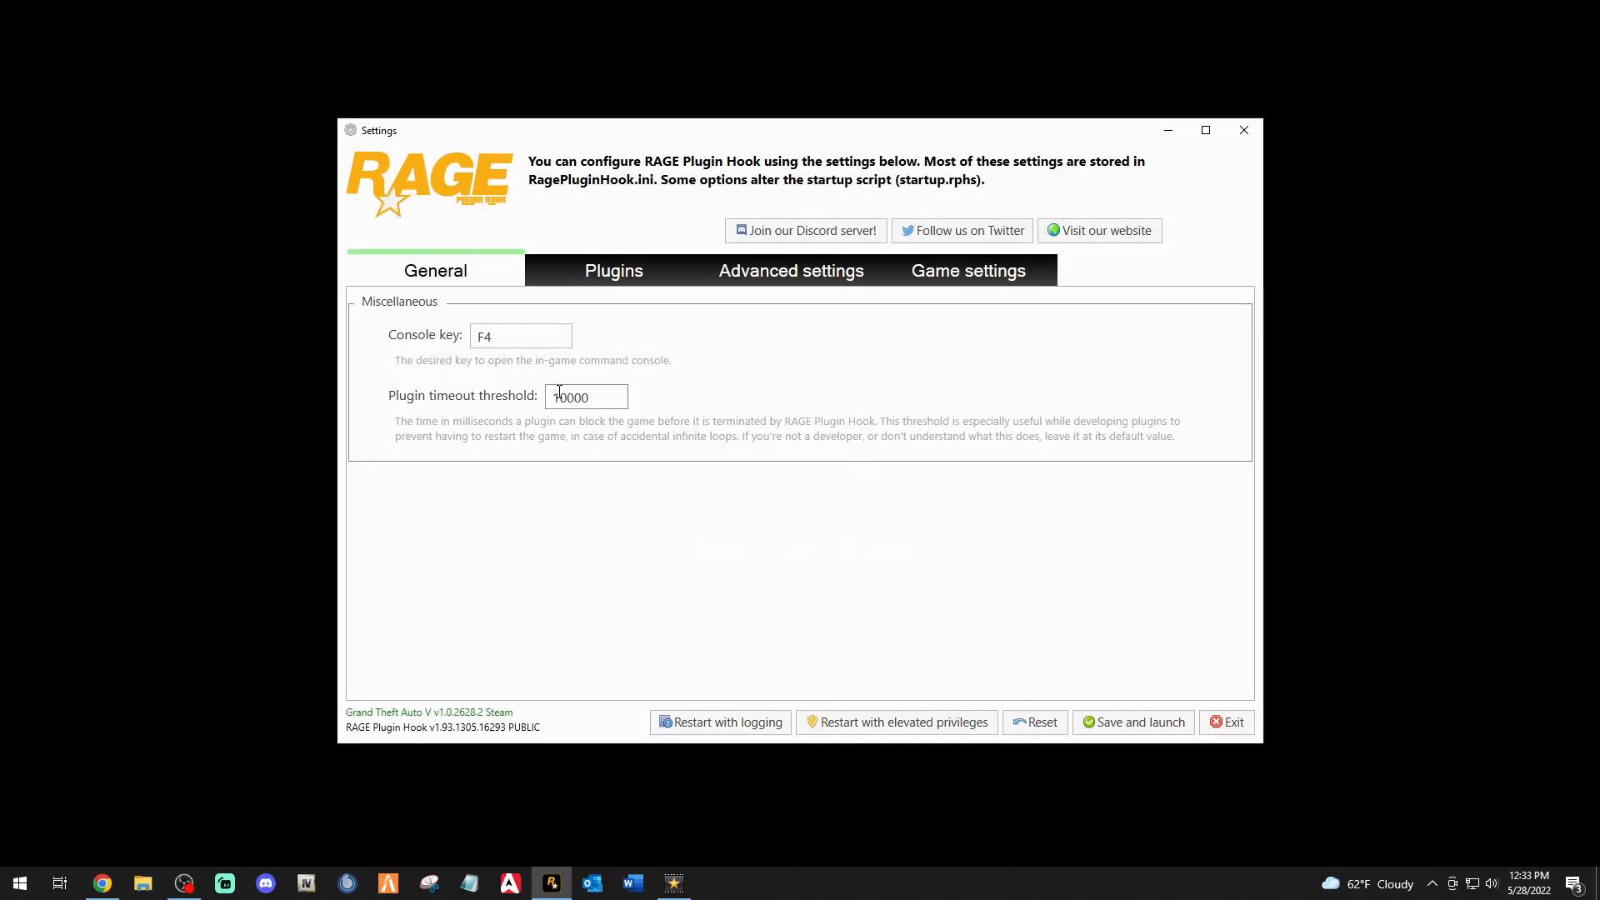
# Check the 60000 plugin timeout and confirm every plugin is ticked to load at startup.
pyautogui.click(586, 396)
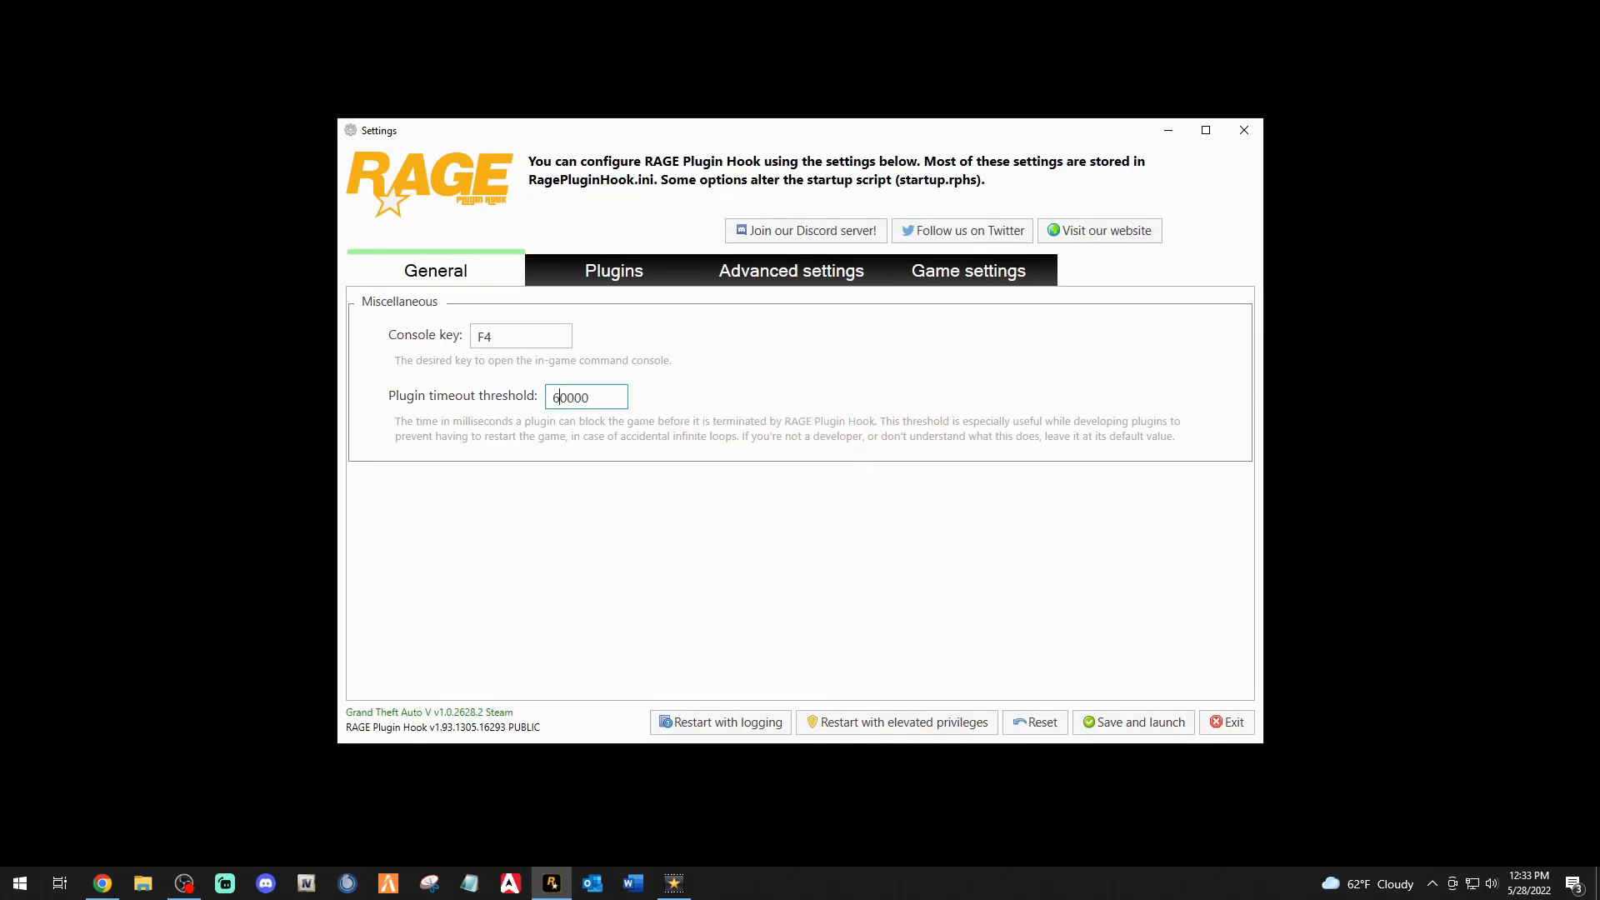
pyautogui.click(612, 270)
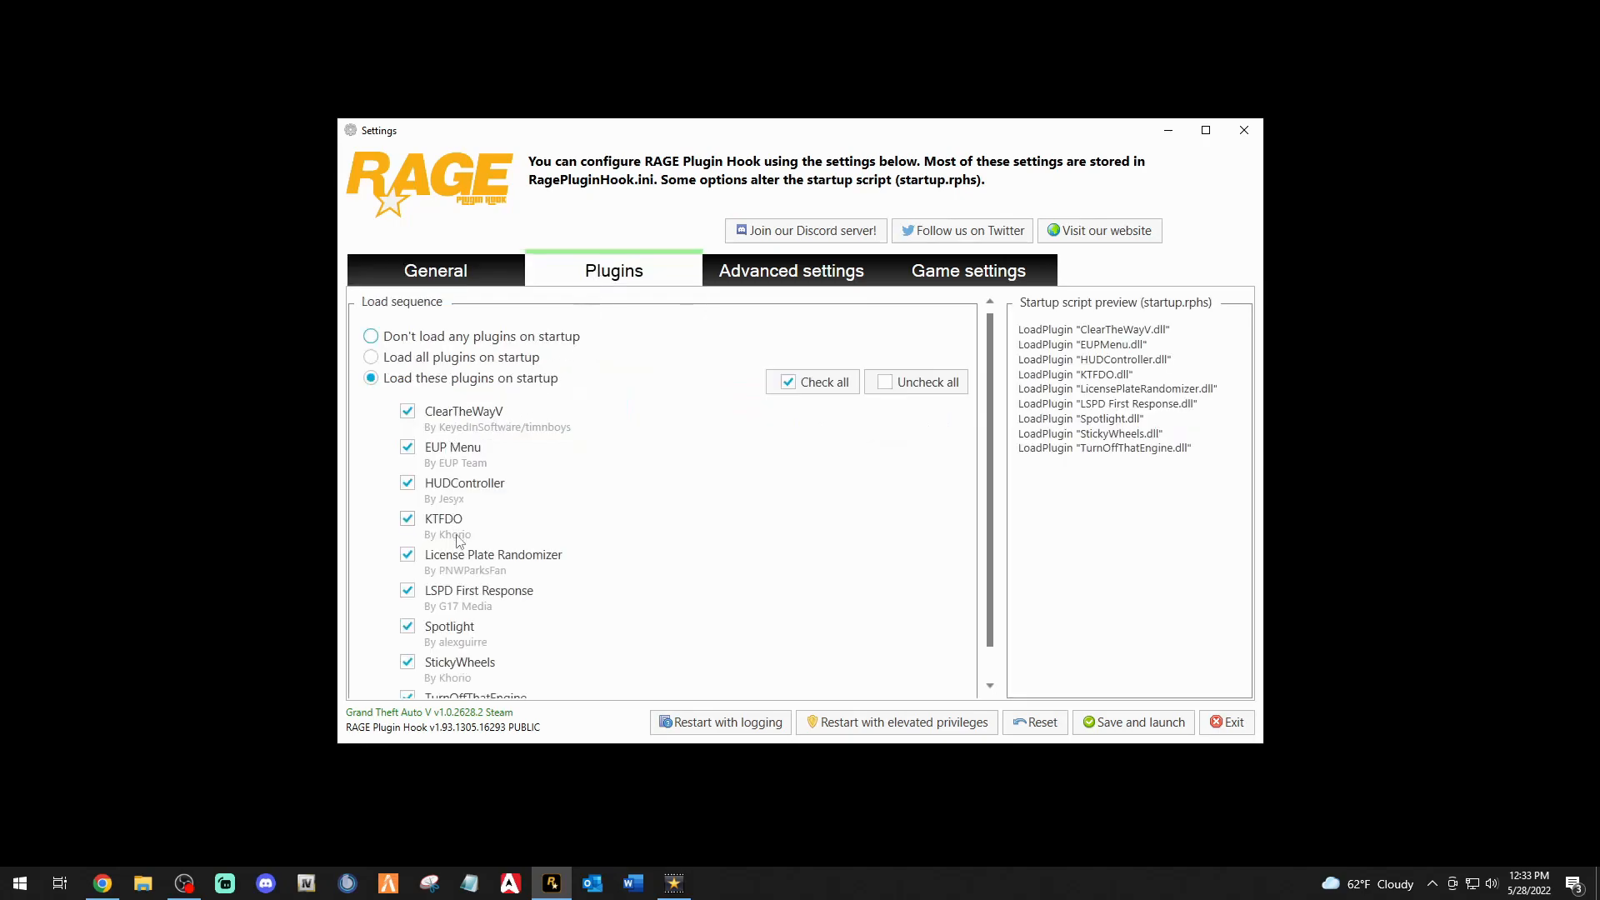
pyautogui.click(967, 270)
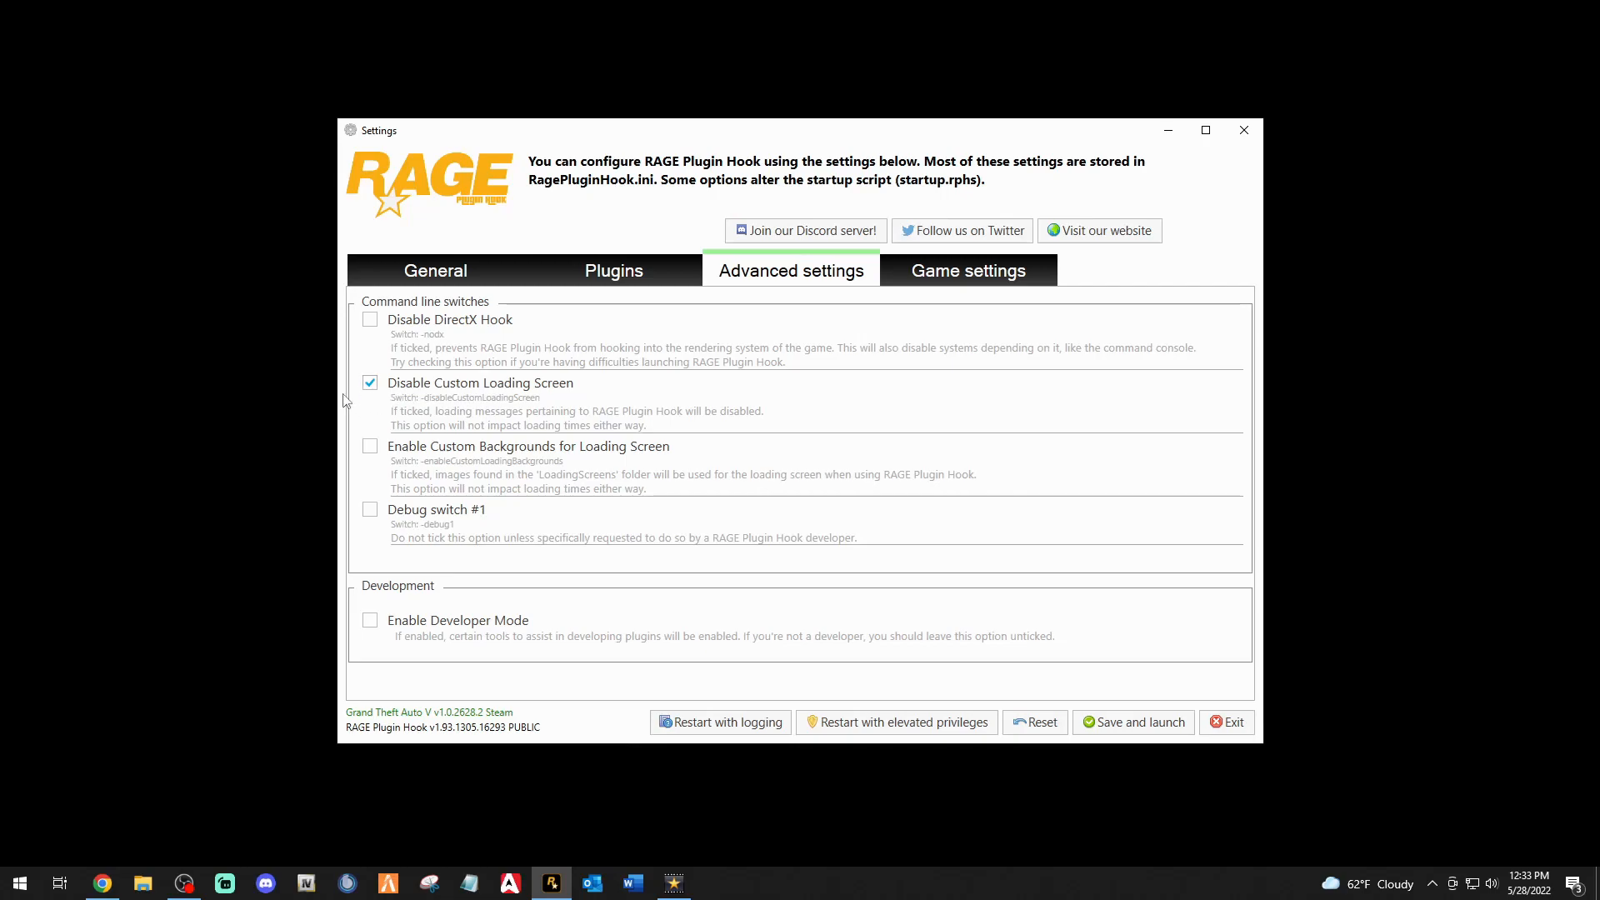
pyautogui.click(967, 270)
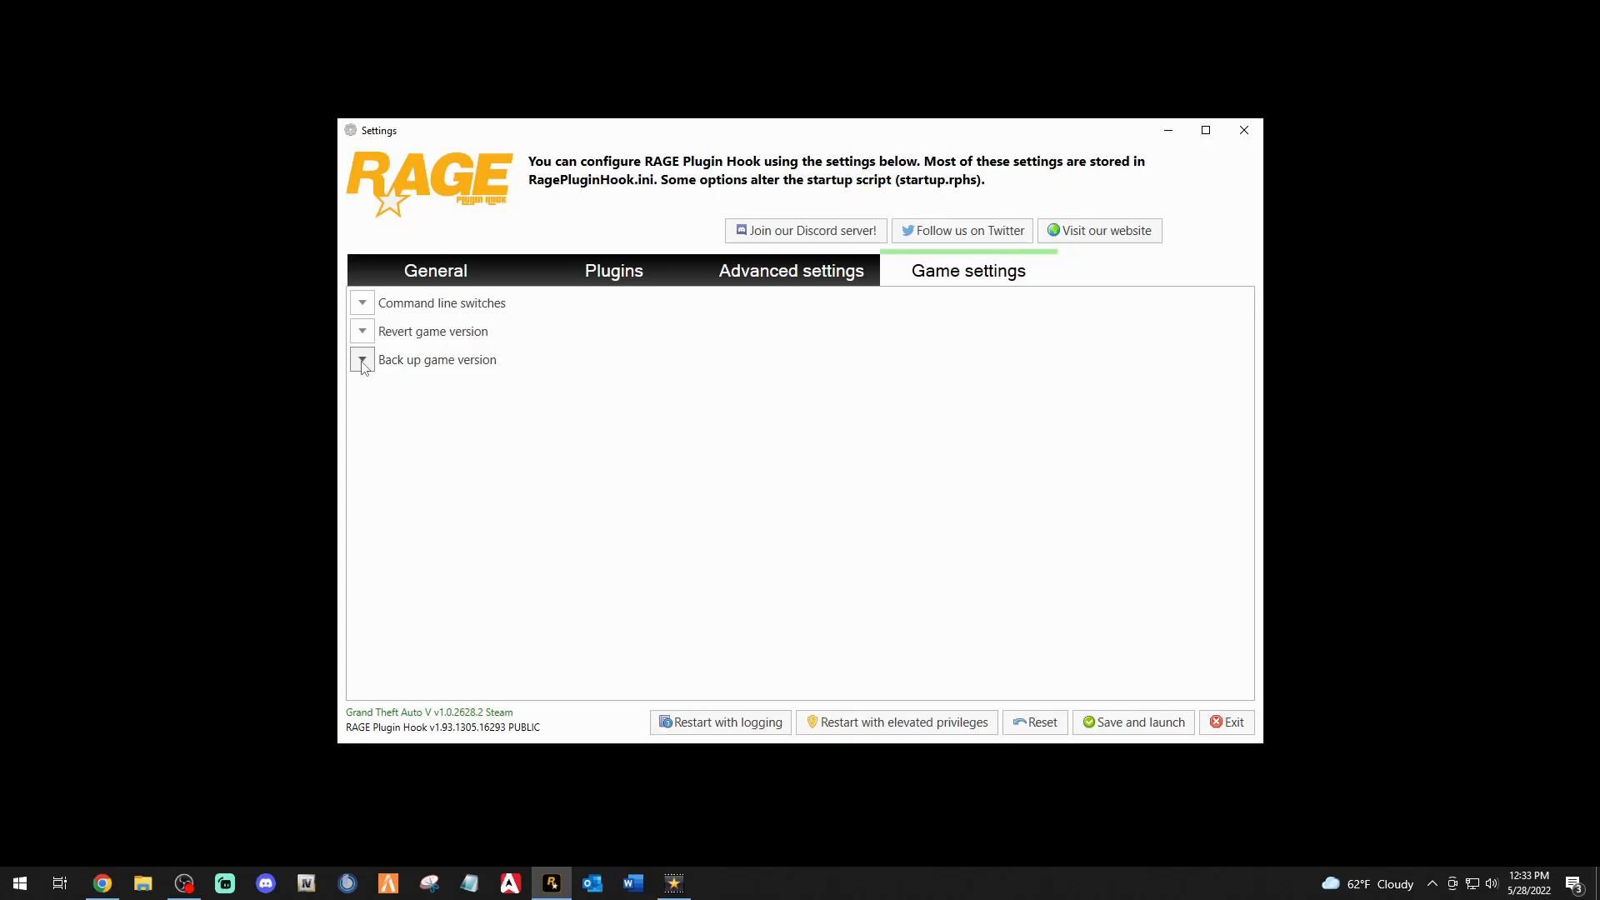
# Back up game version v1.0.2628.2 and confirm it appears as supported and active.
pyautogui.click(362, 359)
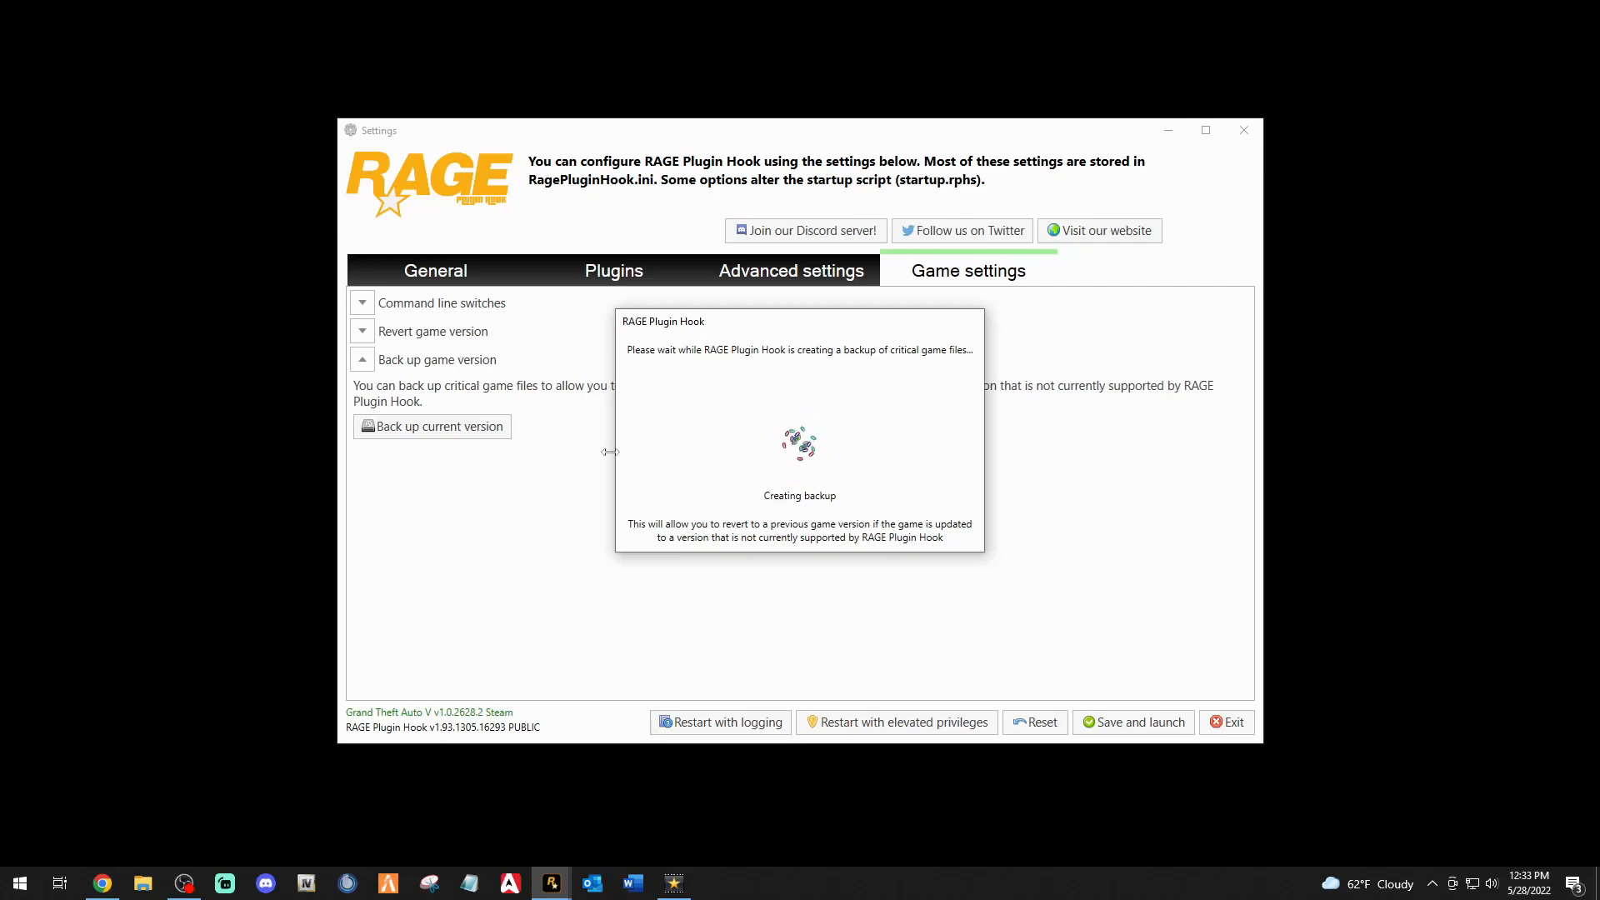
pyautogui.moveTo(681, 467)
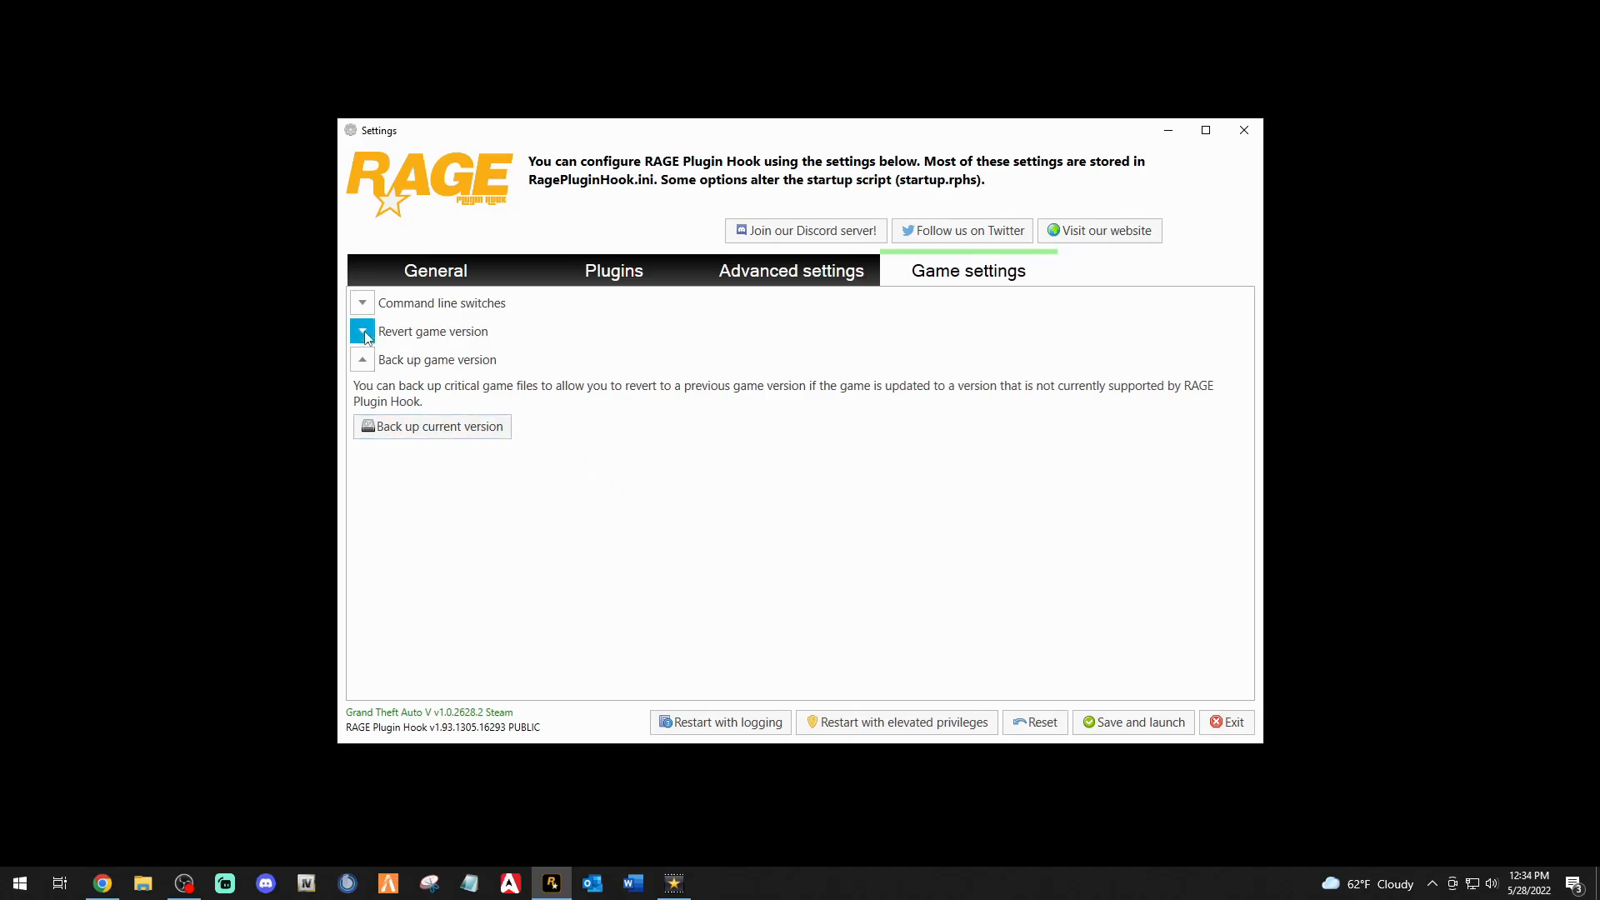
pyautogui.click(363, 331)
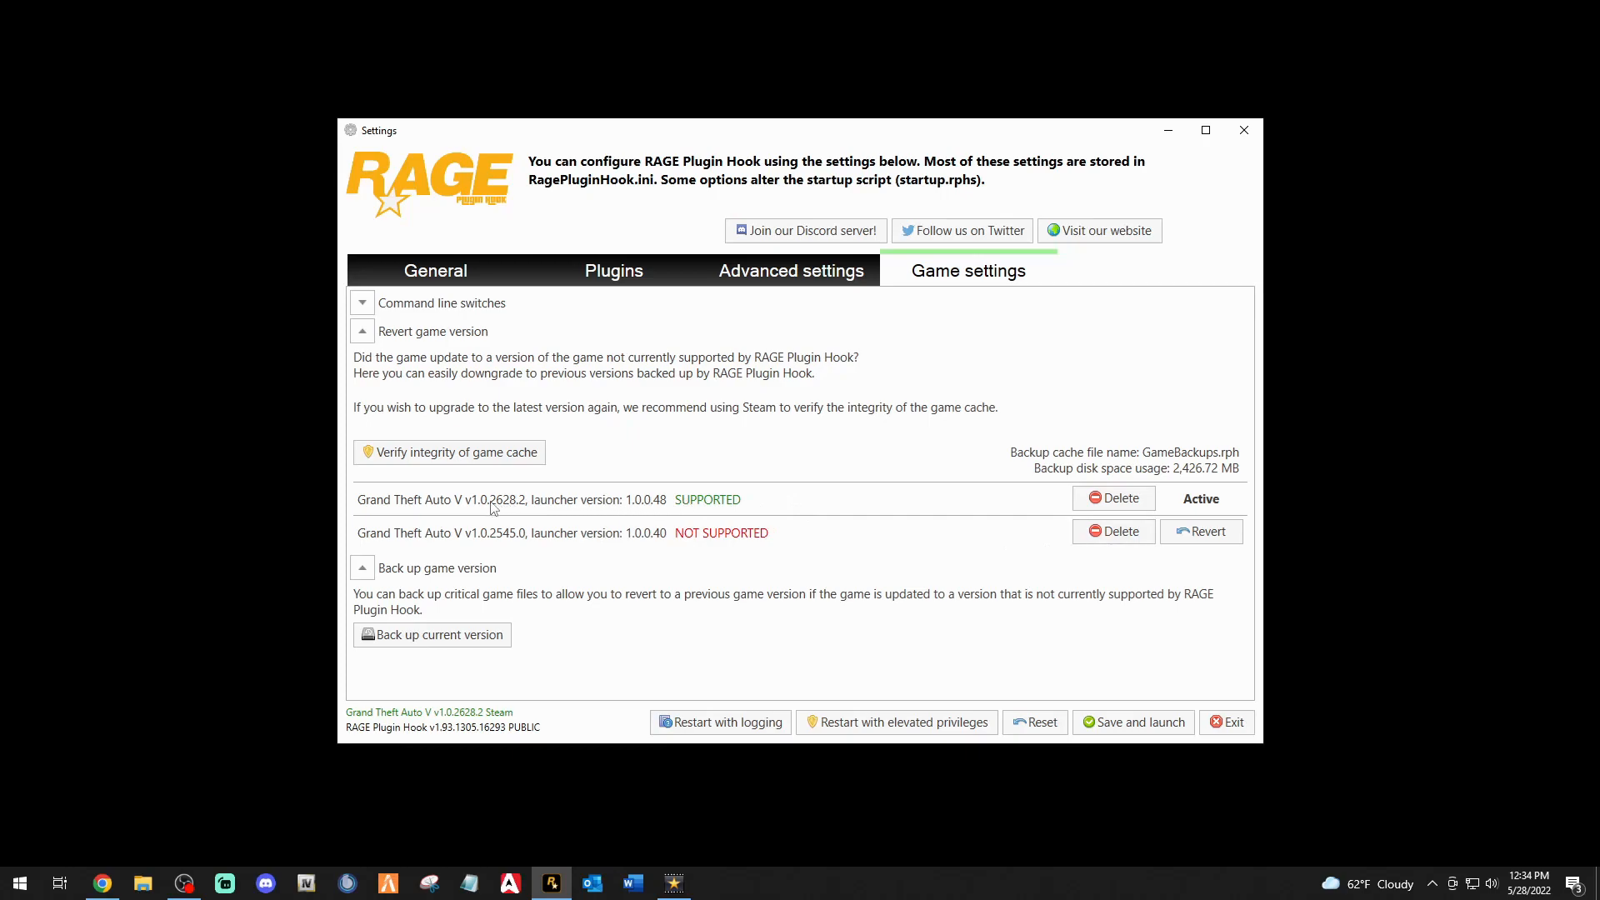
pyautogui.moveTo(723, 510)
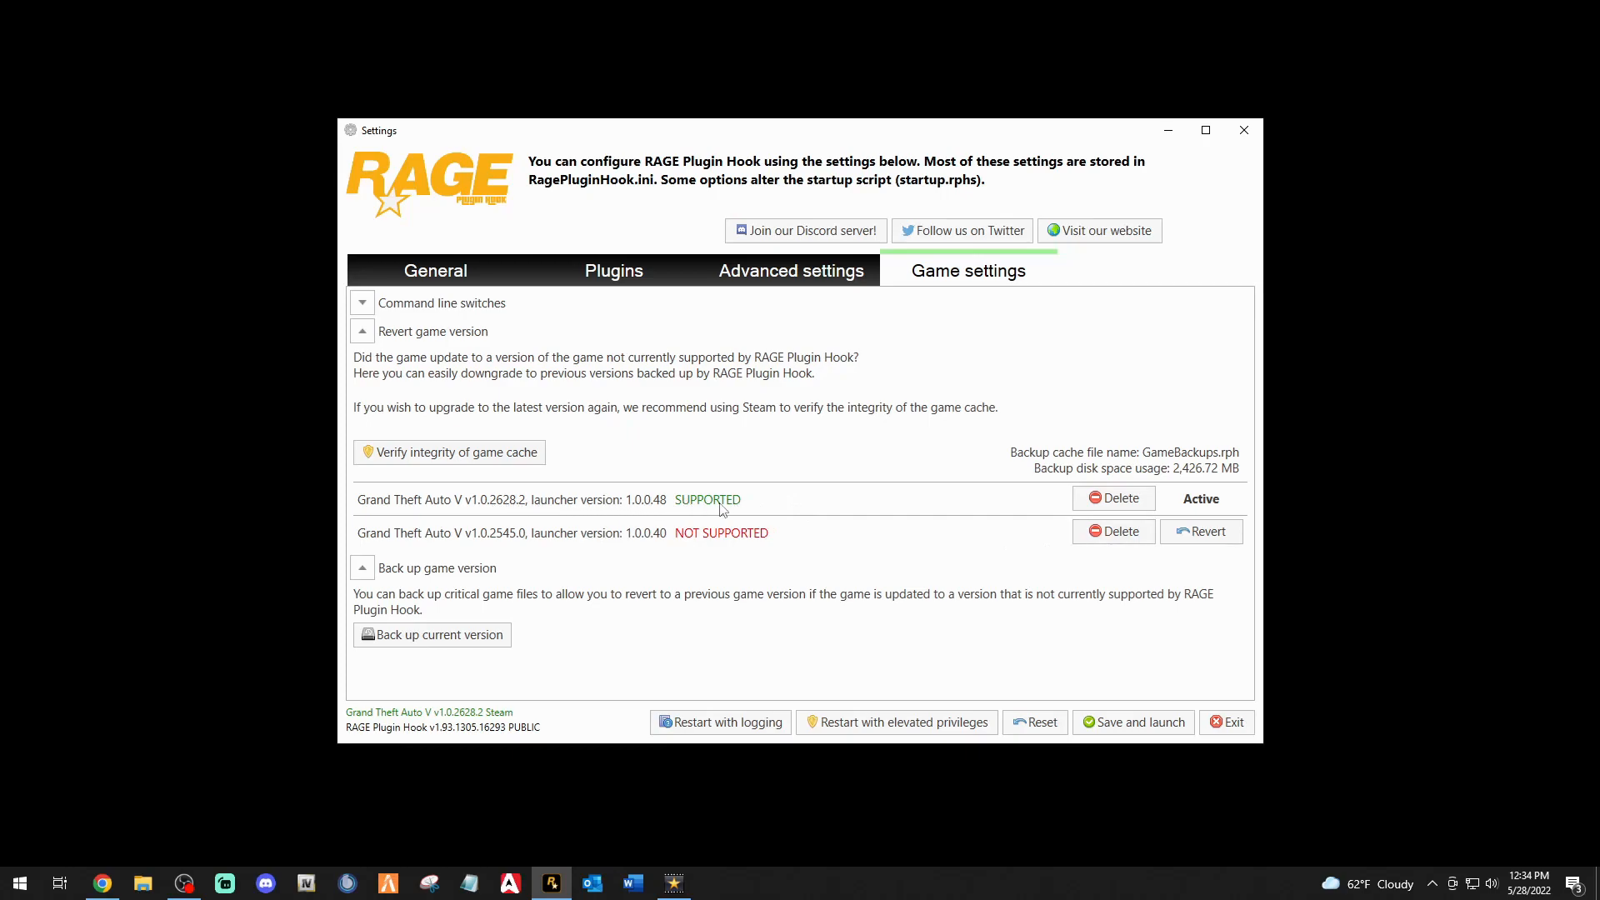
pyautogui.moveTo(1195, 102)
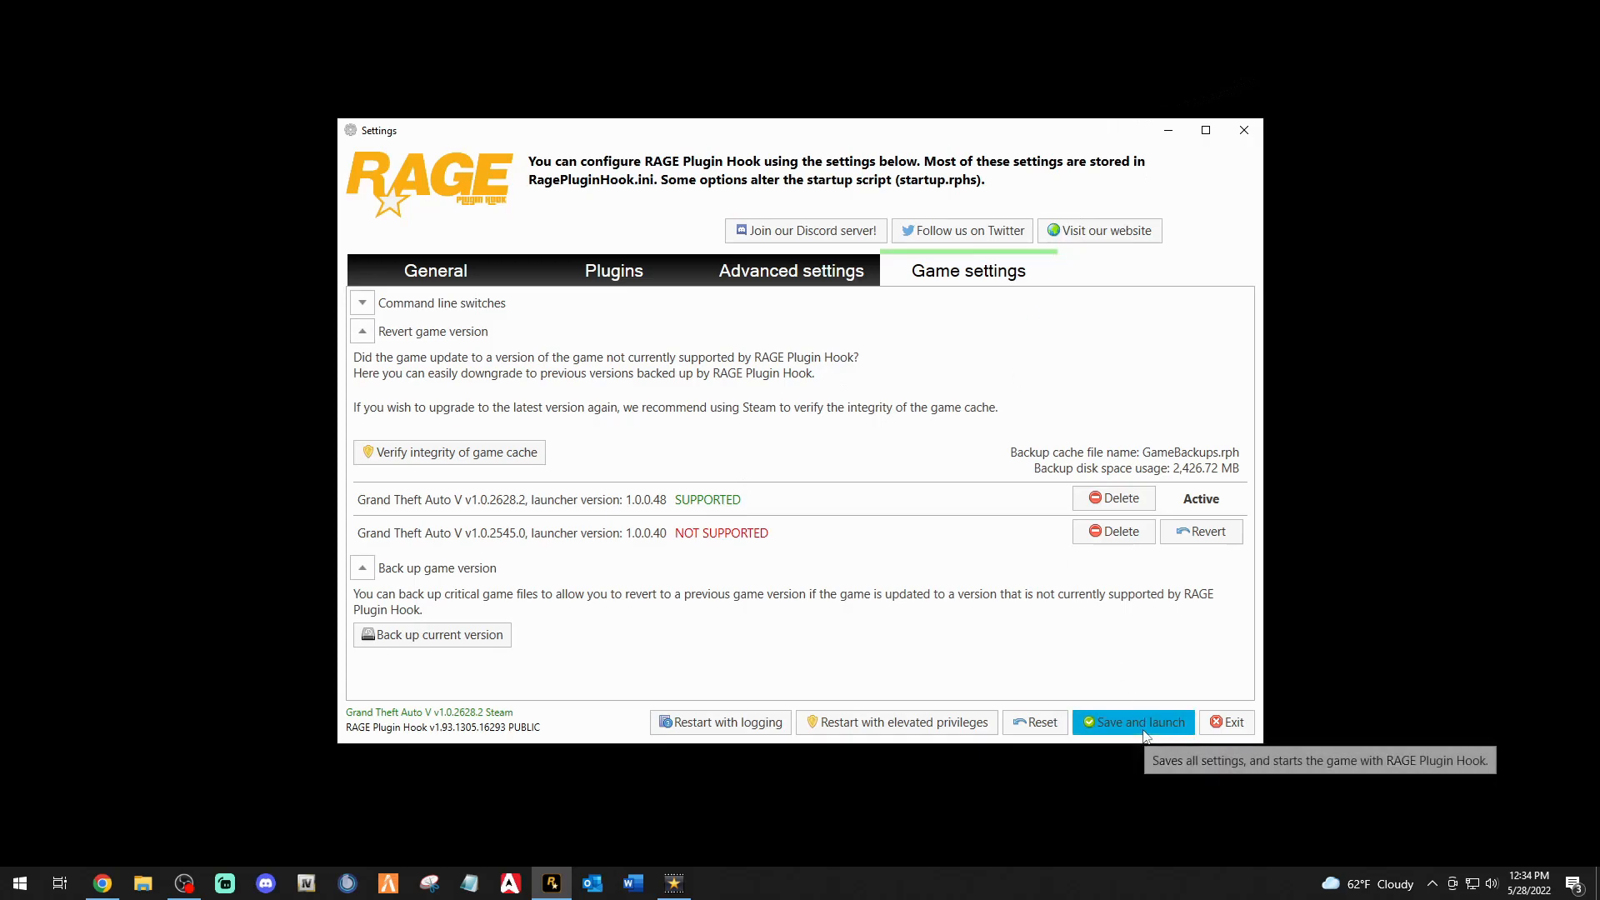
# Save the RAGE Plugin Hook settings, launch via Steam, and dismiss the notice.
pyautogui.click(1133, 722)
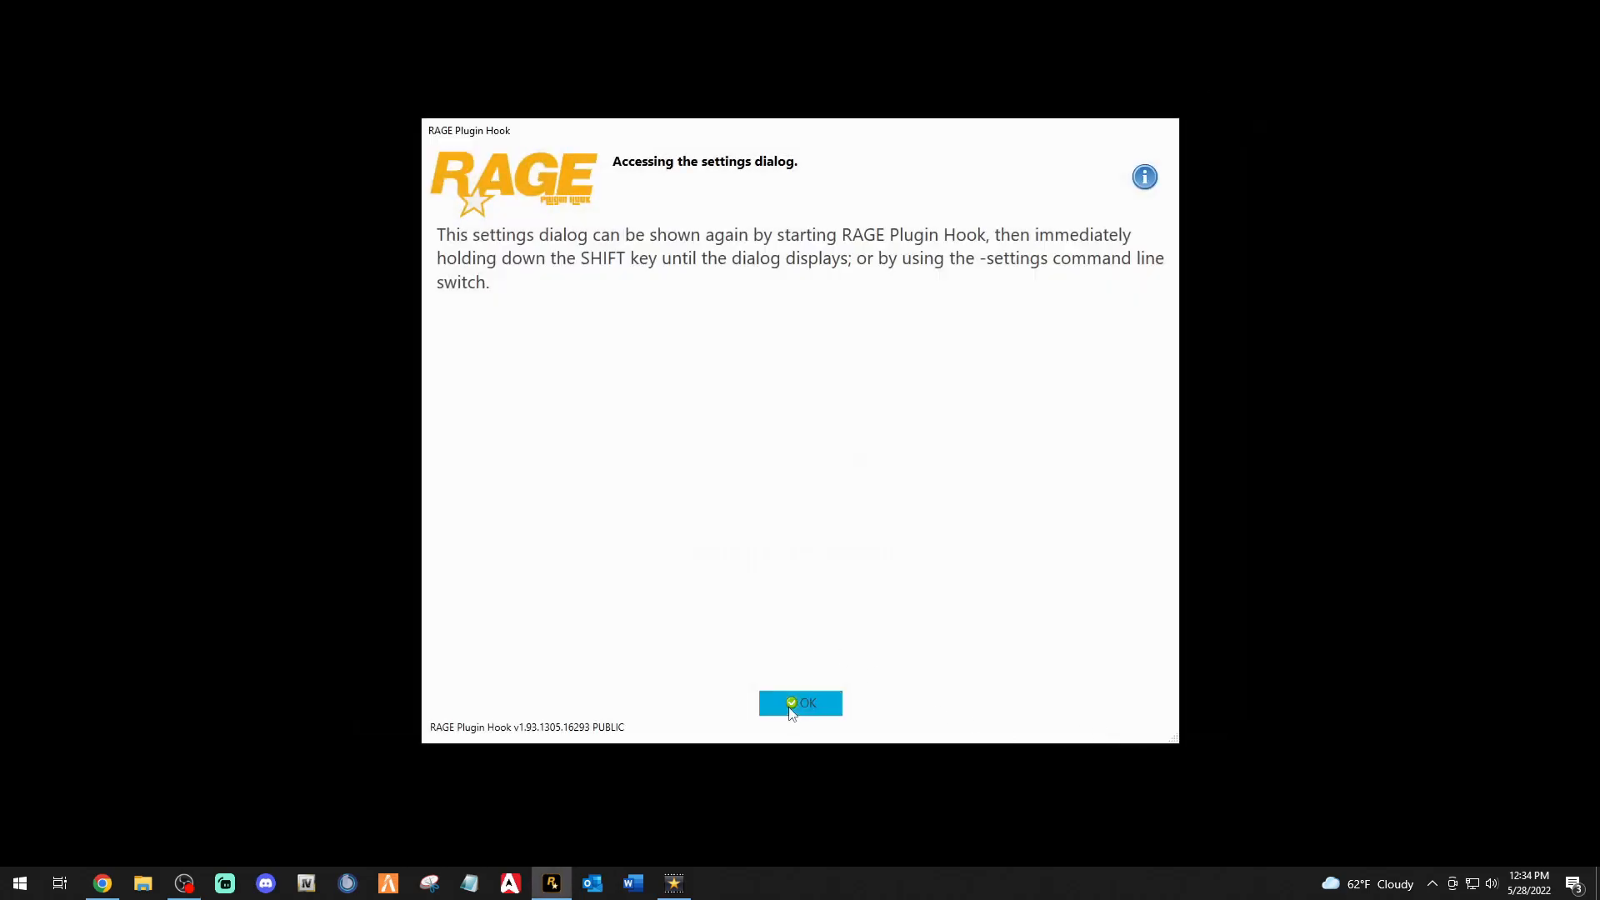
pyautogui.click(800, 703)
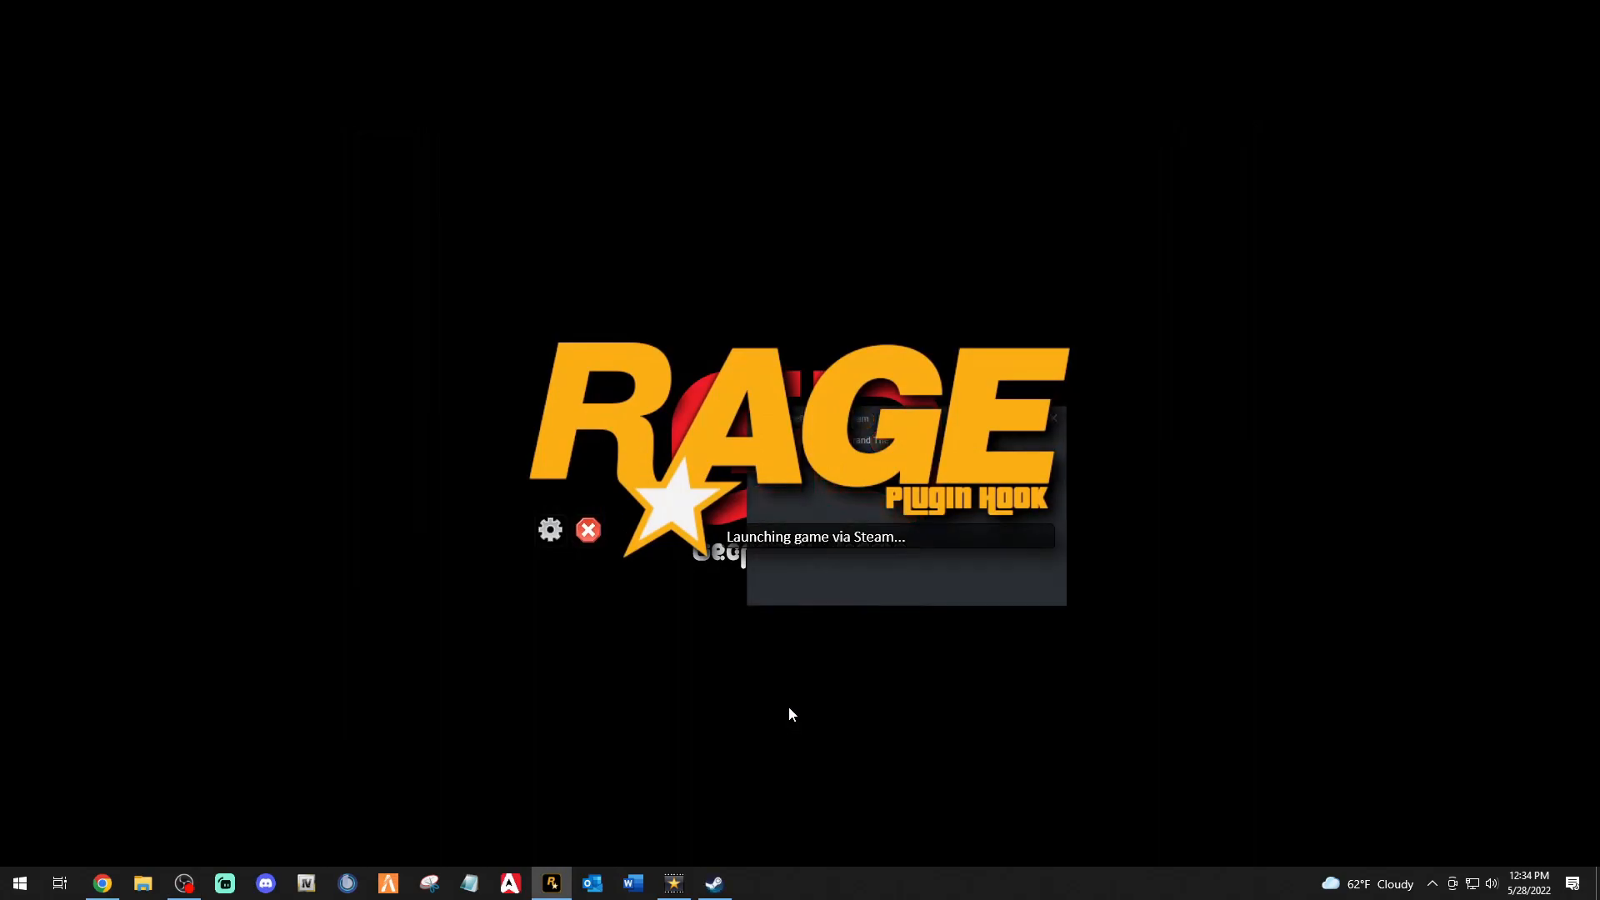
pyautogui.moveTo(698, 620)
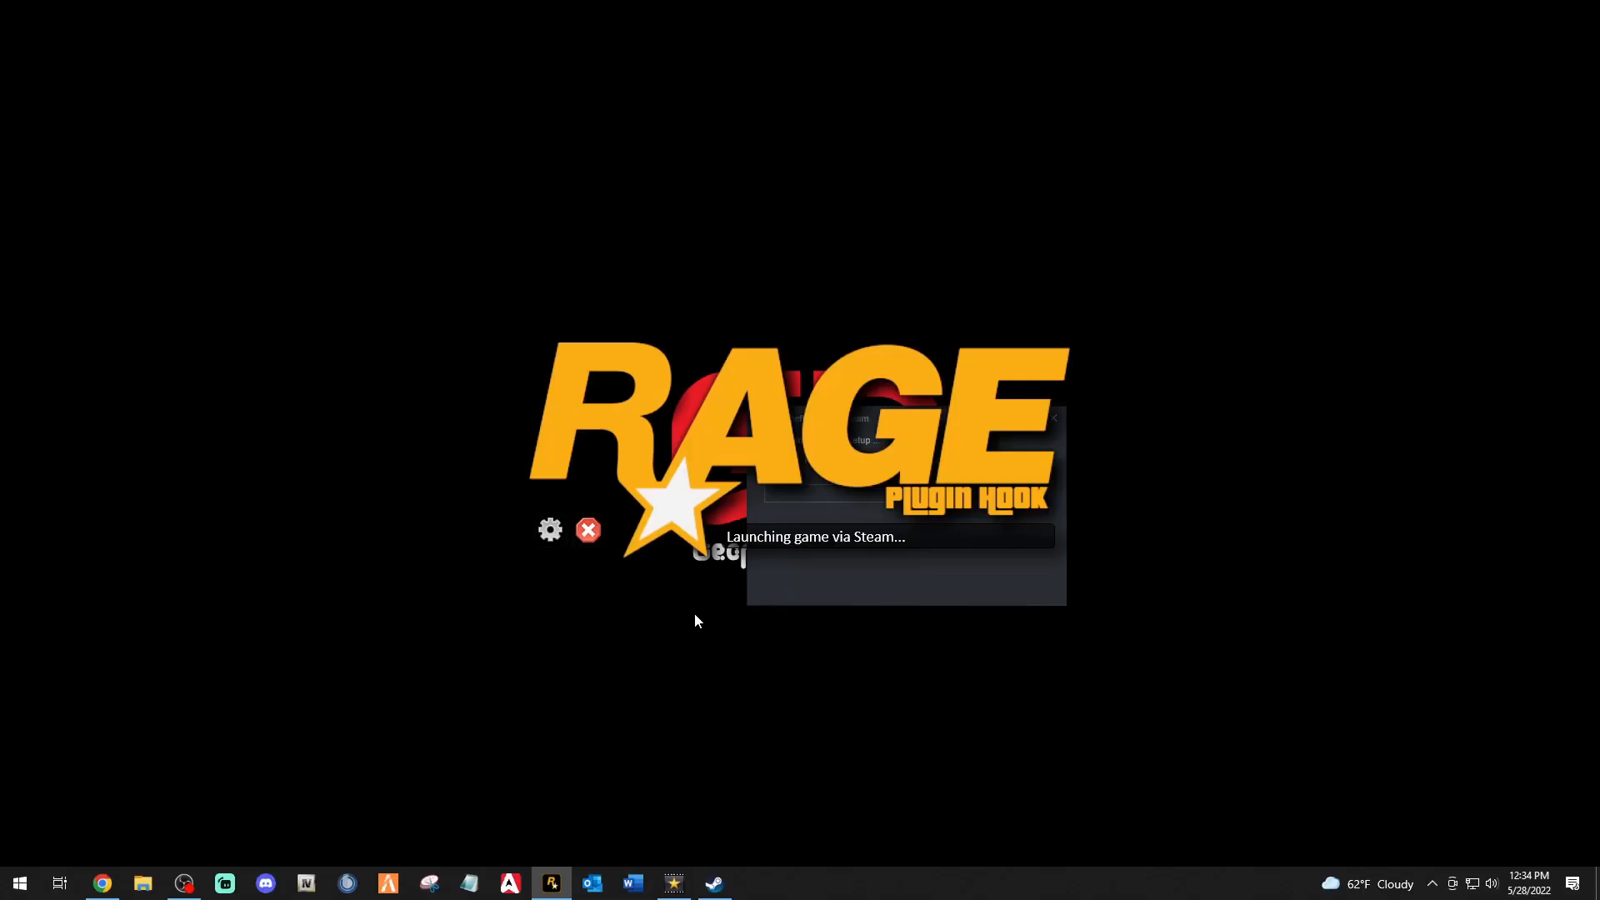
pyautogui.moveTo(672, 684)
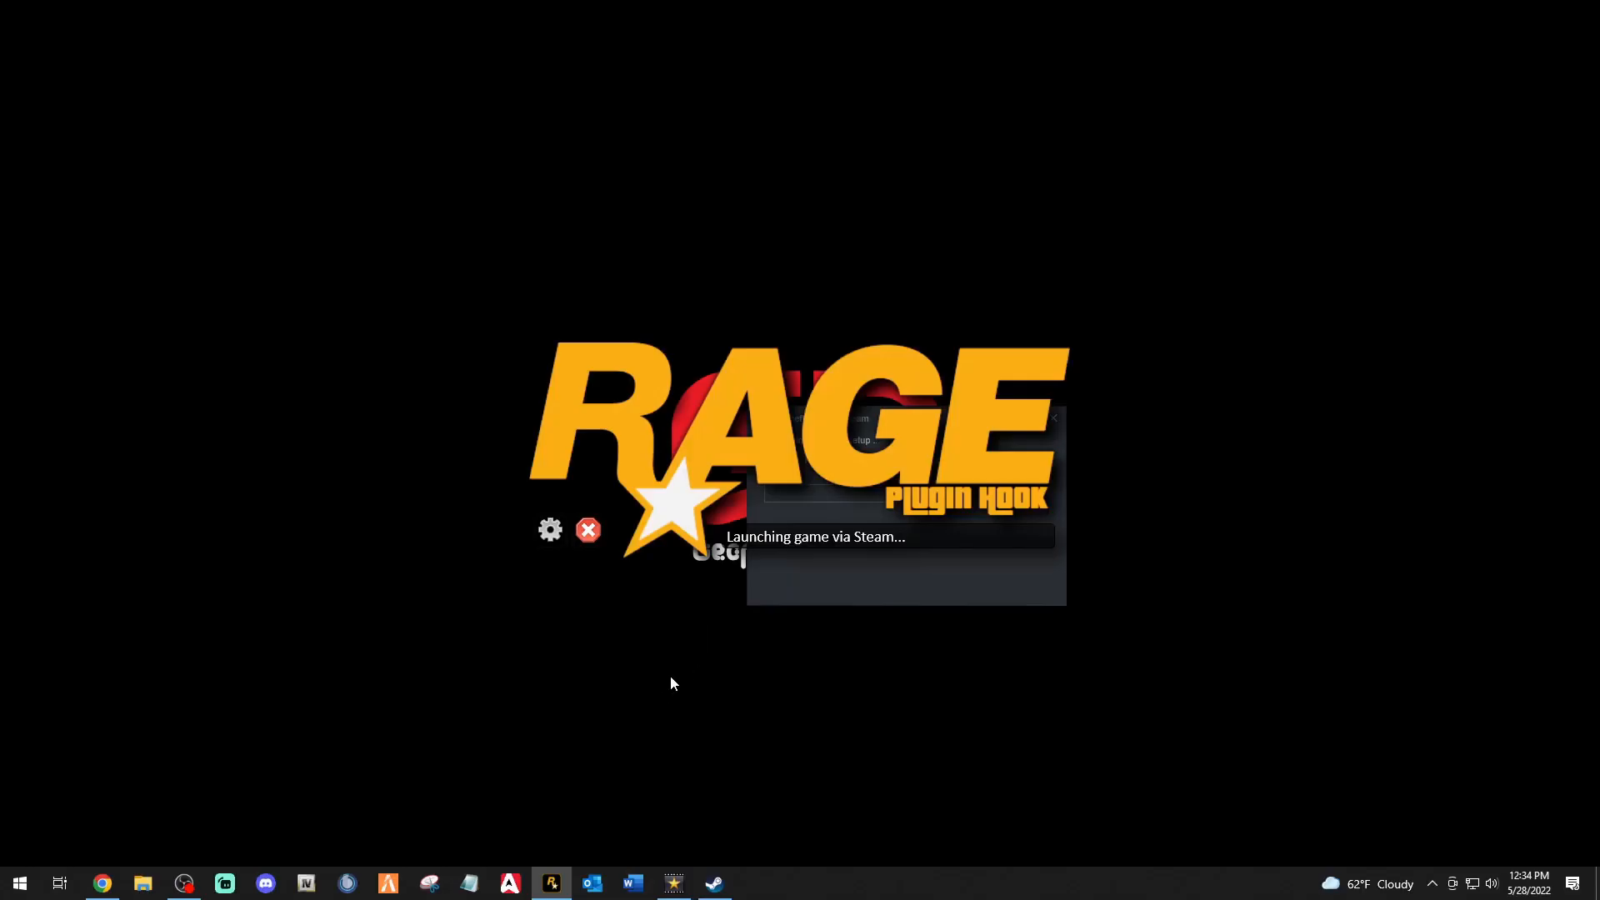